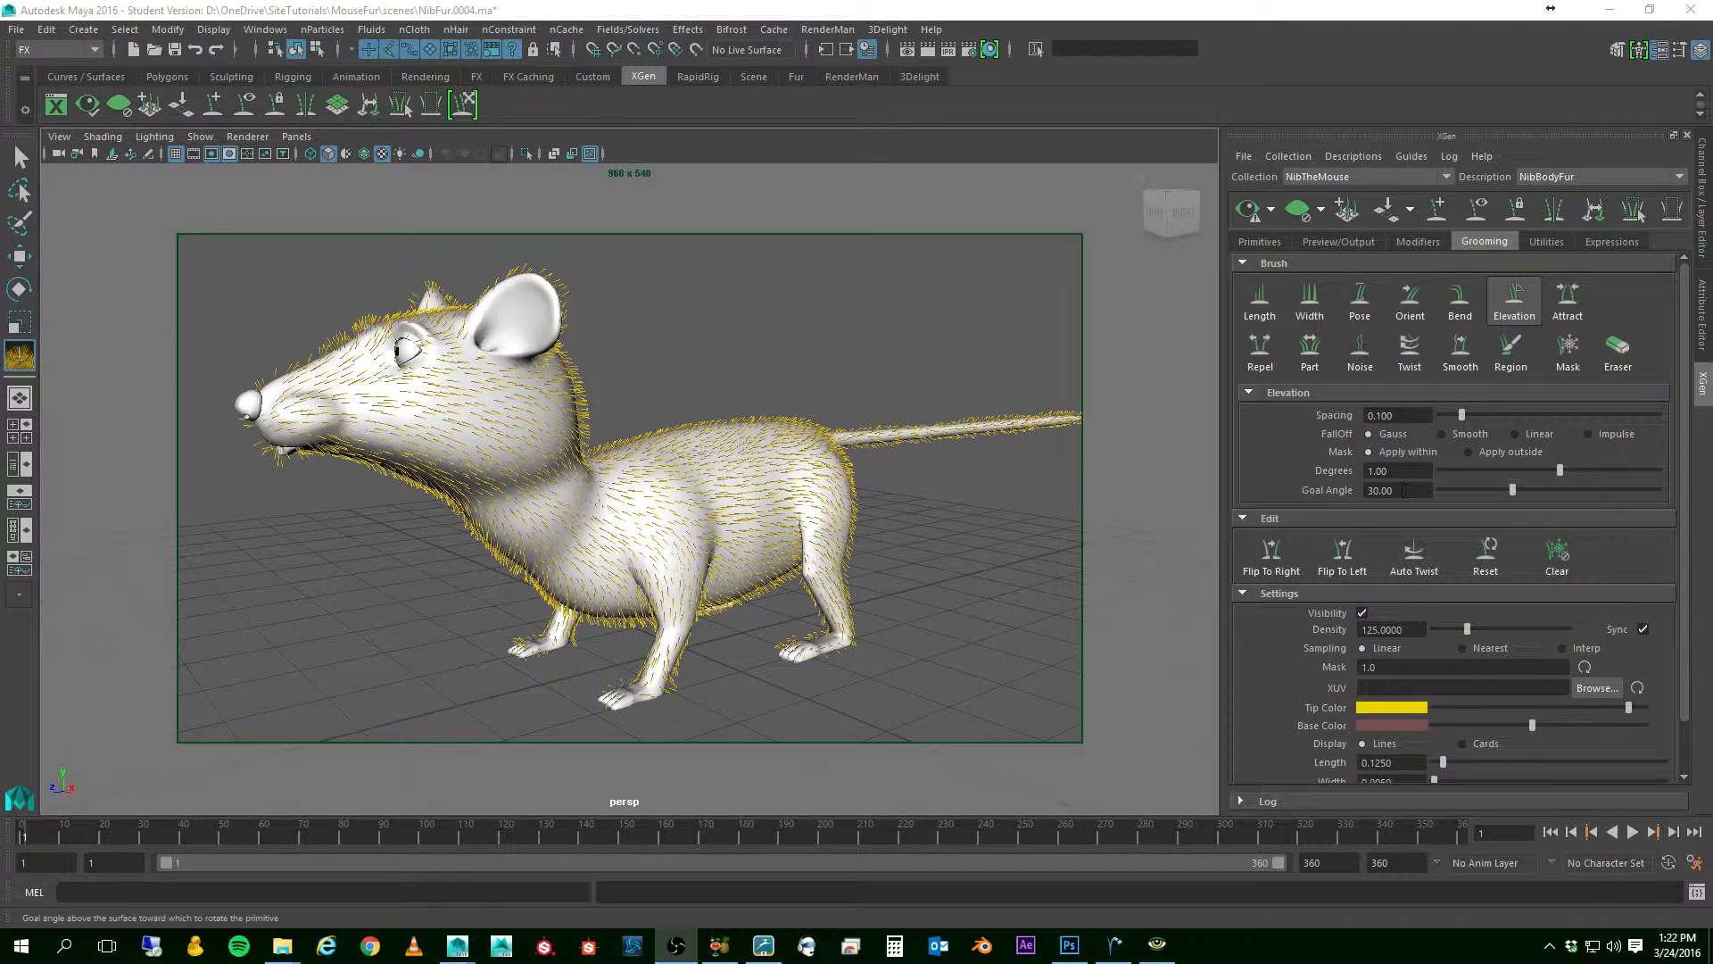
pyautogui.moveTo(642, 510)
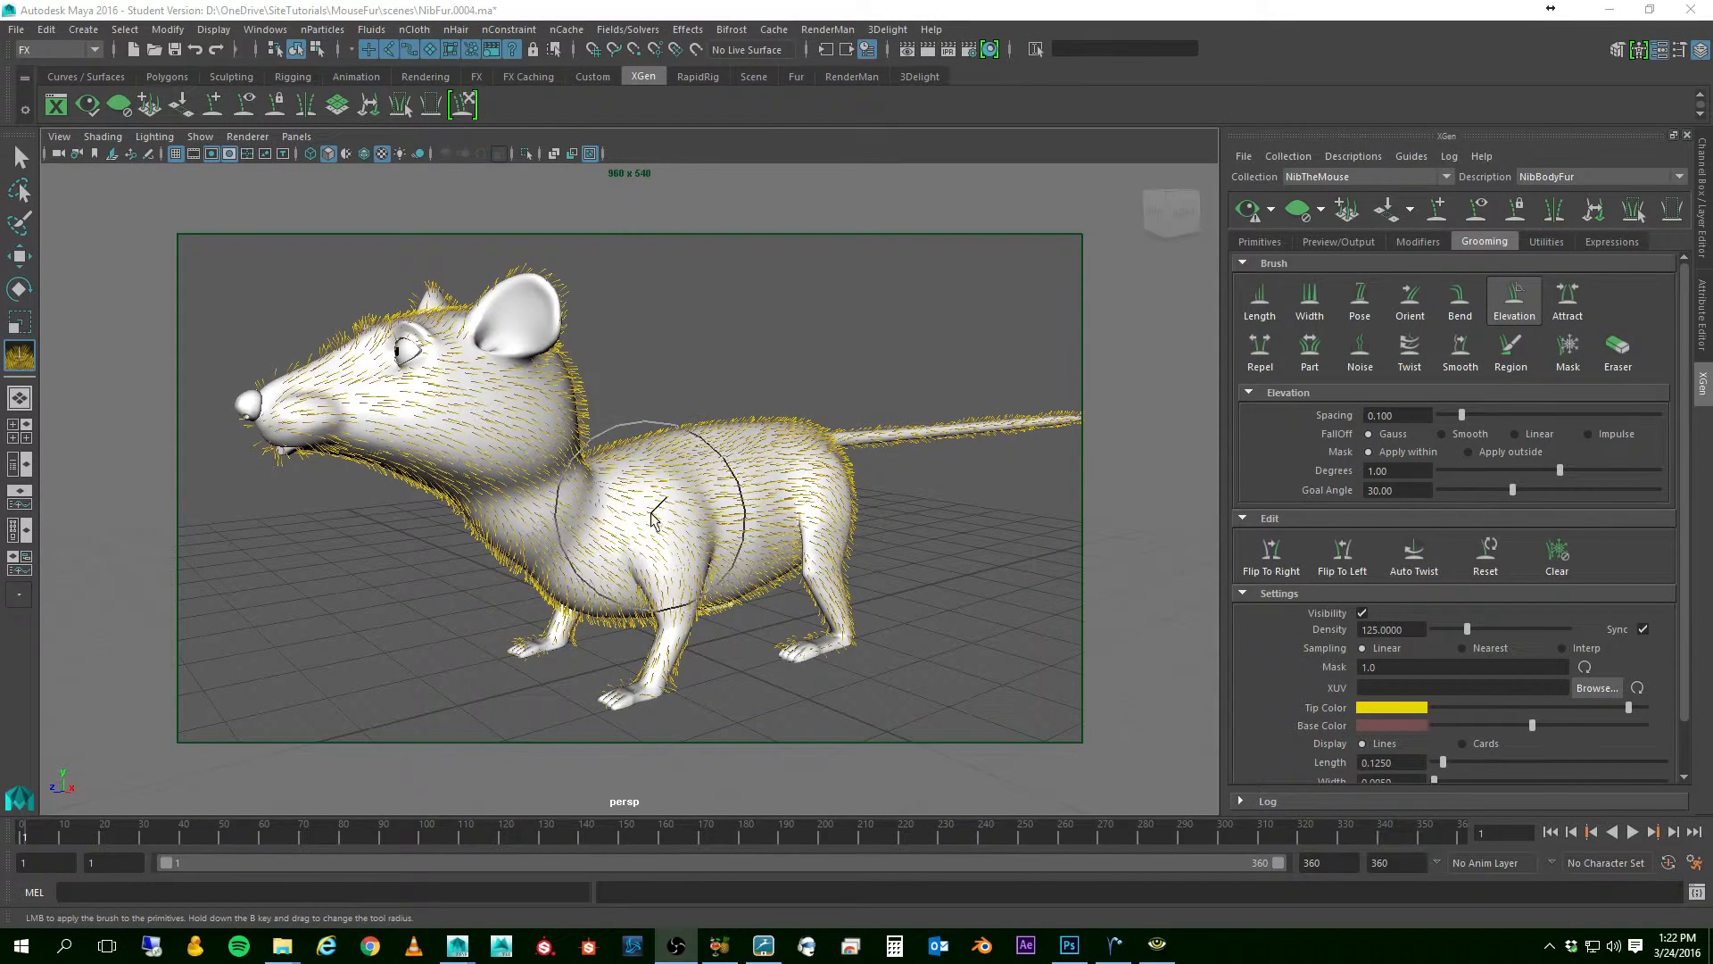
pyautogui.moveTo(459, 438)
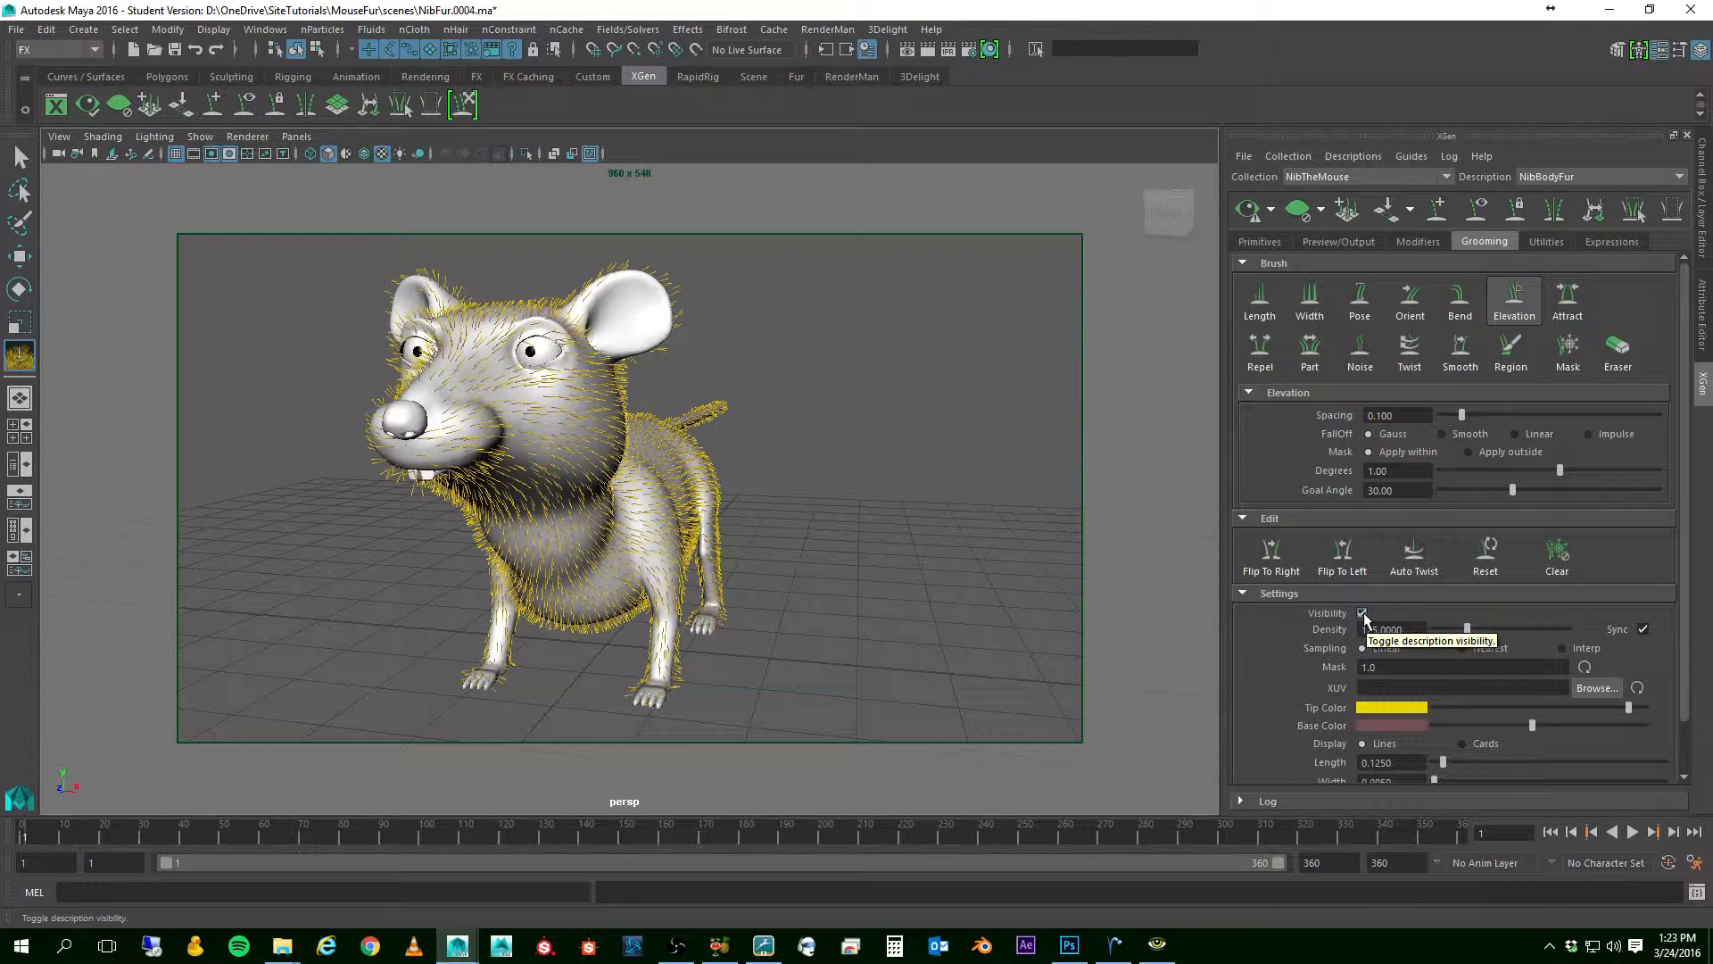
# - Hide the body fur description and attempt Create Description with nothing selected, triggering a warning
pyautogui.click(1363, 612)
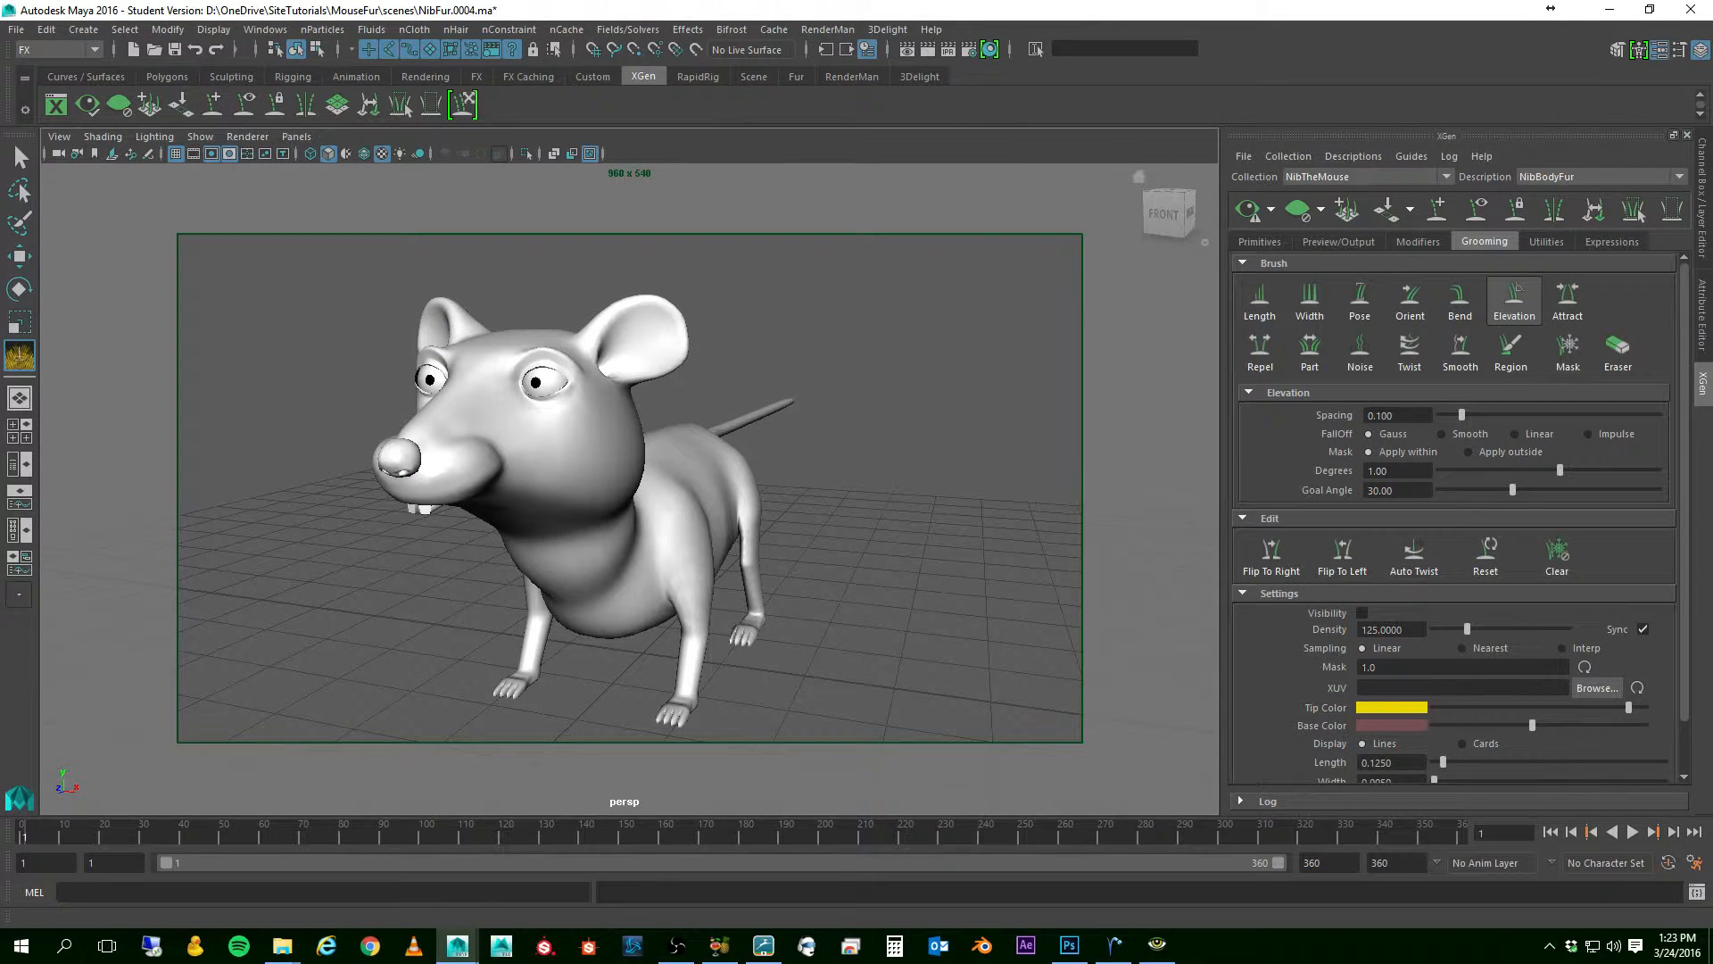
pyautogui.click(1513, 295)
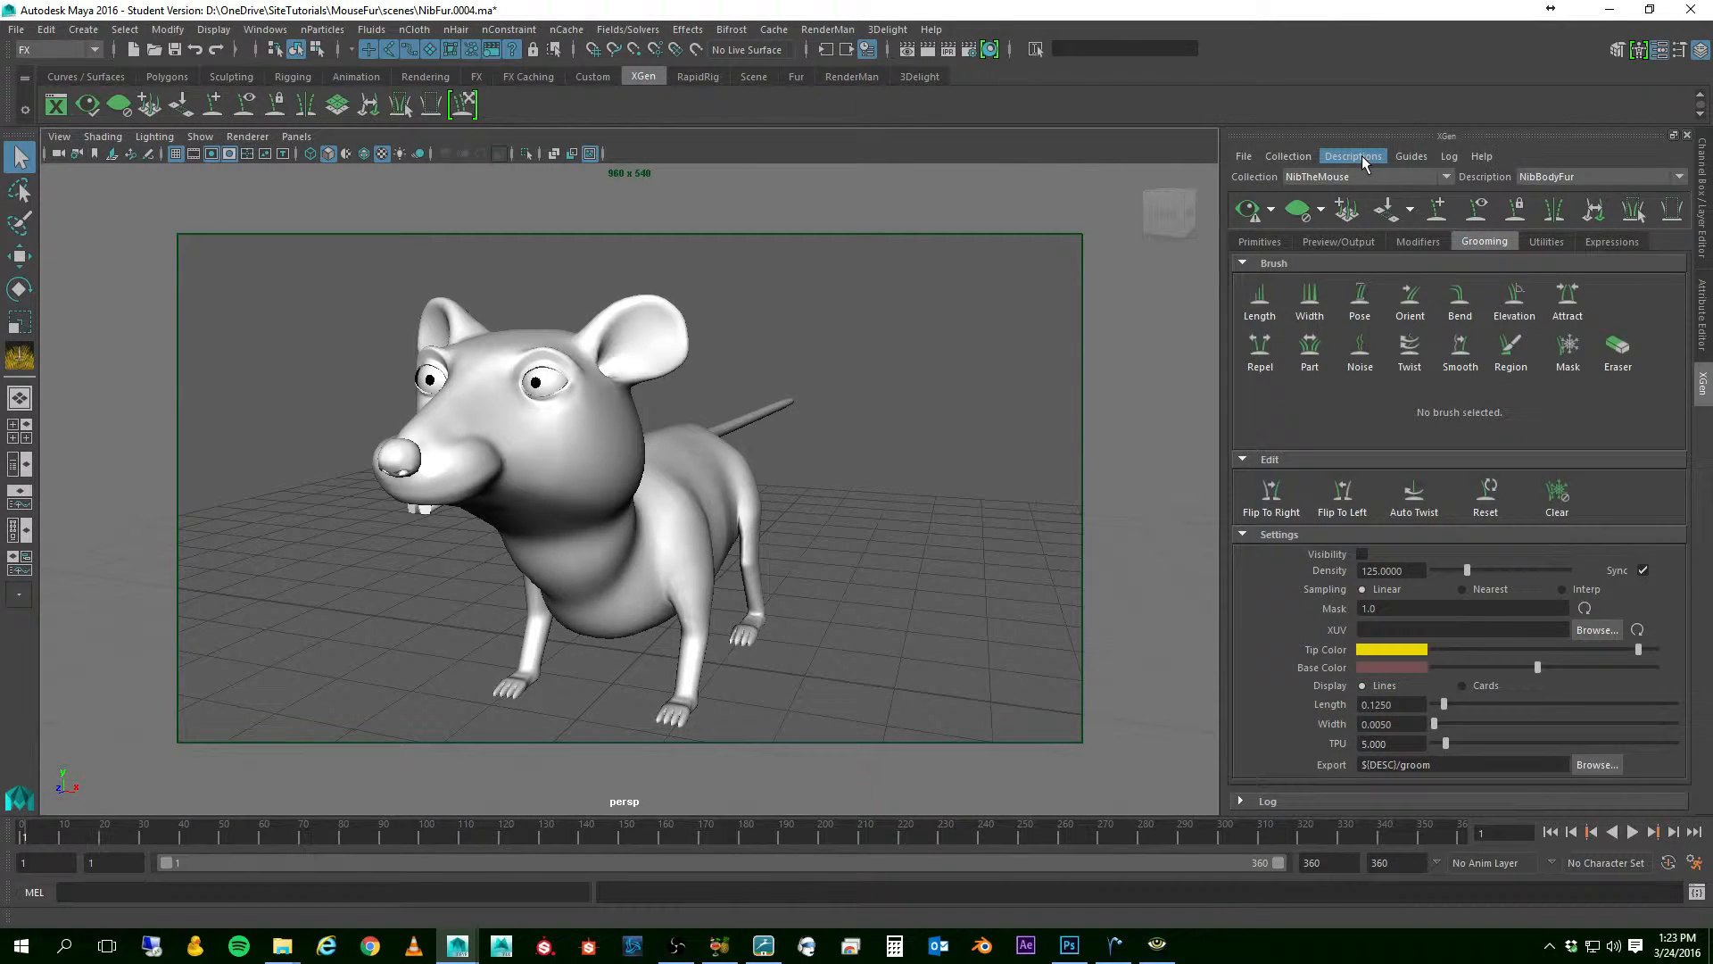
pyautogui.click(1353, 157)
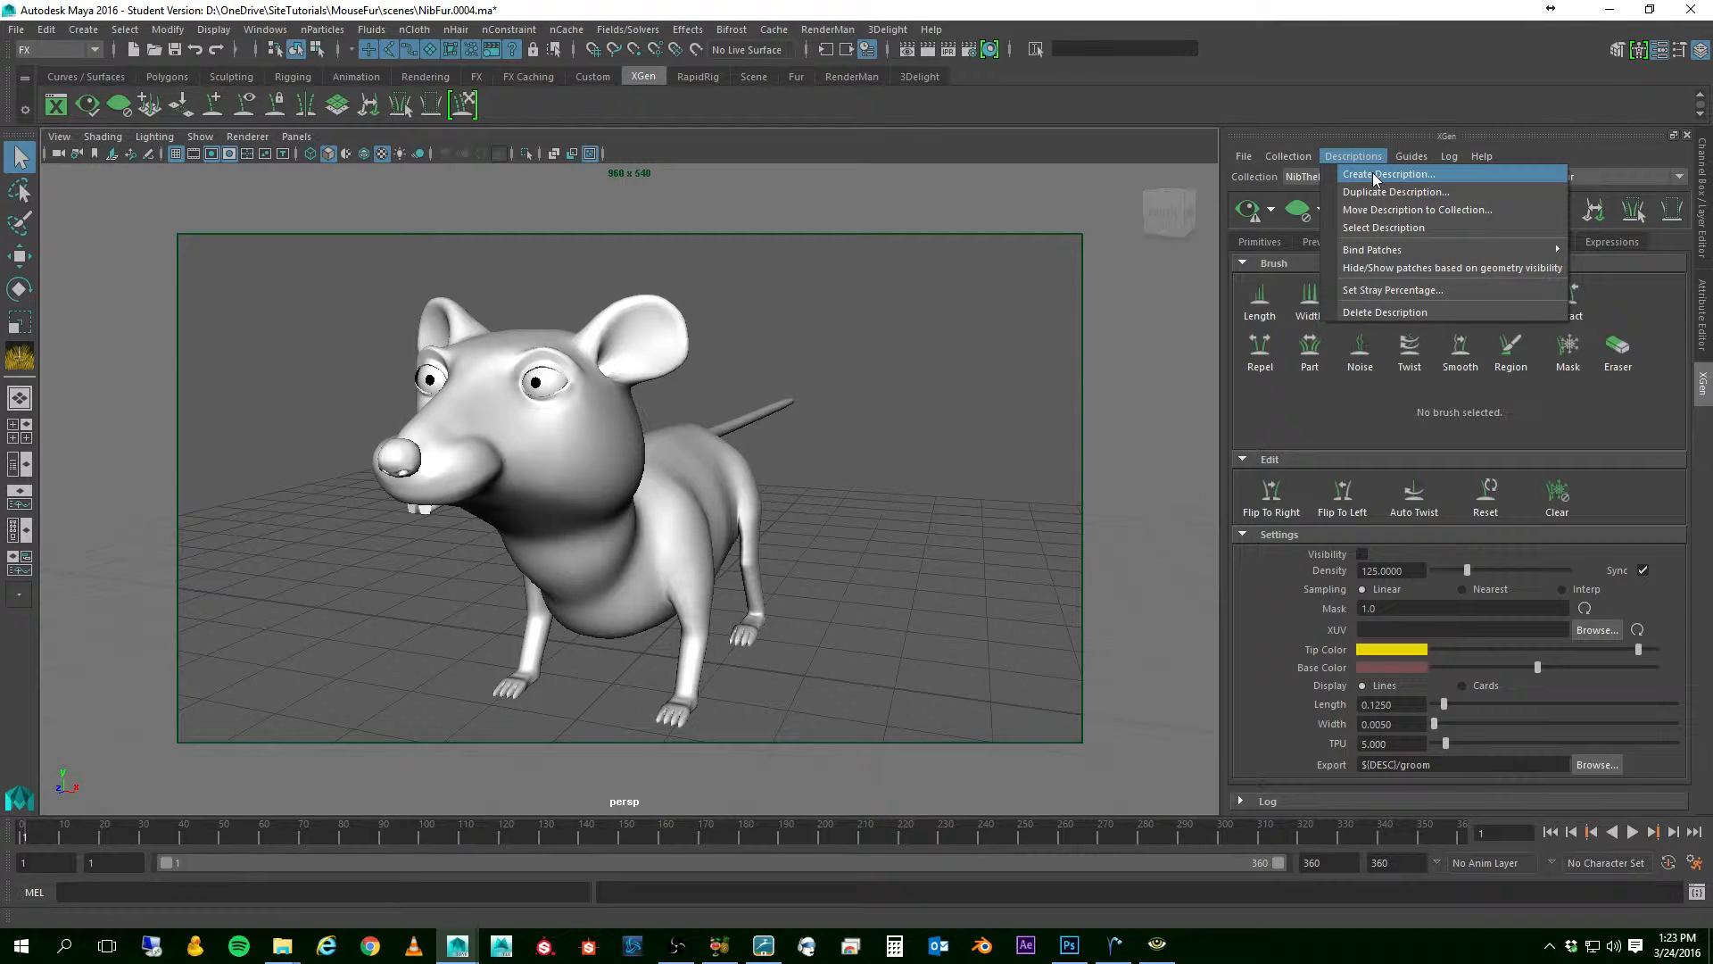
pyautogui.click(1389, 173)
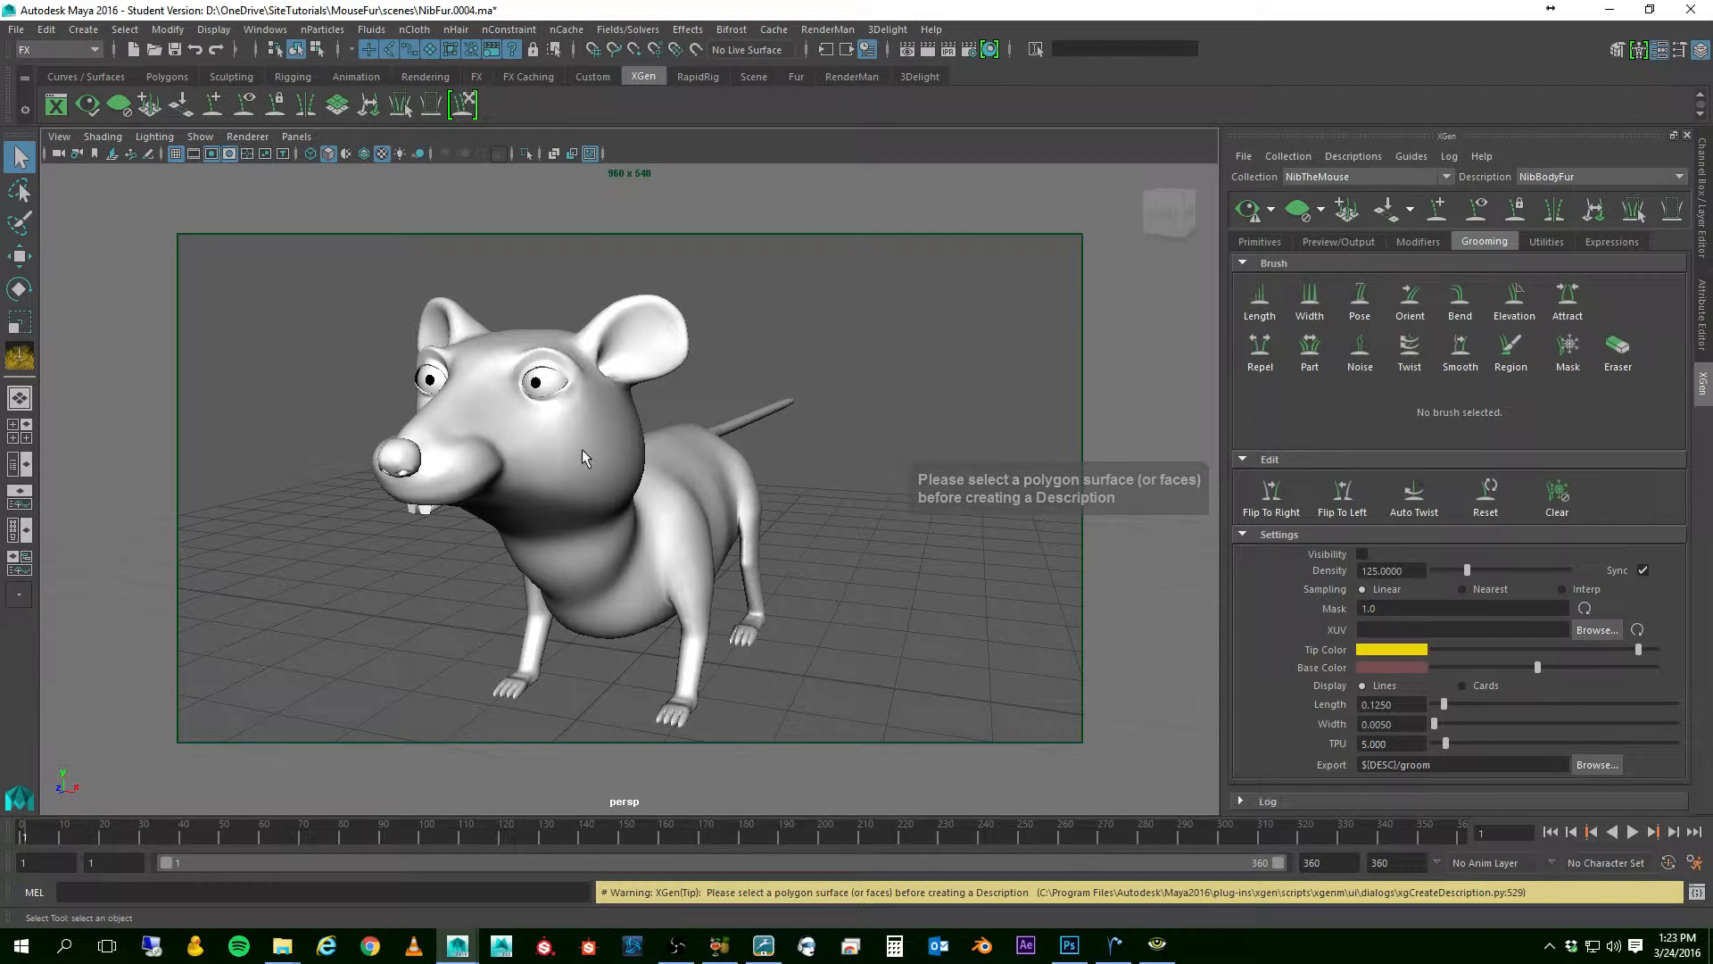
# - Select the mouse body mesh and reopen the Descriptions menu
pyautogui.click(578, 457)
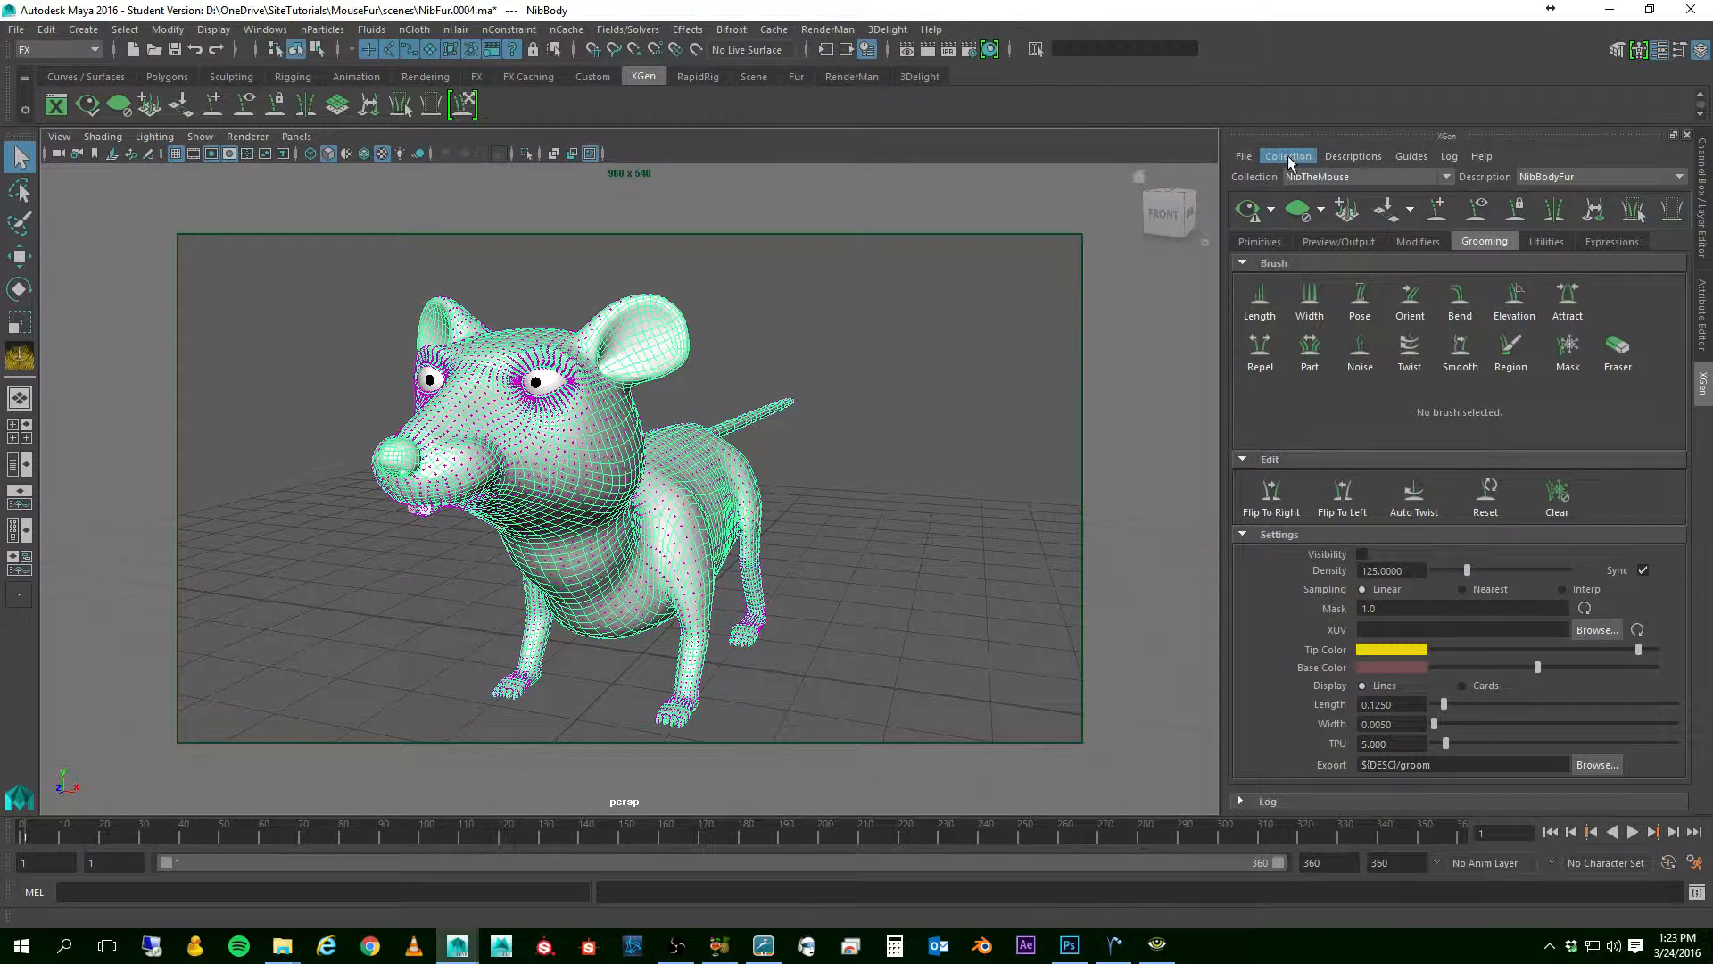
pyautogui.click(1352, 155)
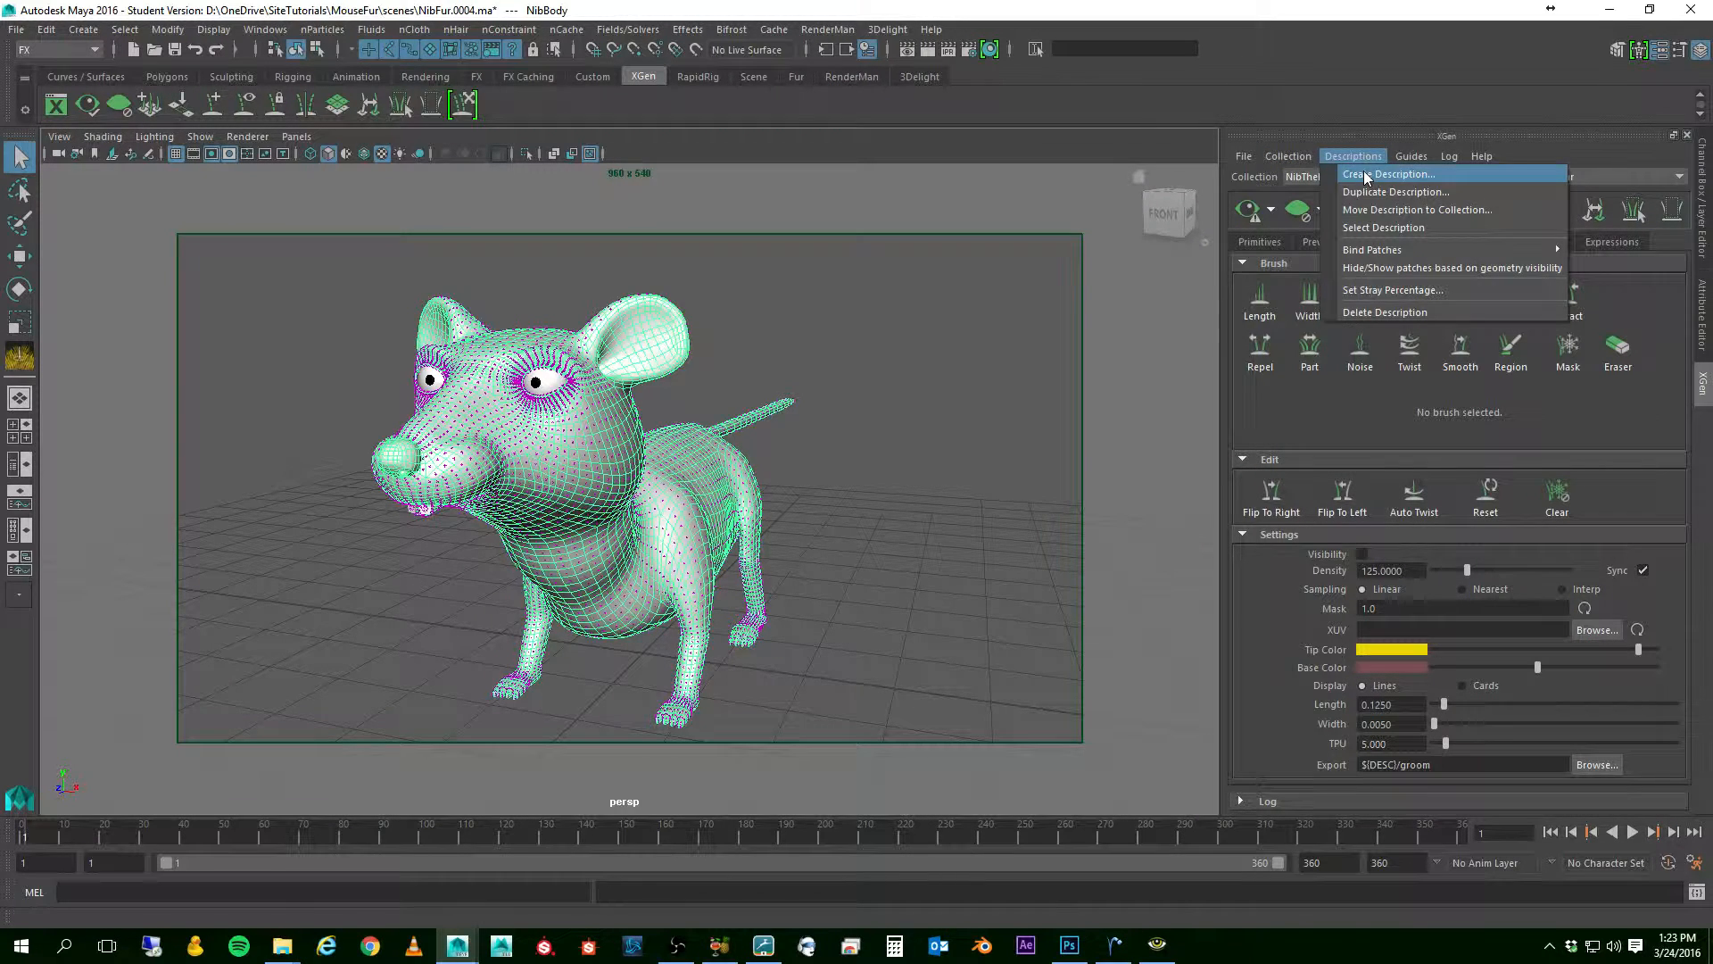
# - Start a new XGen description and name it NibWhiskers_L
pyautogui.click(1399, 174)
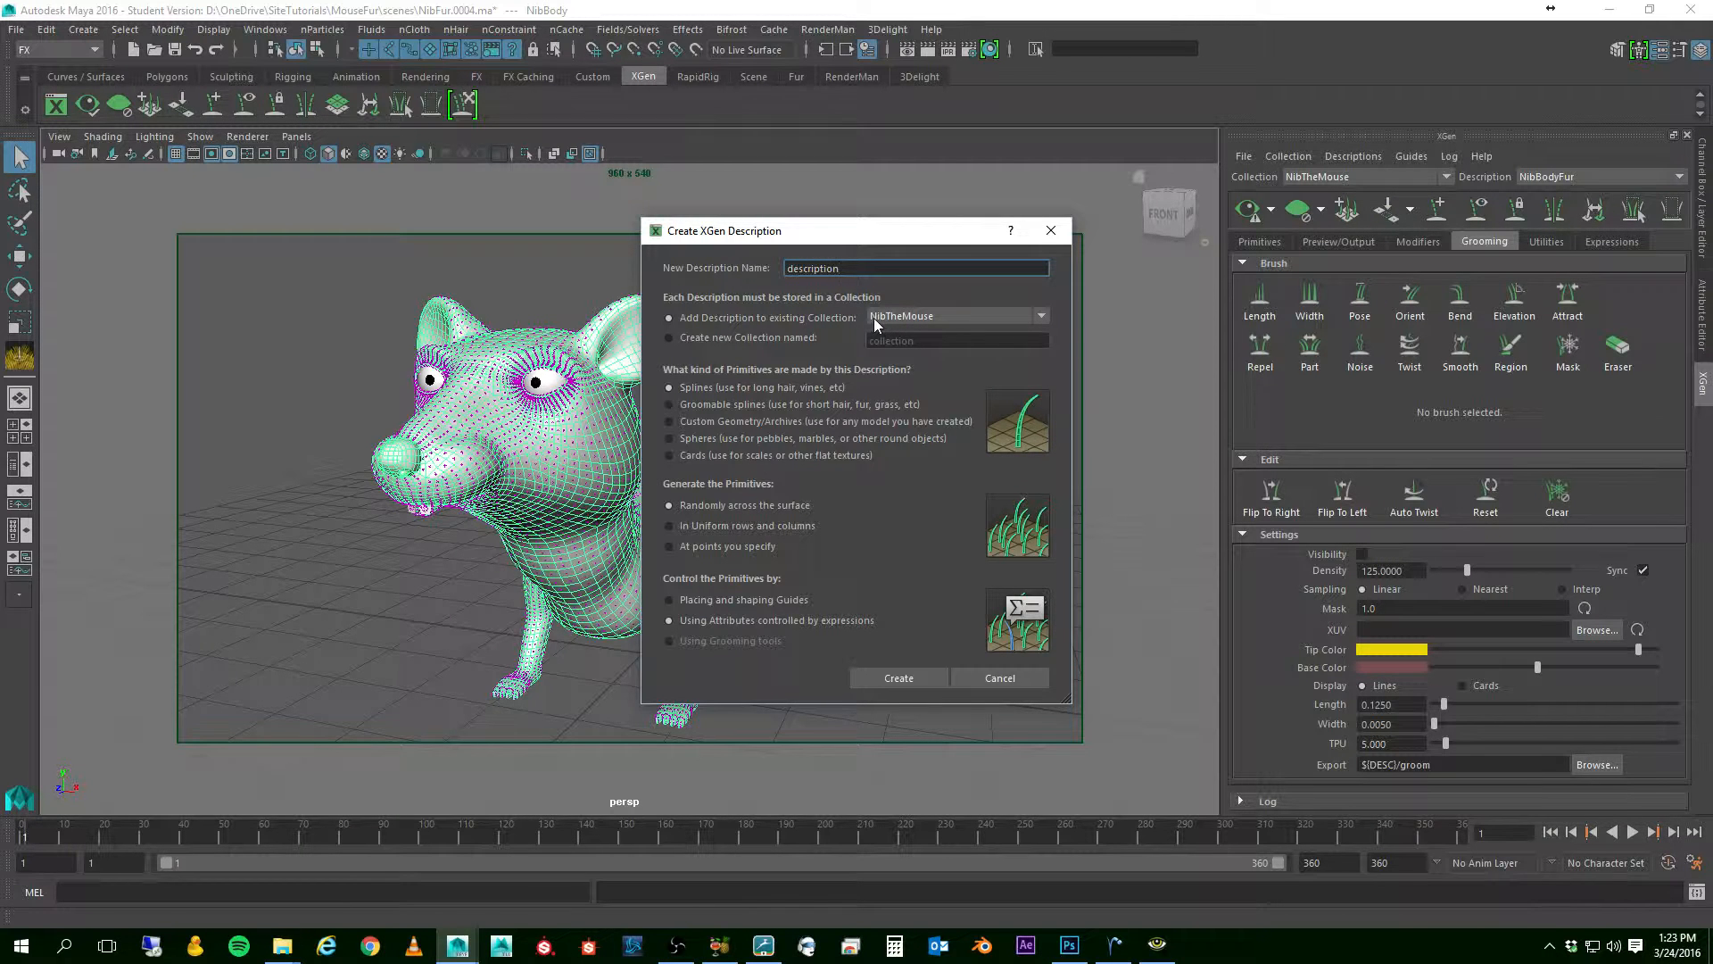
pyautogui.tripleClick(916, 267)
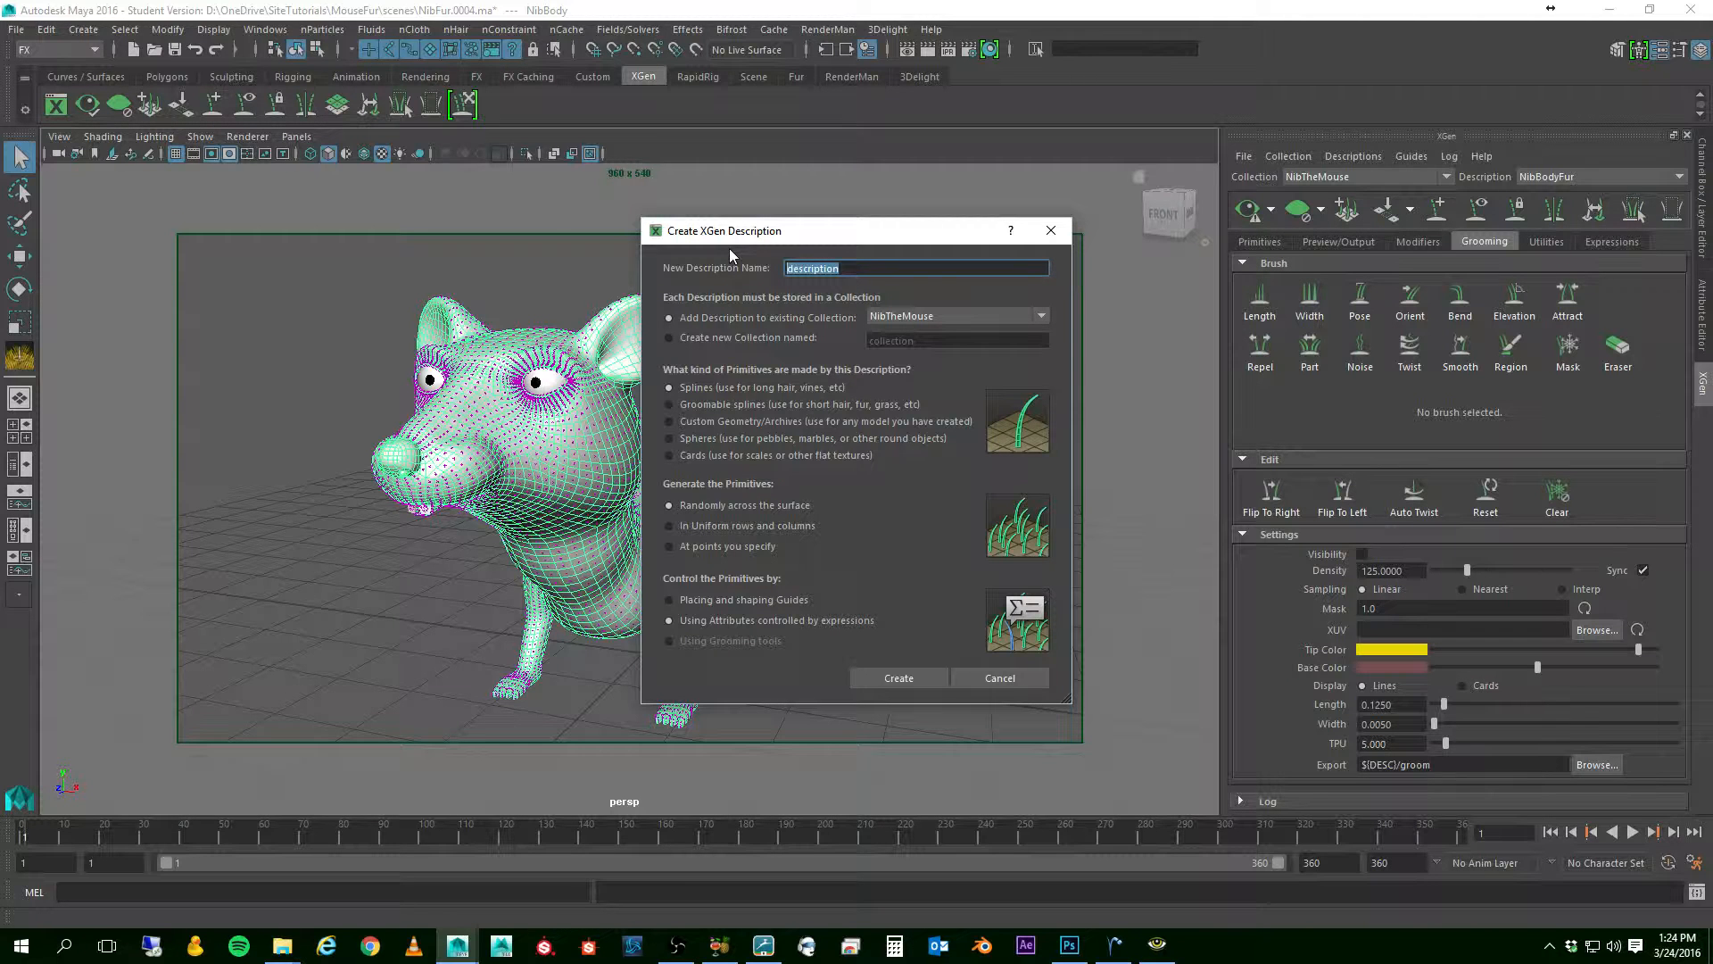
pyautogui.write('NibWhi')
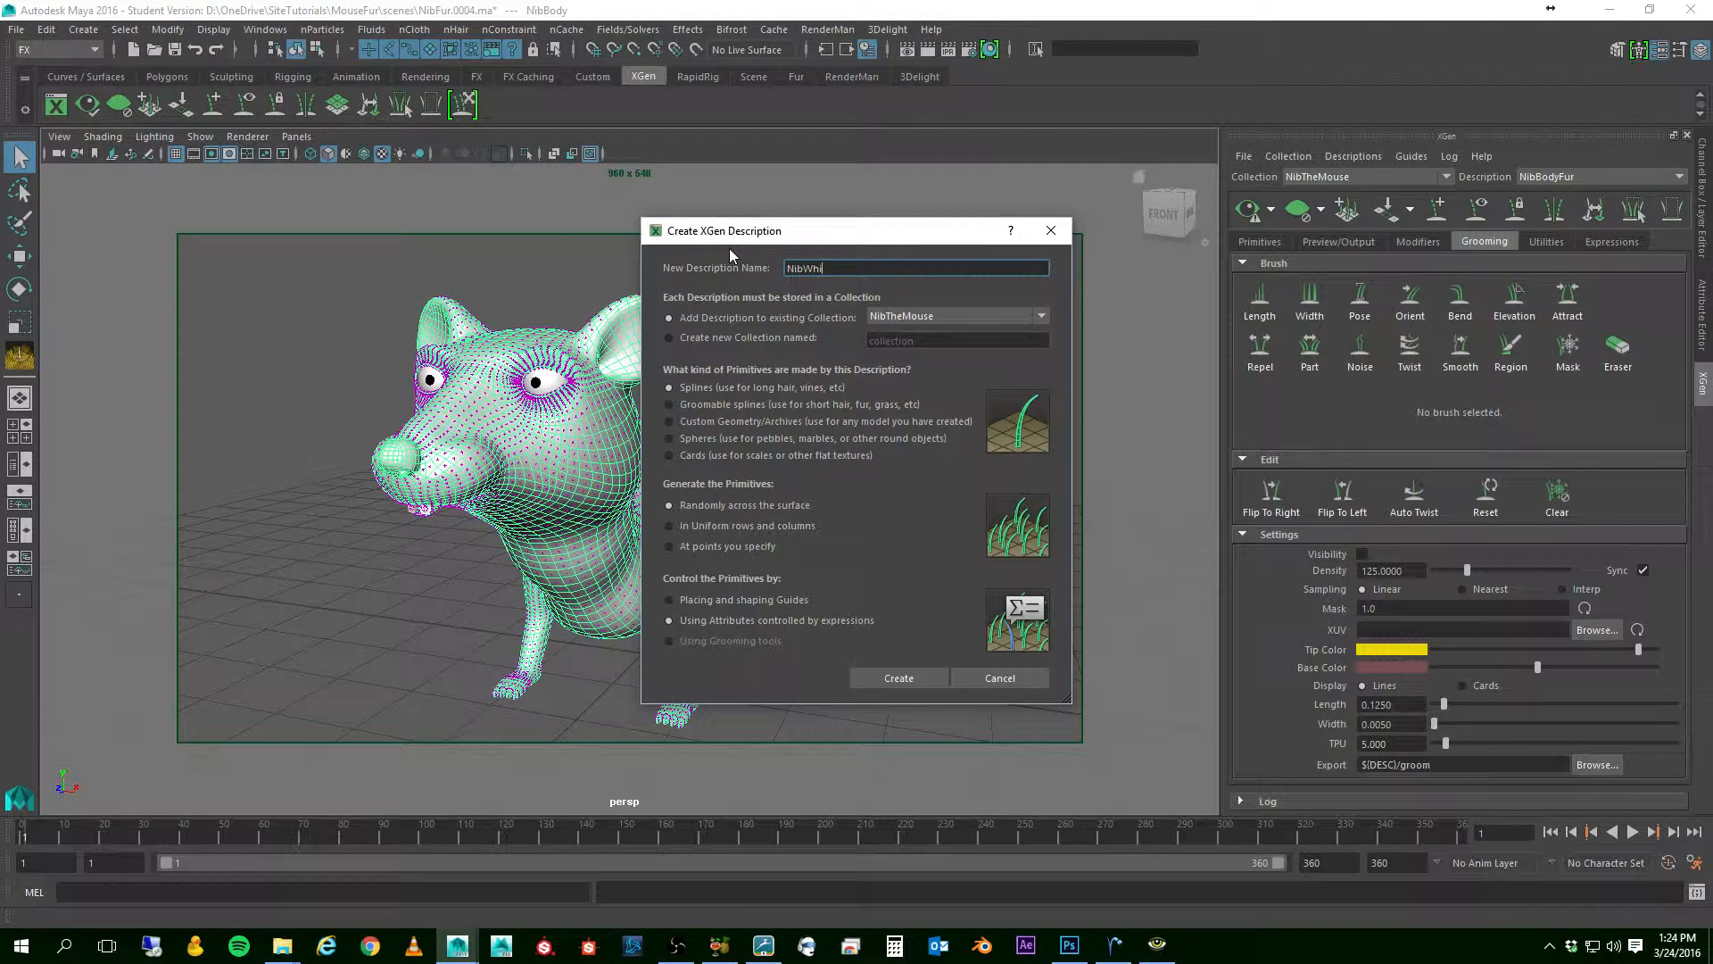
pyautogui.write('skers_')
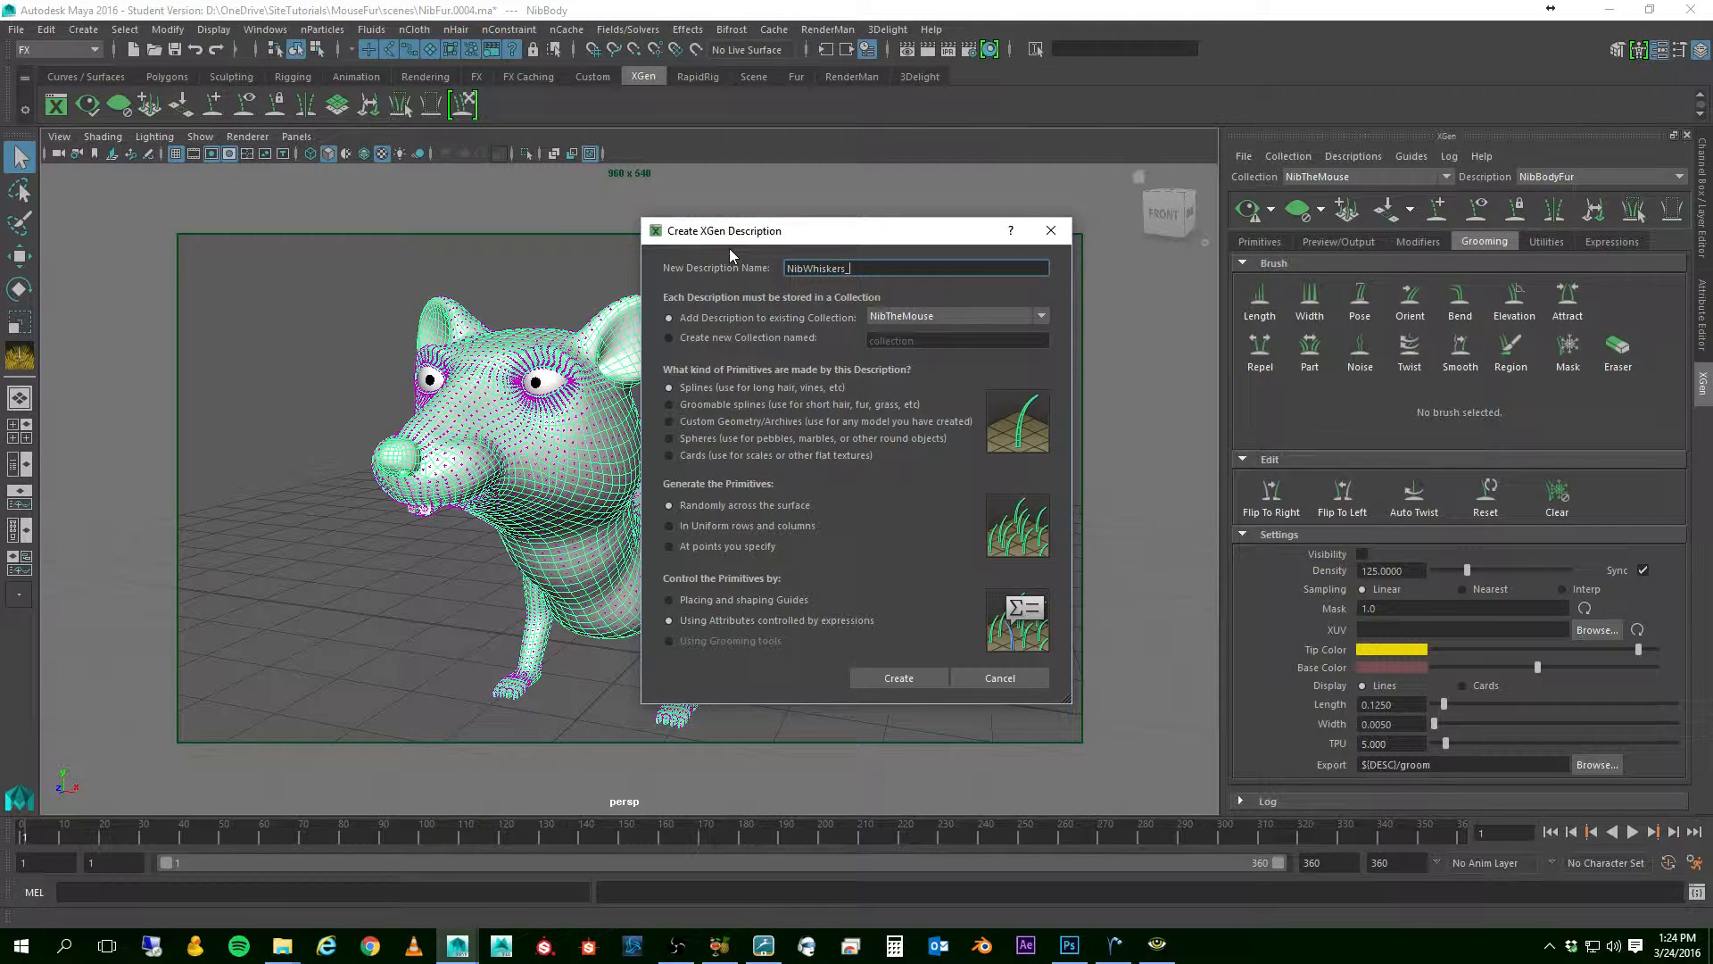
pyautogui.write('L')
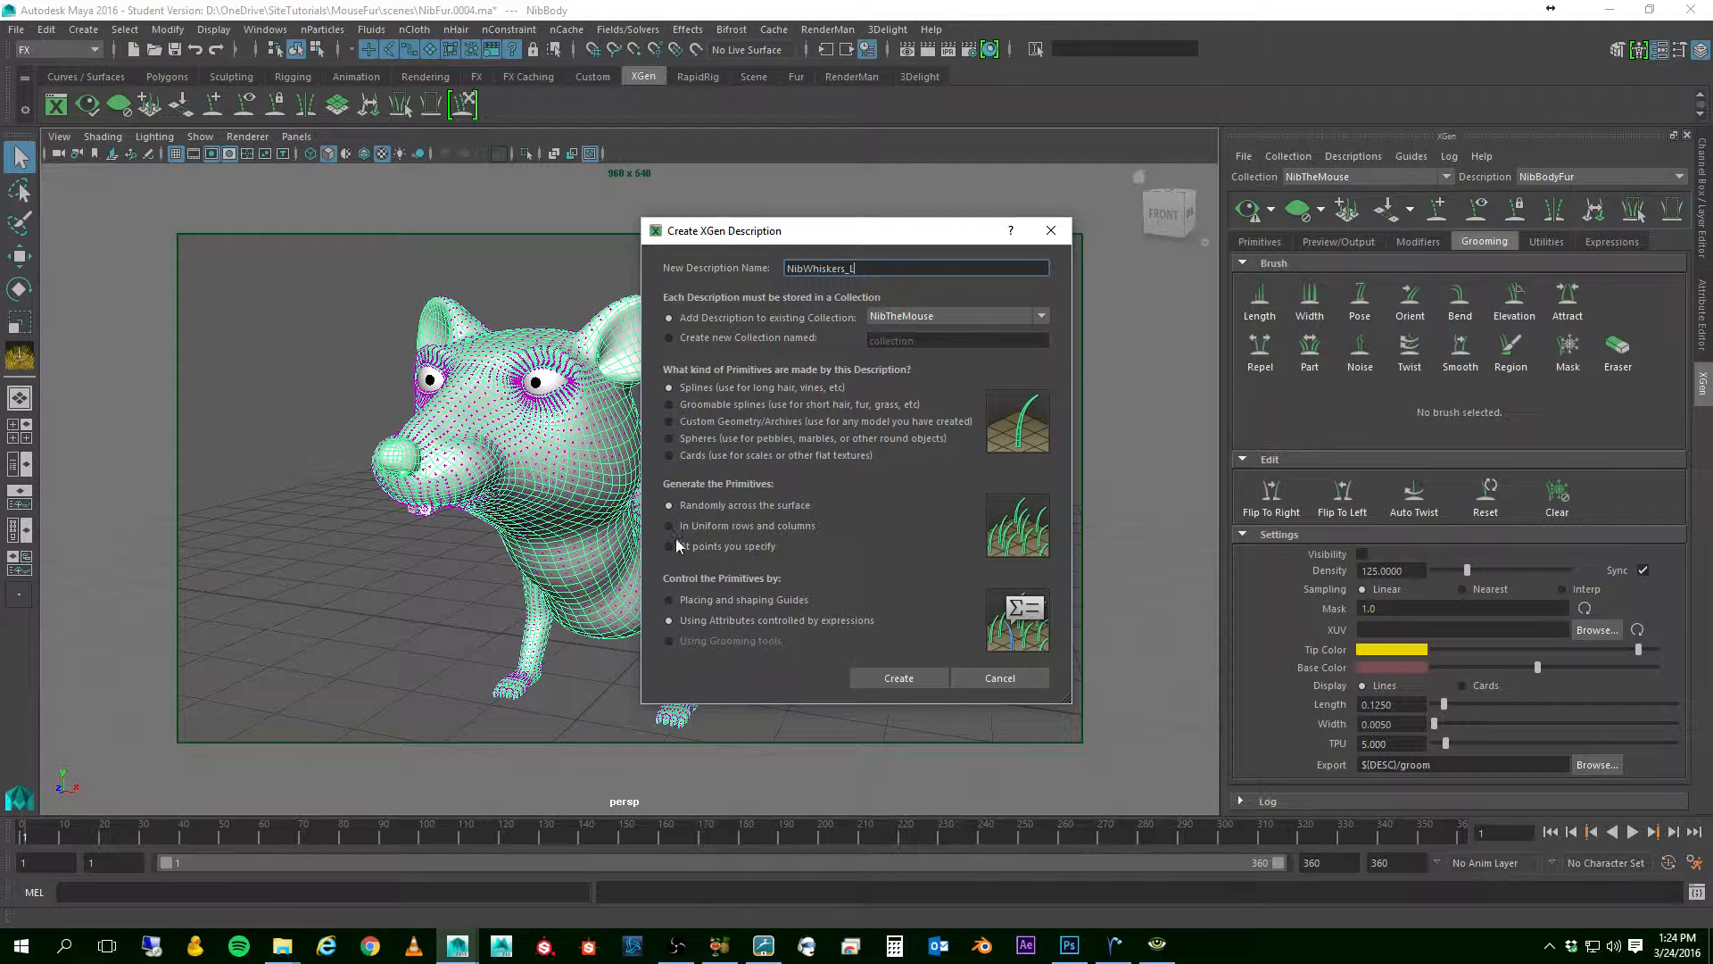
# - Make it splines grown at specified points, controlled by placed guides, and create it
pyautogui.click(669, 546)
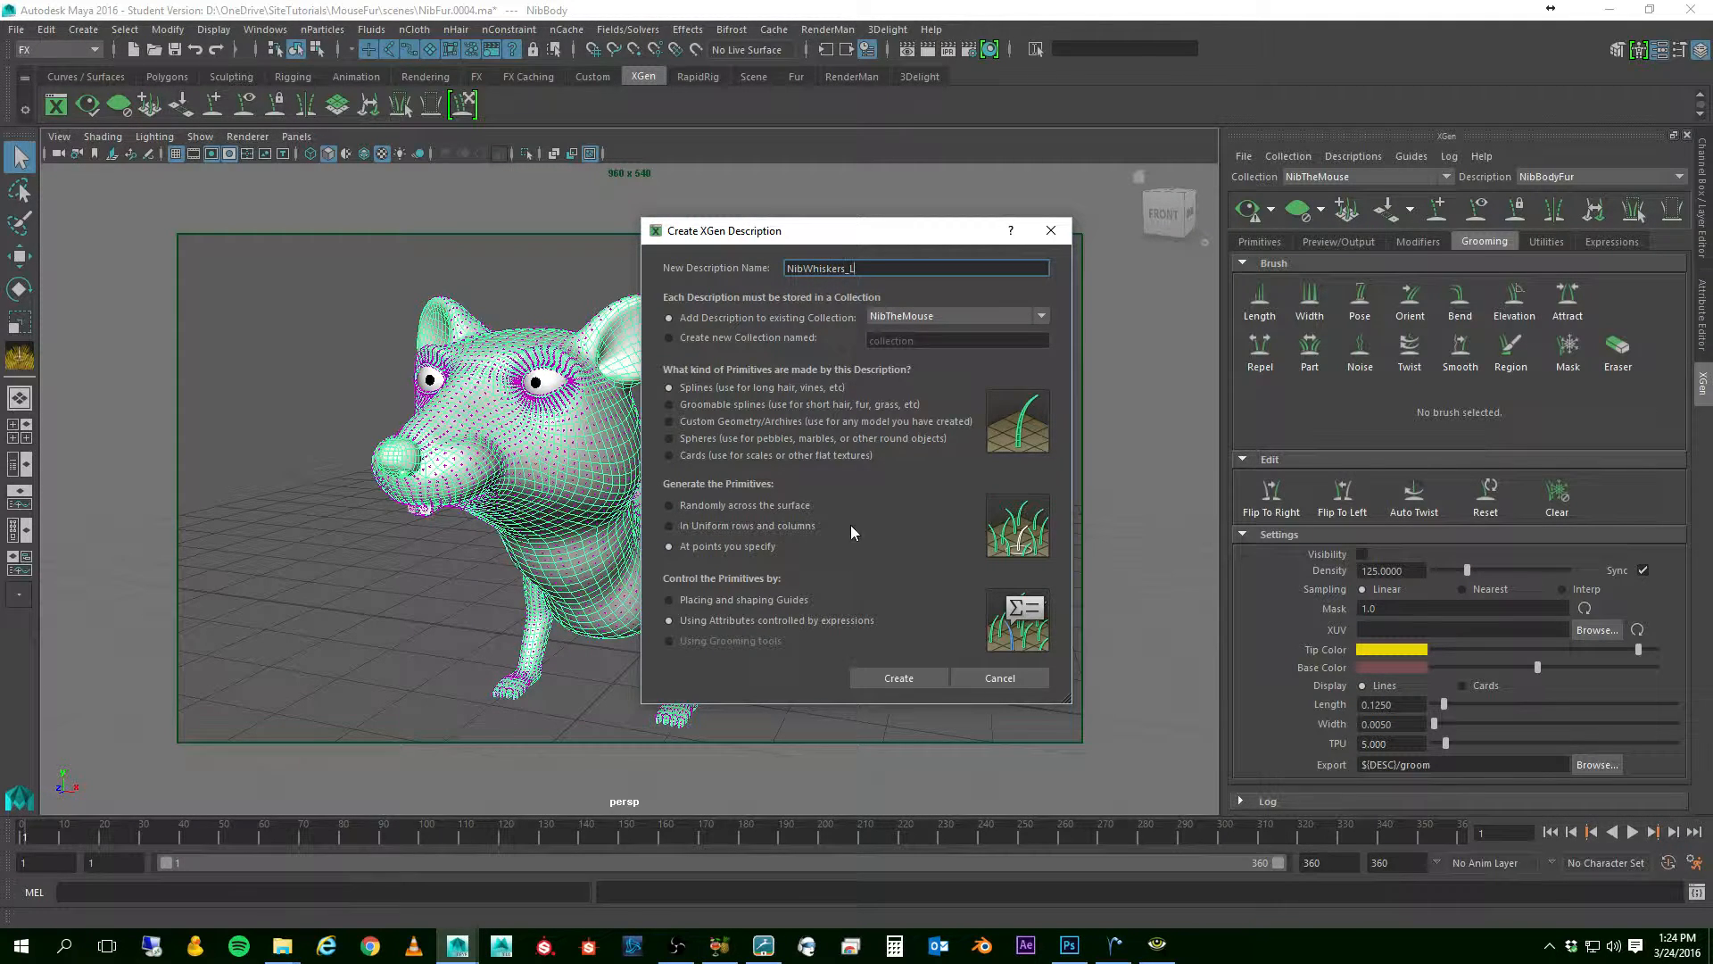
pyautogui.moveTo(861, 525)
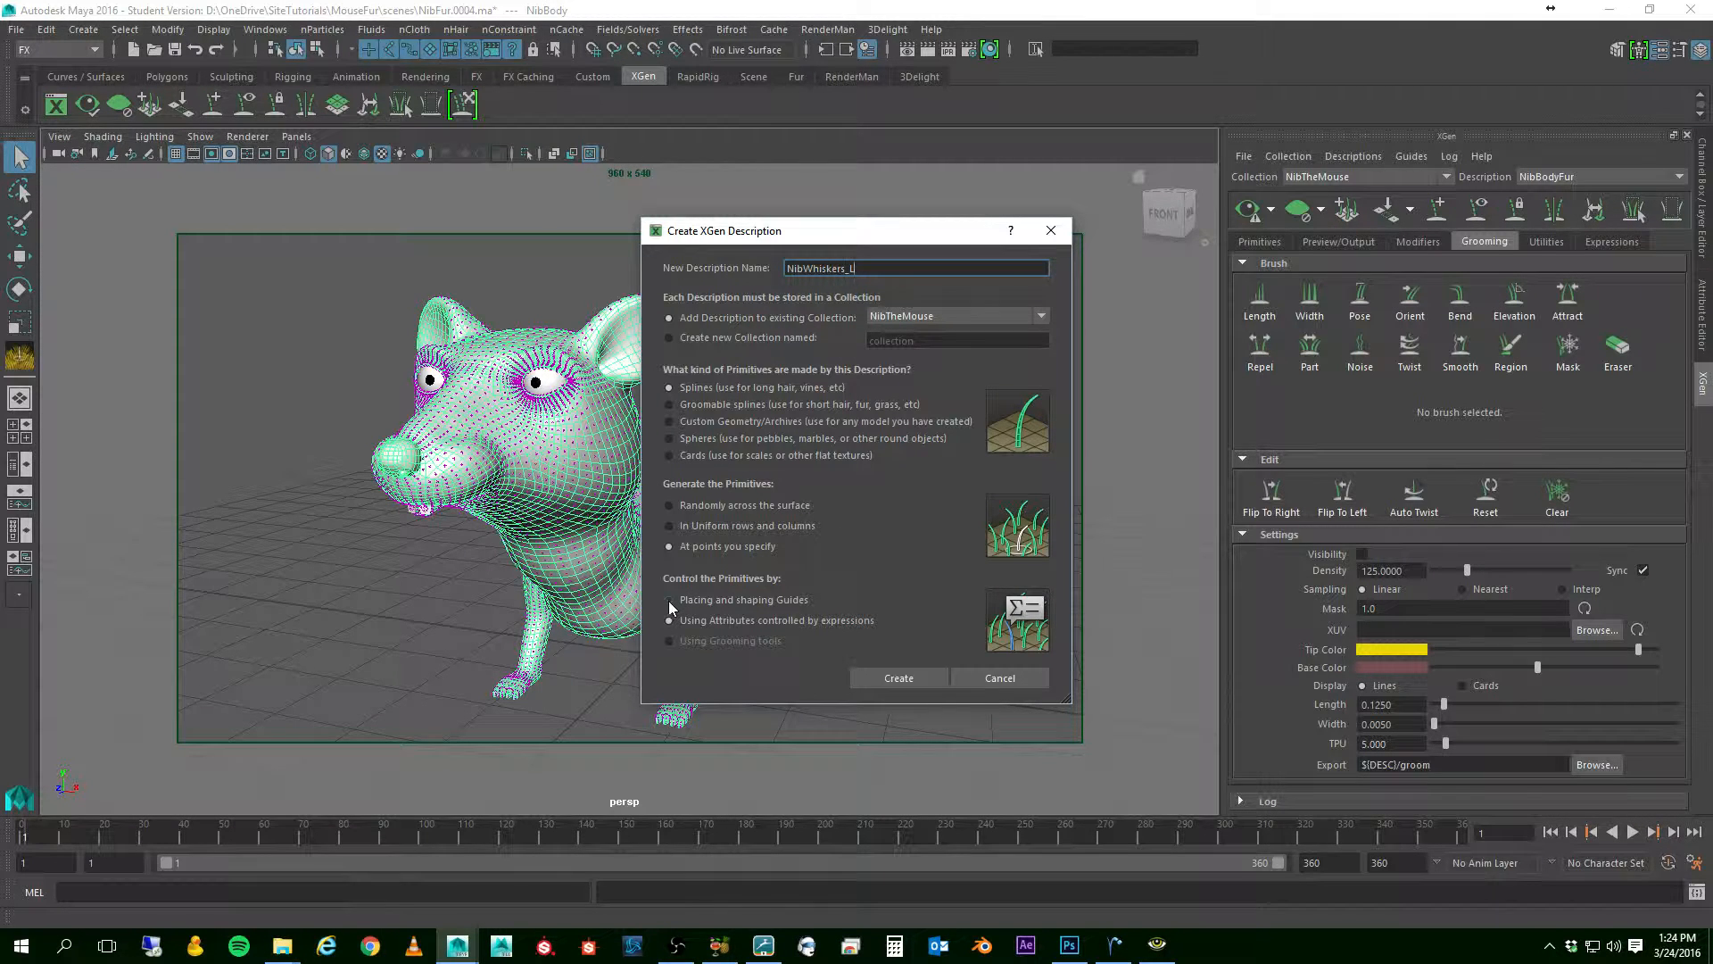
pyautogui.click(669, 600)
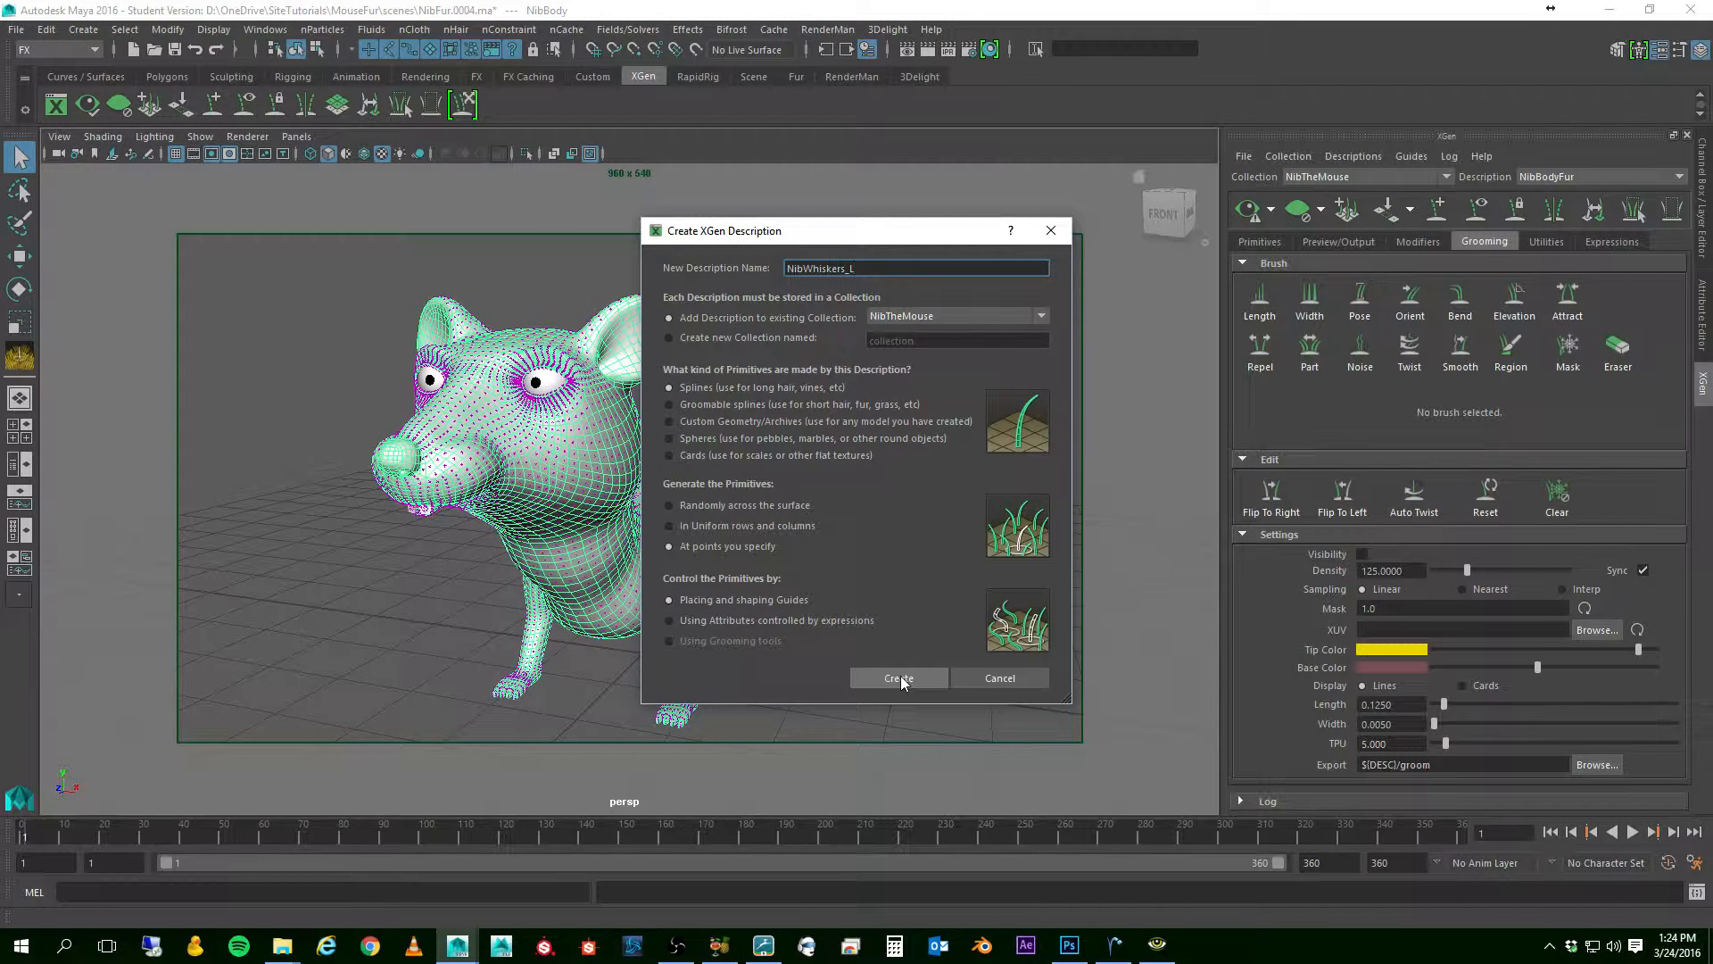
pyautogui.click(898, 678)
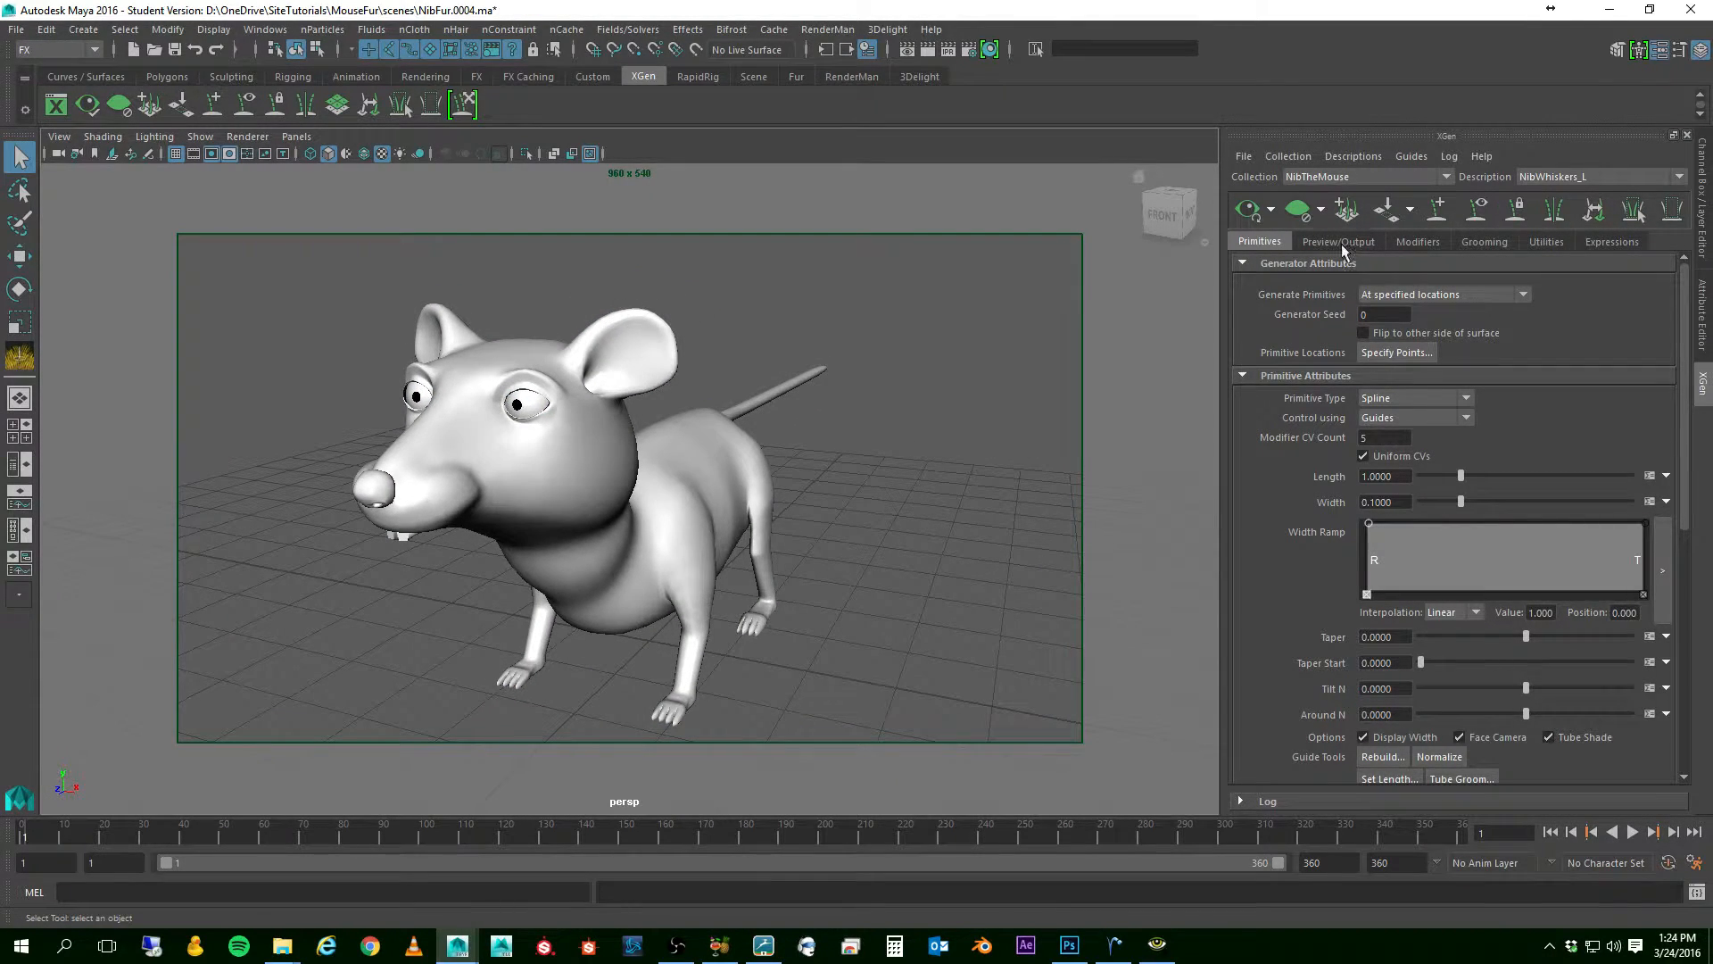
pyautogui.moveTo(1495, 241)
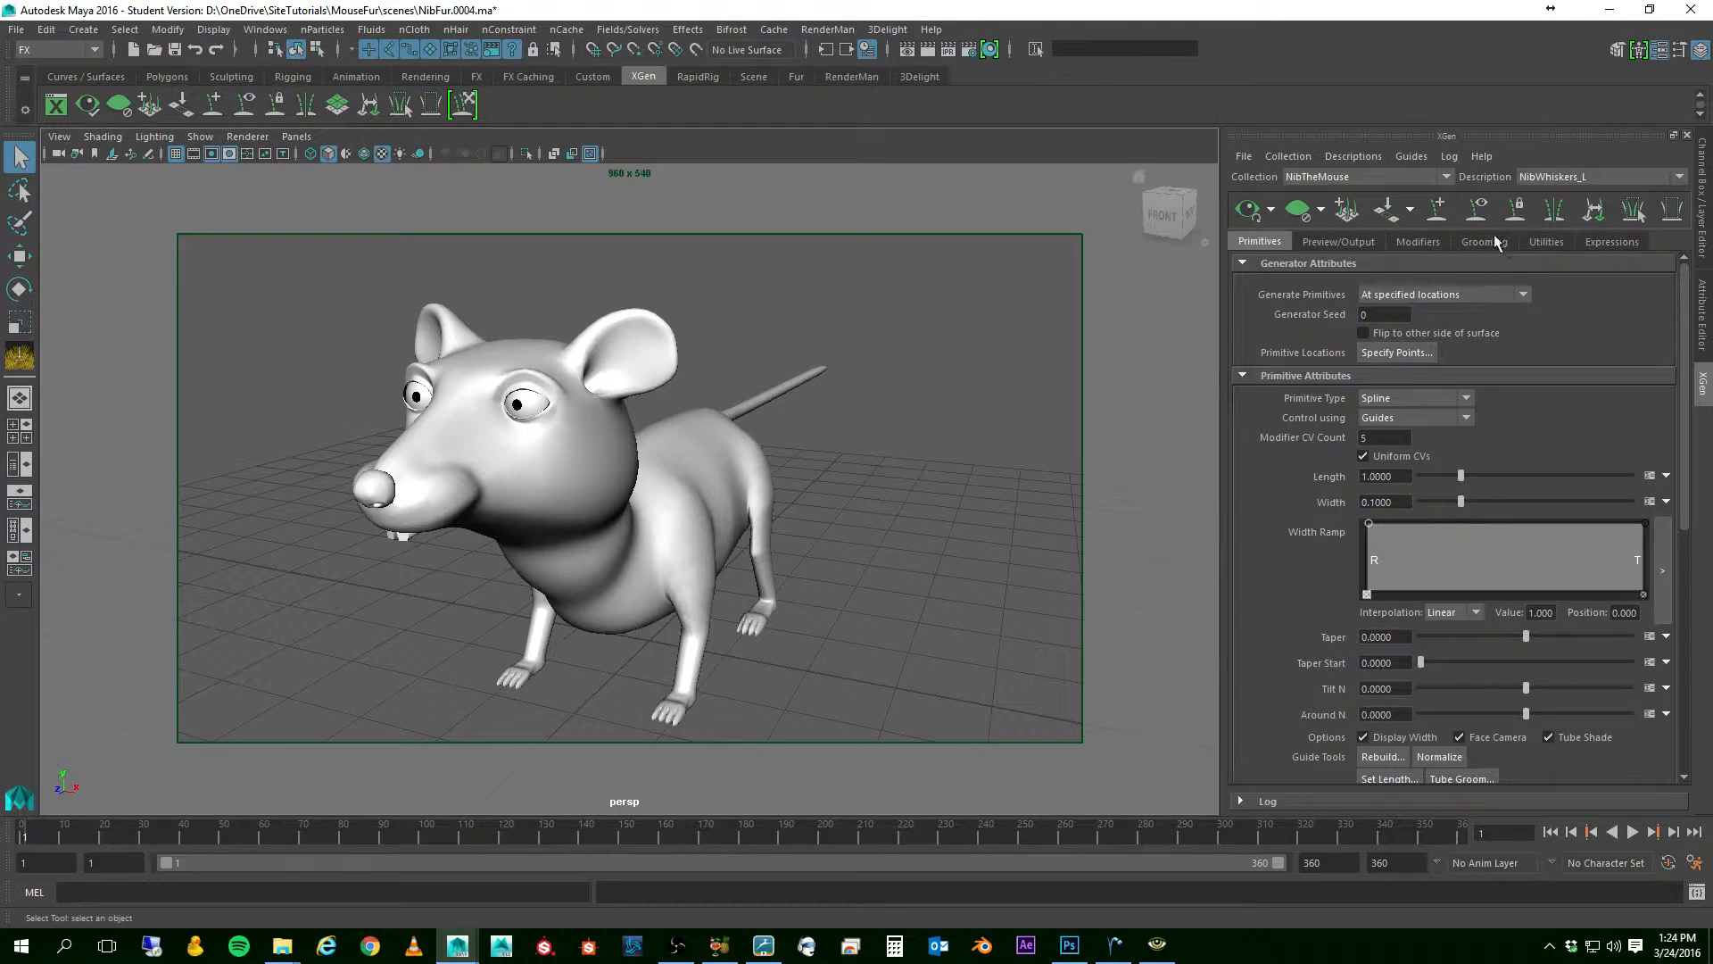
pyautogui.click(1483, 241)
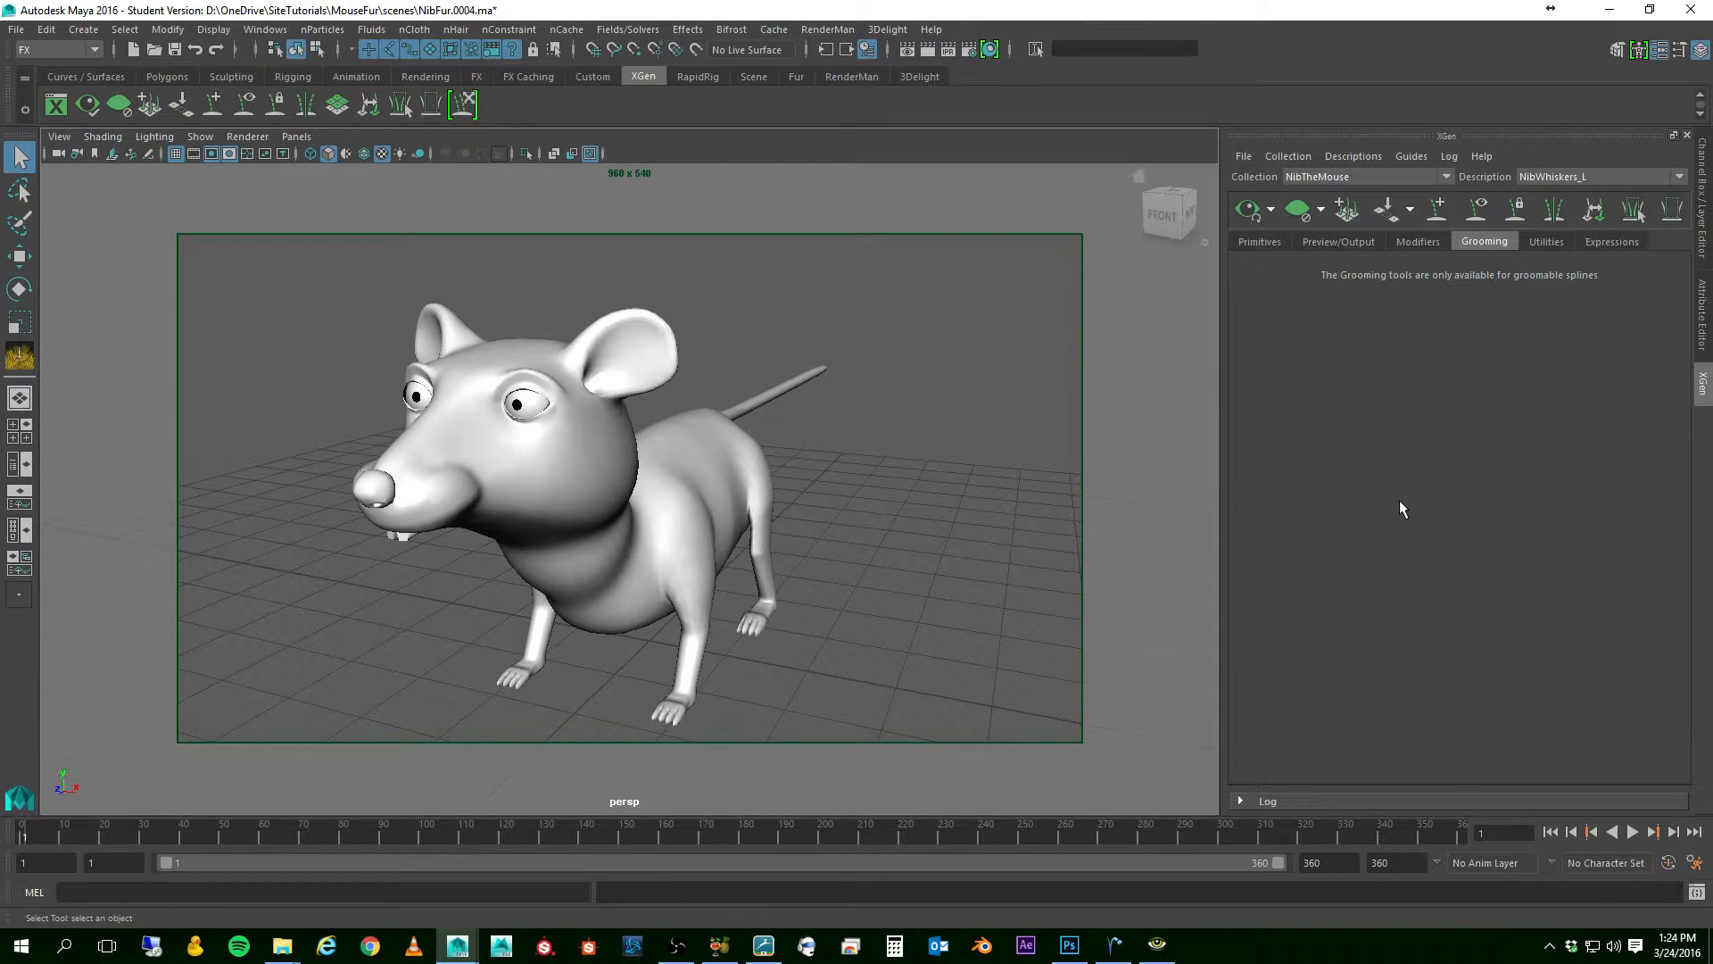
pyautogui.moveTo(1267, 246)
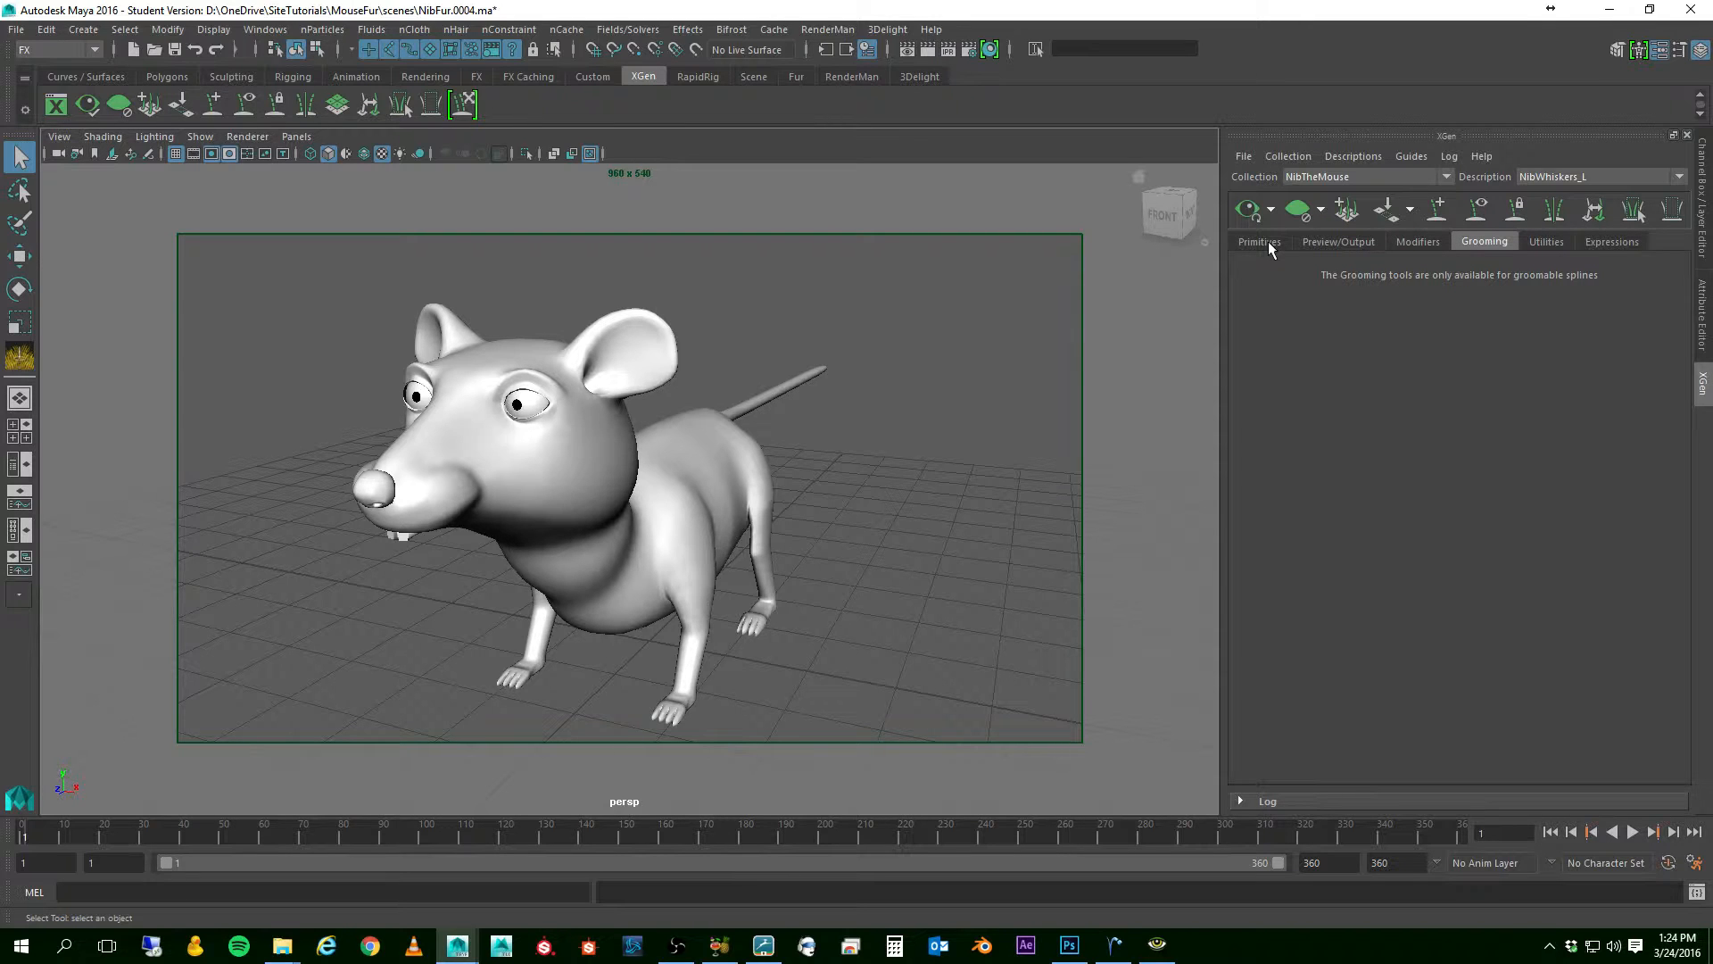
pyautogui.click(1258, 241)
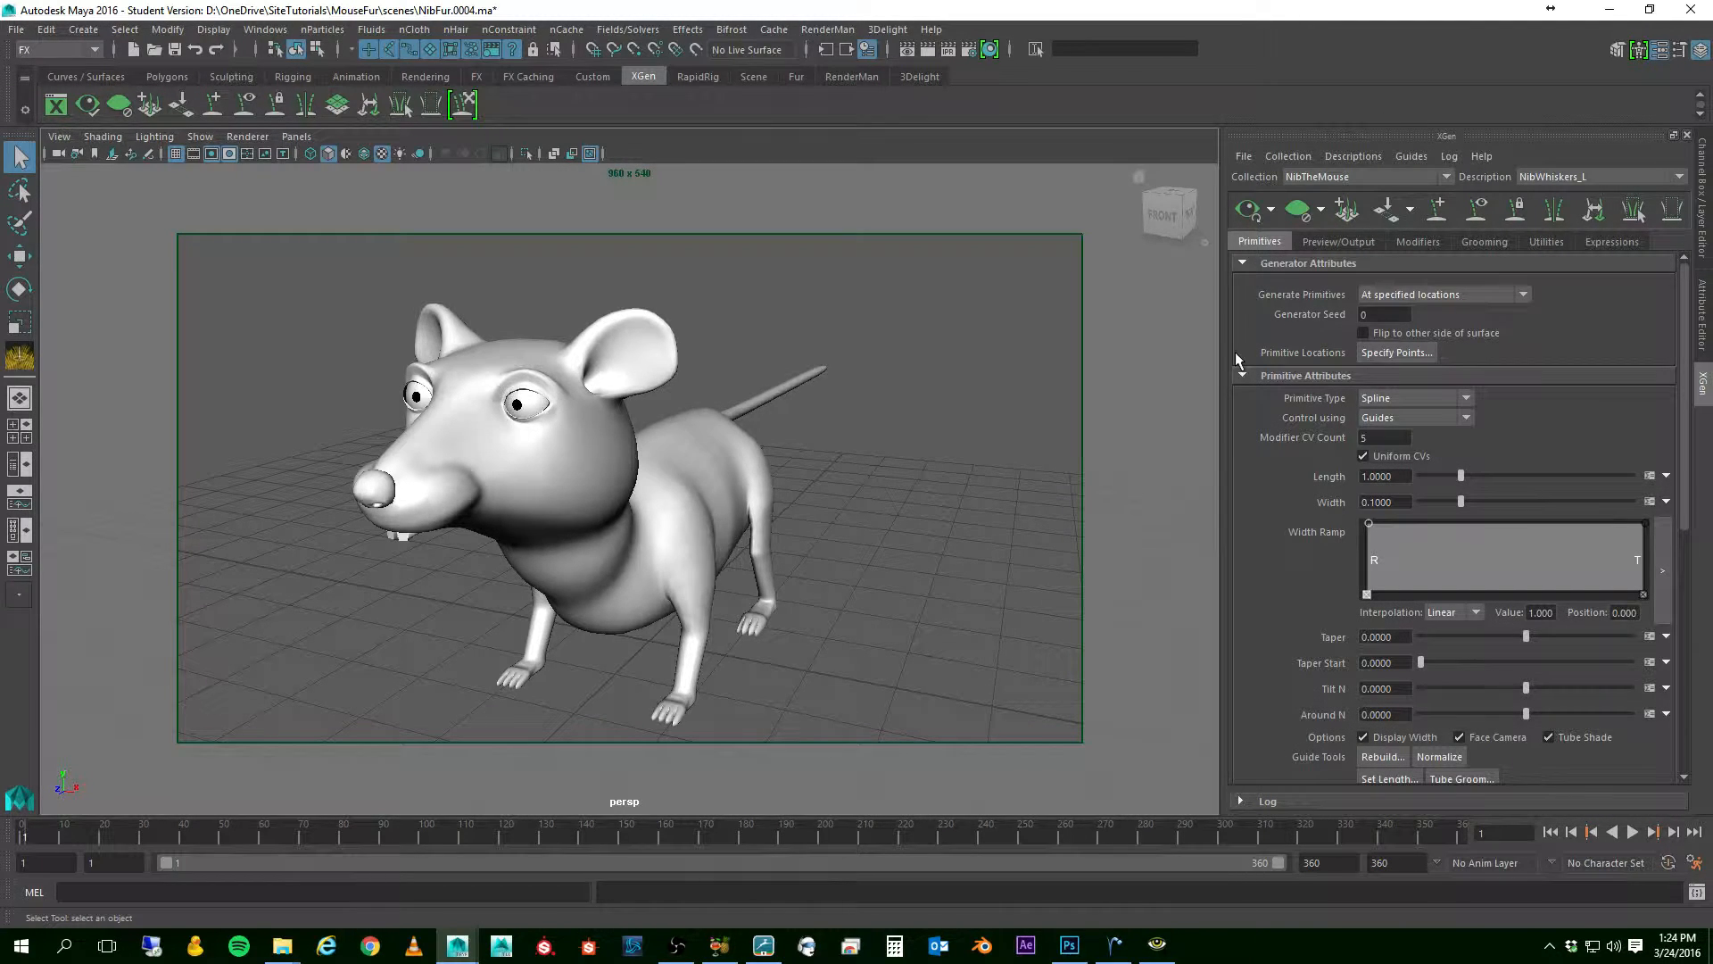
pyautogui.moveTo(1395, 351)
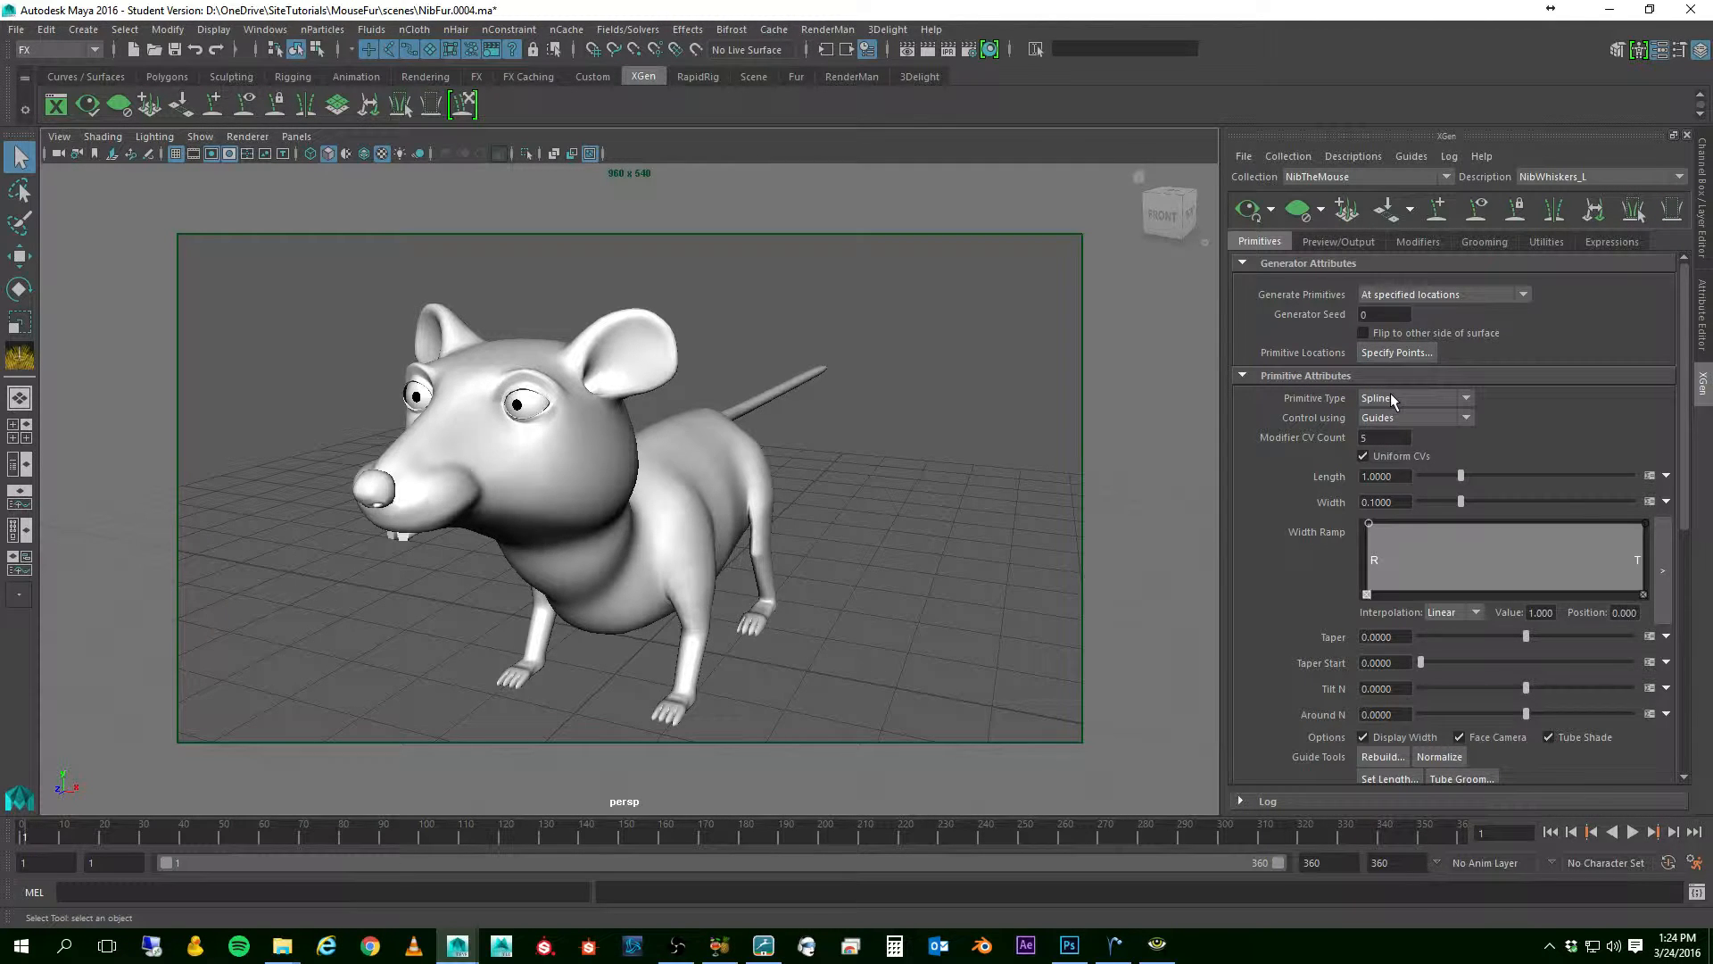
pyautogui.moveTo(1301, 532)
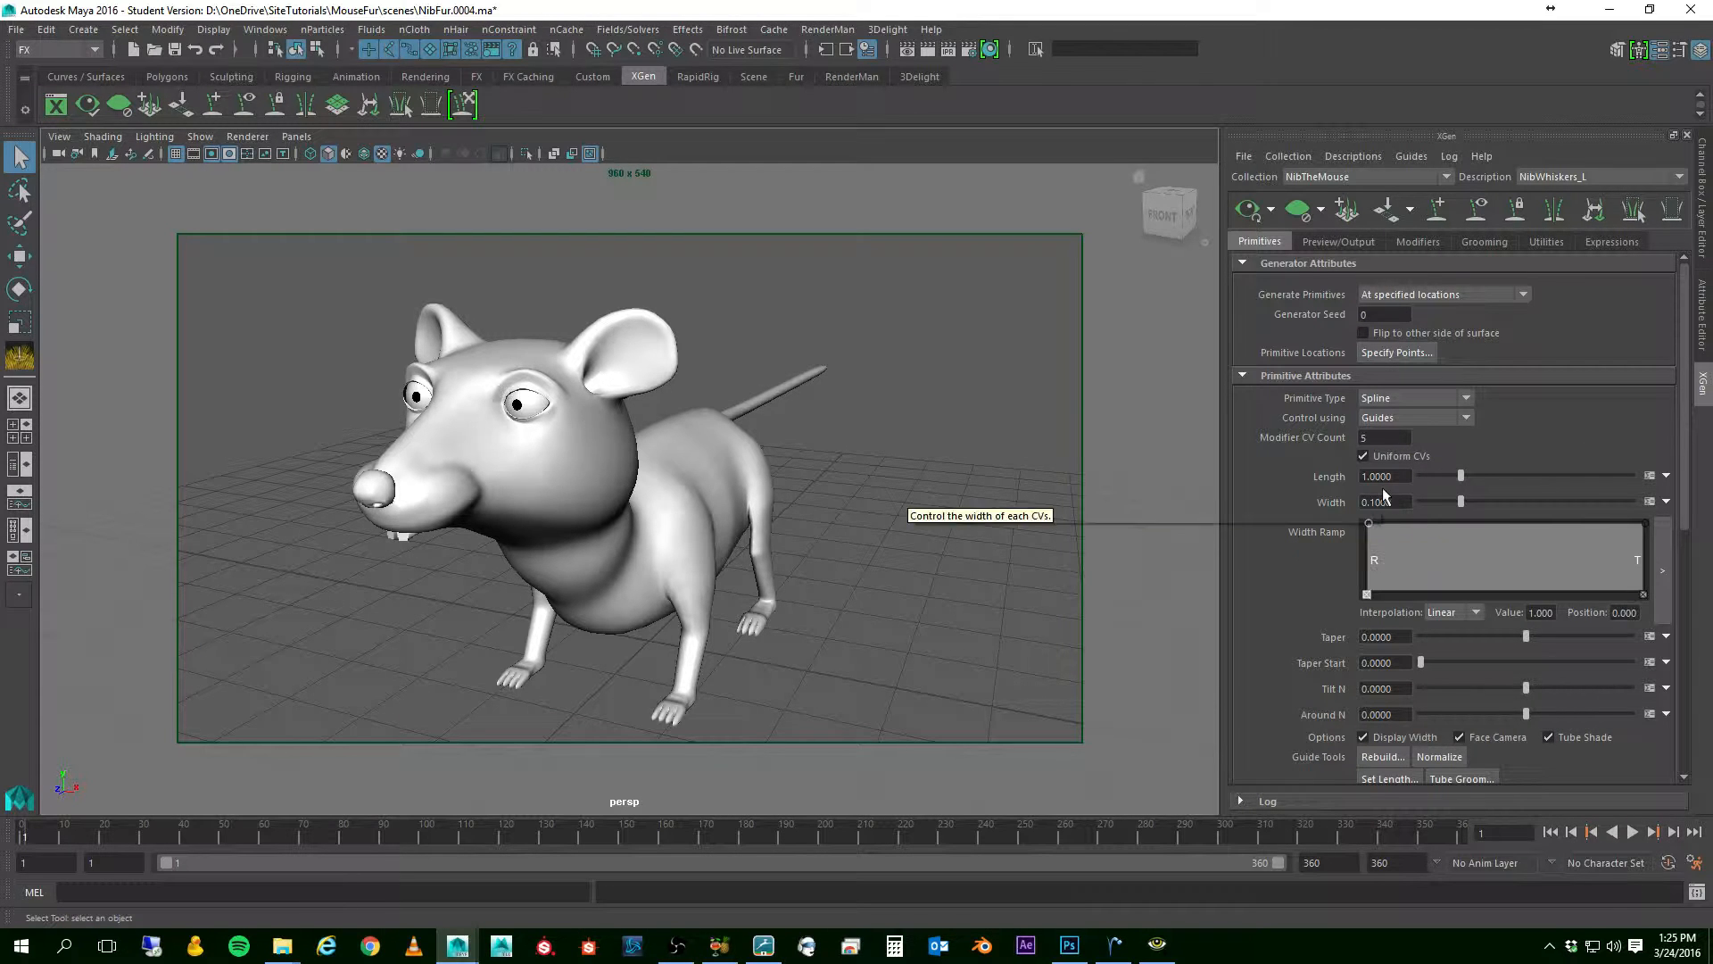
pyautogui.moveTo(1201, 471)
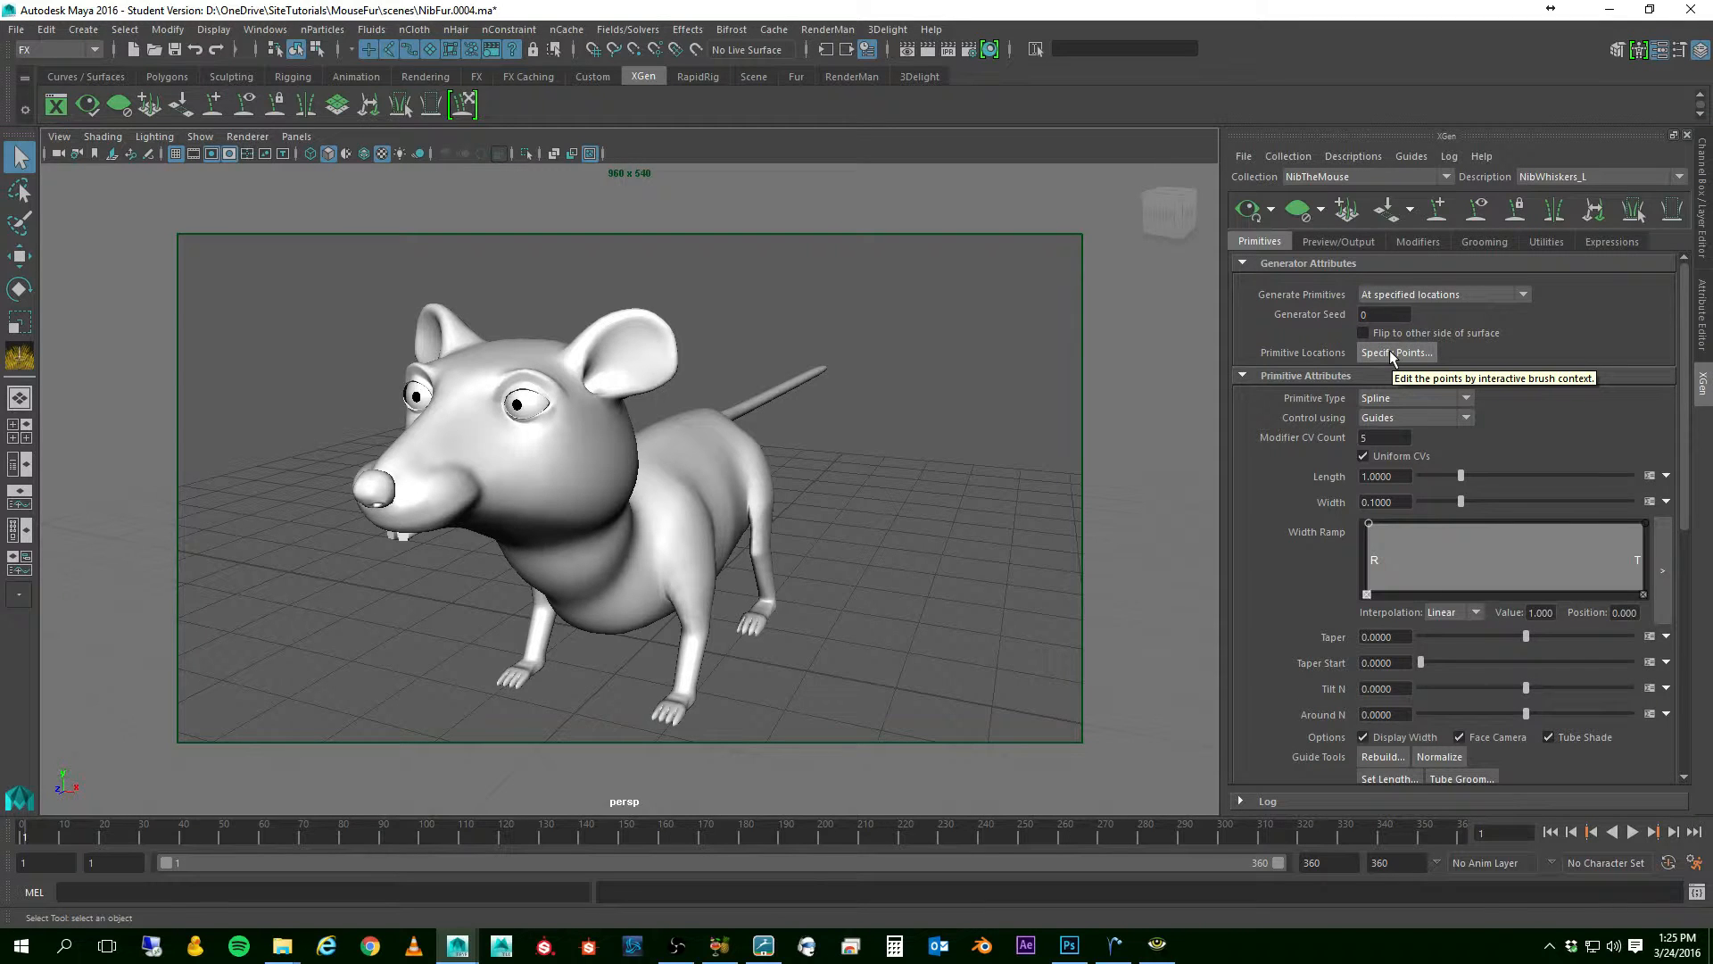
# - Start specifying whisker growth points on the mouse's face
pyautogui.click(1395, 351)
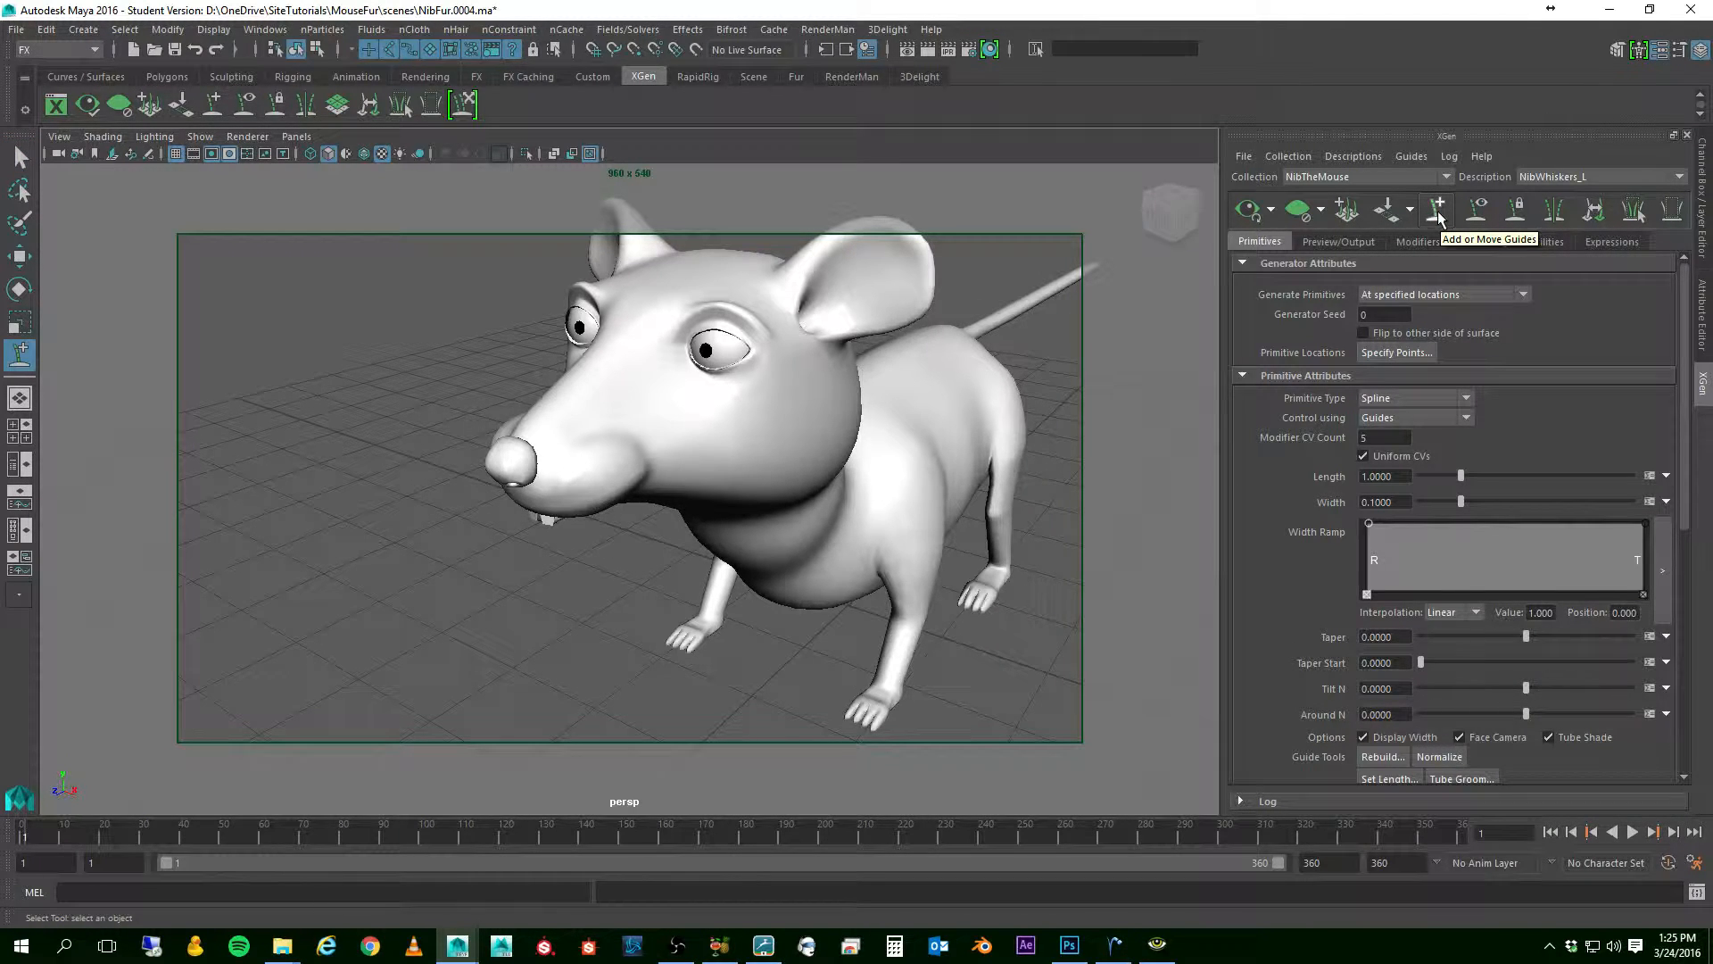
# - Enter Add or Move Guides to place whisker guides on the snout
pyautogui.click(1437, 209)
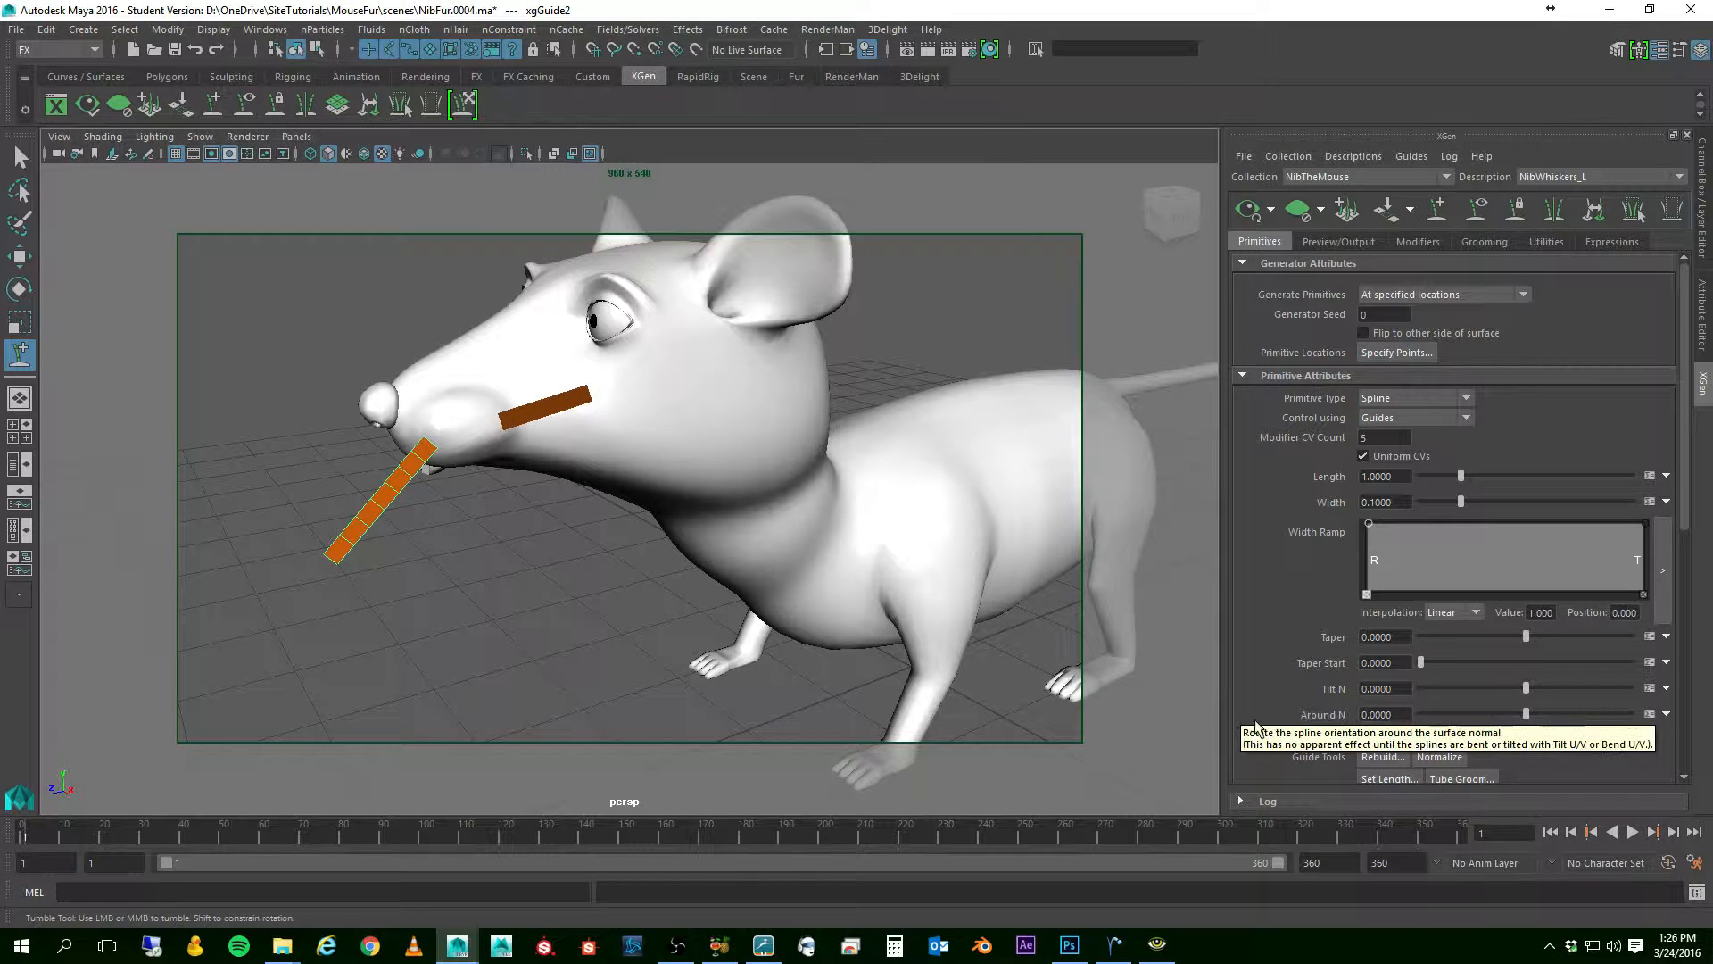
pyautogui.moveTo(1370, 664)
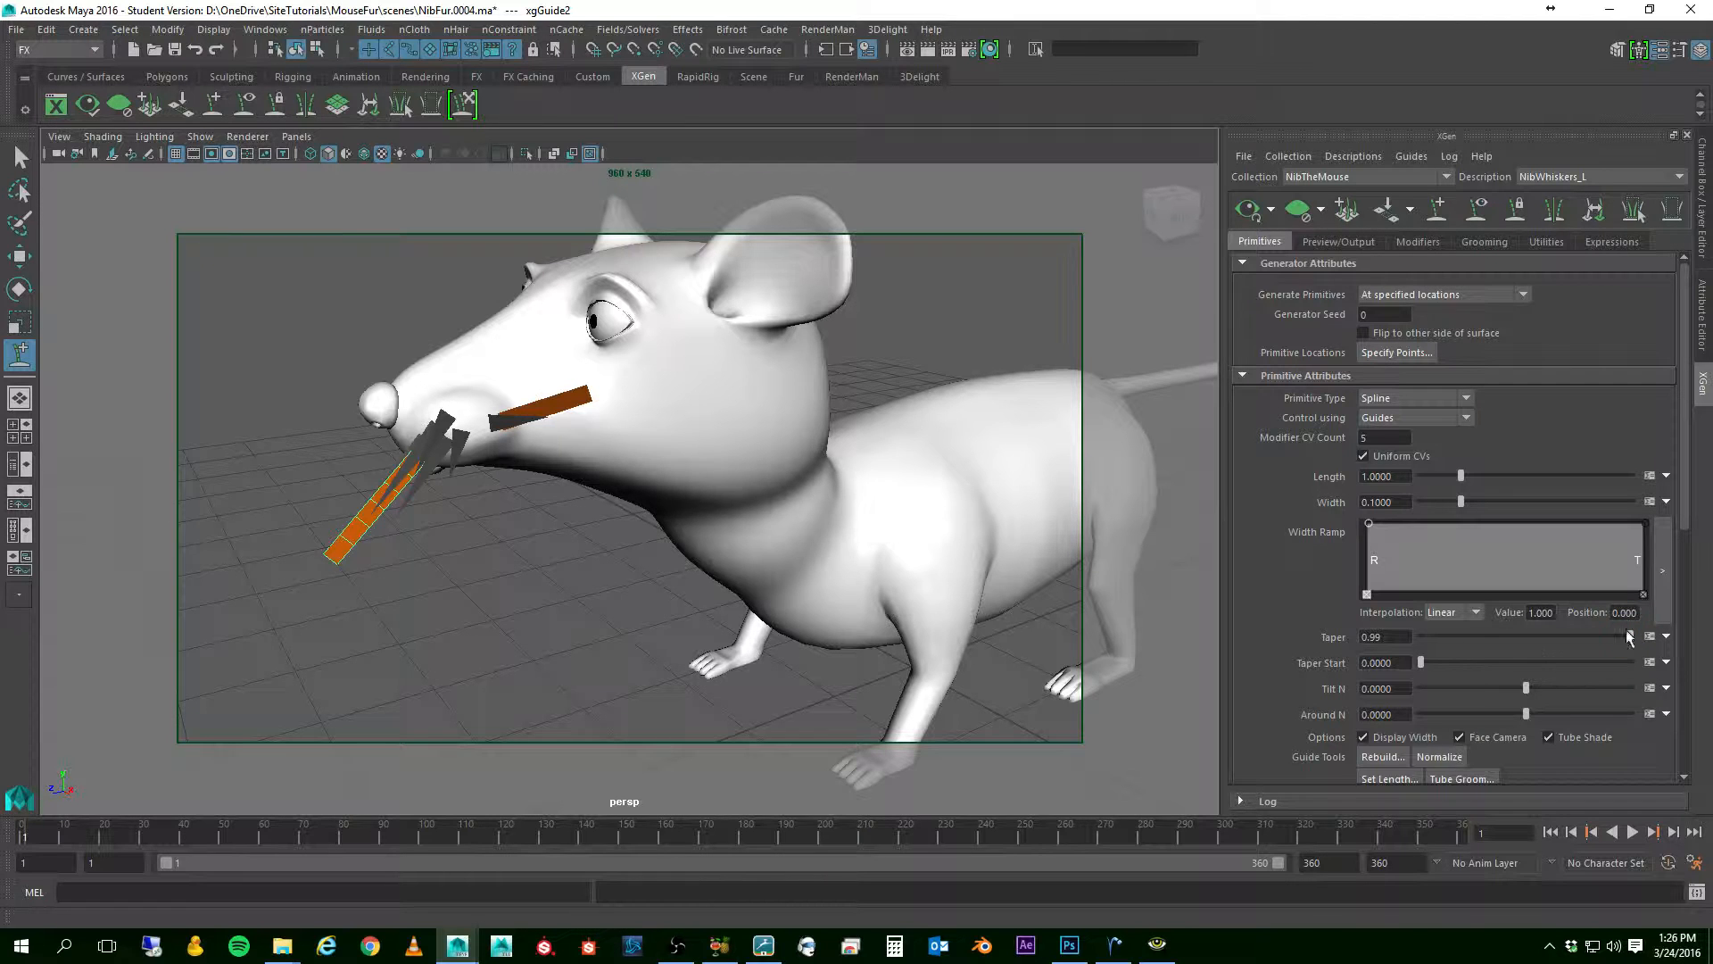
pyautogui.moveTo(1441, 510)
pyautogui.write('0.005')
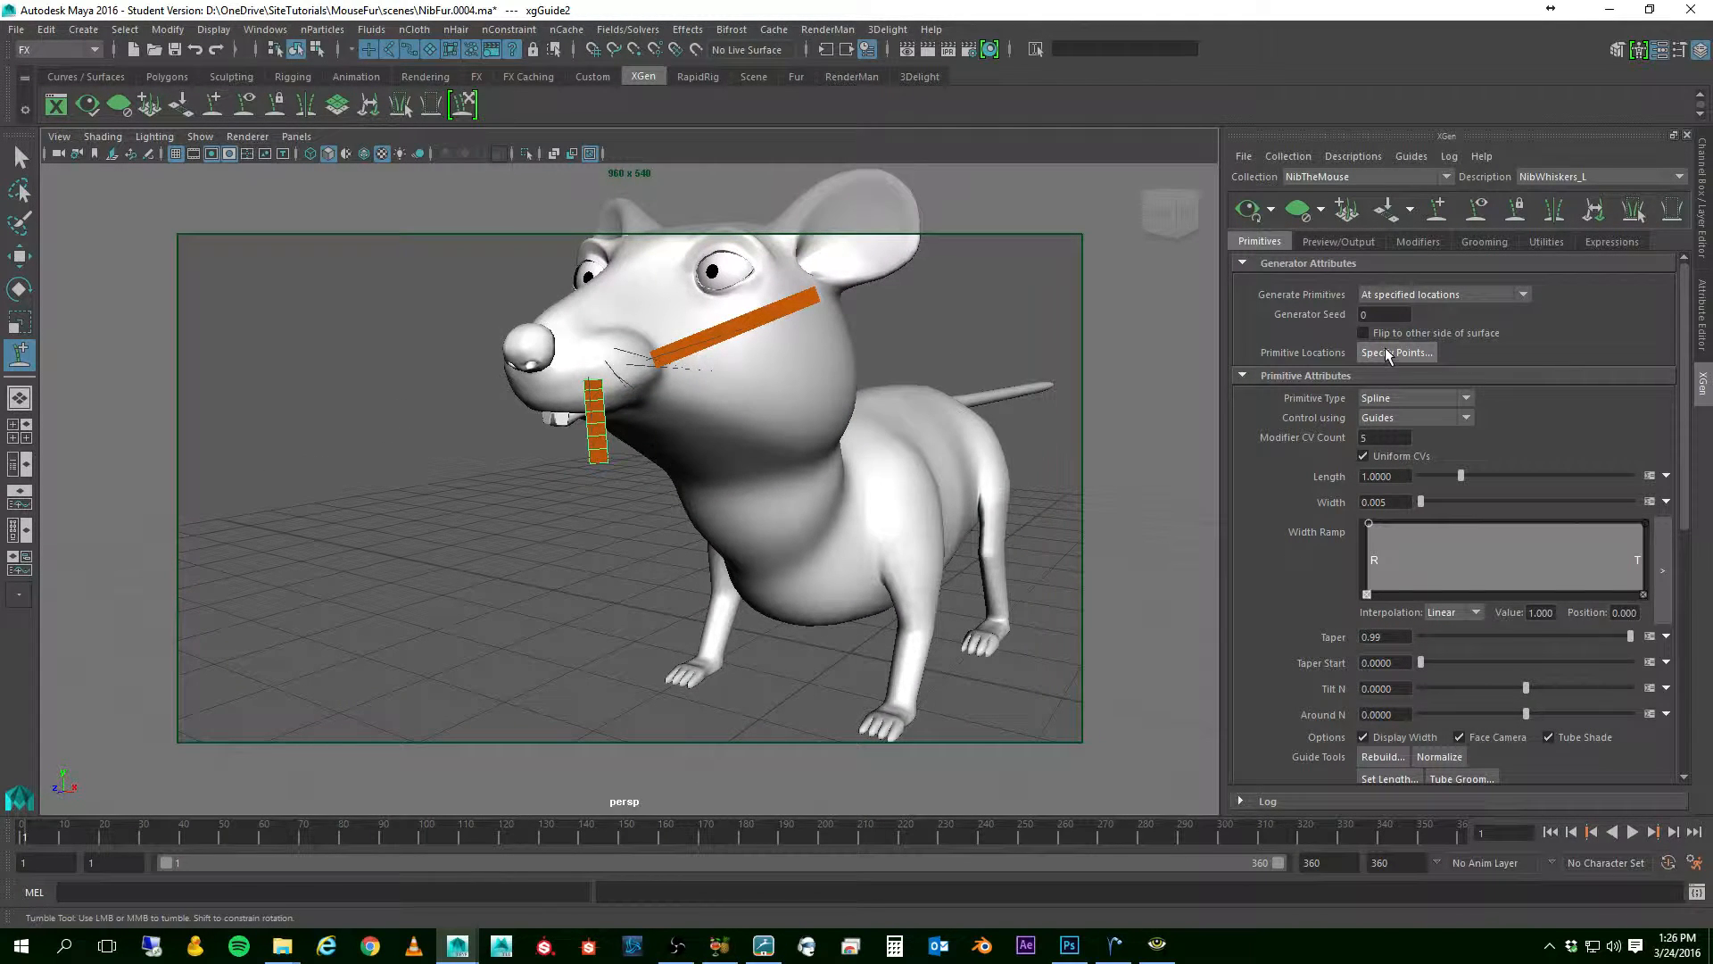
# - Set the whisker primitive length to 1.5 and select the Taper Start value for editing
pyautogui.click(1395, 351)
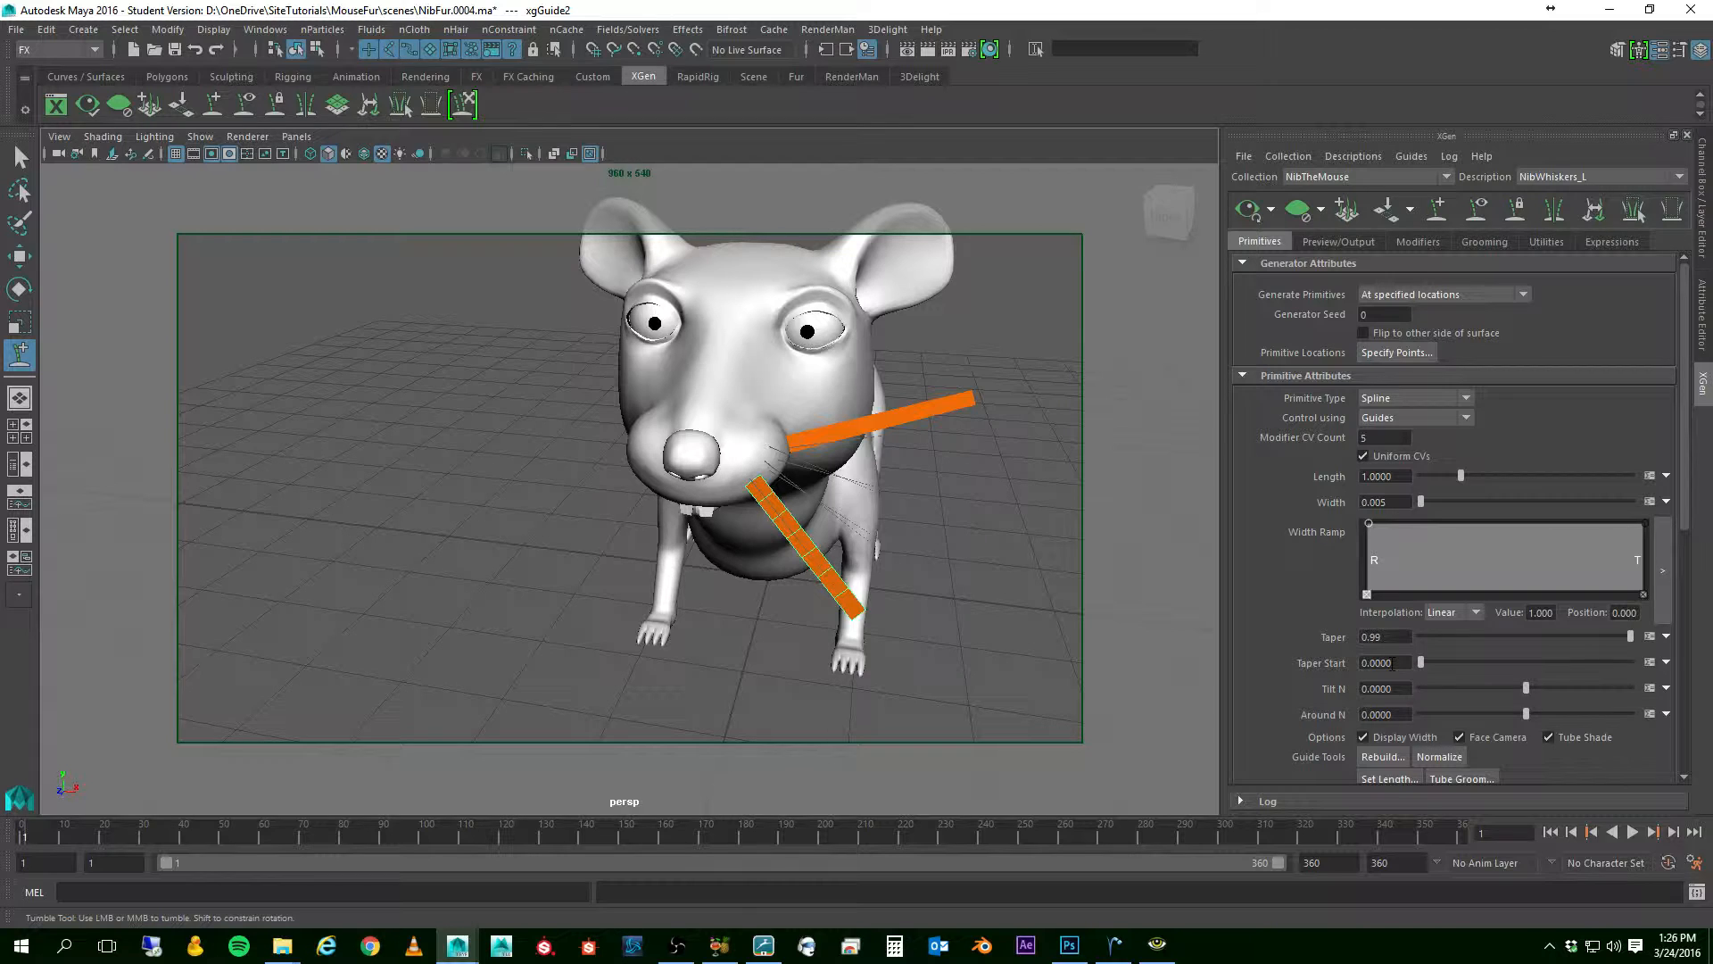
pyautogui.moveTo(1422, 504)
pyautogui.write('2.4')
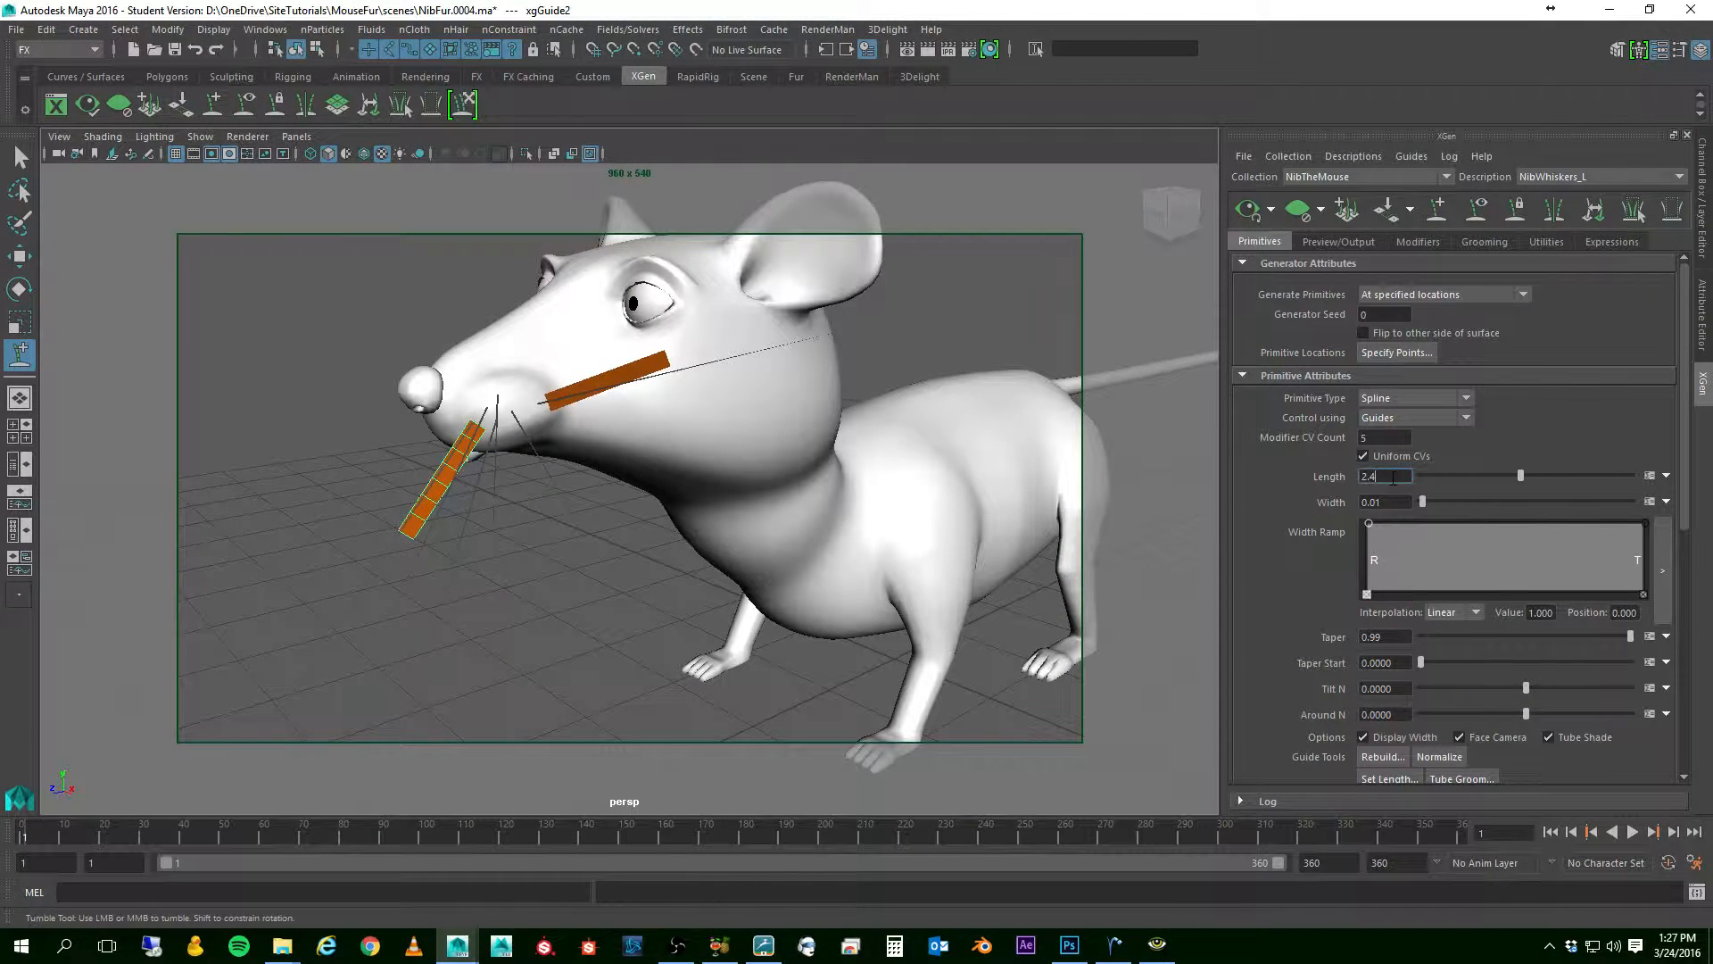
pyautogui.write('1.5')
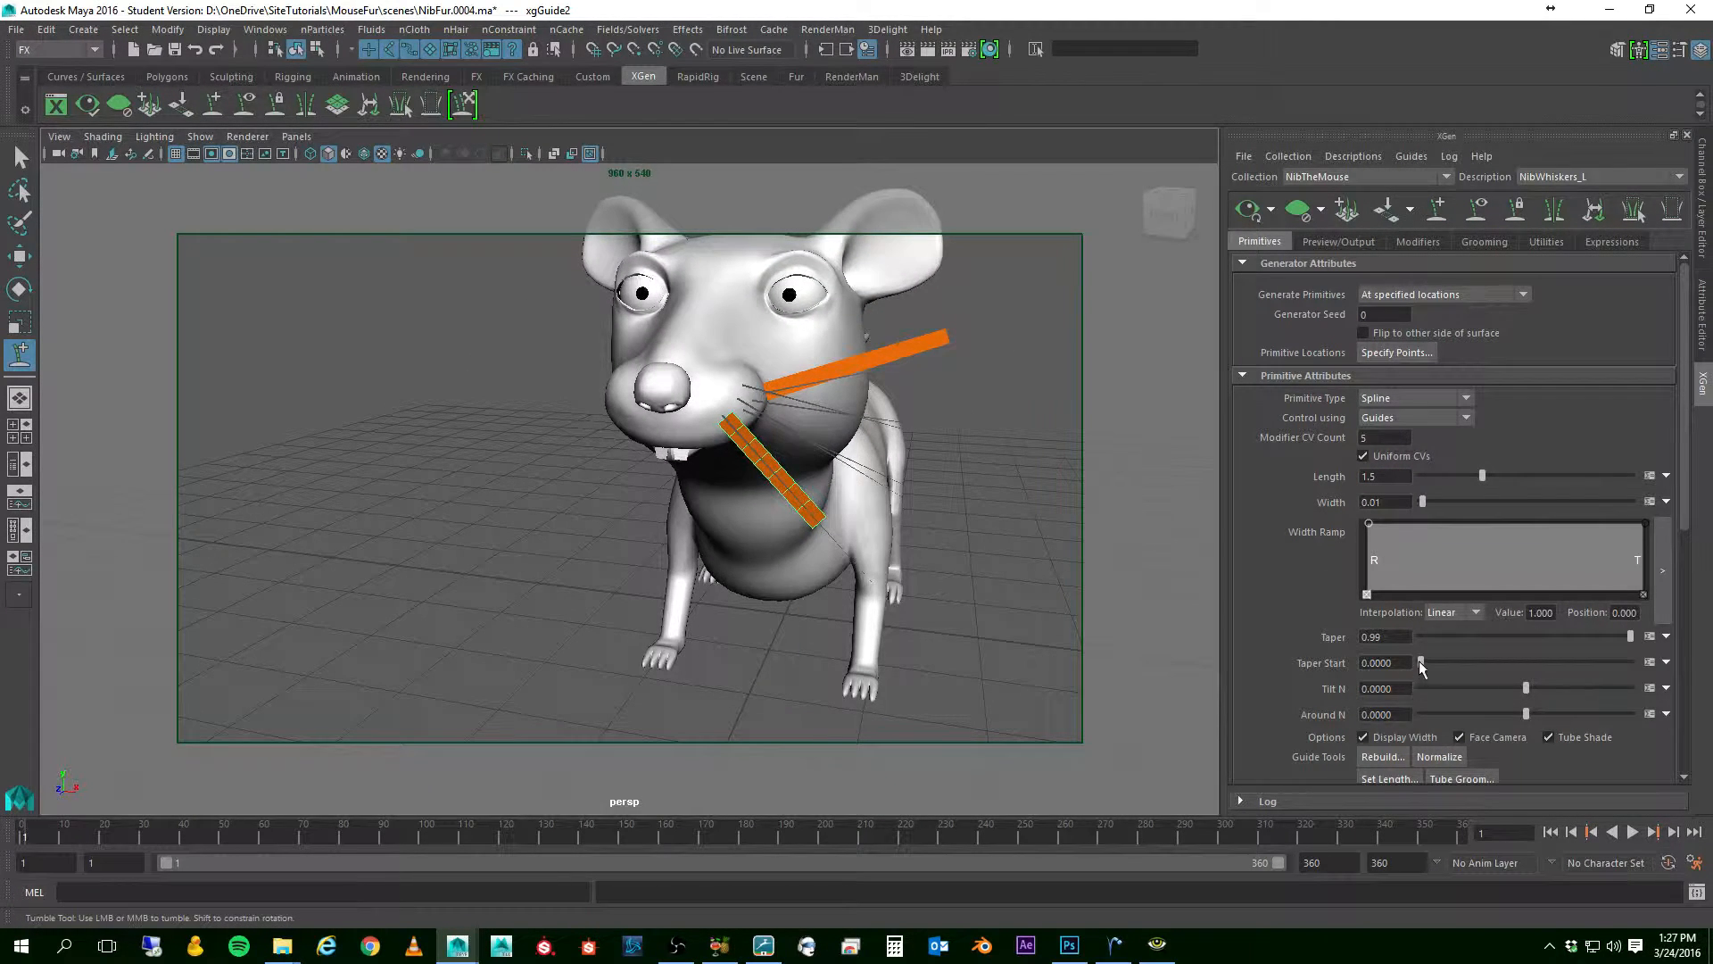
pyautogui.tripleClick(1384, 636)
pyautogui.write('0.8')
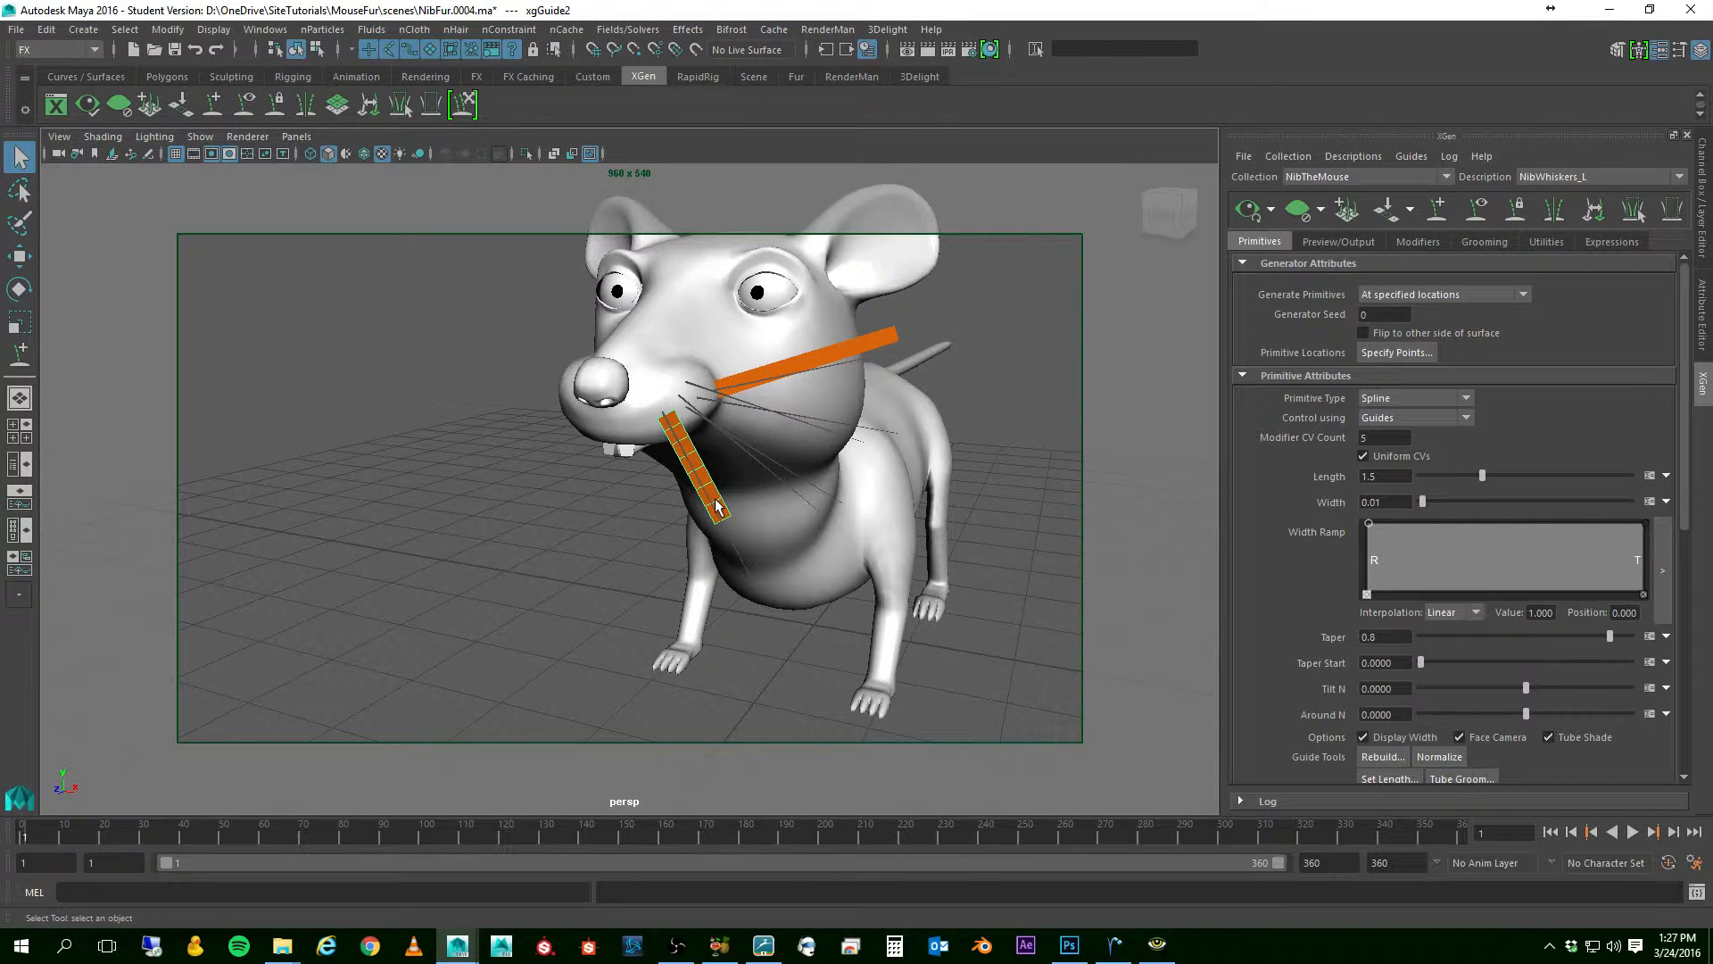
# - Enter Guide Control Points on the lower guide and move its CVs into a curve
pyautogui.rightClick(715, 505)
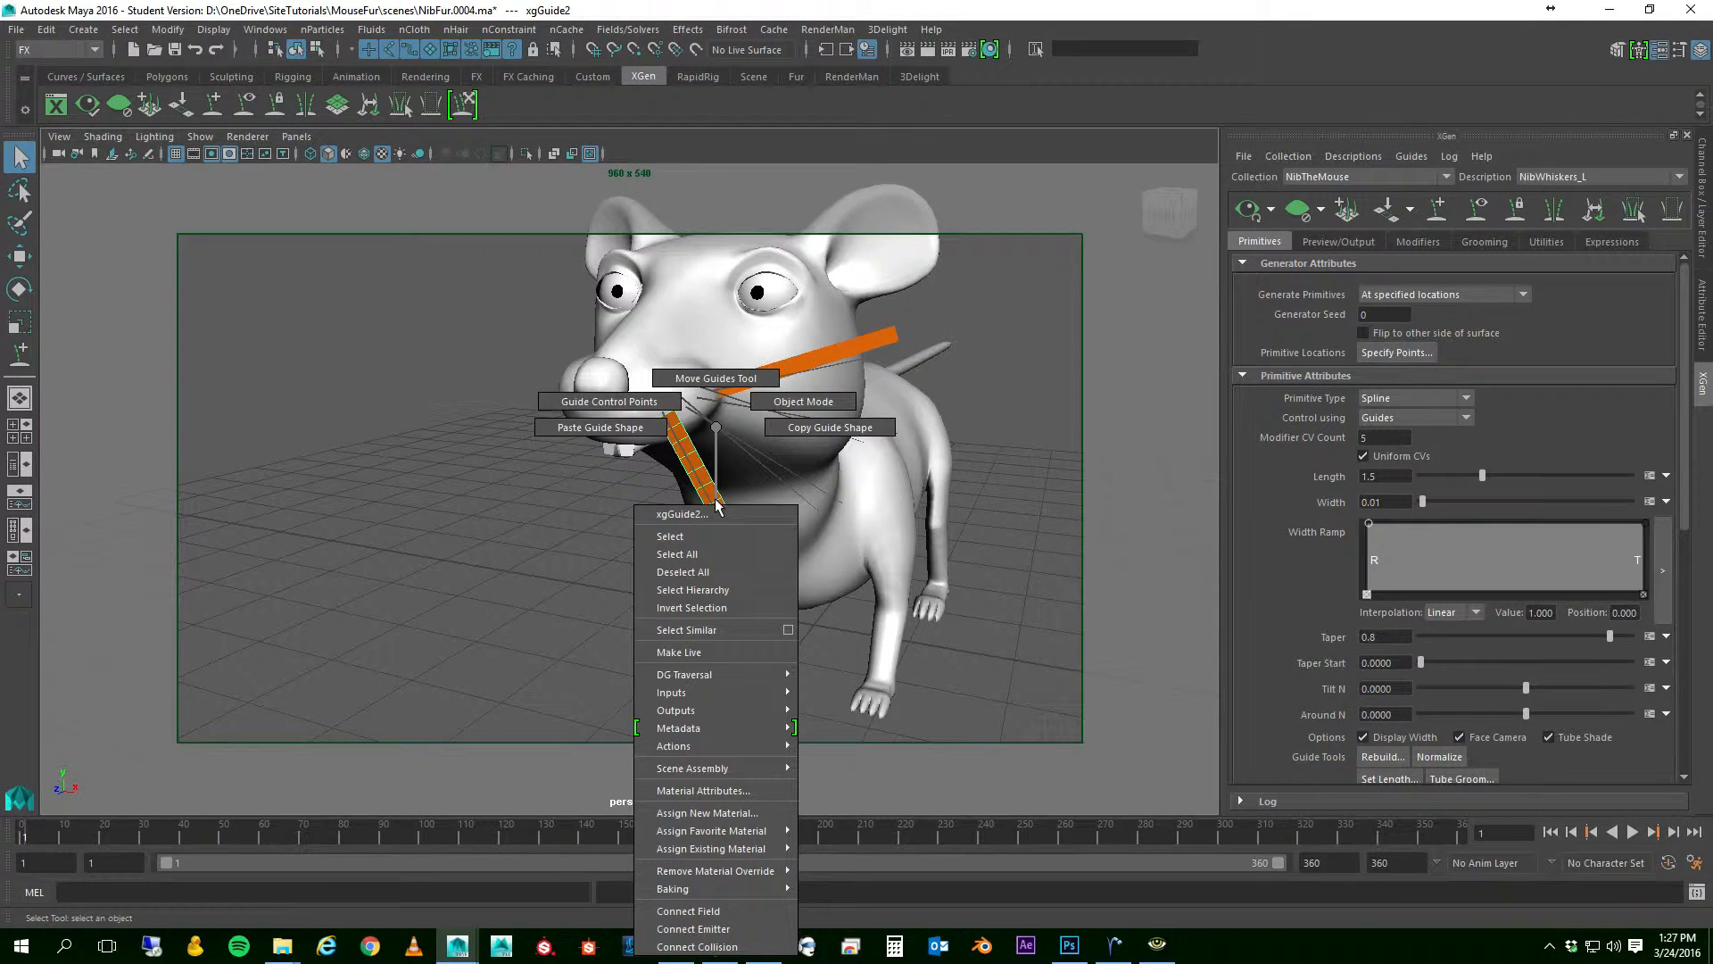
pyautogui.moveTo(607, 402)
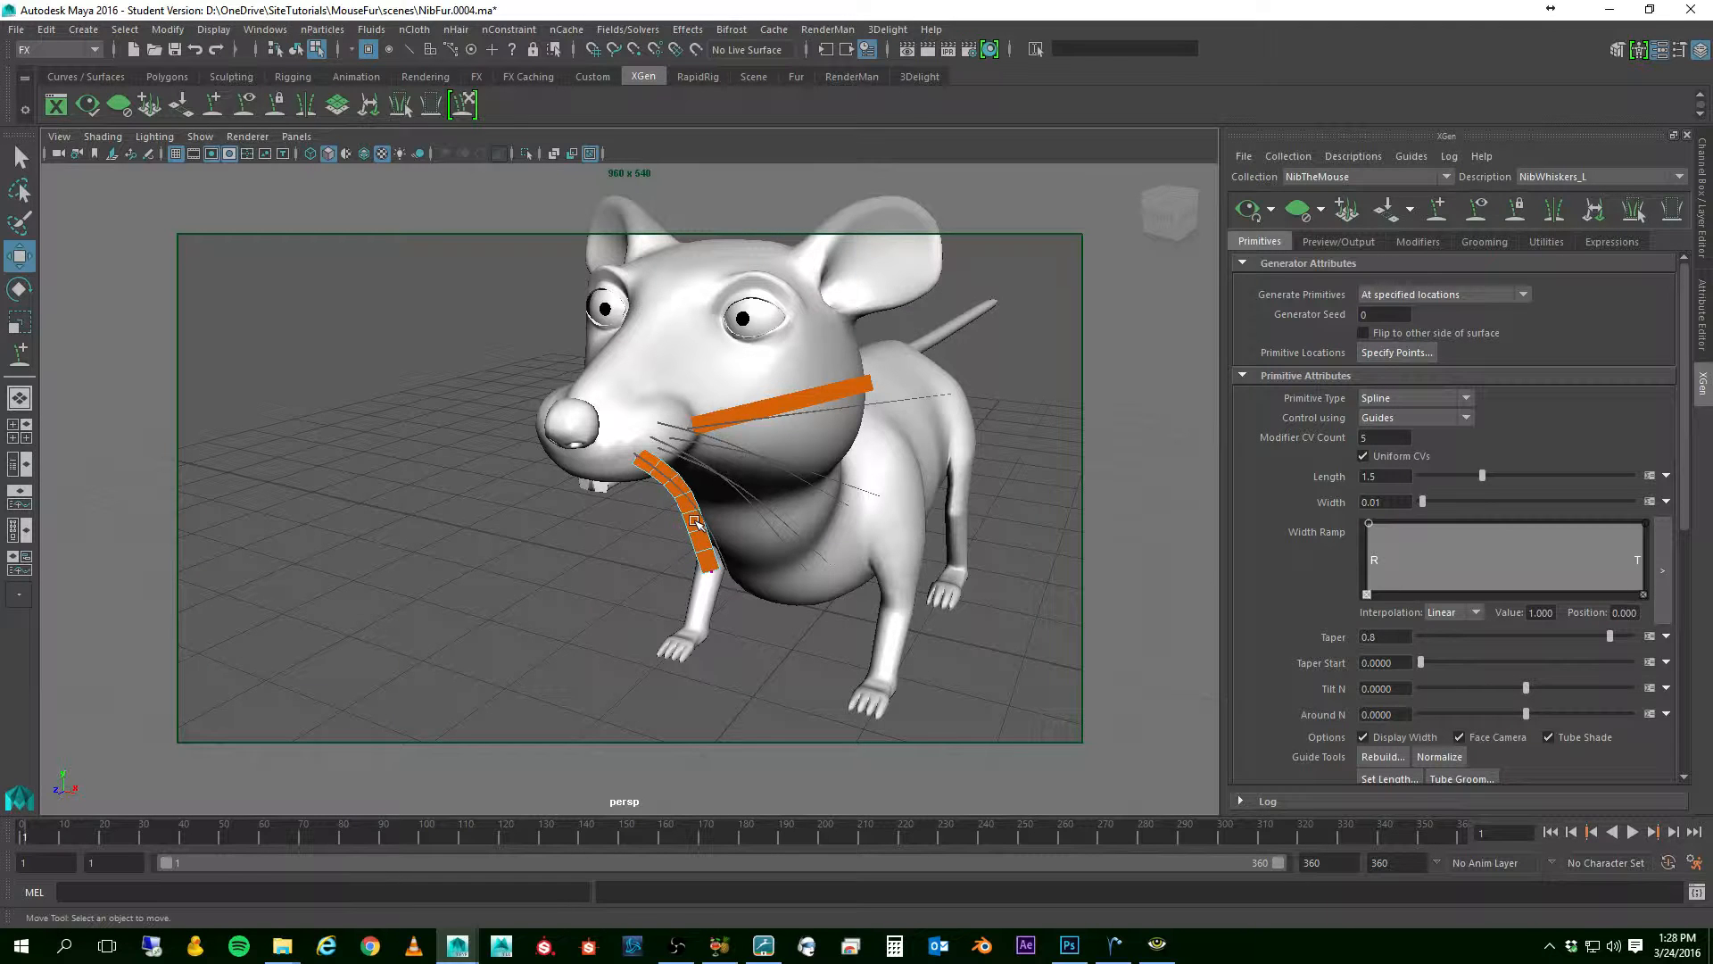
pyautogui.click(694, 520)
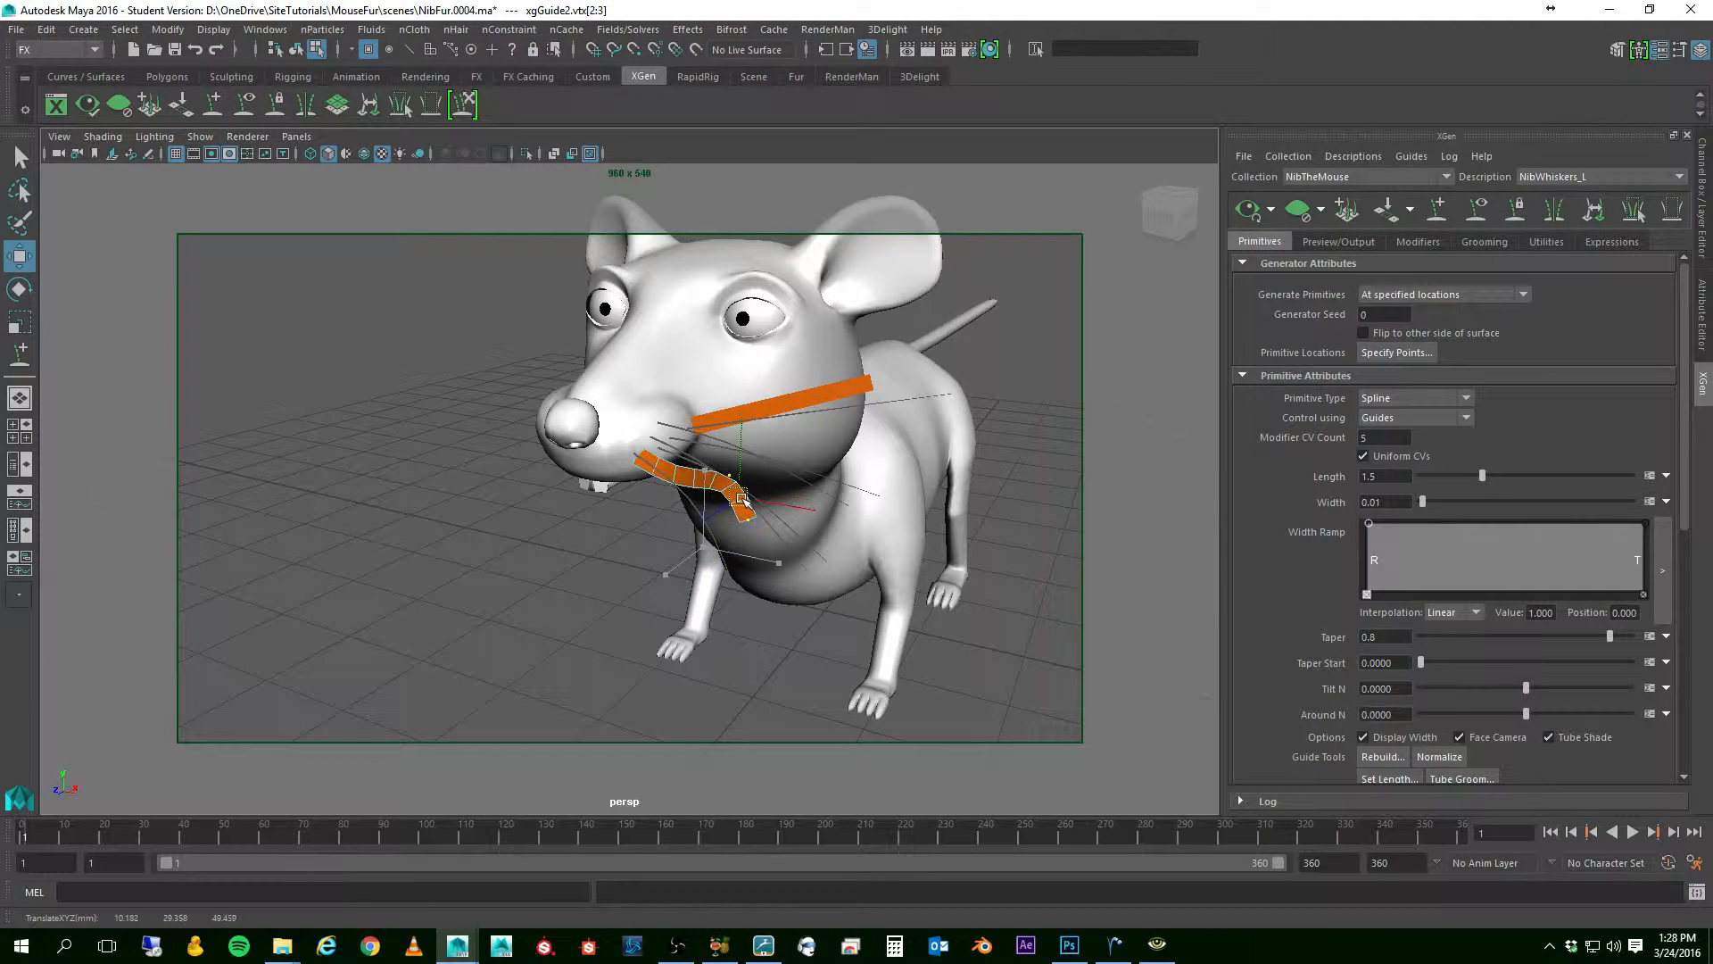
pyautogui.click(737, 498)
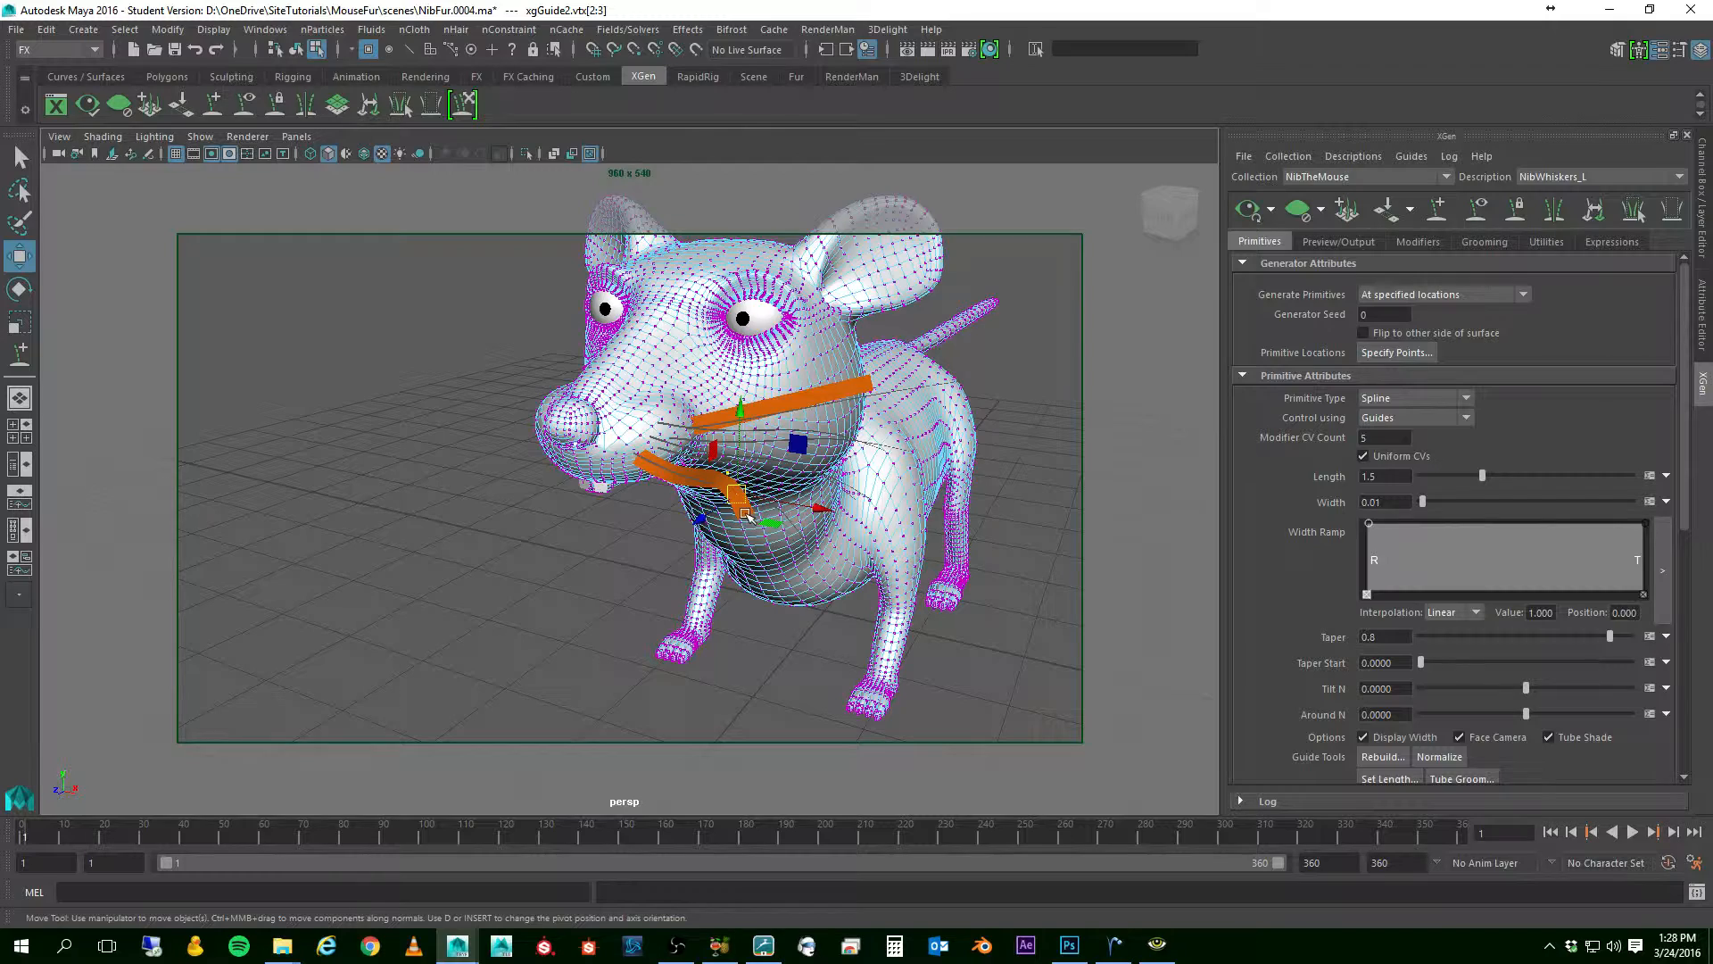
pyautogui.click(572, 546)
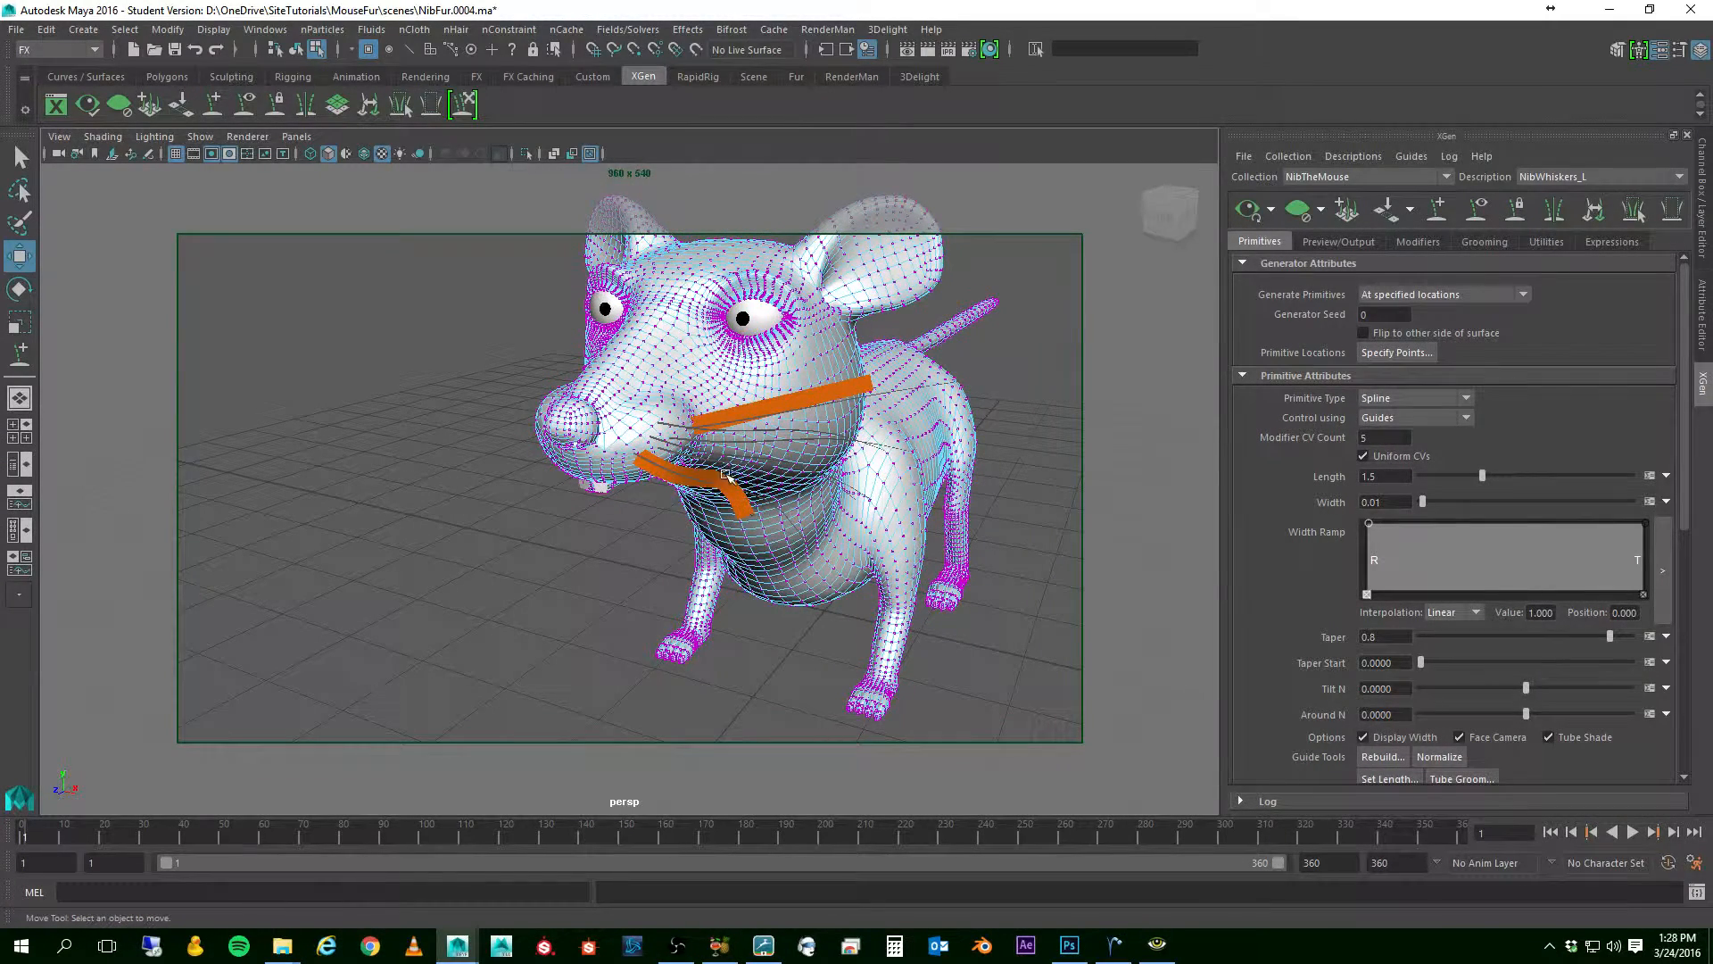
# - Re-enter control point mode and adjust further CVs along the curved lower guide
pyautogui.rightClick(671, 367)
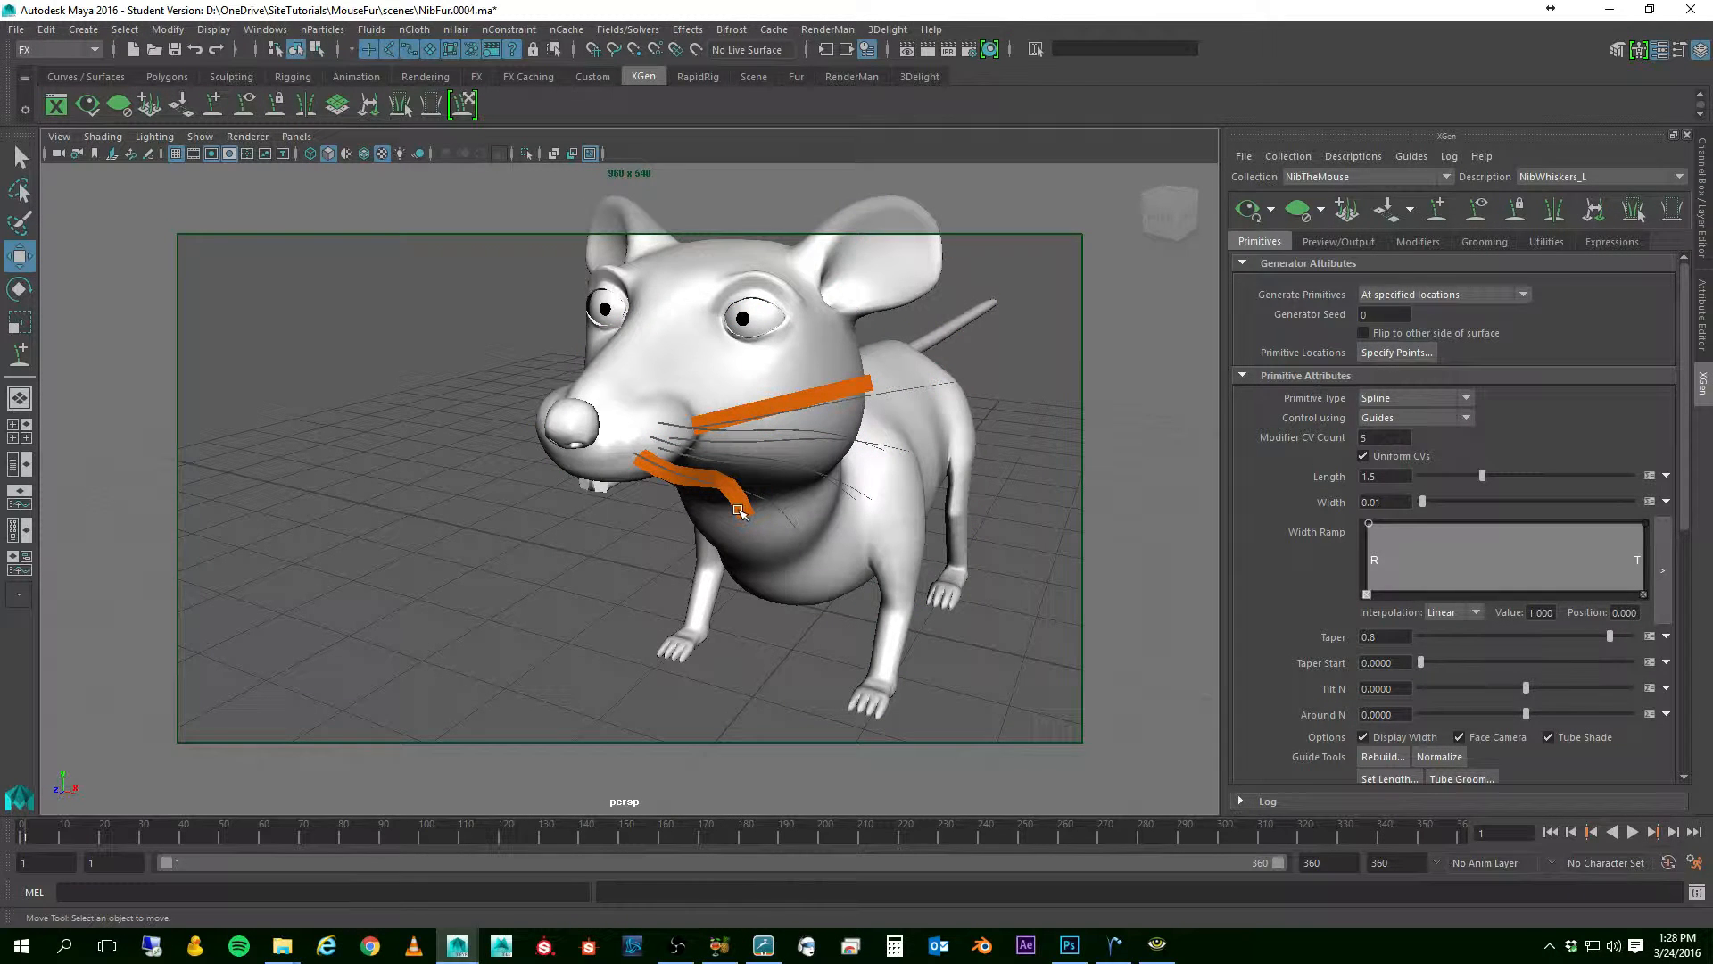
pyautogui.click(711, 471)
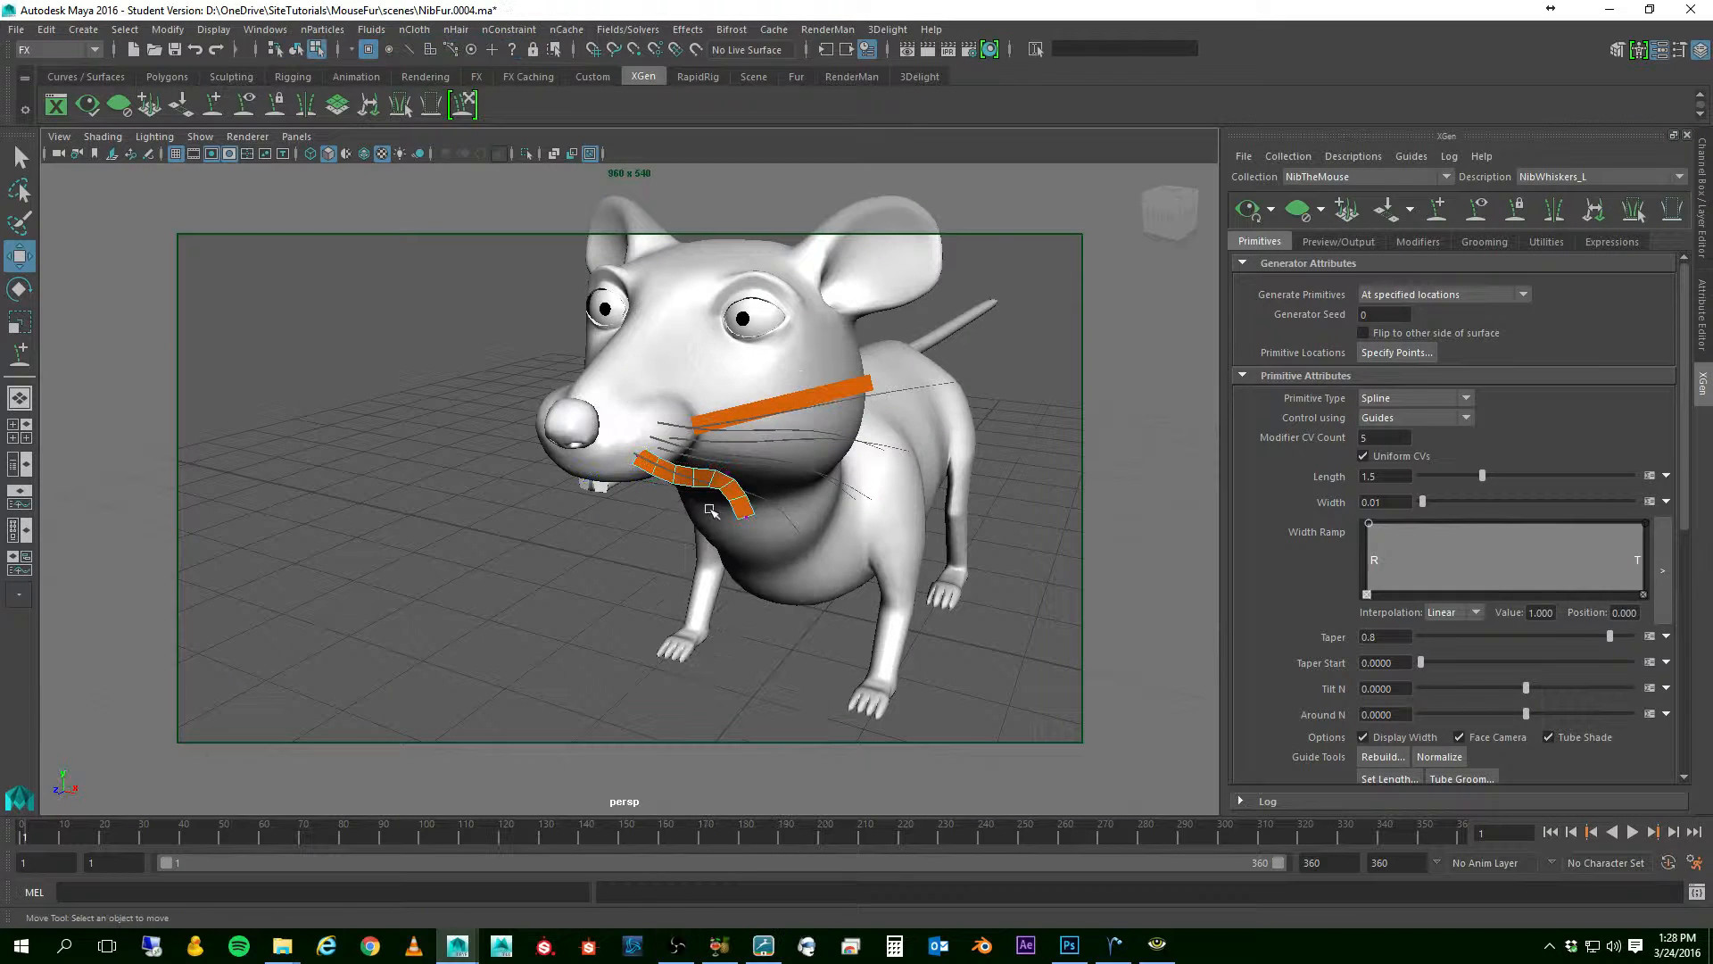
pyautogui.click(743, 516)
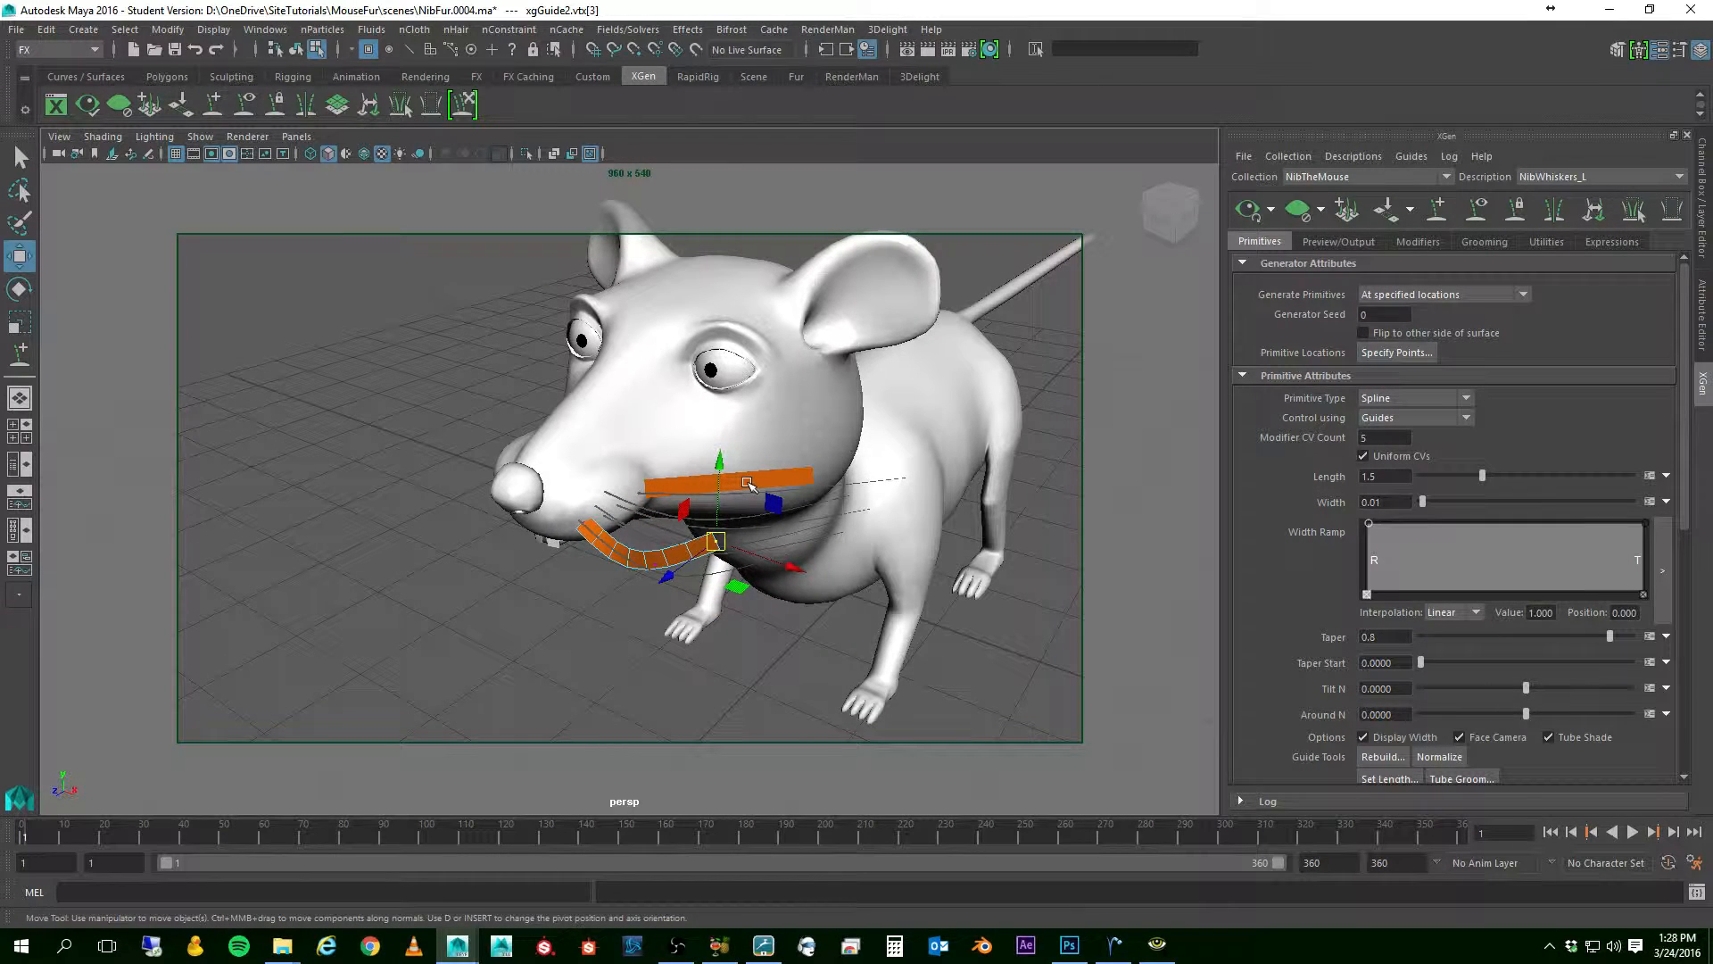
# - Enter Guide Control Points on the upper guide and pick a CV to reshape it toward the eye
pyautogui.rightClick(748, 484)
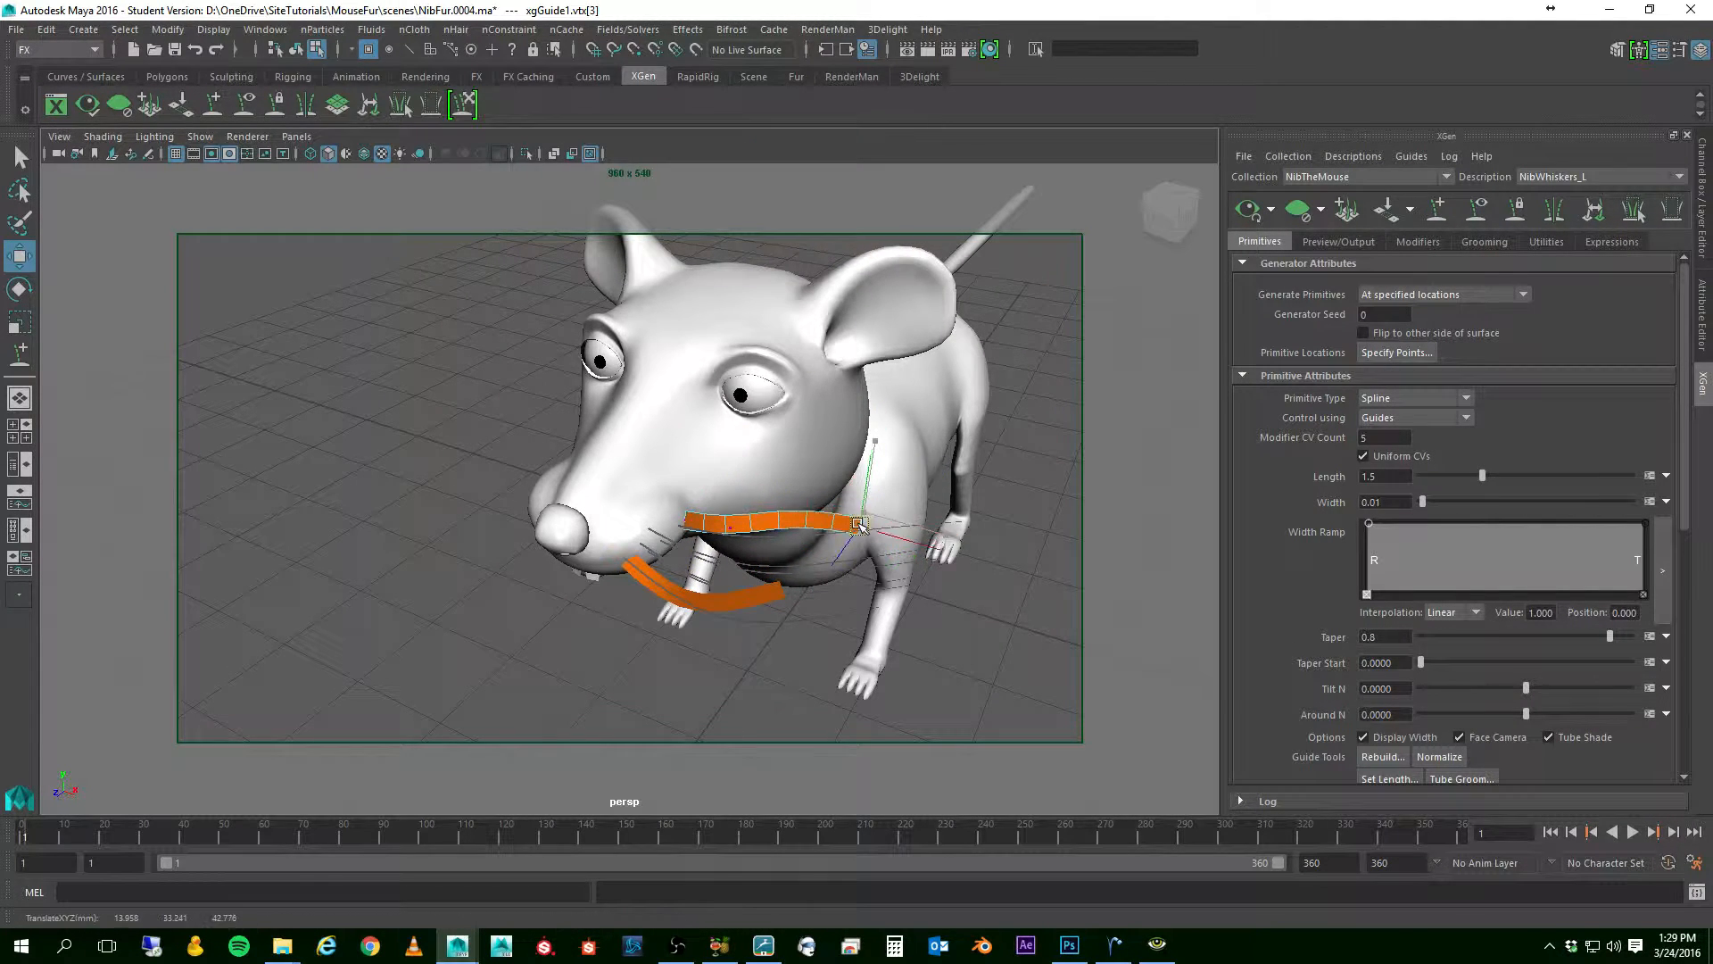
pyautogui.click(20, 157)
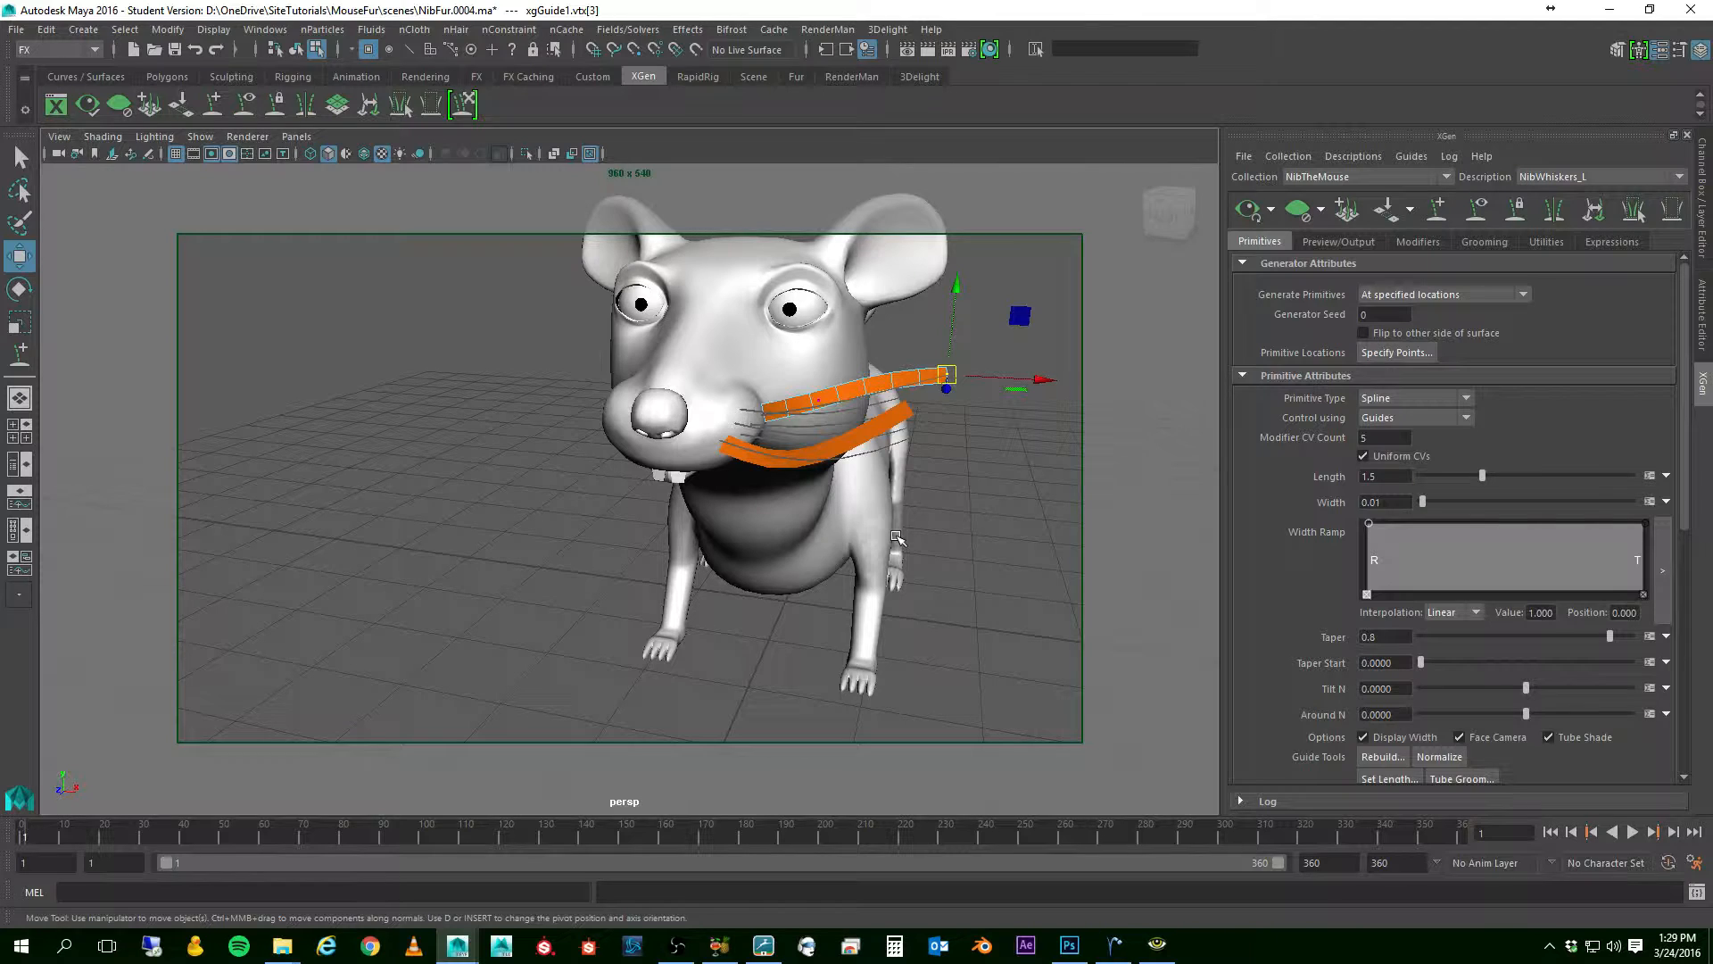
pyautogui.moveTo(824, 471)
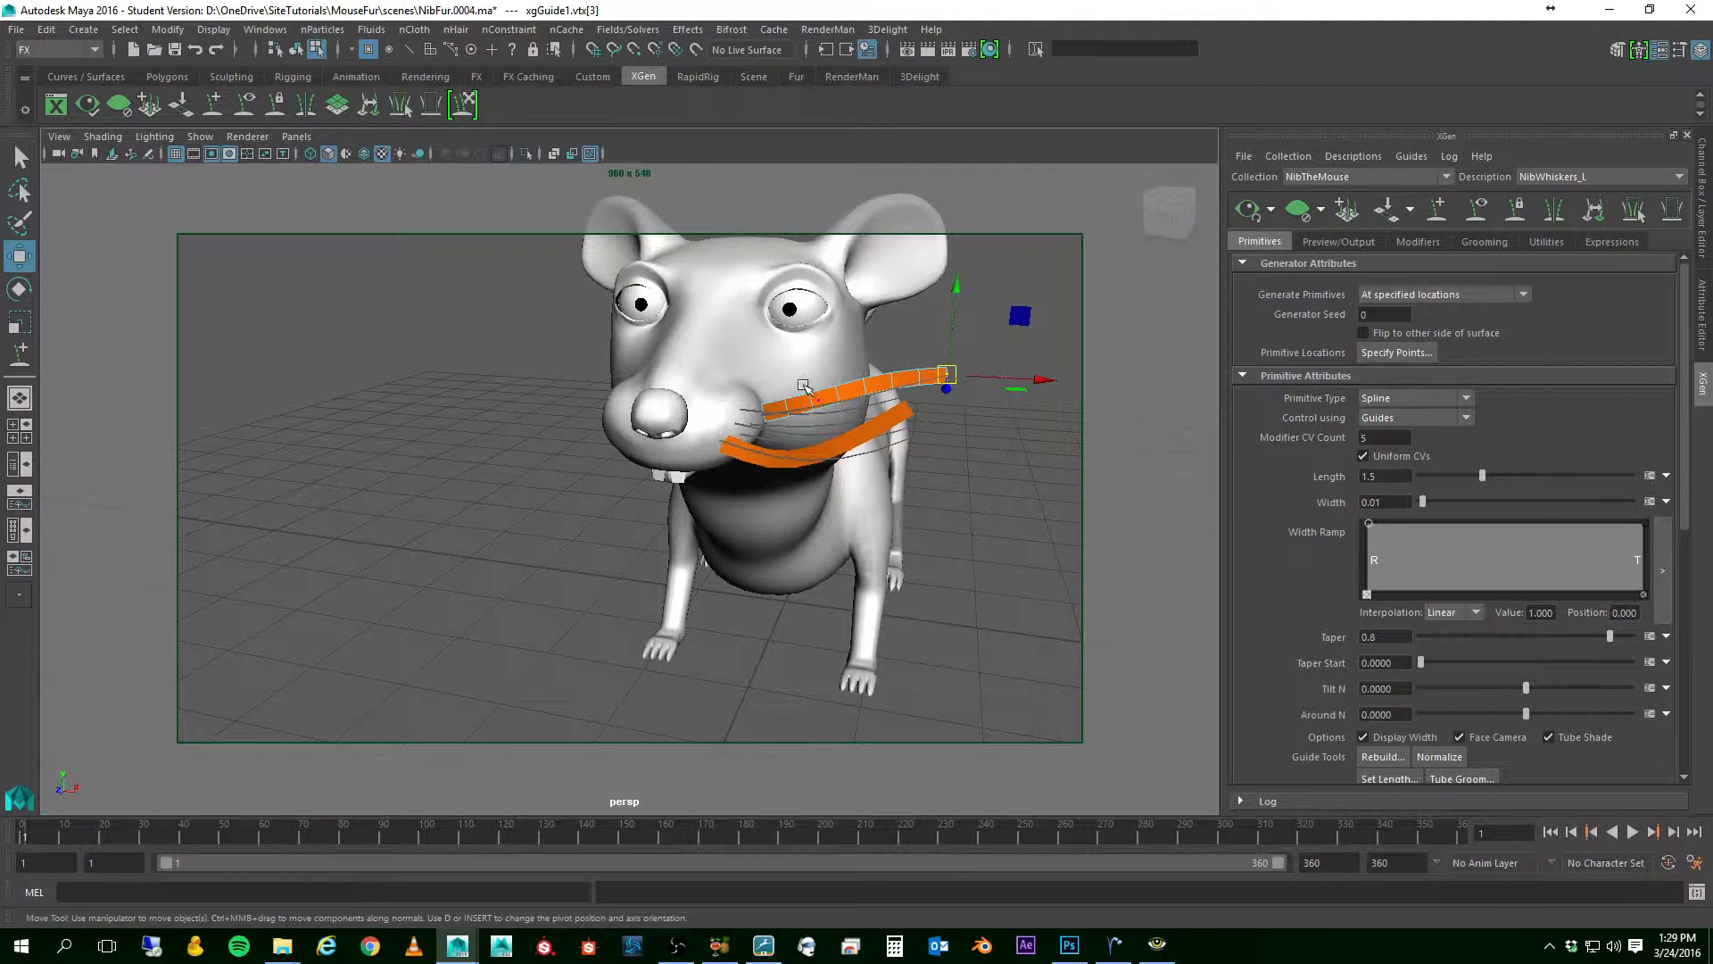
# - Select the second guide in Object Mode and rotate it into place under the first
pyautogui.rightClick(814, 392)
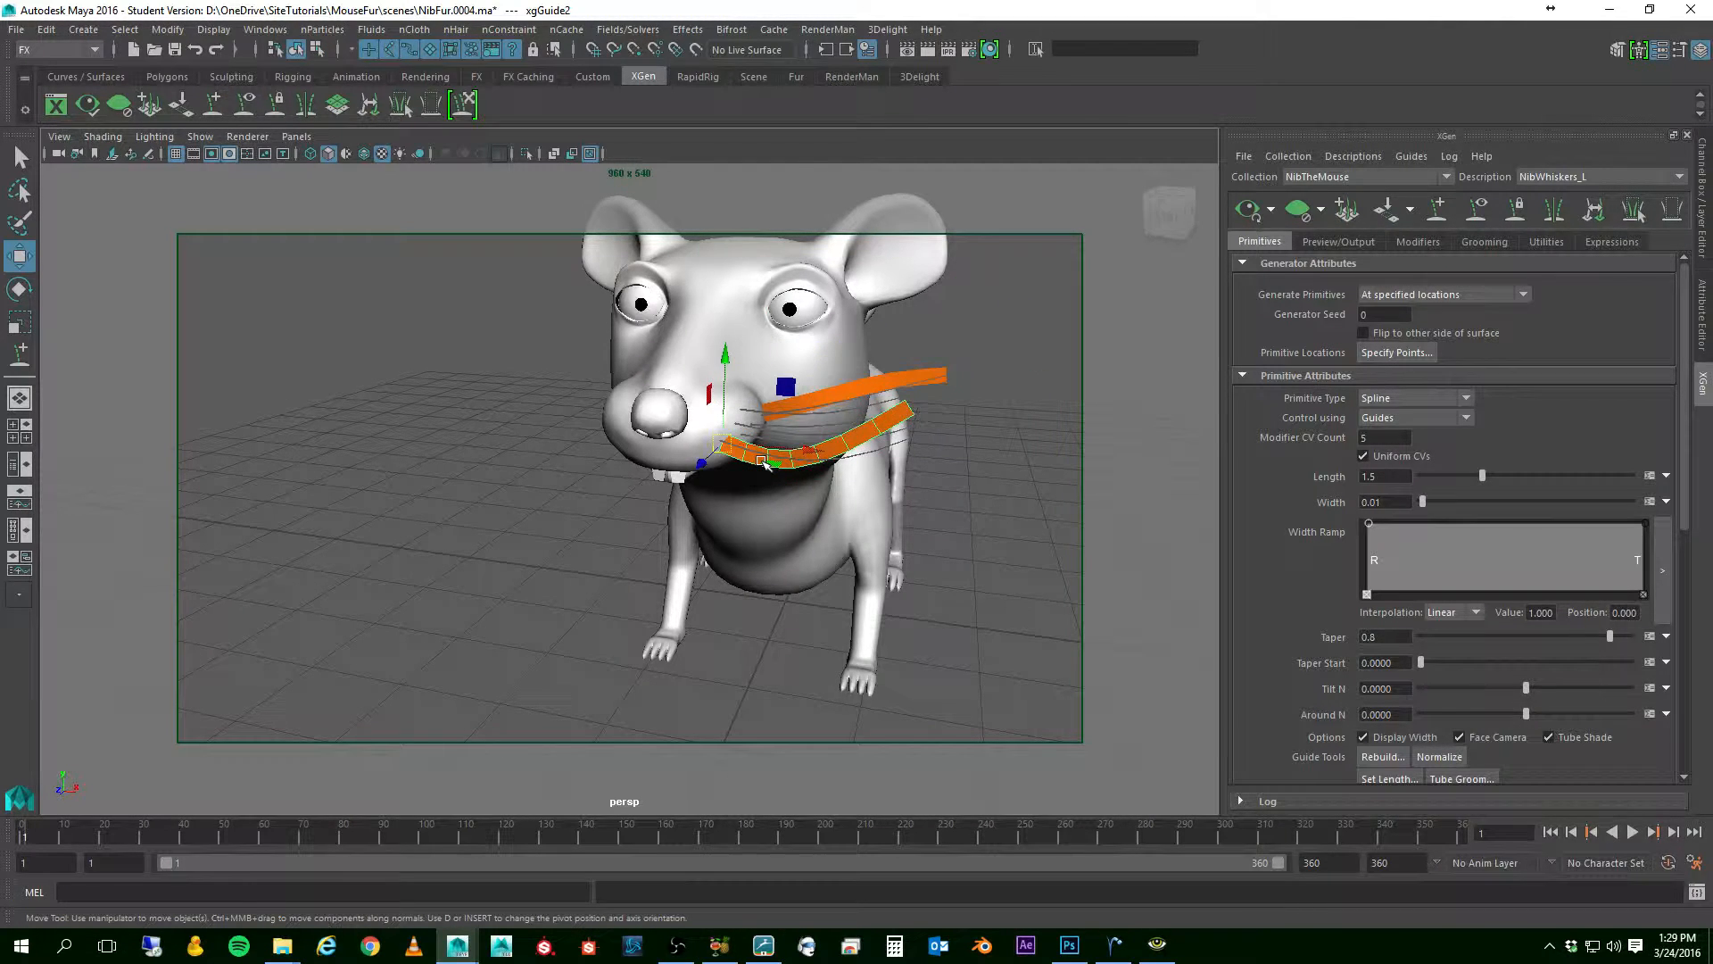
pyautogui.click(20, 291)
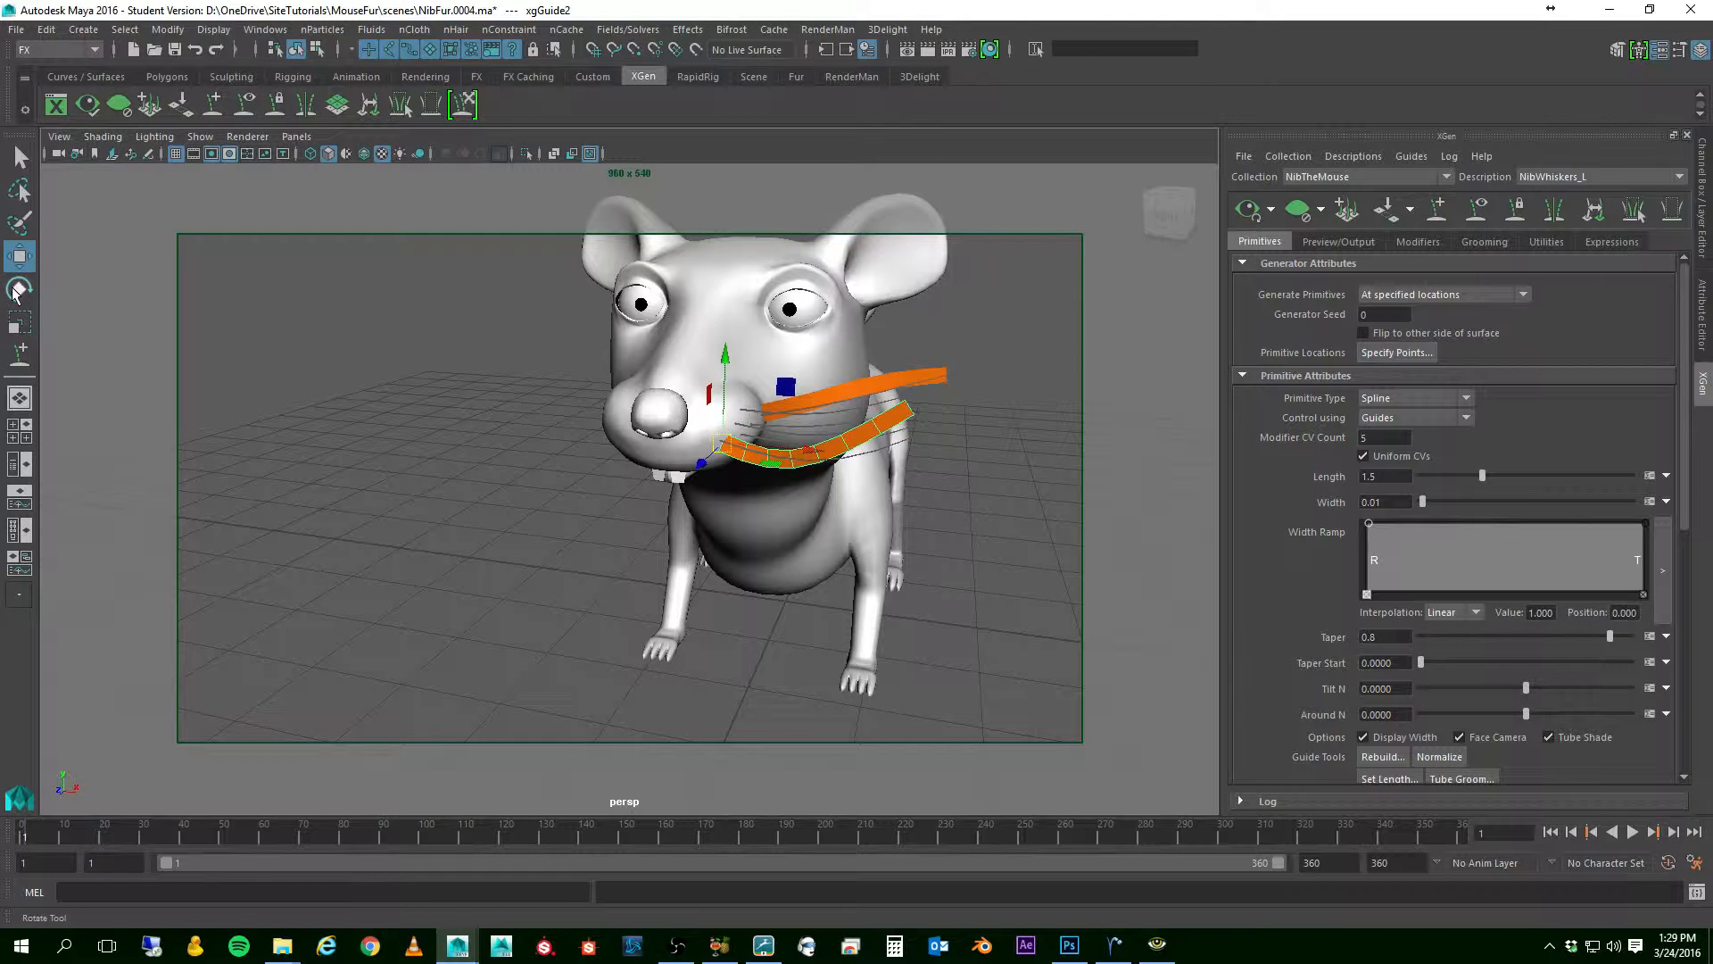
pyautogui.click(20, 287)
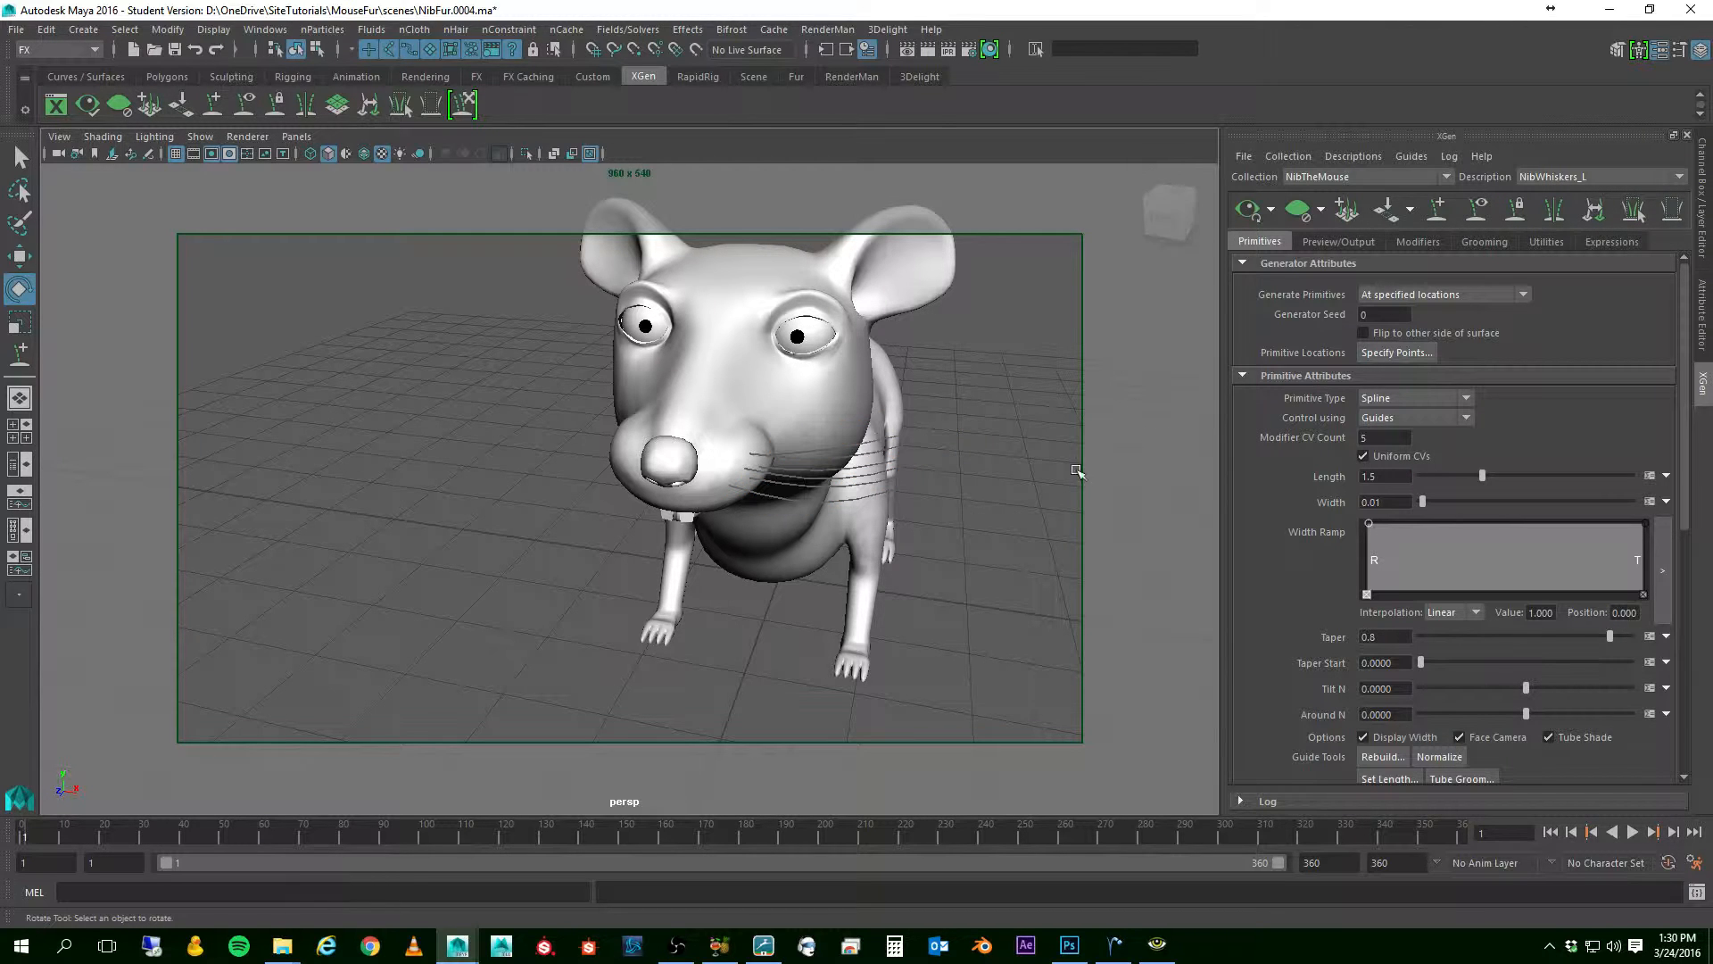
pyautogui.moveTo(867, 484)
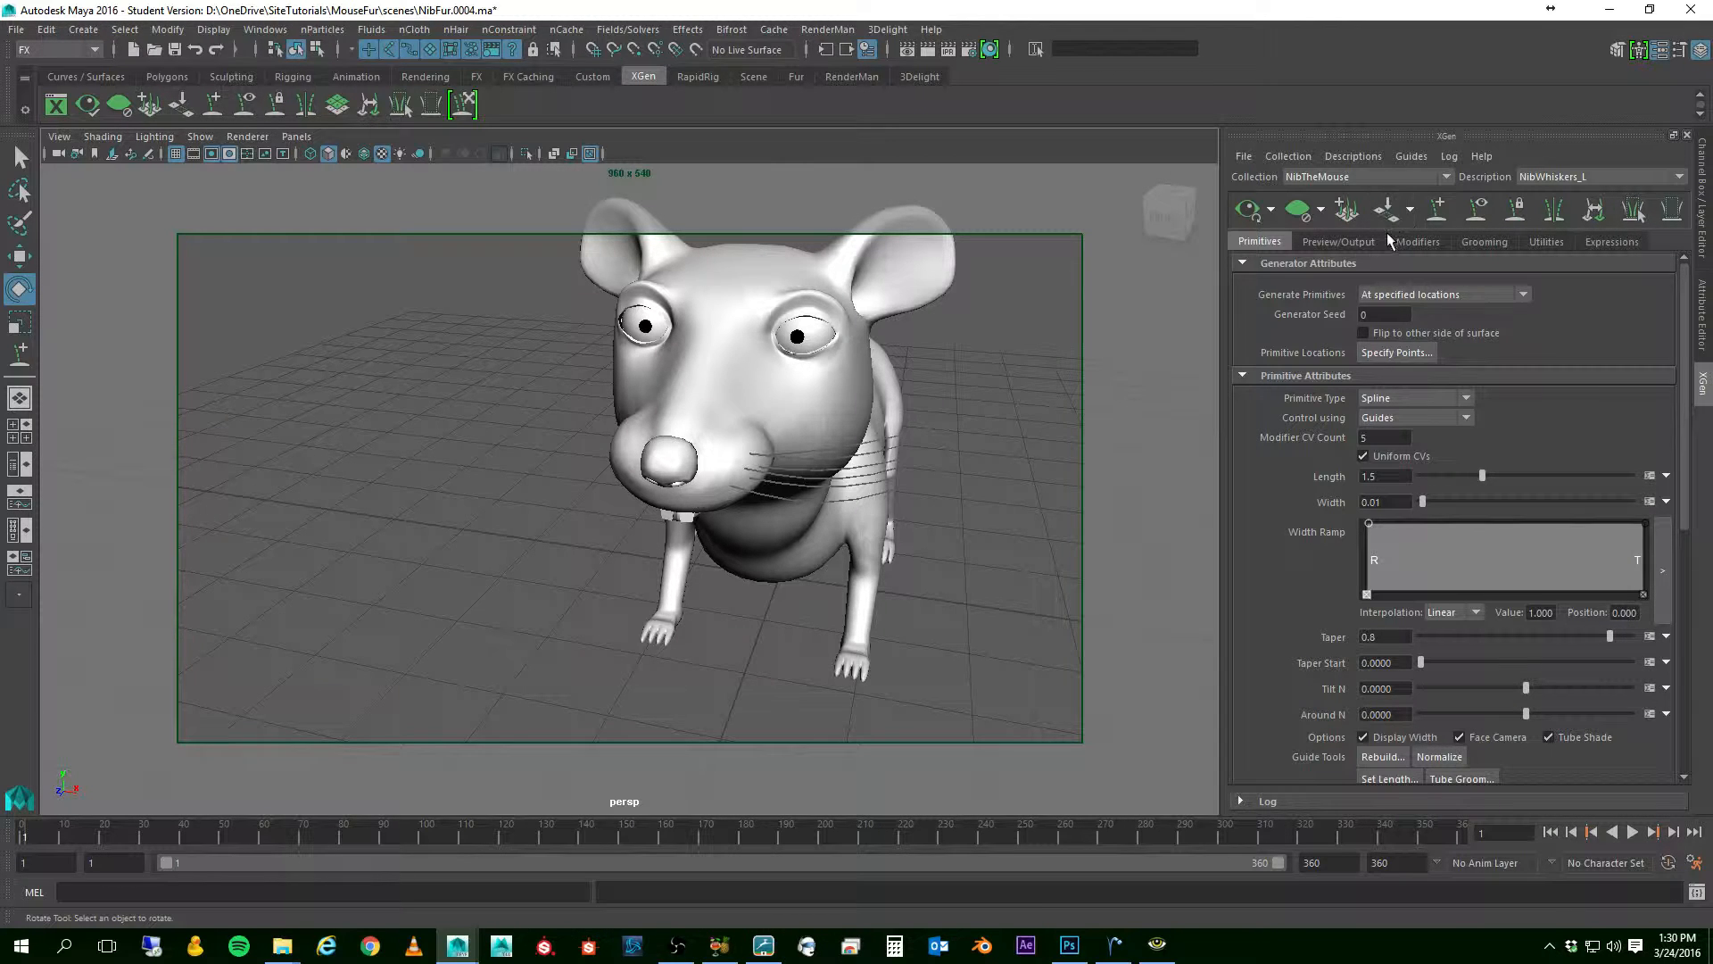
pyautogui.moveTo(1452, 248)
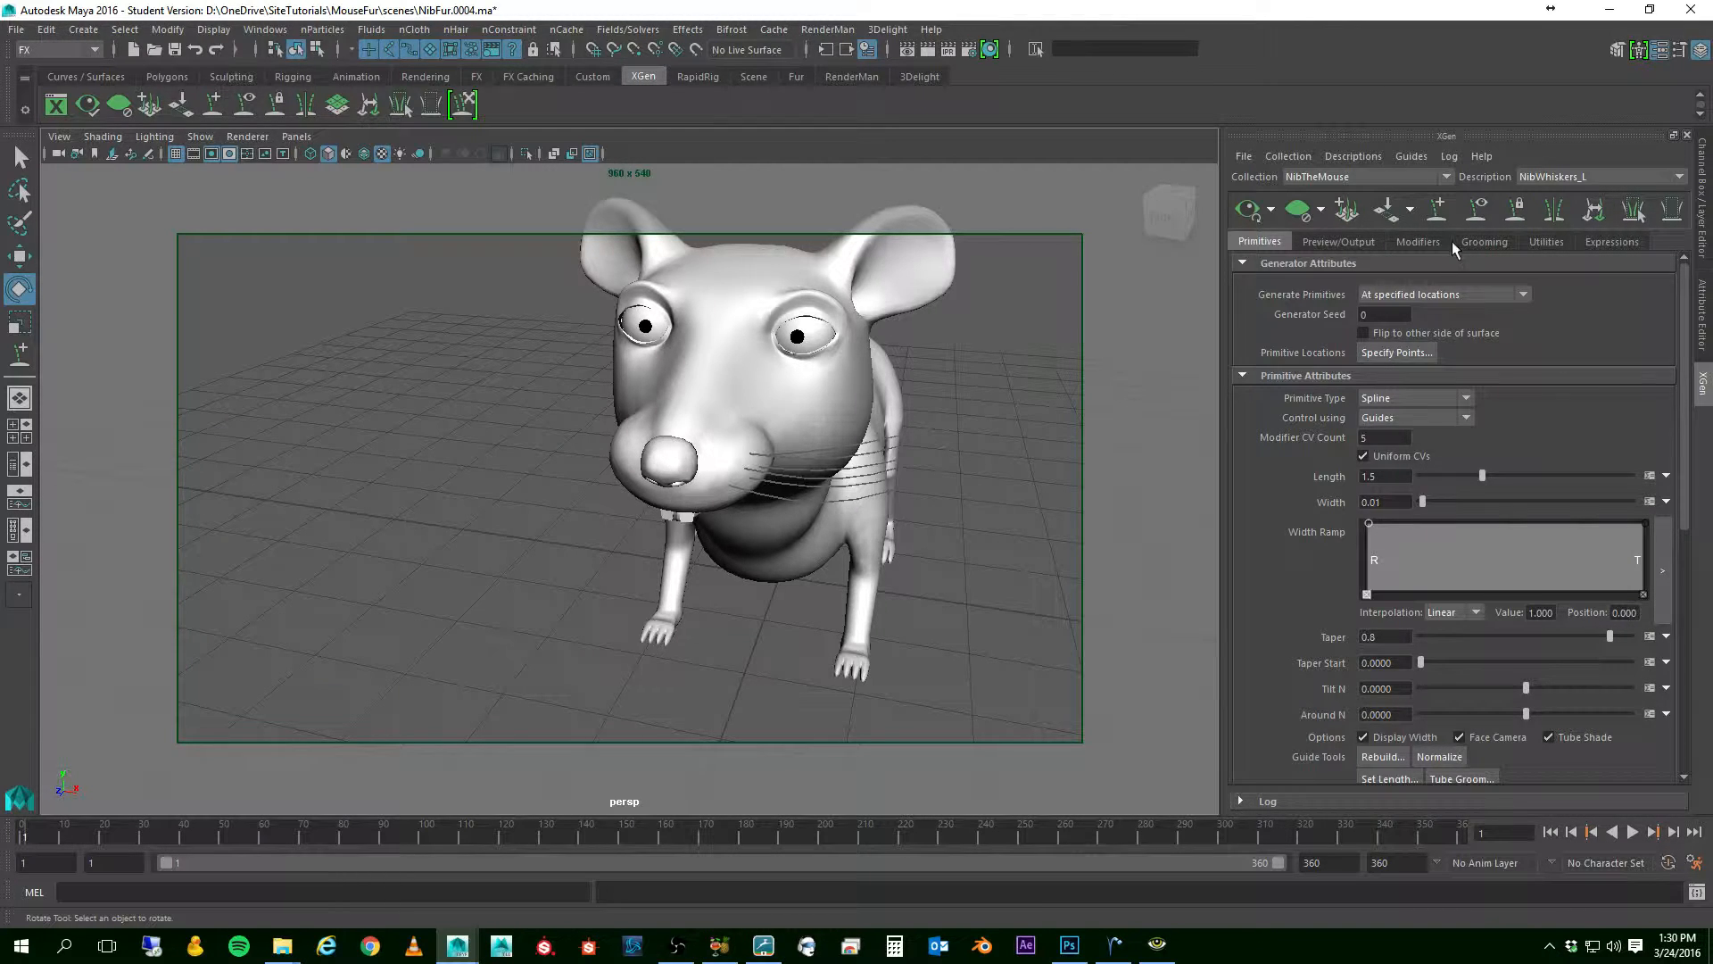
# - In Preview/Output RenderMan settings, create a new PxrMarschnerHair shading group for NibWhiskers_L
pyautogui.click(1336, 241)
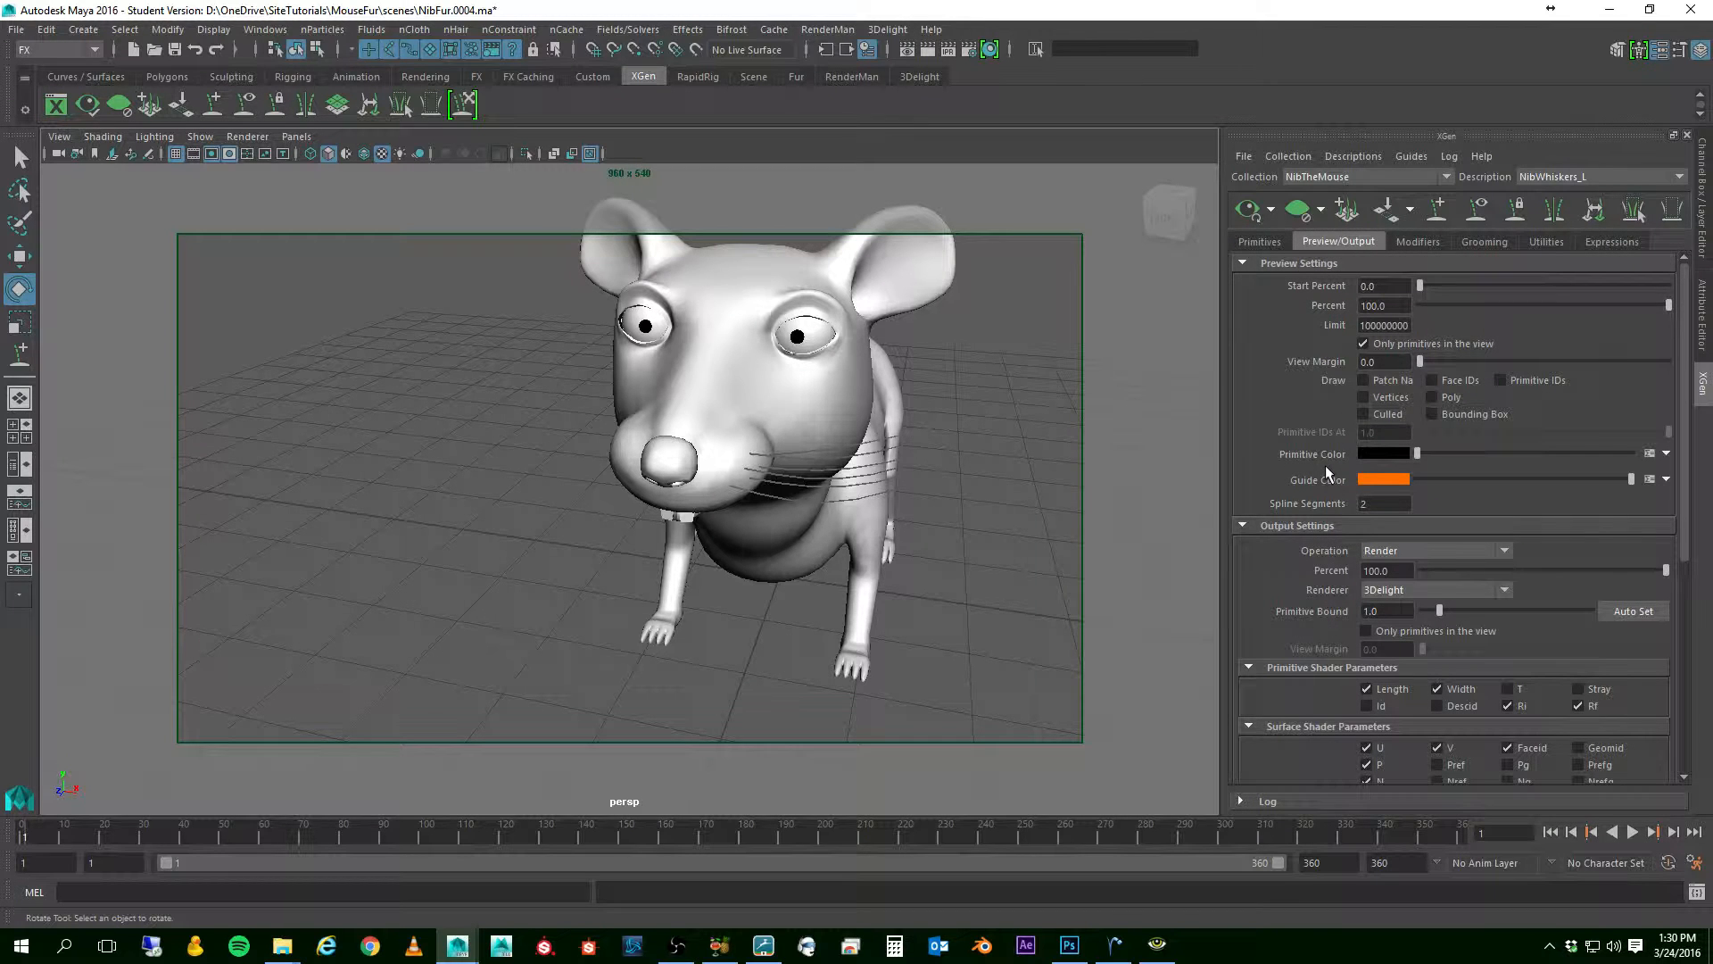
pyautogui.scroll(-3)
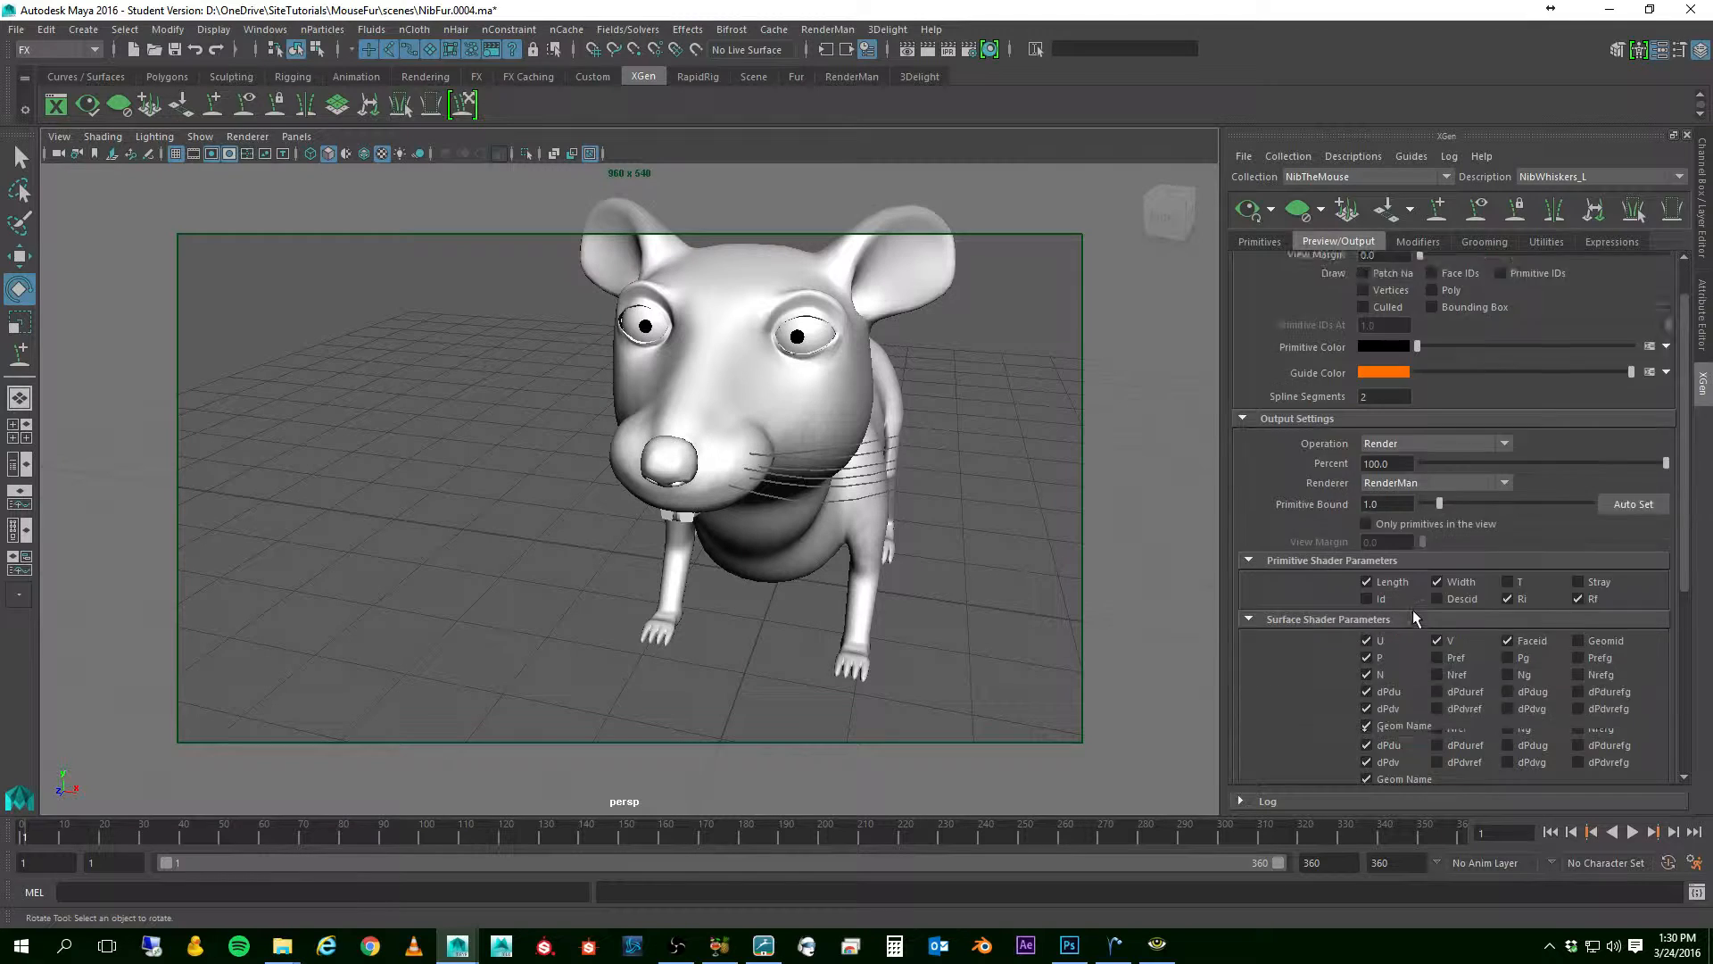
pyautogui.scroll(-3)
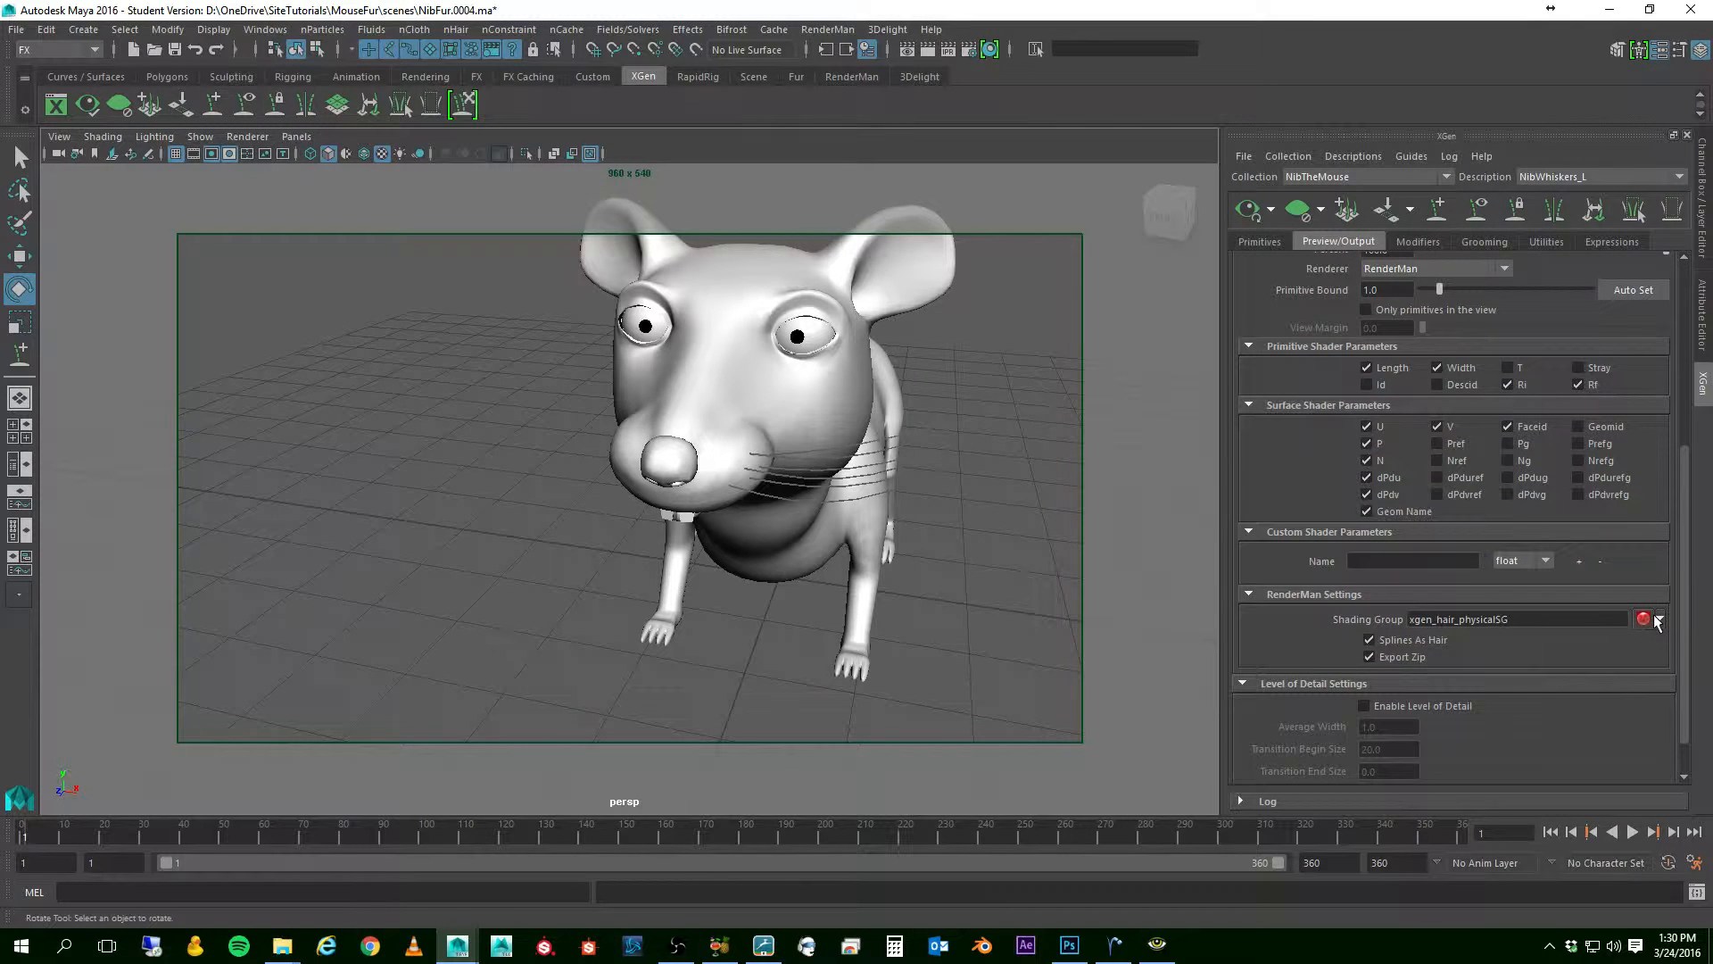
pyautogui.click(1656, 623)
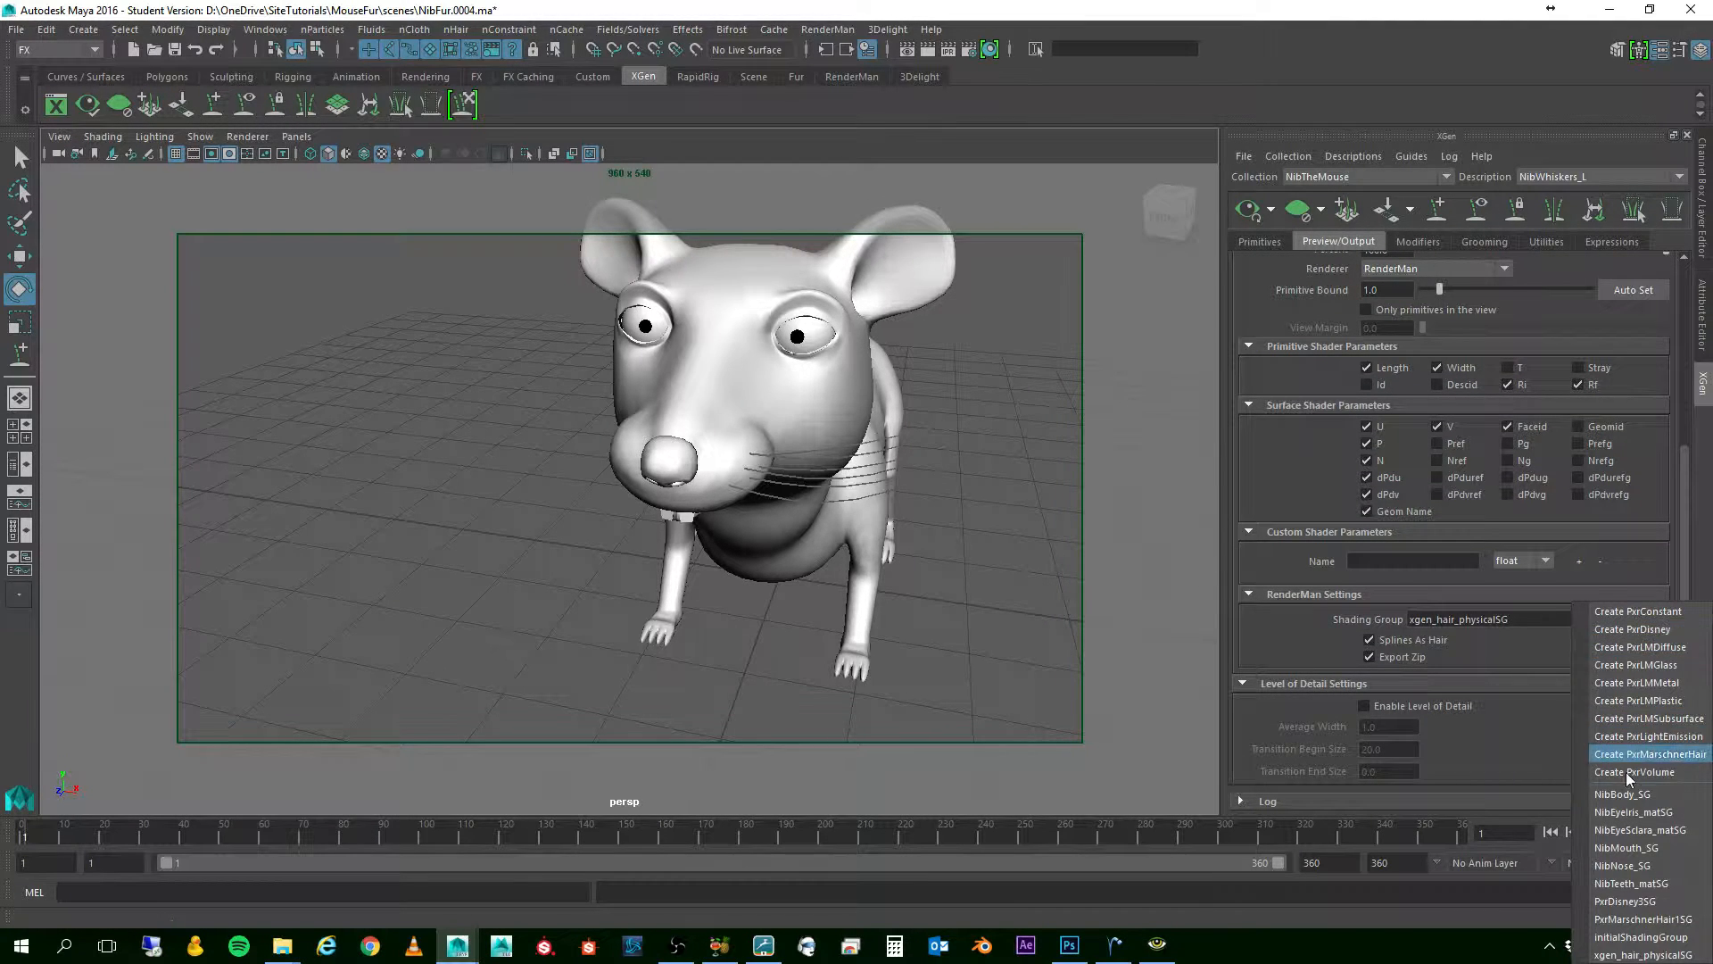
pyautogui.moveTo(1656, 758)
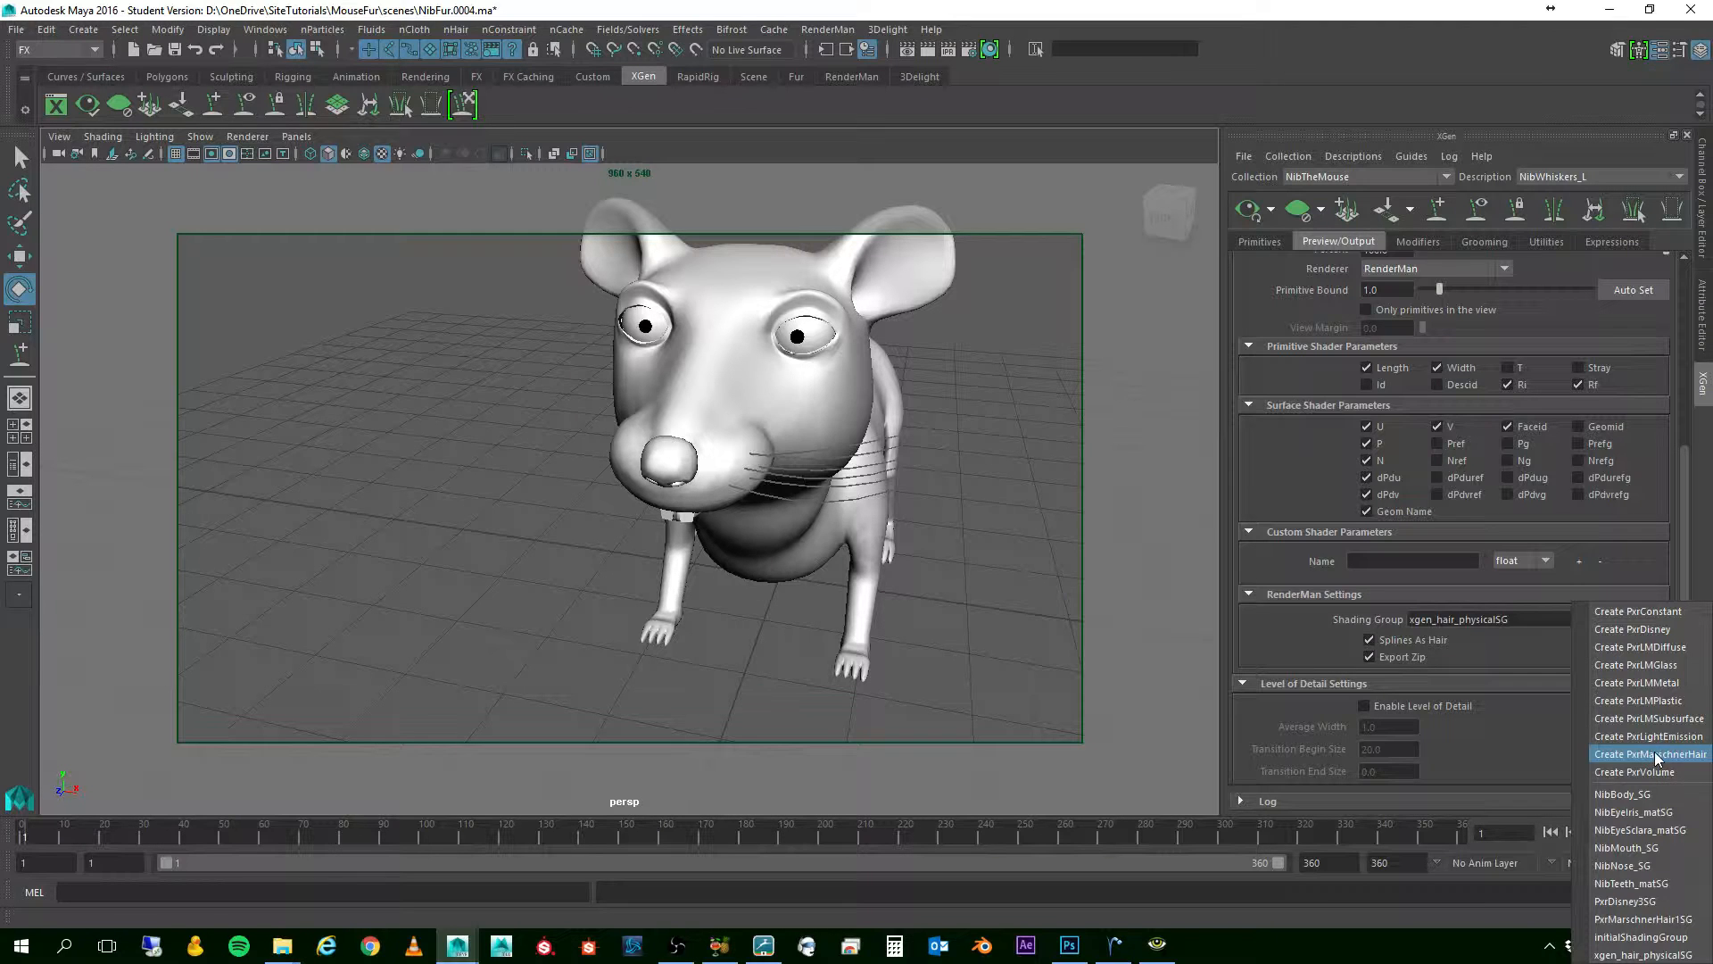
pyautogui.click(1649, 753)
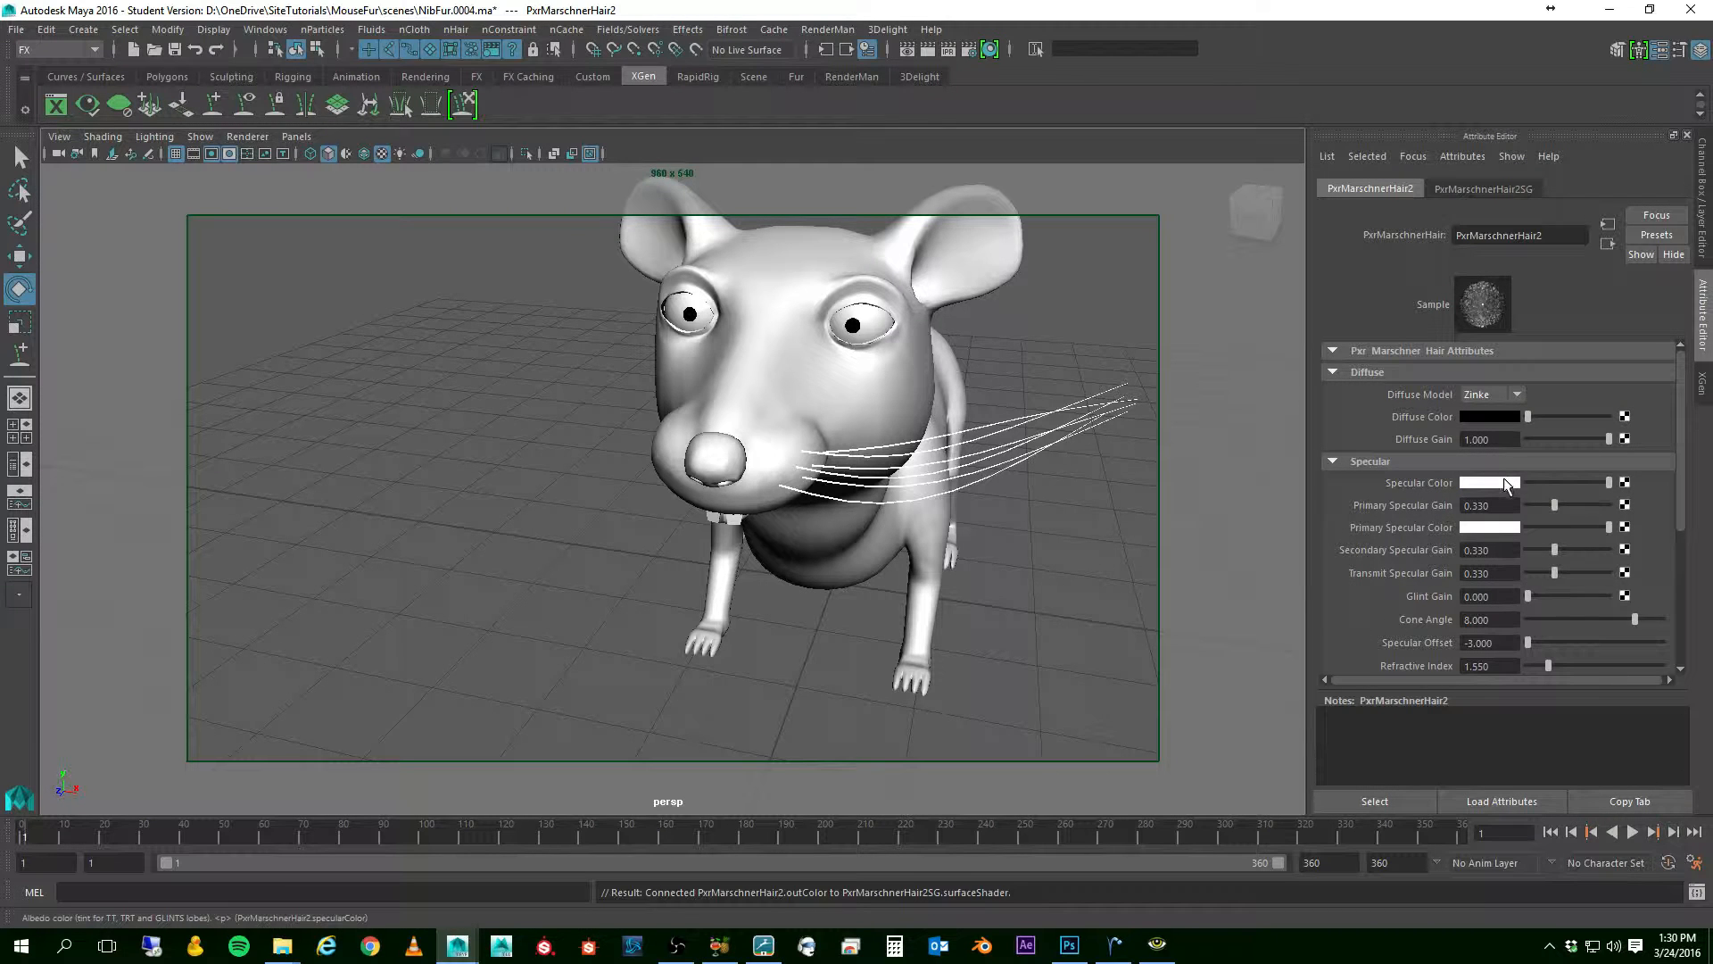
# - Lower PxrMarschnerHair2's Specular and Primary Specular colours to grey
pyautogui.click(1489, 482)
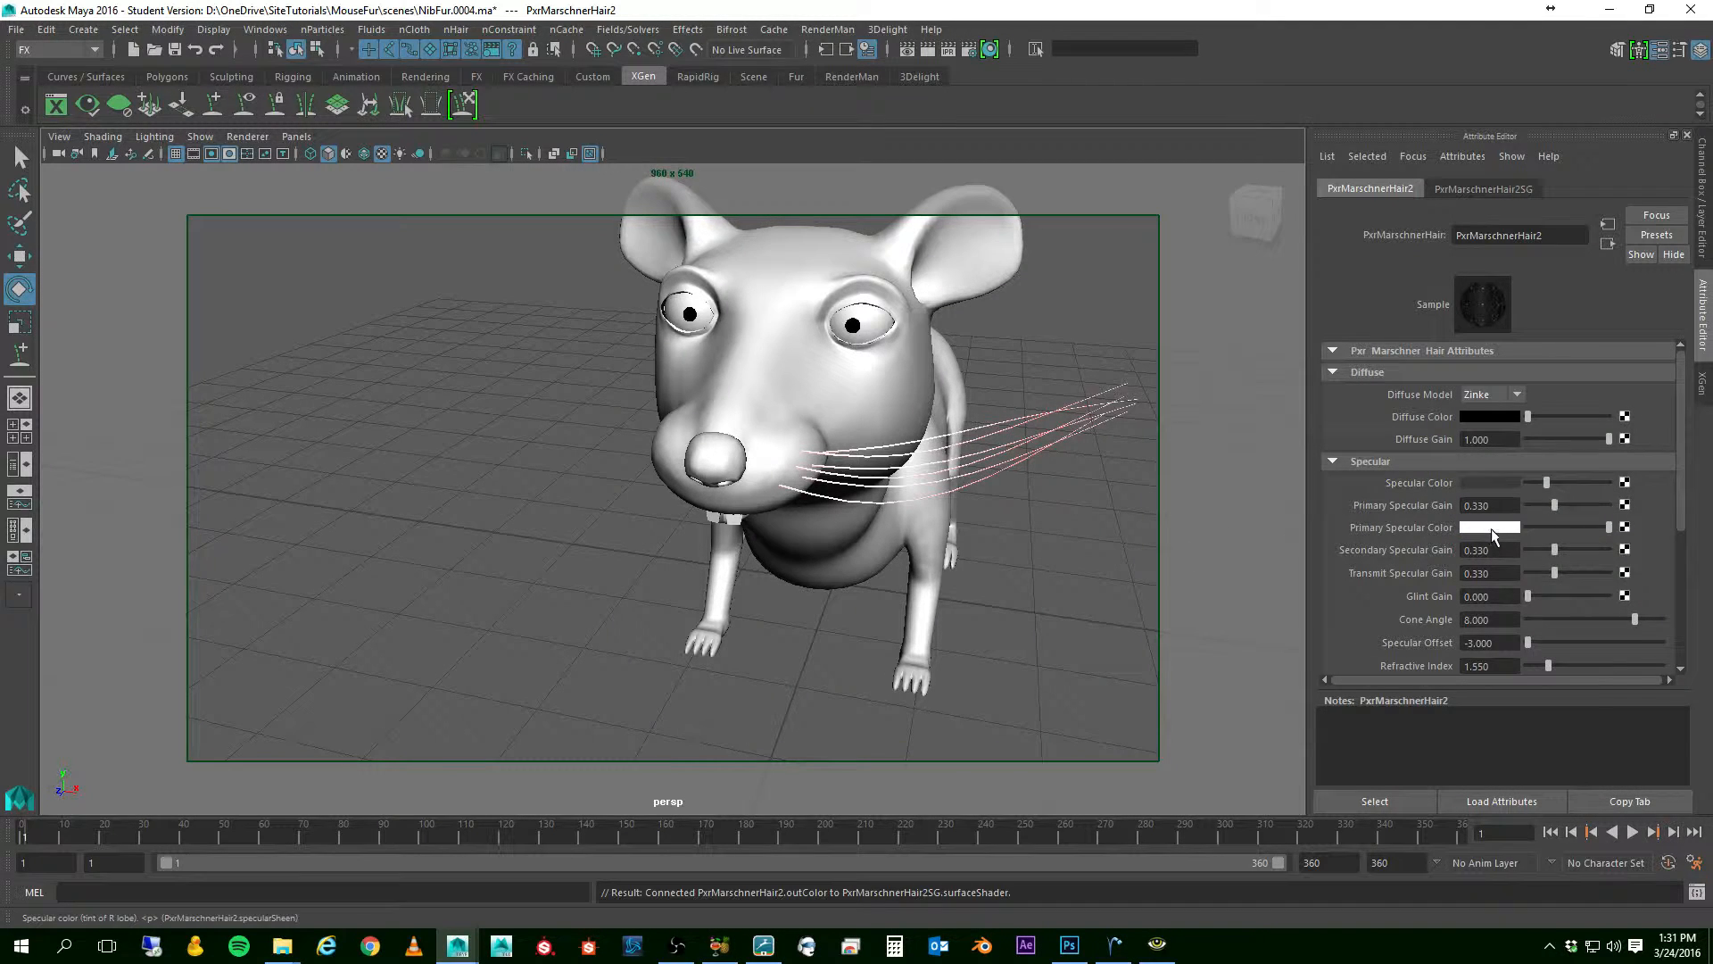
pyautogui.click(1488, 526)
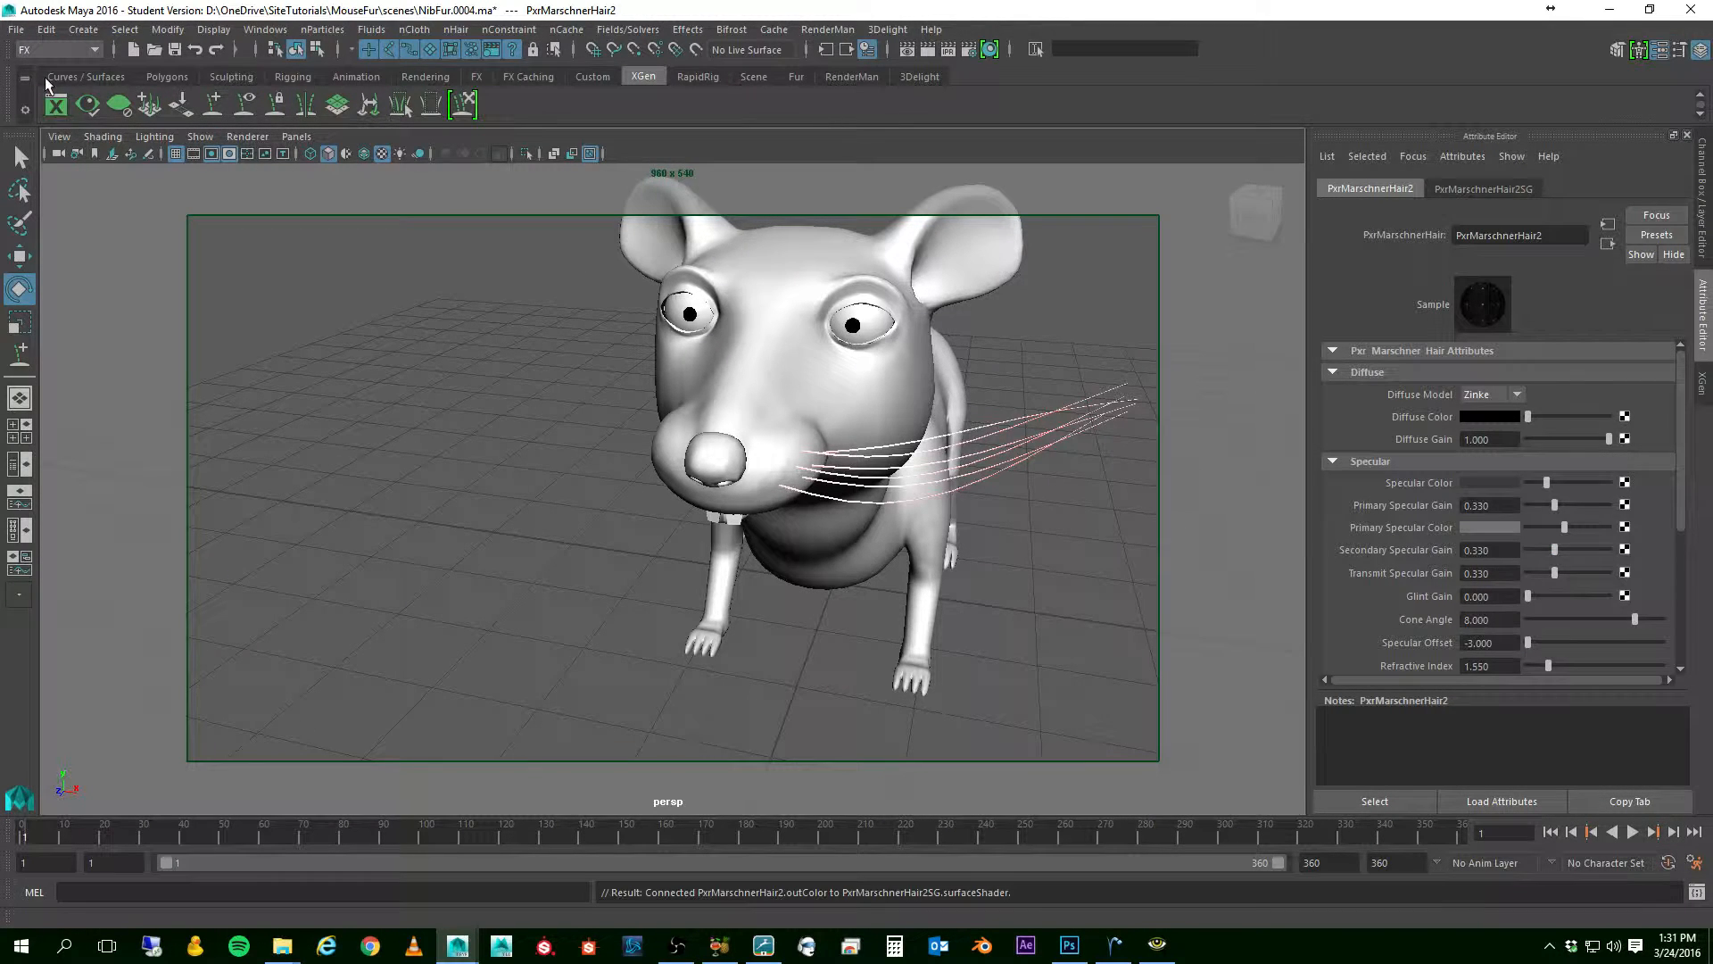
# - Save the scene via File > Save Scene, continuing past the Student Version File notice
pyautogui.click(16, 30)
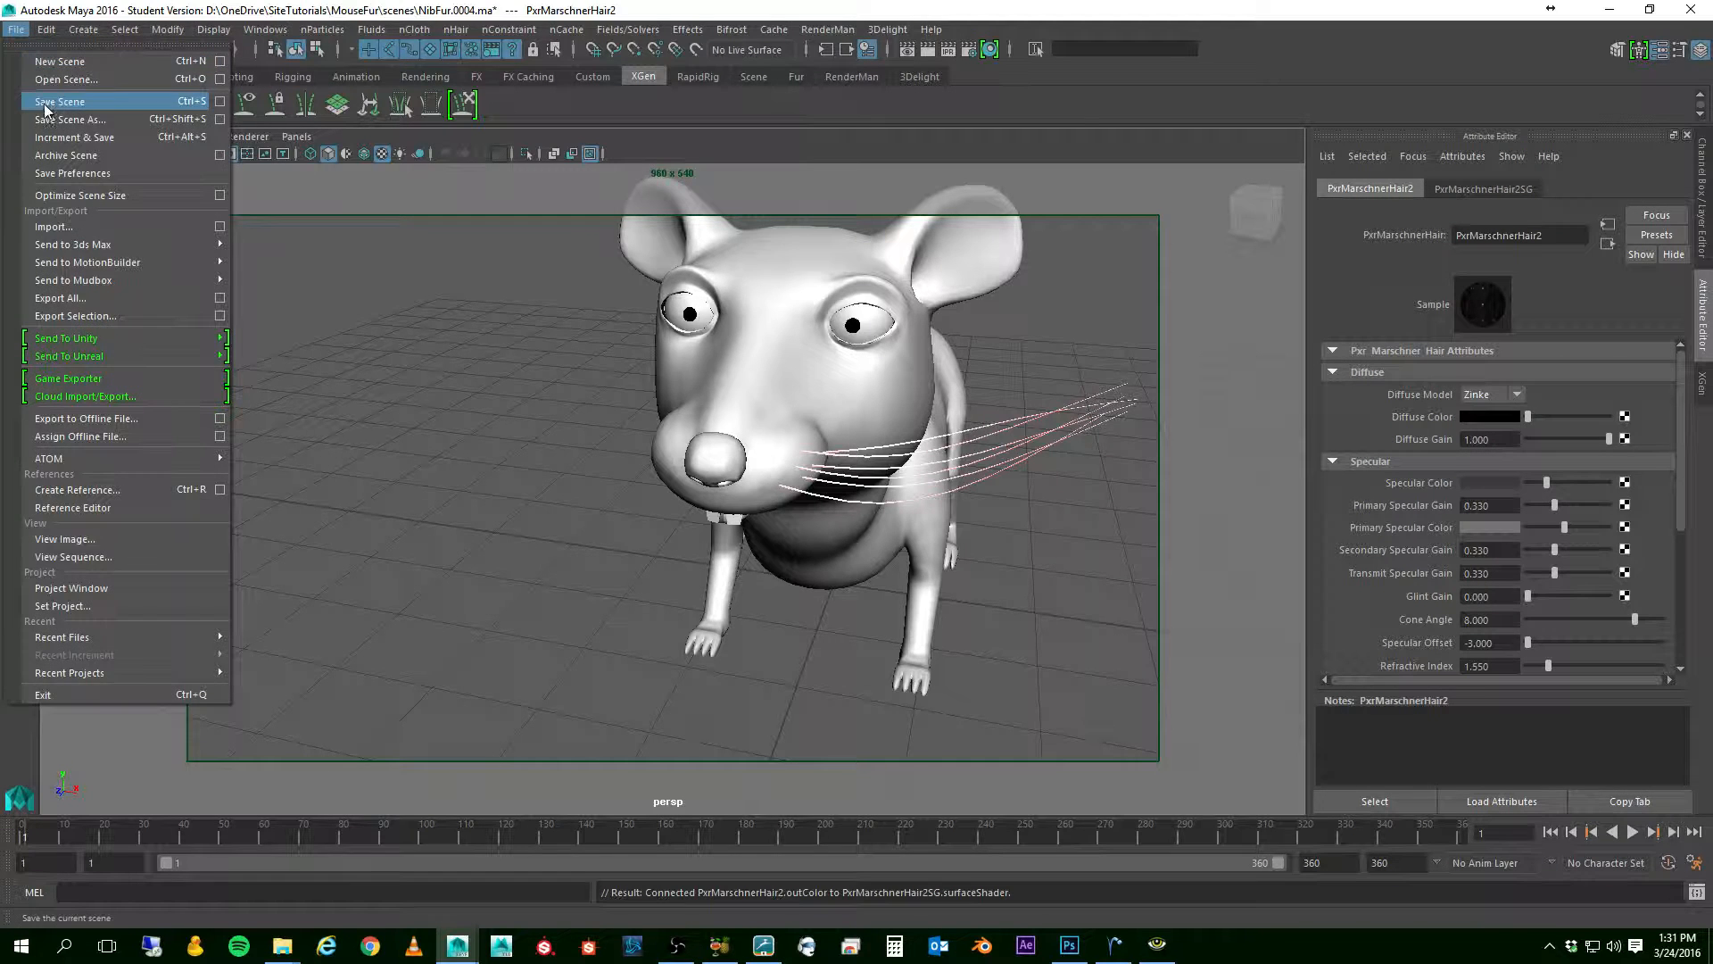
pyautogui.click(59, 100)
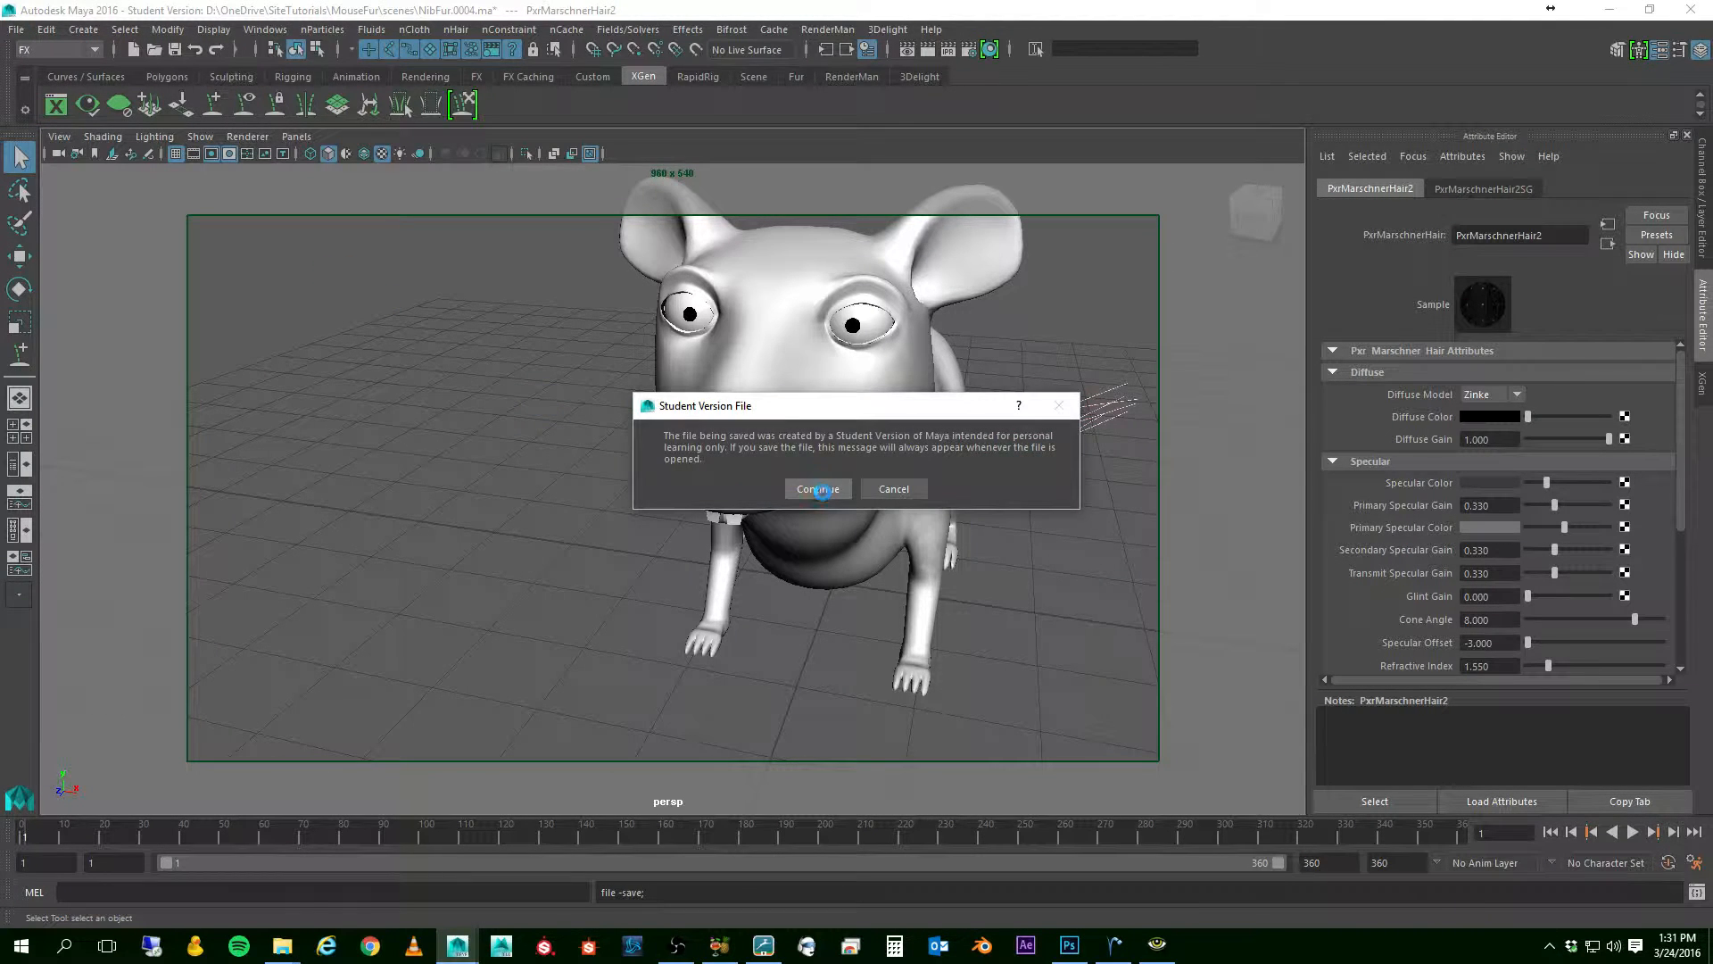
pyautogui.click(815, 489)
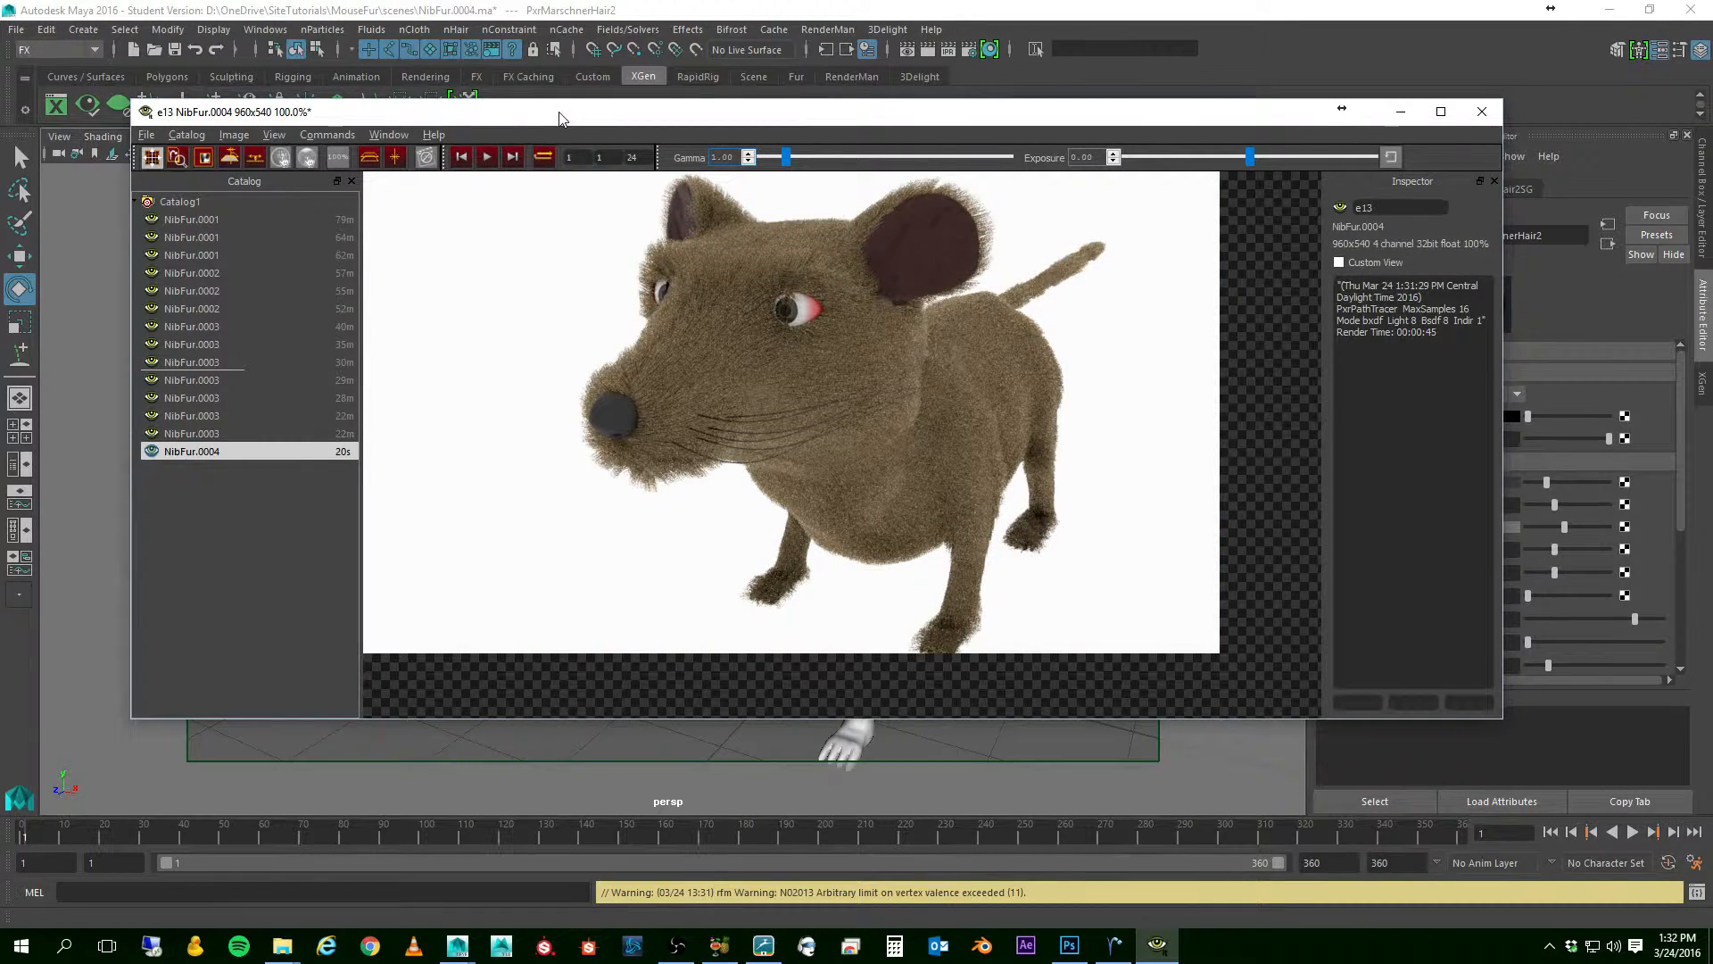
# - Close the 'it' render window after reviewing the RenderMan frame of the furry mouse
pyautogui.click(1481, 110)
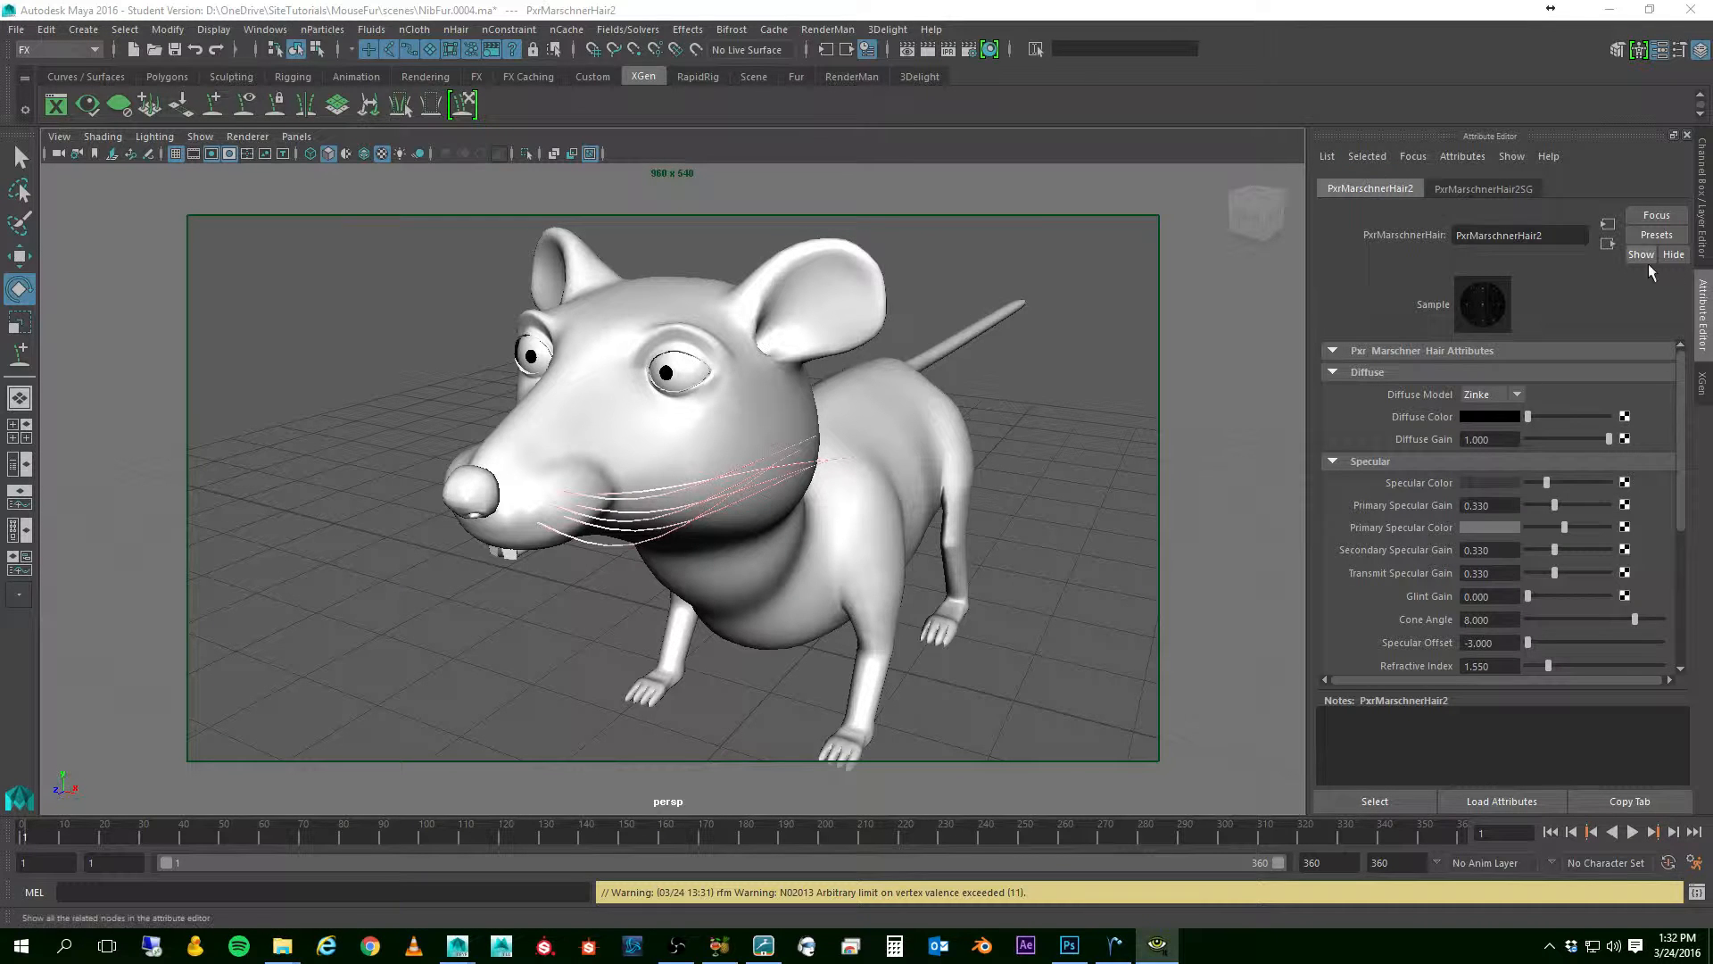
# - Name the whiskers' RenderMan Shading Group NibWhiskers_SG in the XGen description settings
pyautogui.click(1701, 384)
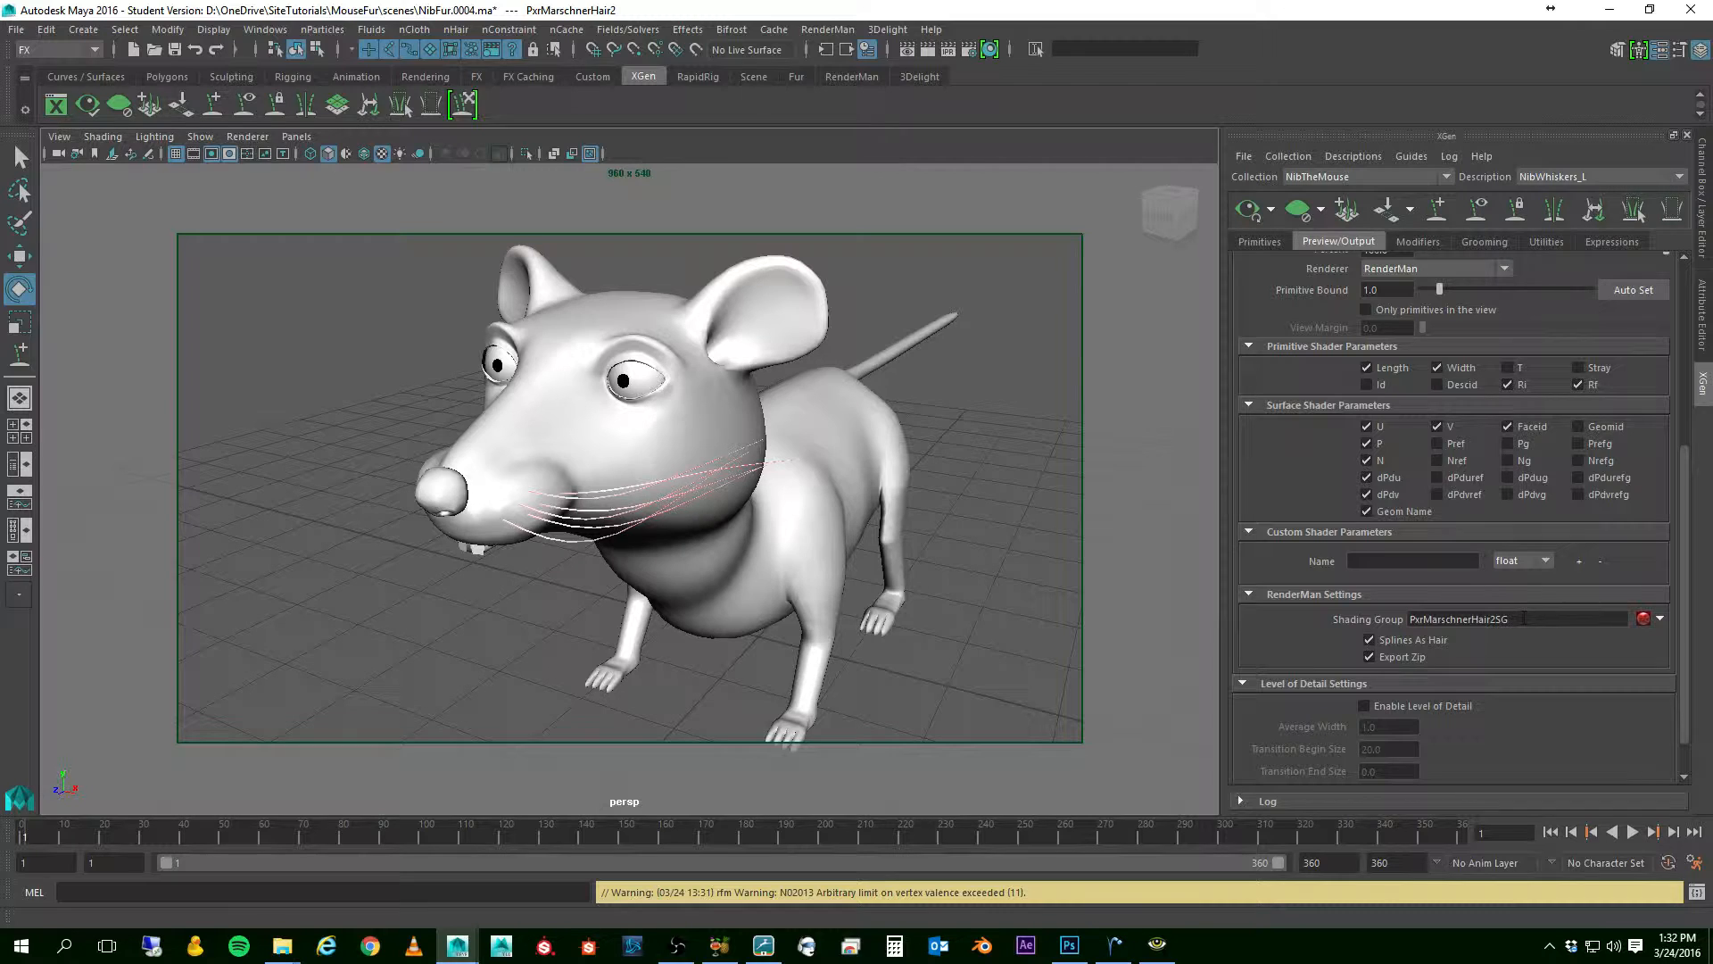
pyautogui.moveTo(1643, 621)
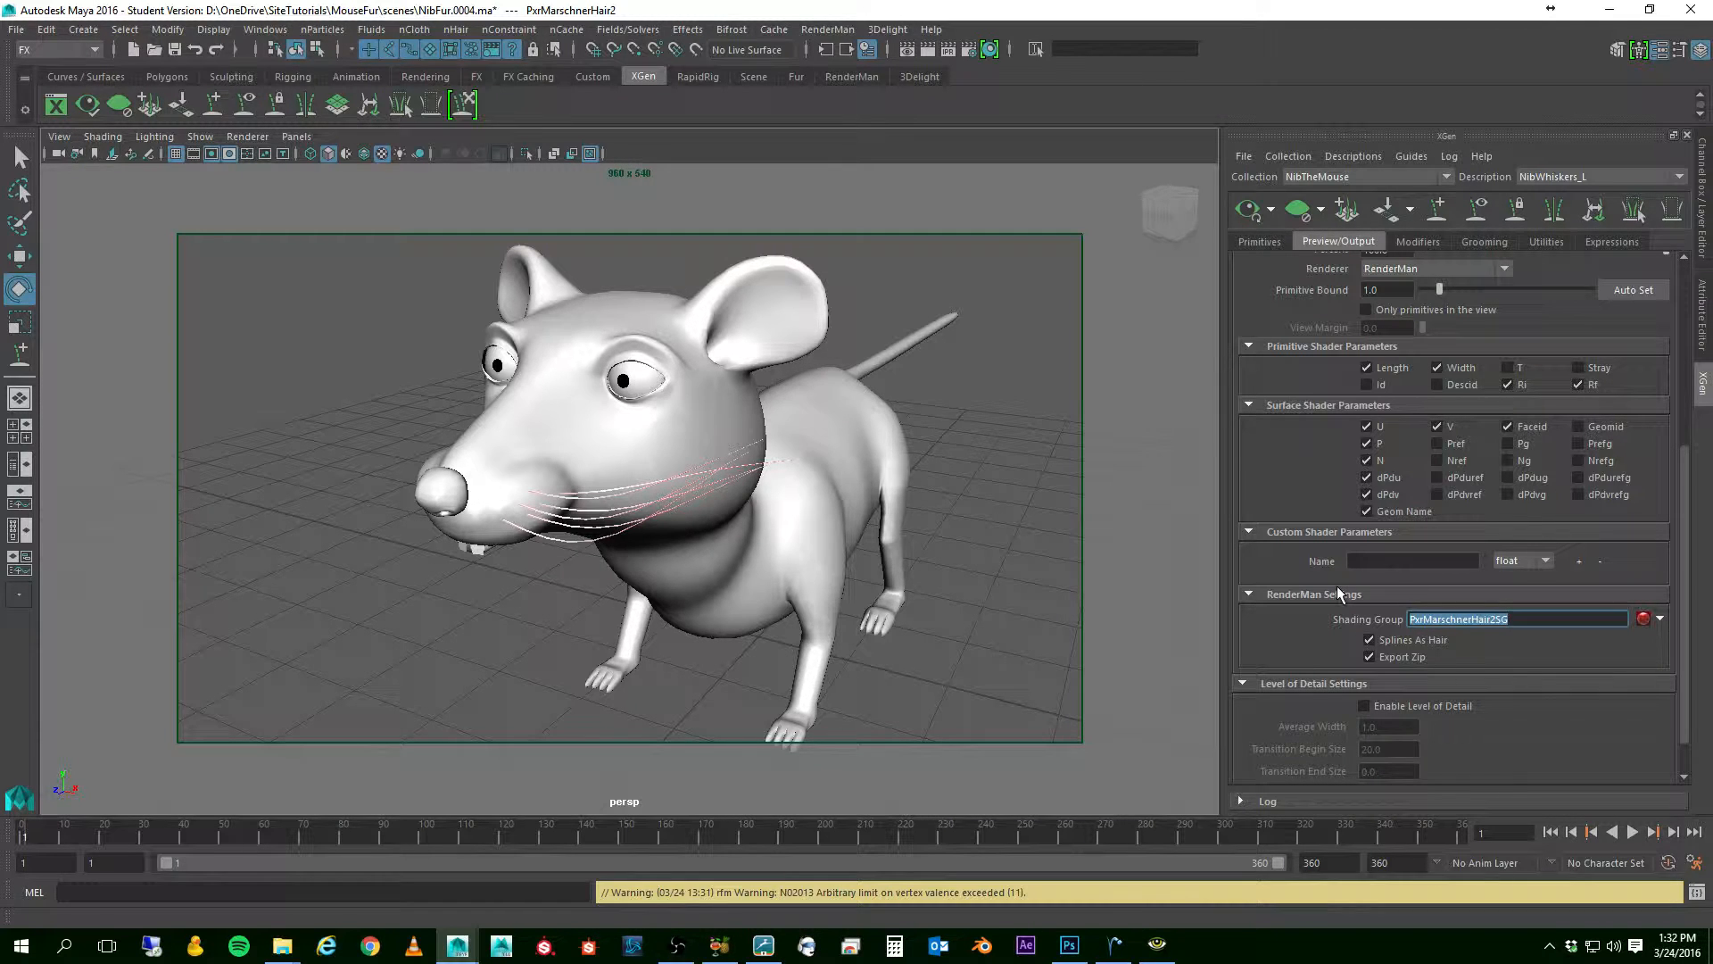
pyautogui.write('NibWhiskers')
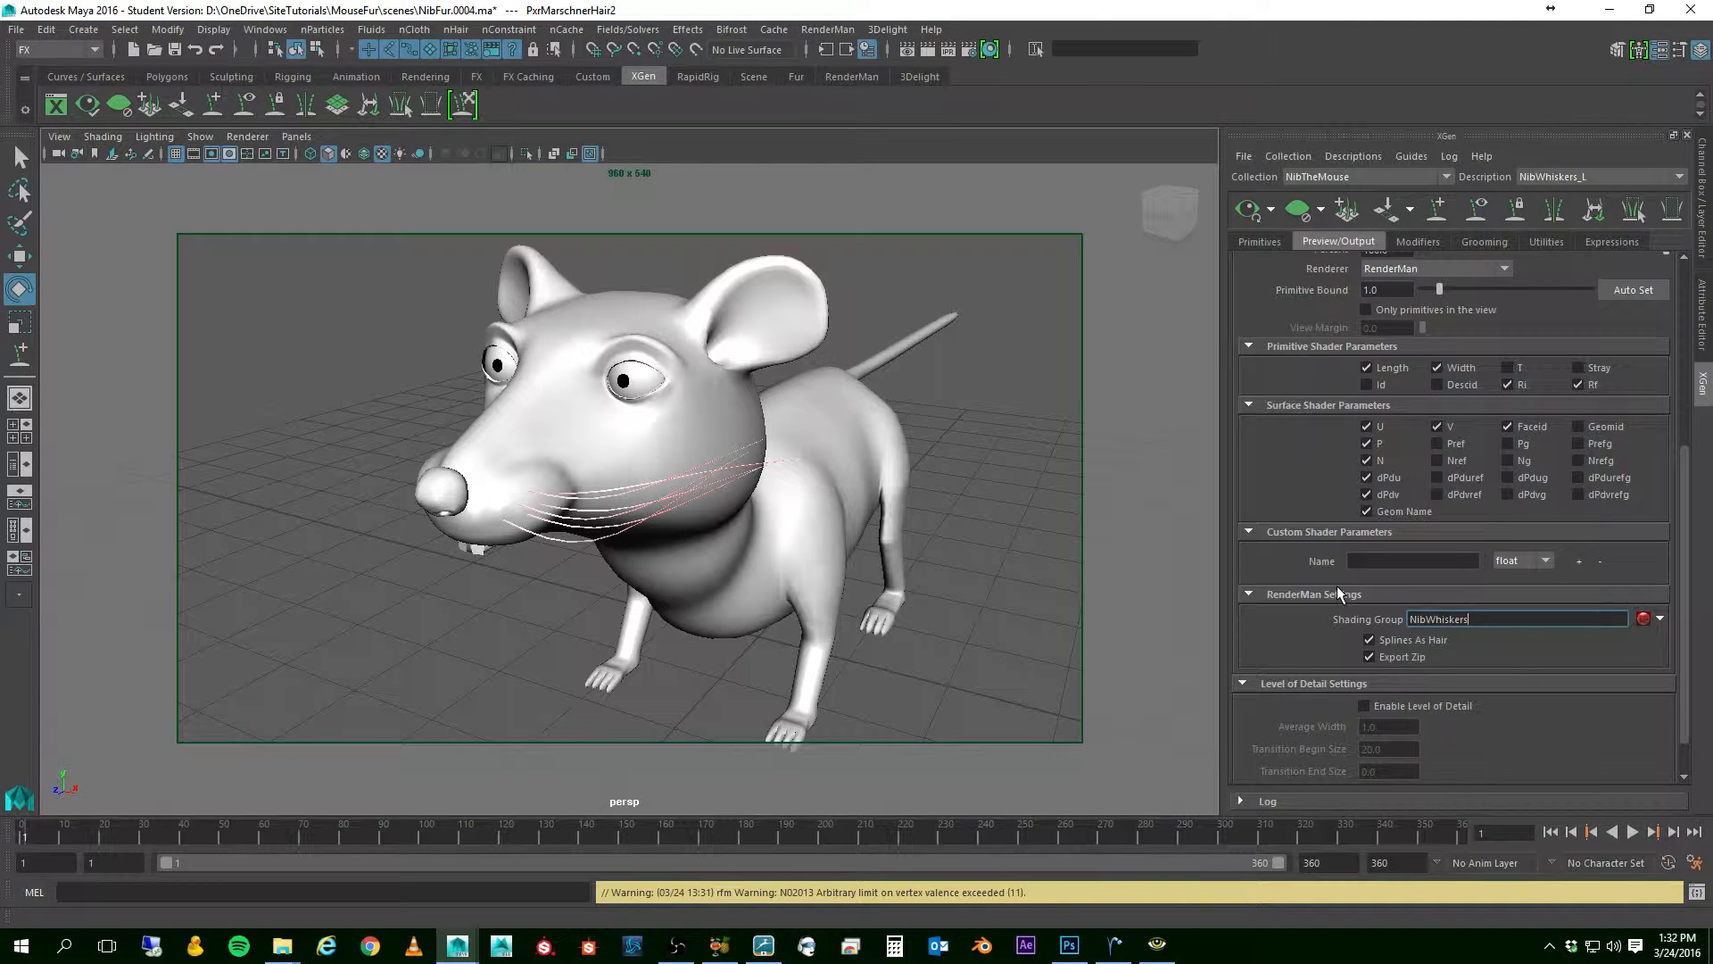
pyautogui.write('_')
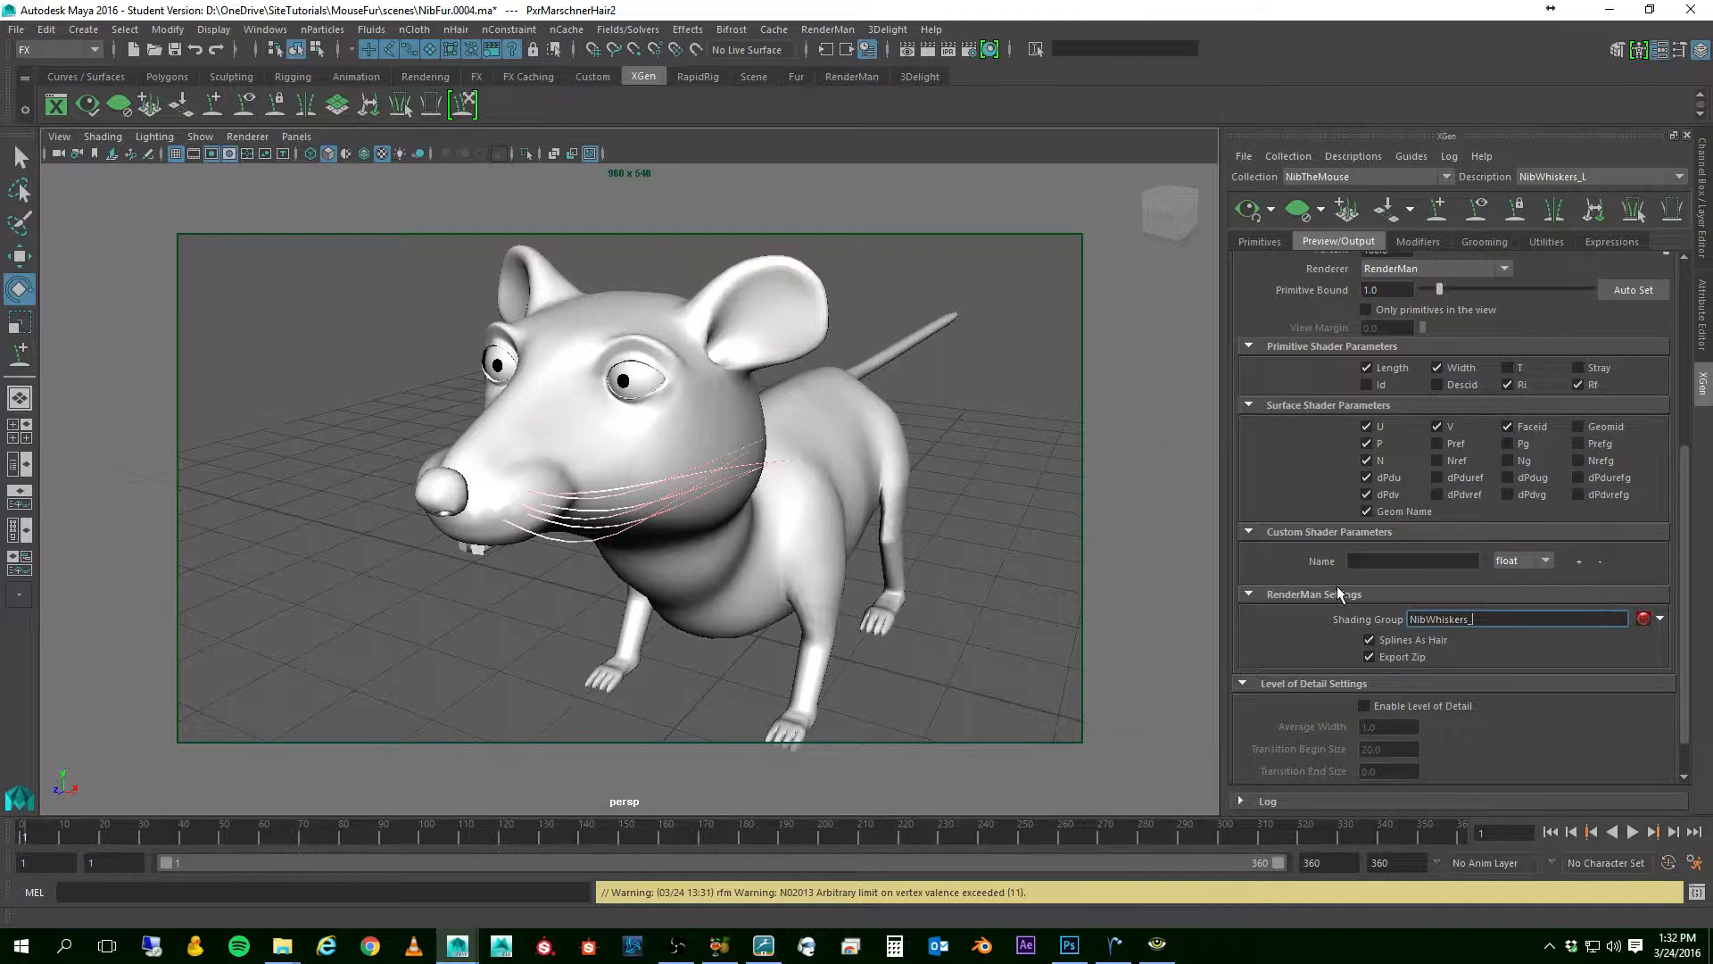
pyautogui.write('S')
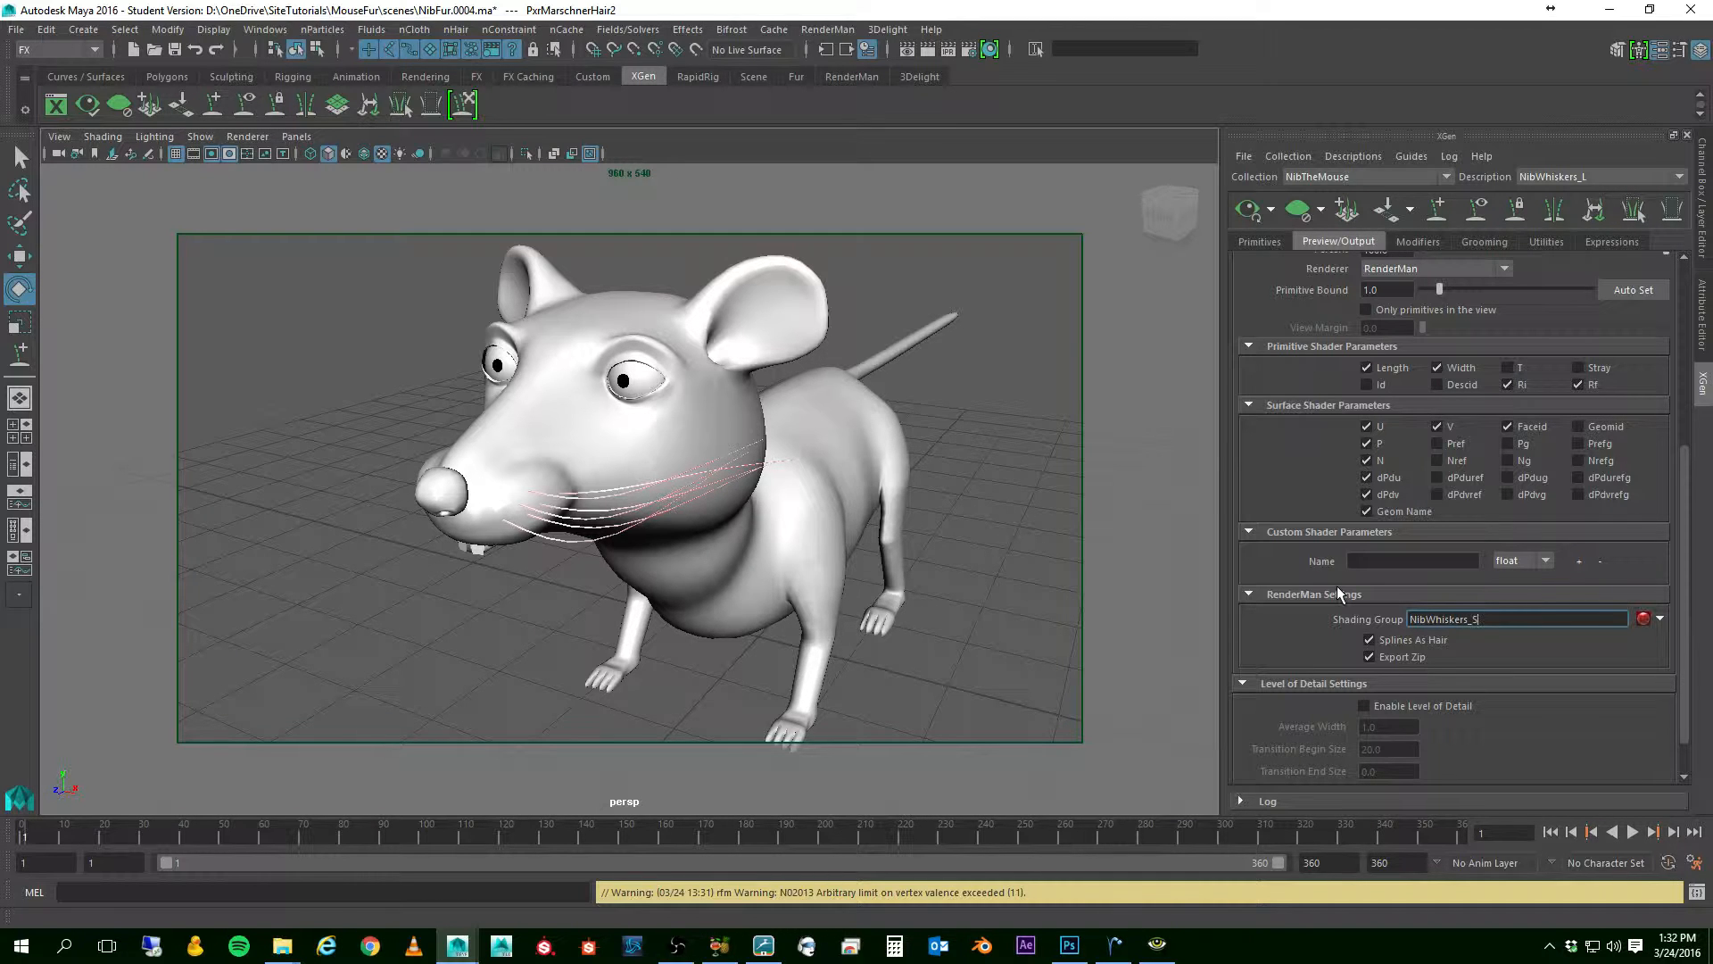
pyautogui.write('G')
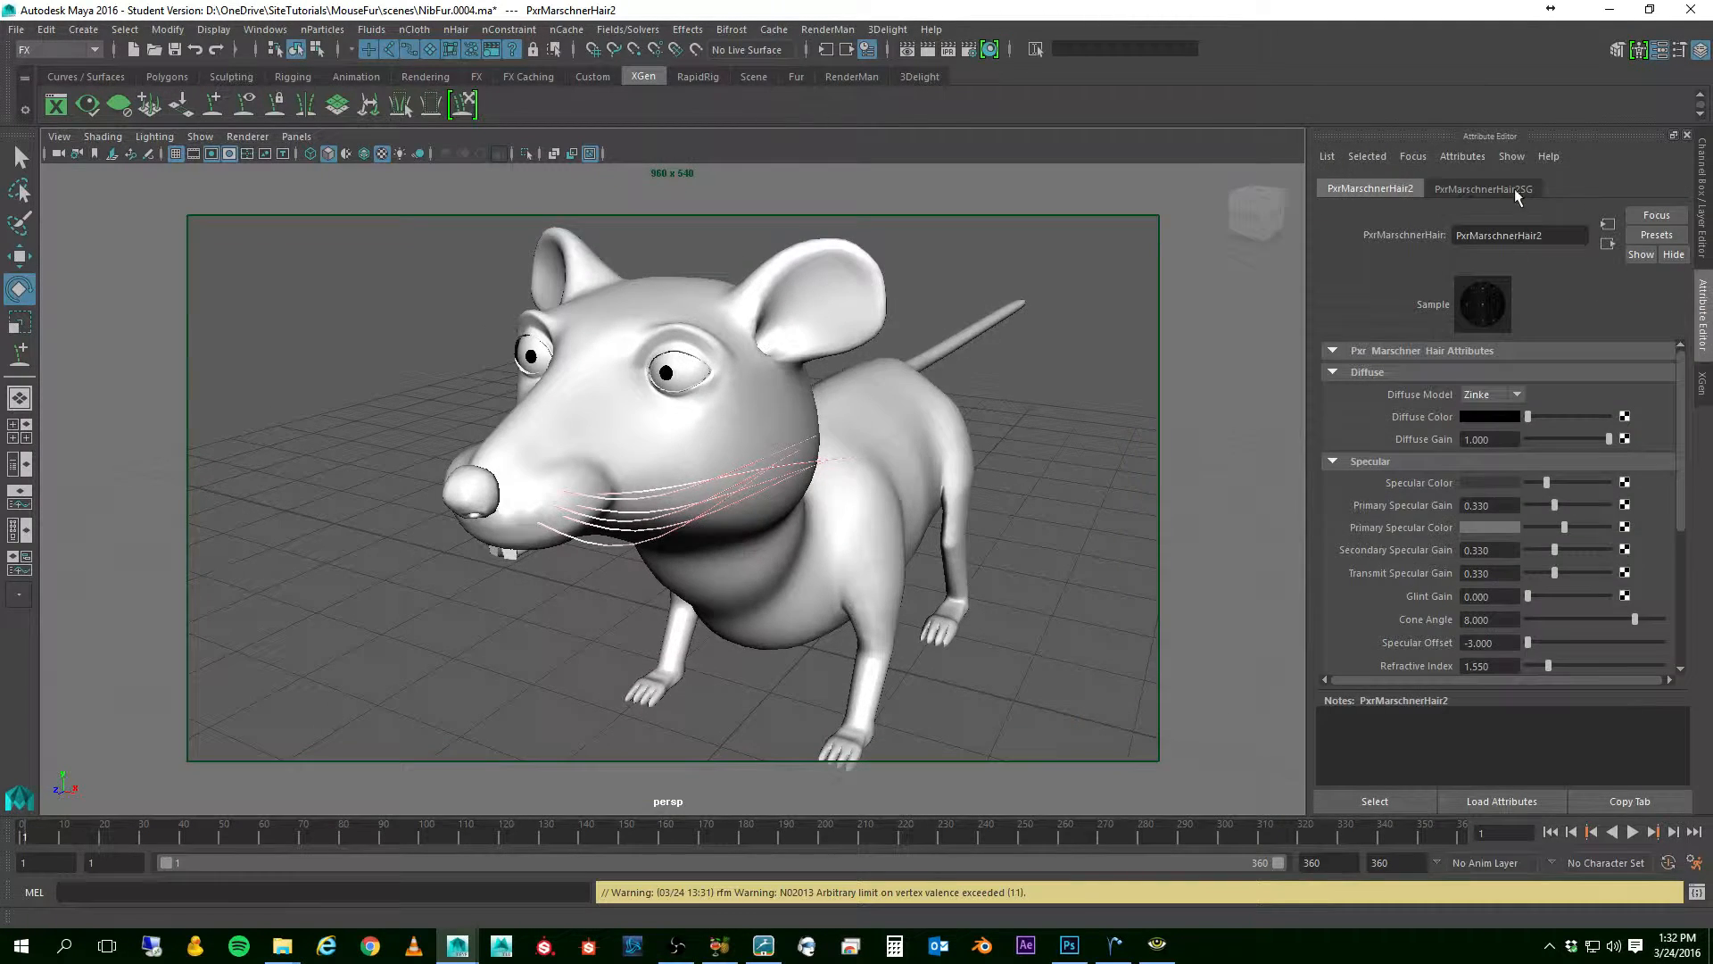
# - Rename the PxrMarschnerHair2 material to NibWhiskers_mat in the Attribute Editor
pyautogui.tripleClick(1519, 236)
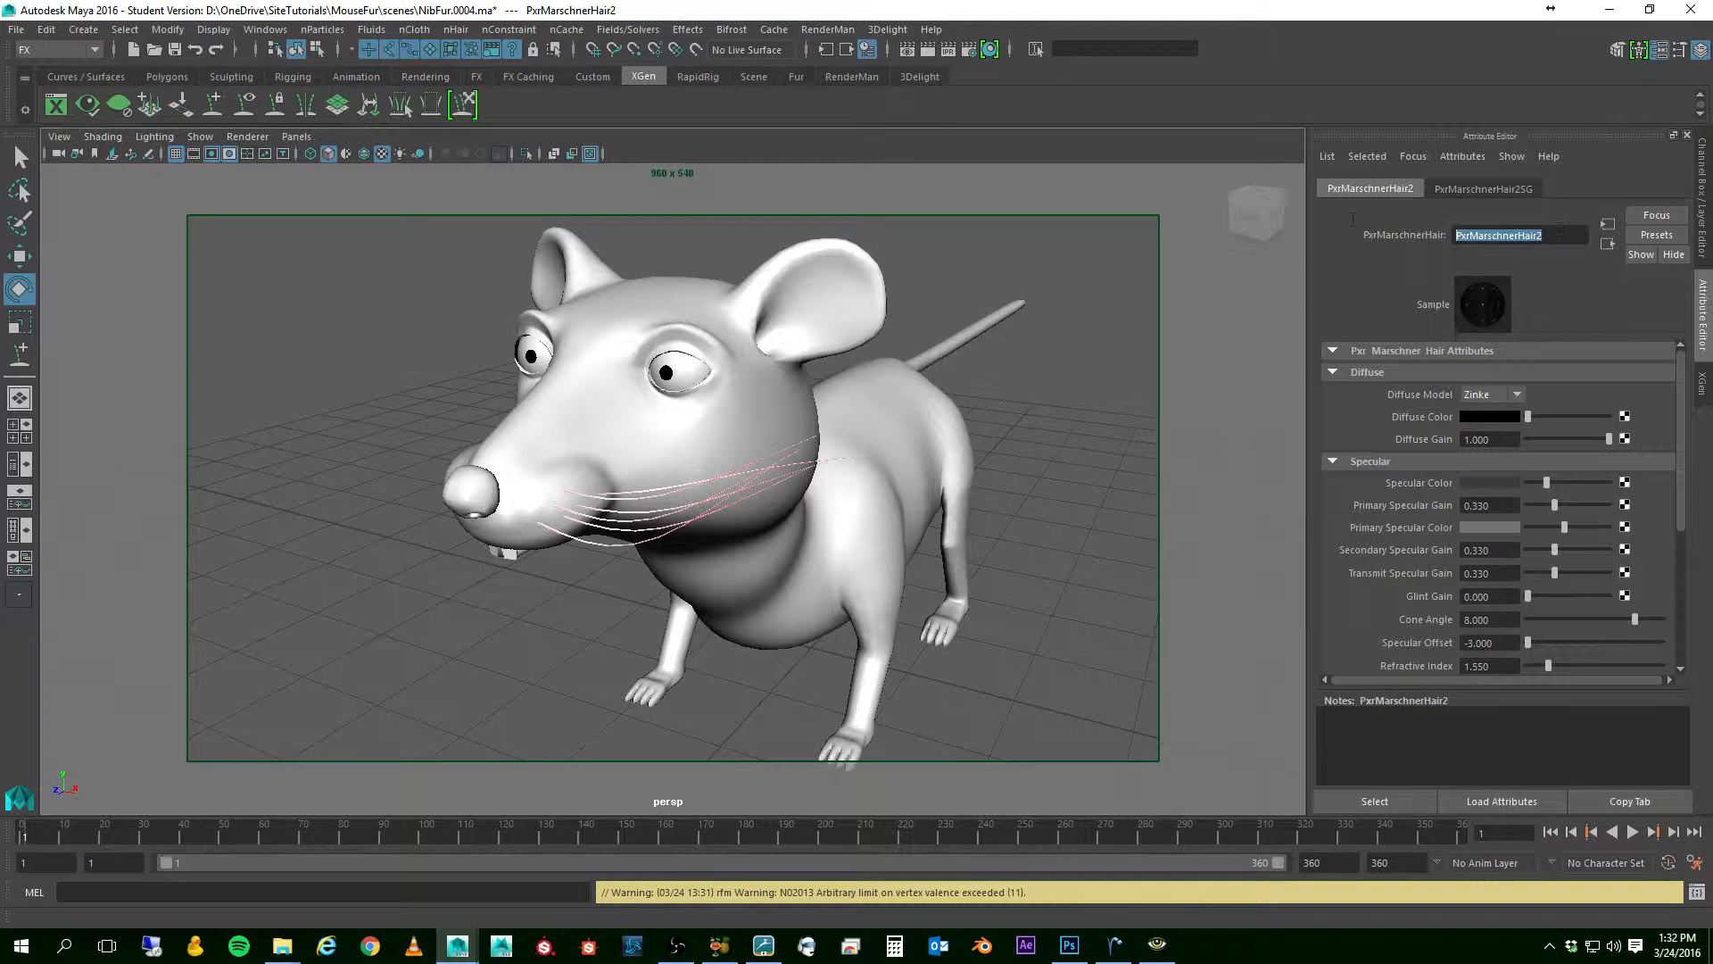
pyautogui.write('NibWhisk')
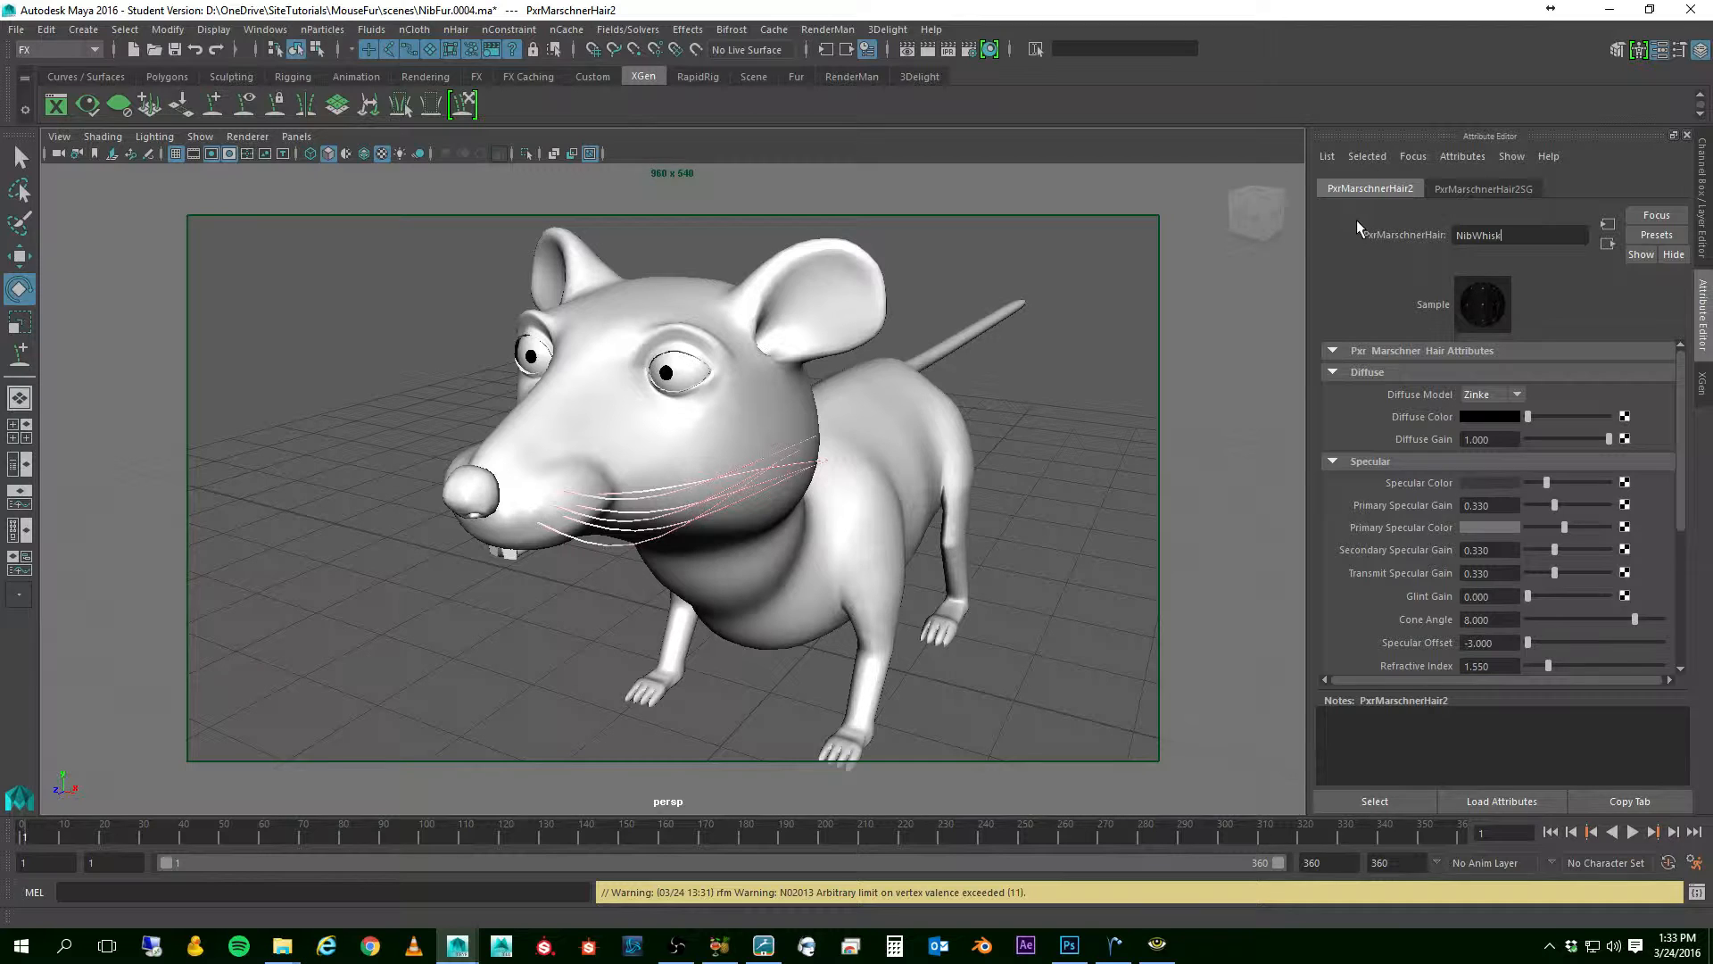
pyautogui.write('ers_mat')
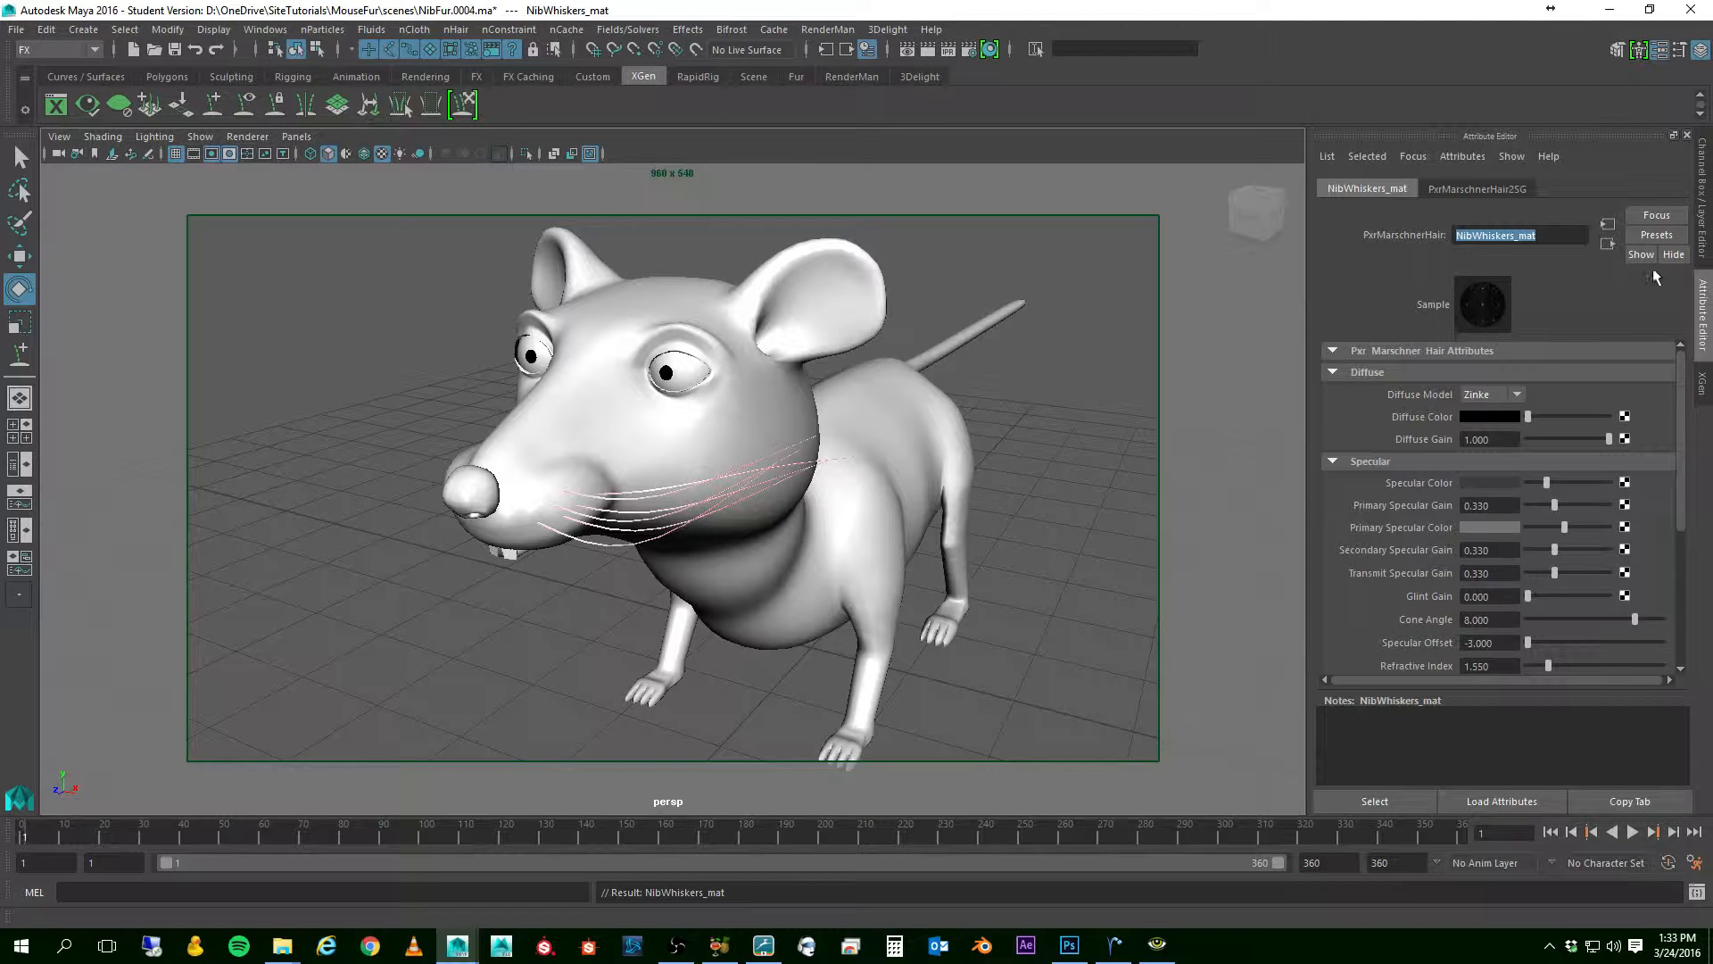
pyautogui.moveTo(1703, 393)
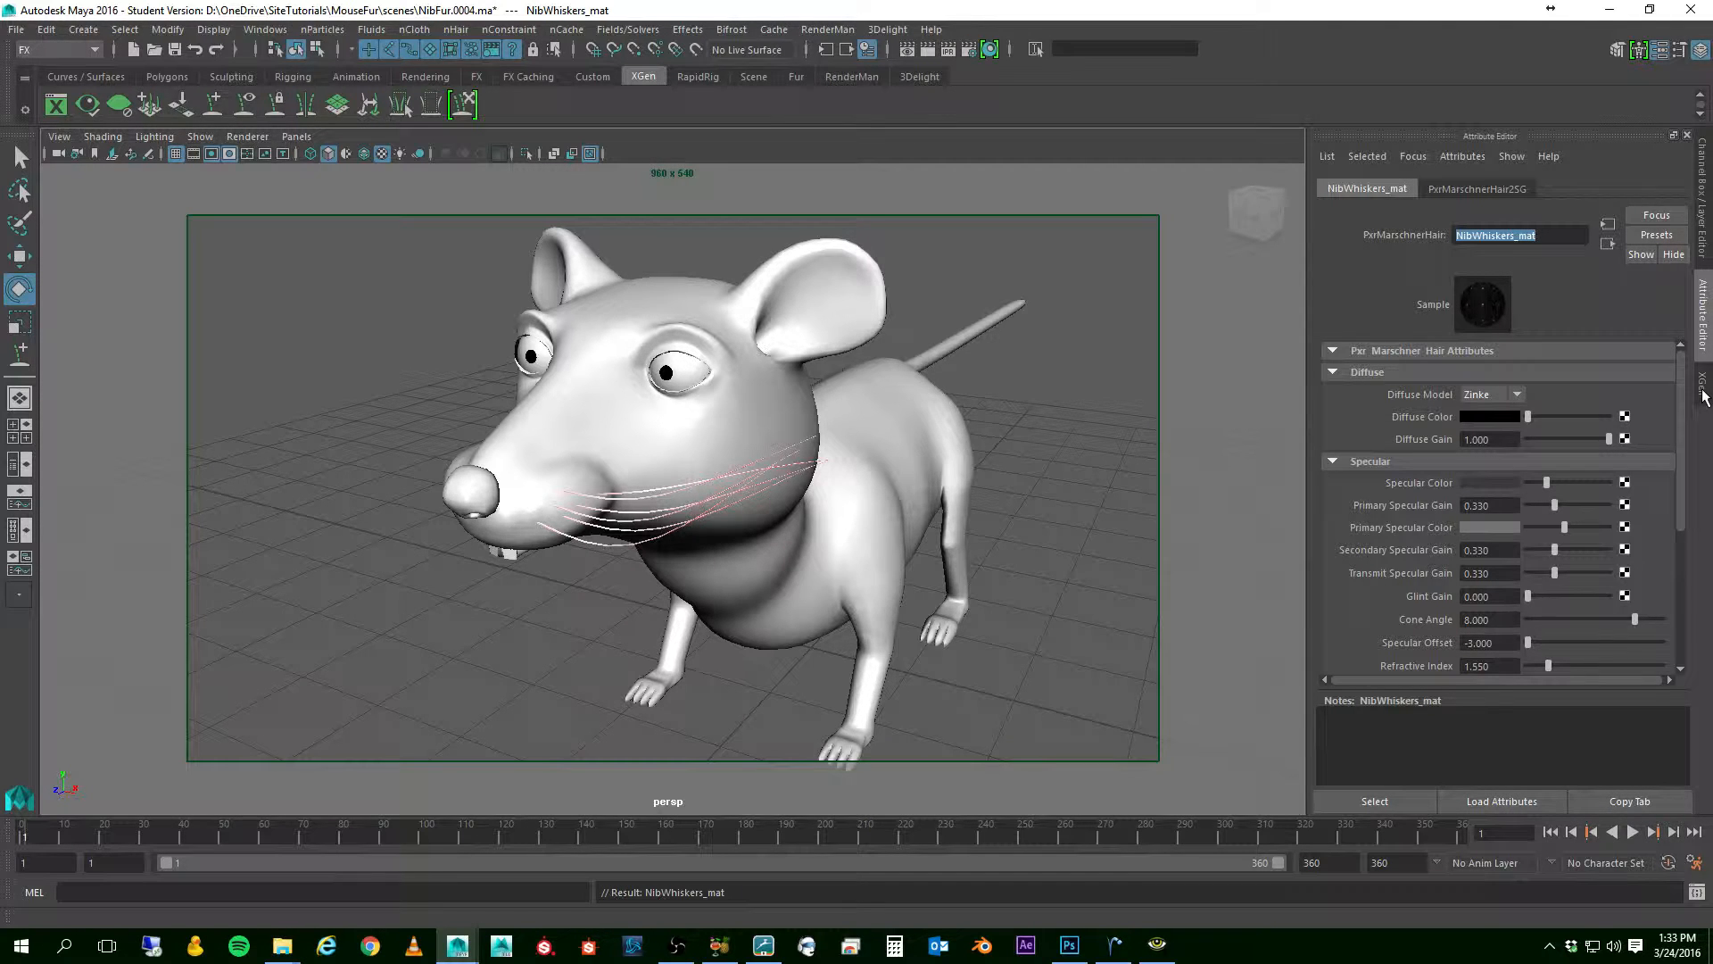
pyautogui.moveTo(1401, 302)
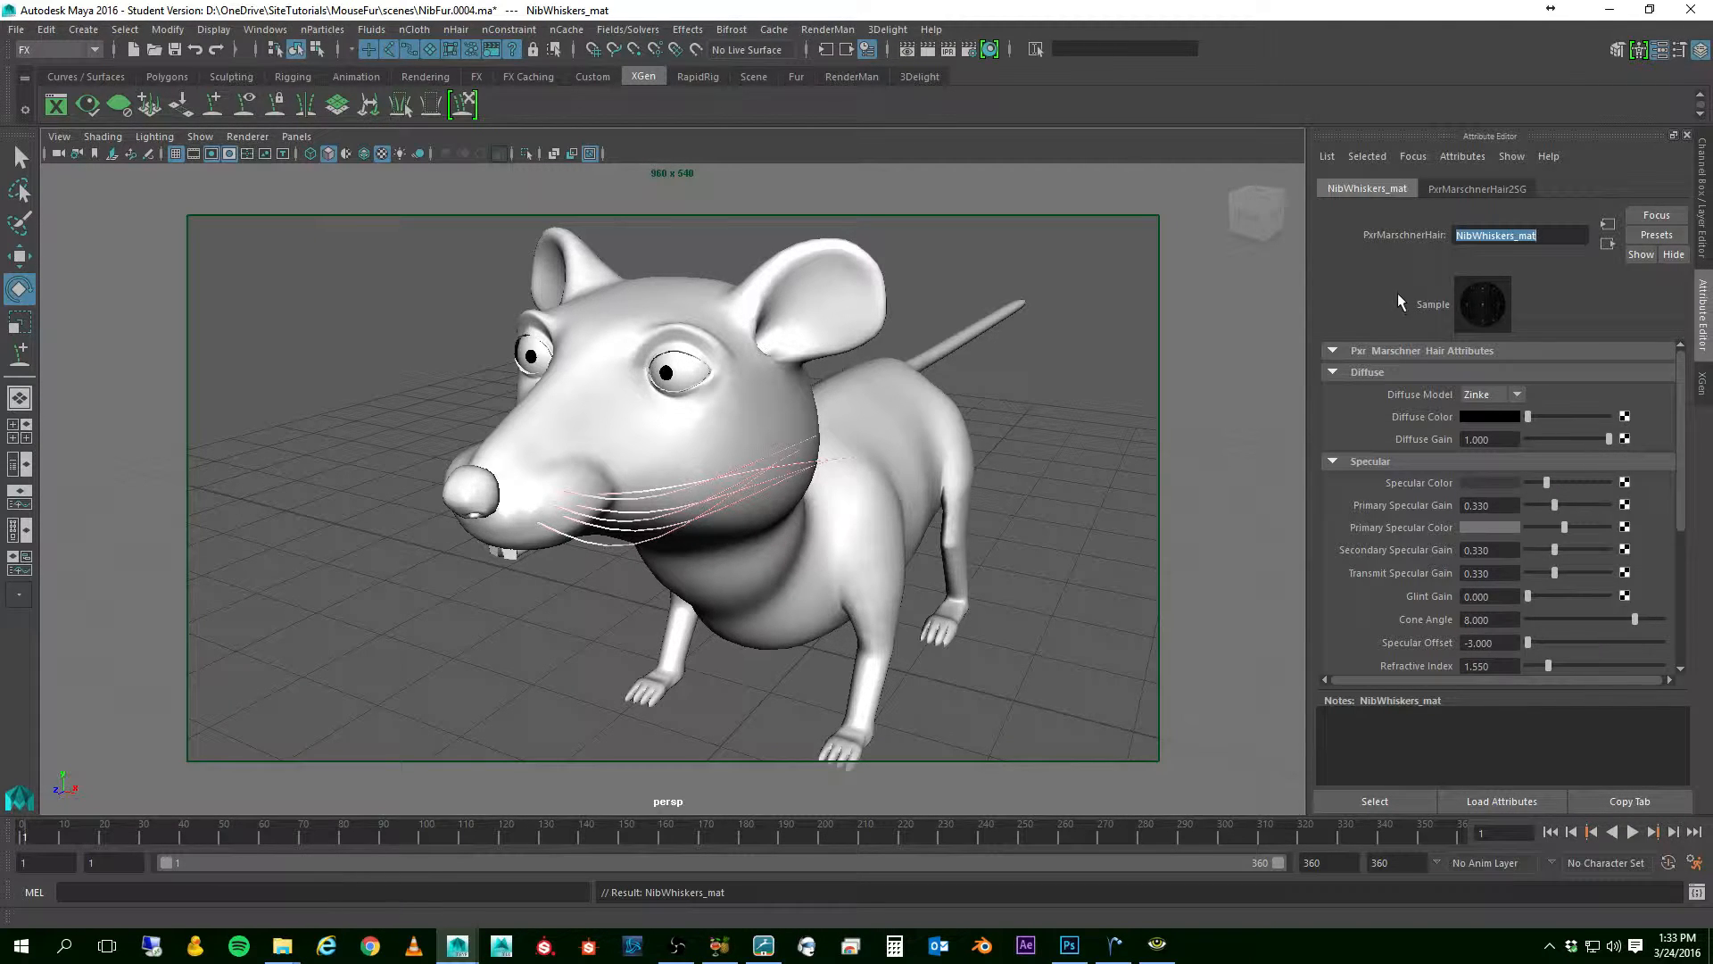
pyautogui.moveTo(1362, 339)
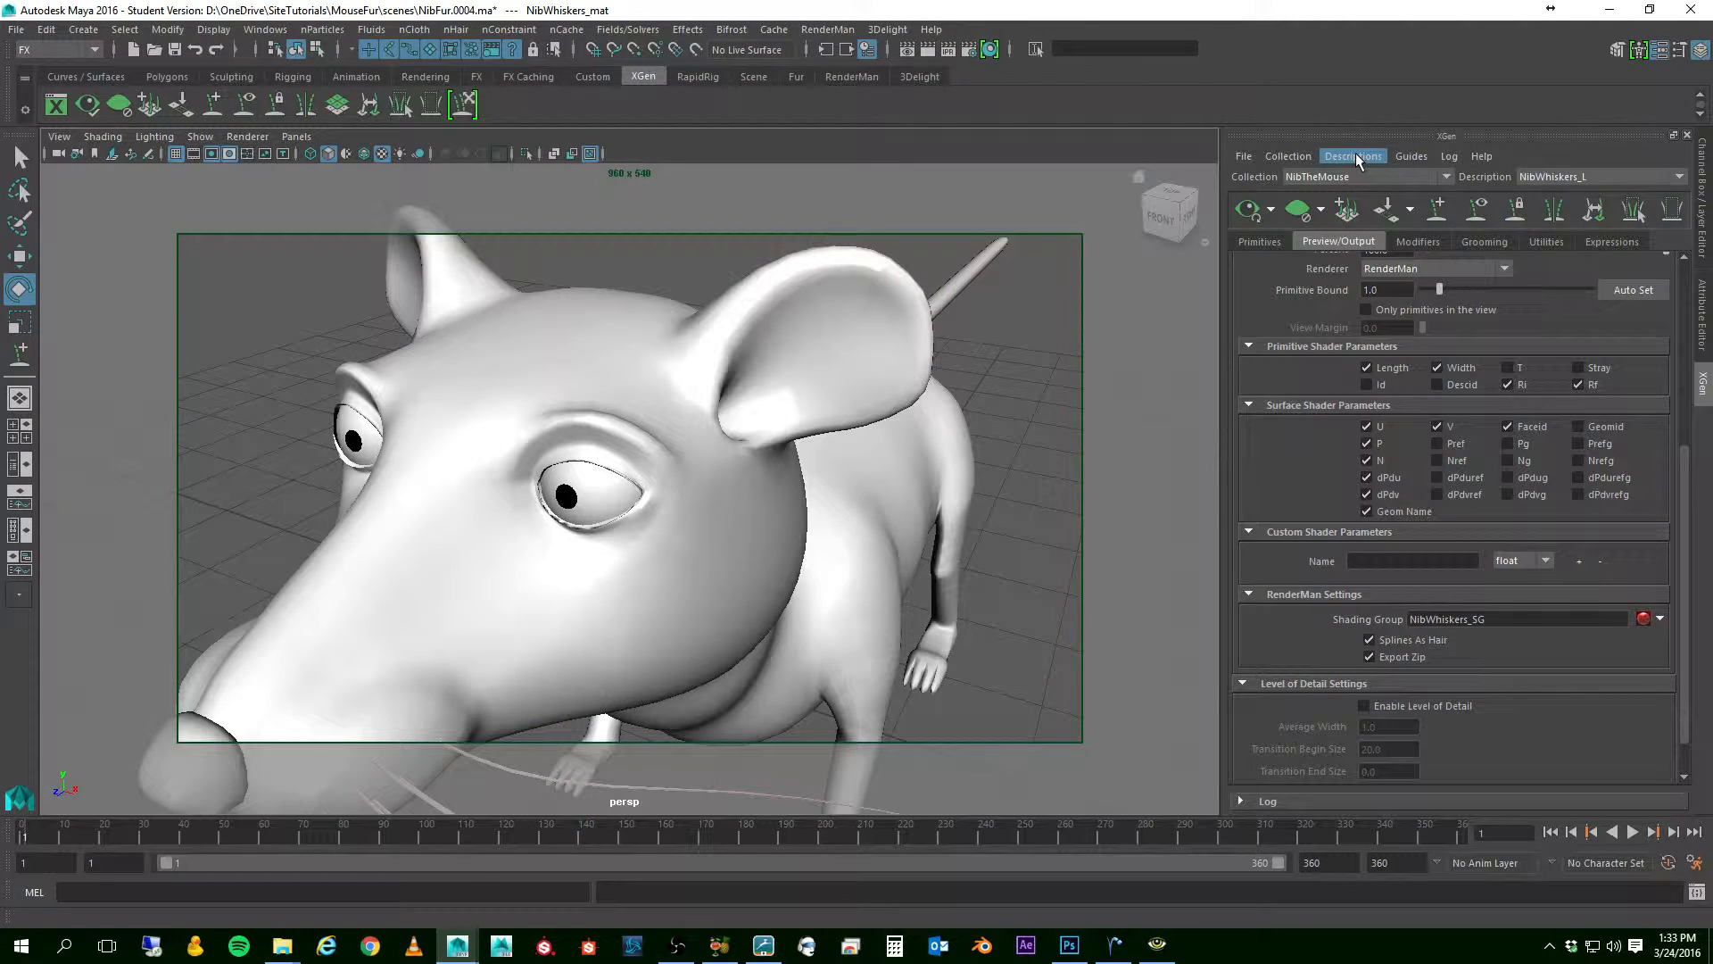
# - Start a new XGen description on the mouse body named NibEyebrows_L
pyautogui.click(1353, 155)
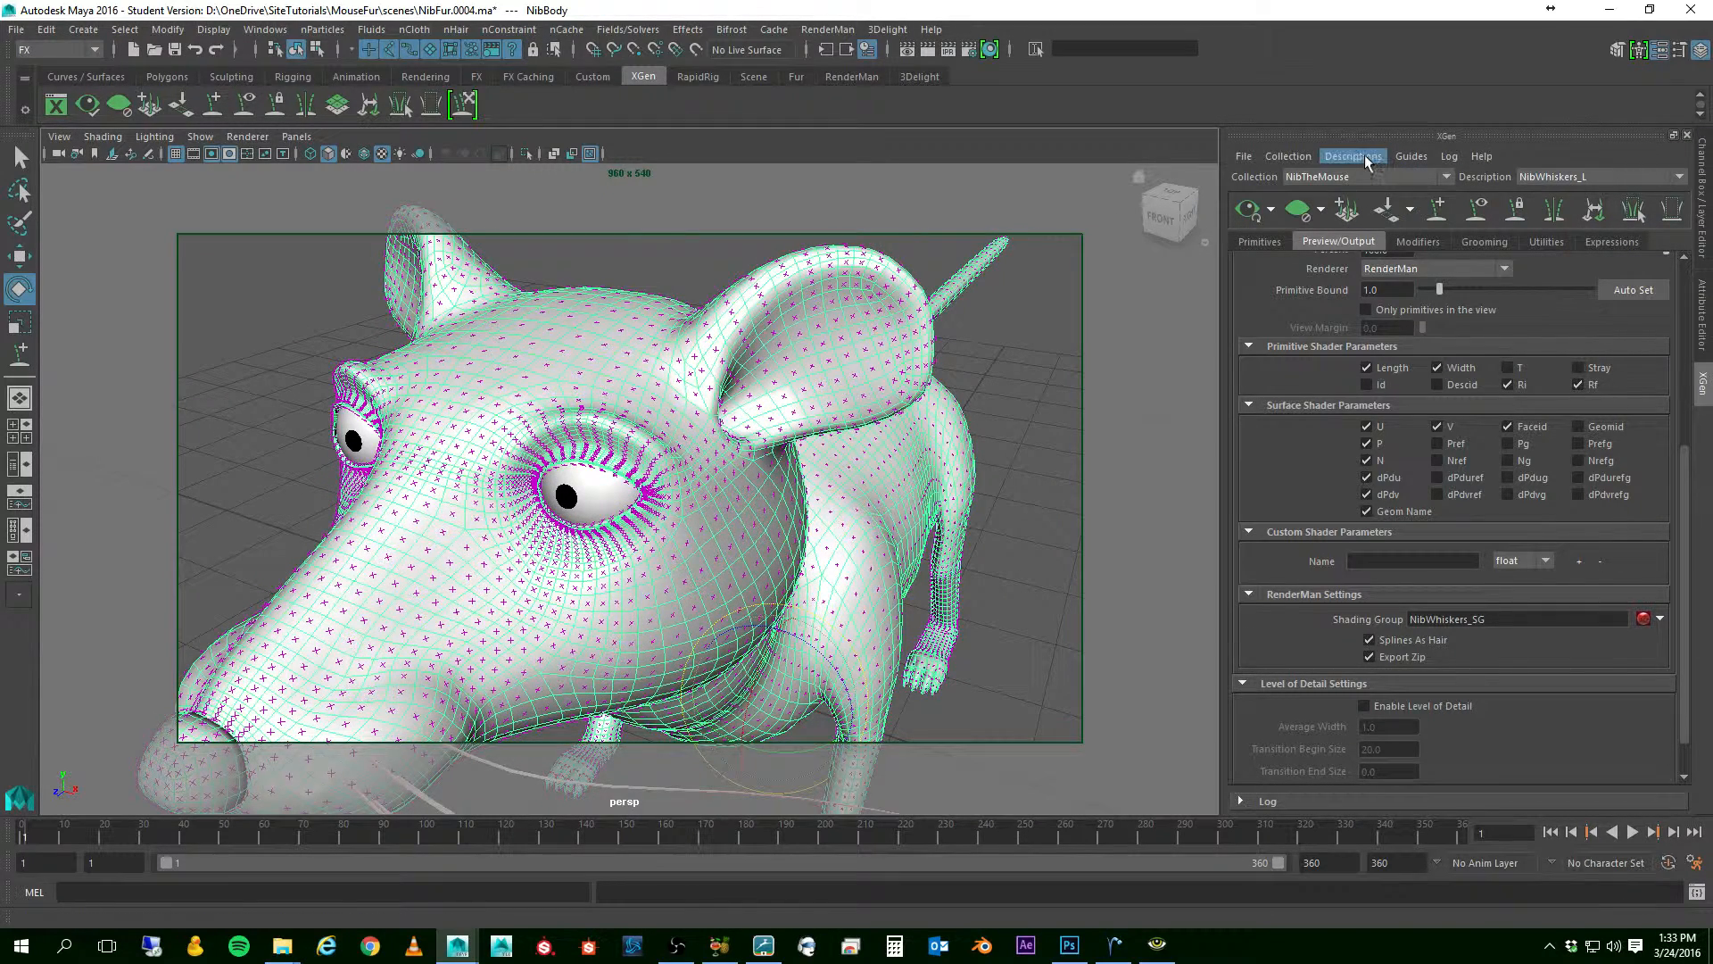
pyautogui.click(1353, 155)
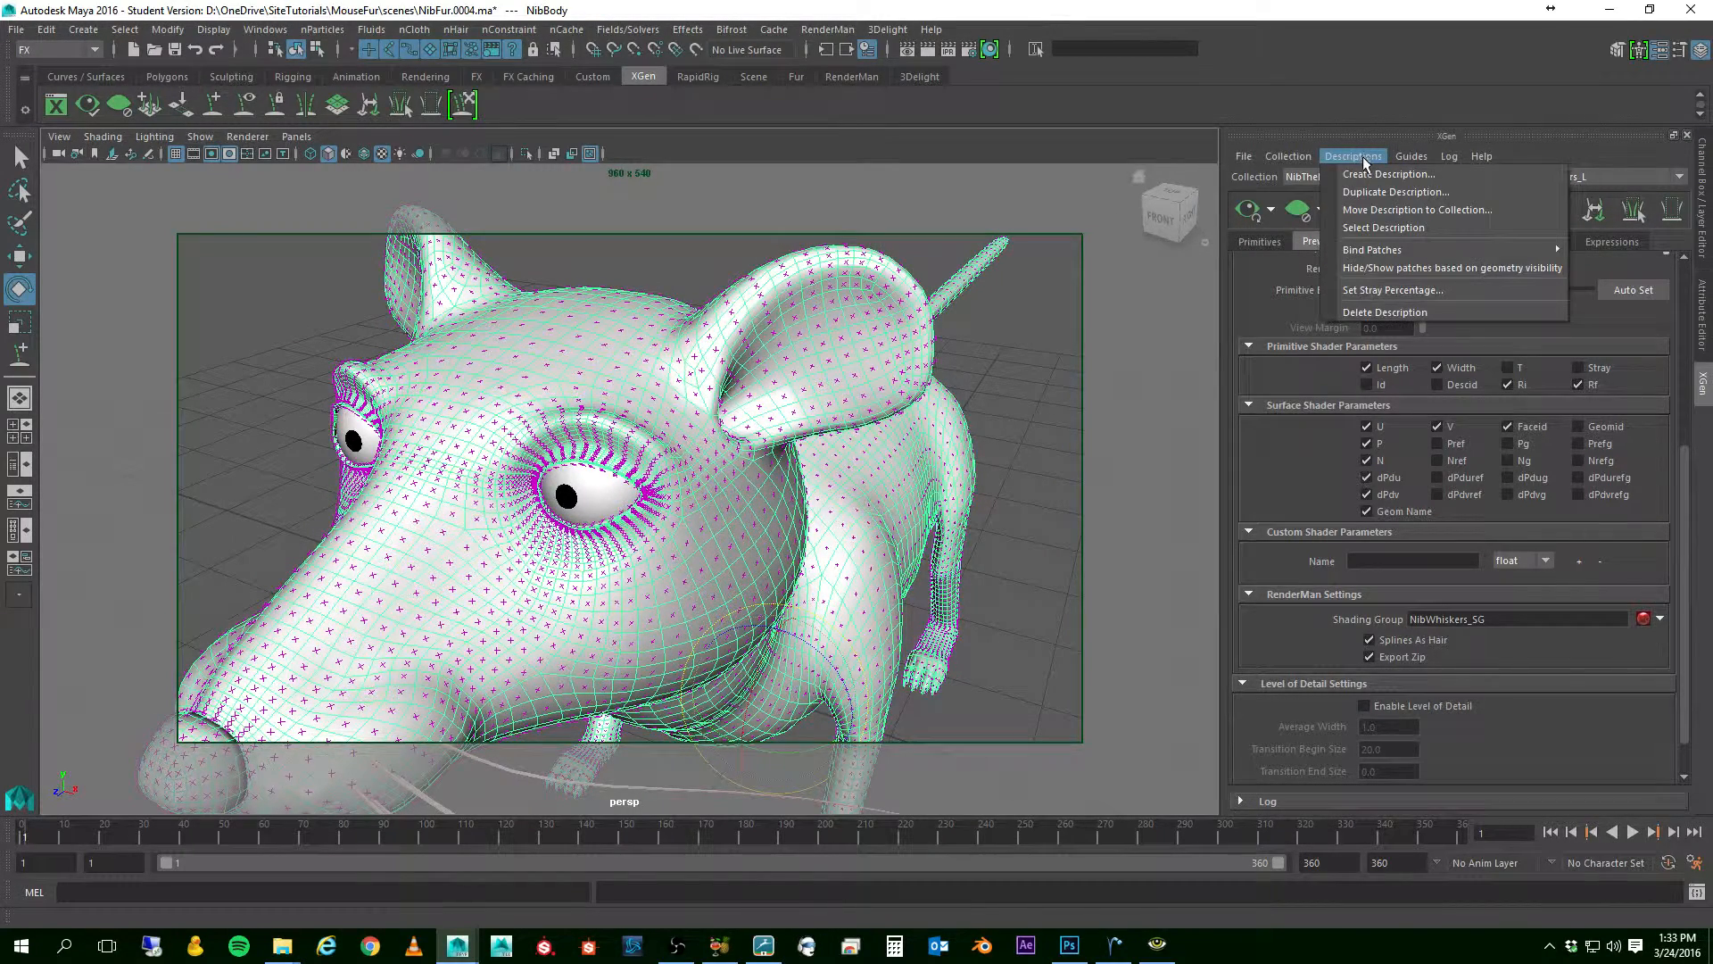
pyautogui.click(1388, 173)
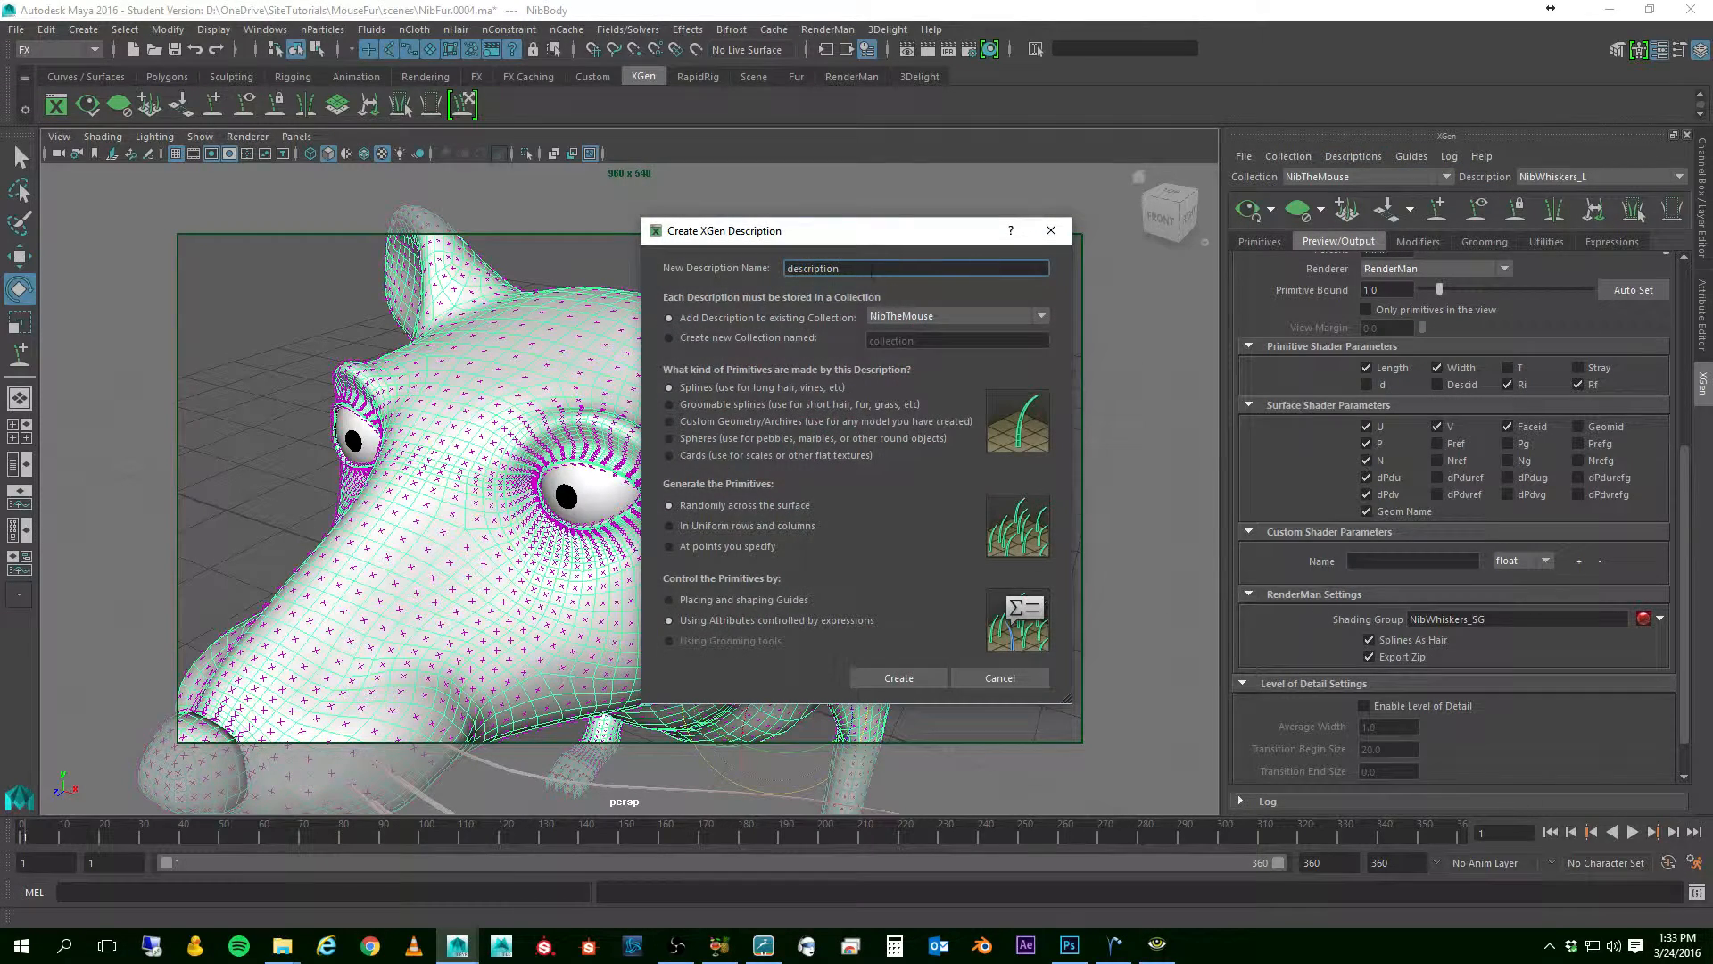
pyautogui.tripleClick(915, 267)
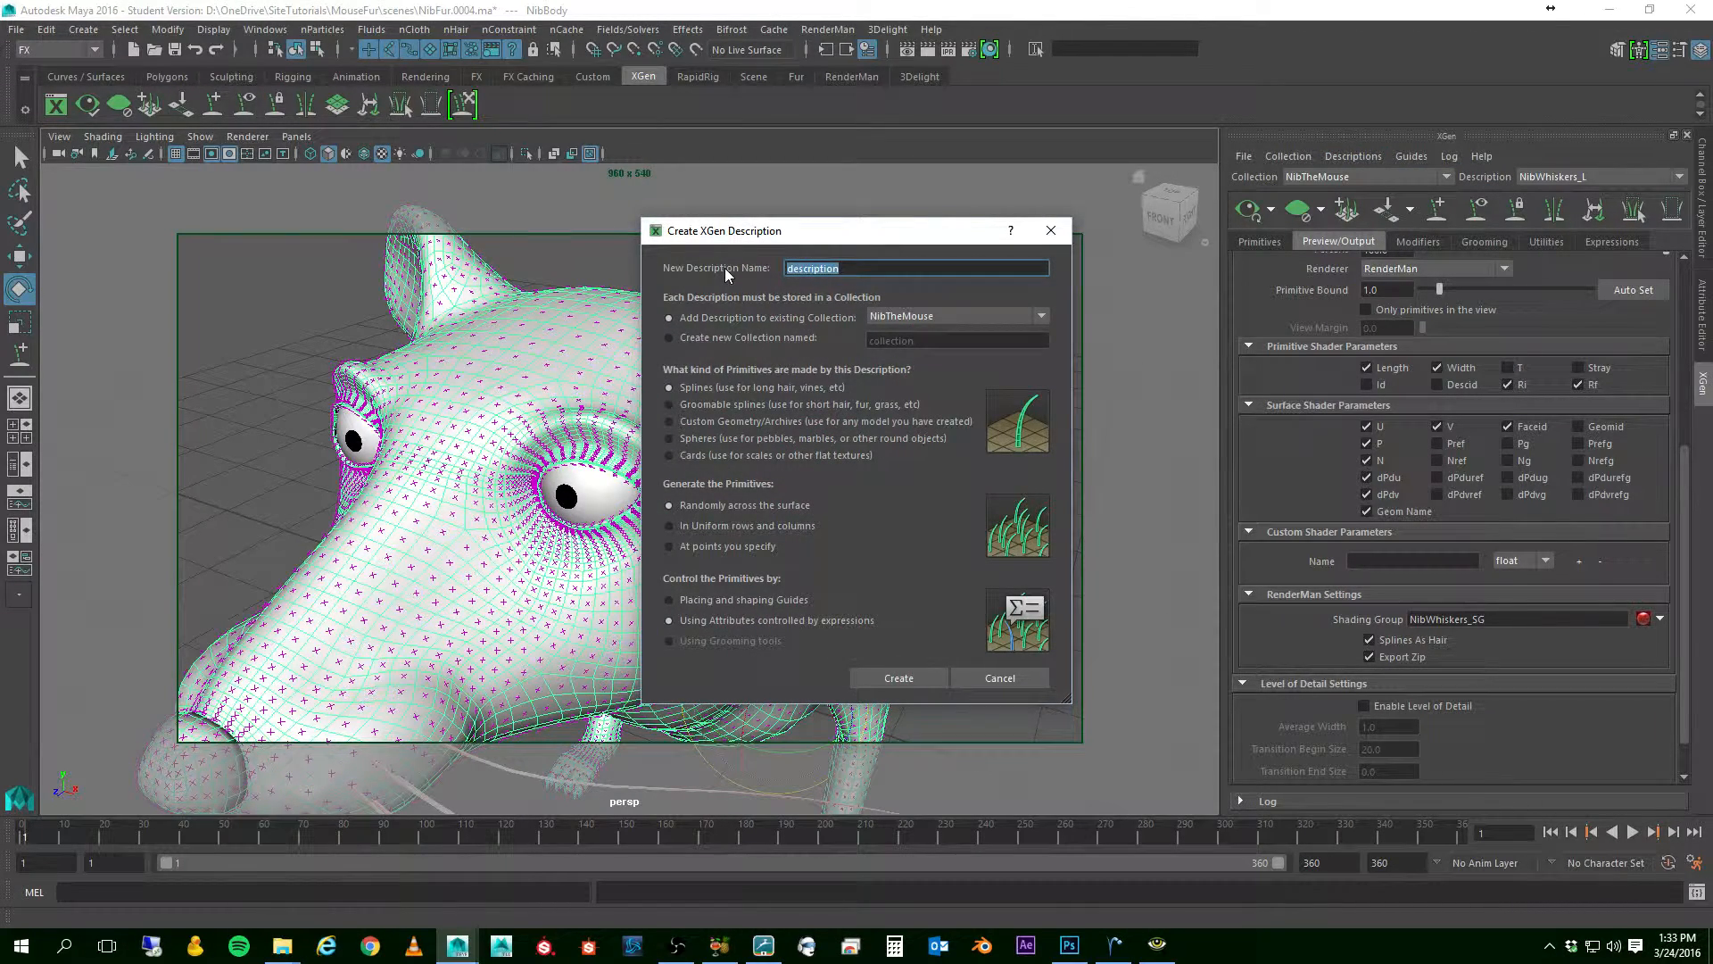
pyautogui.write('NibEyebrows')
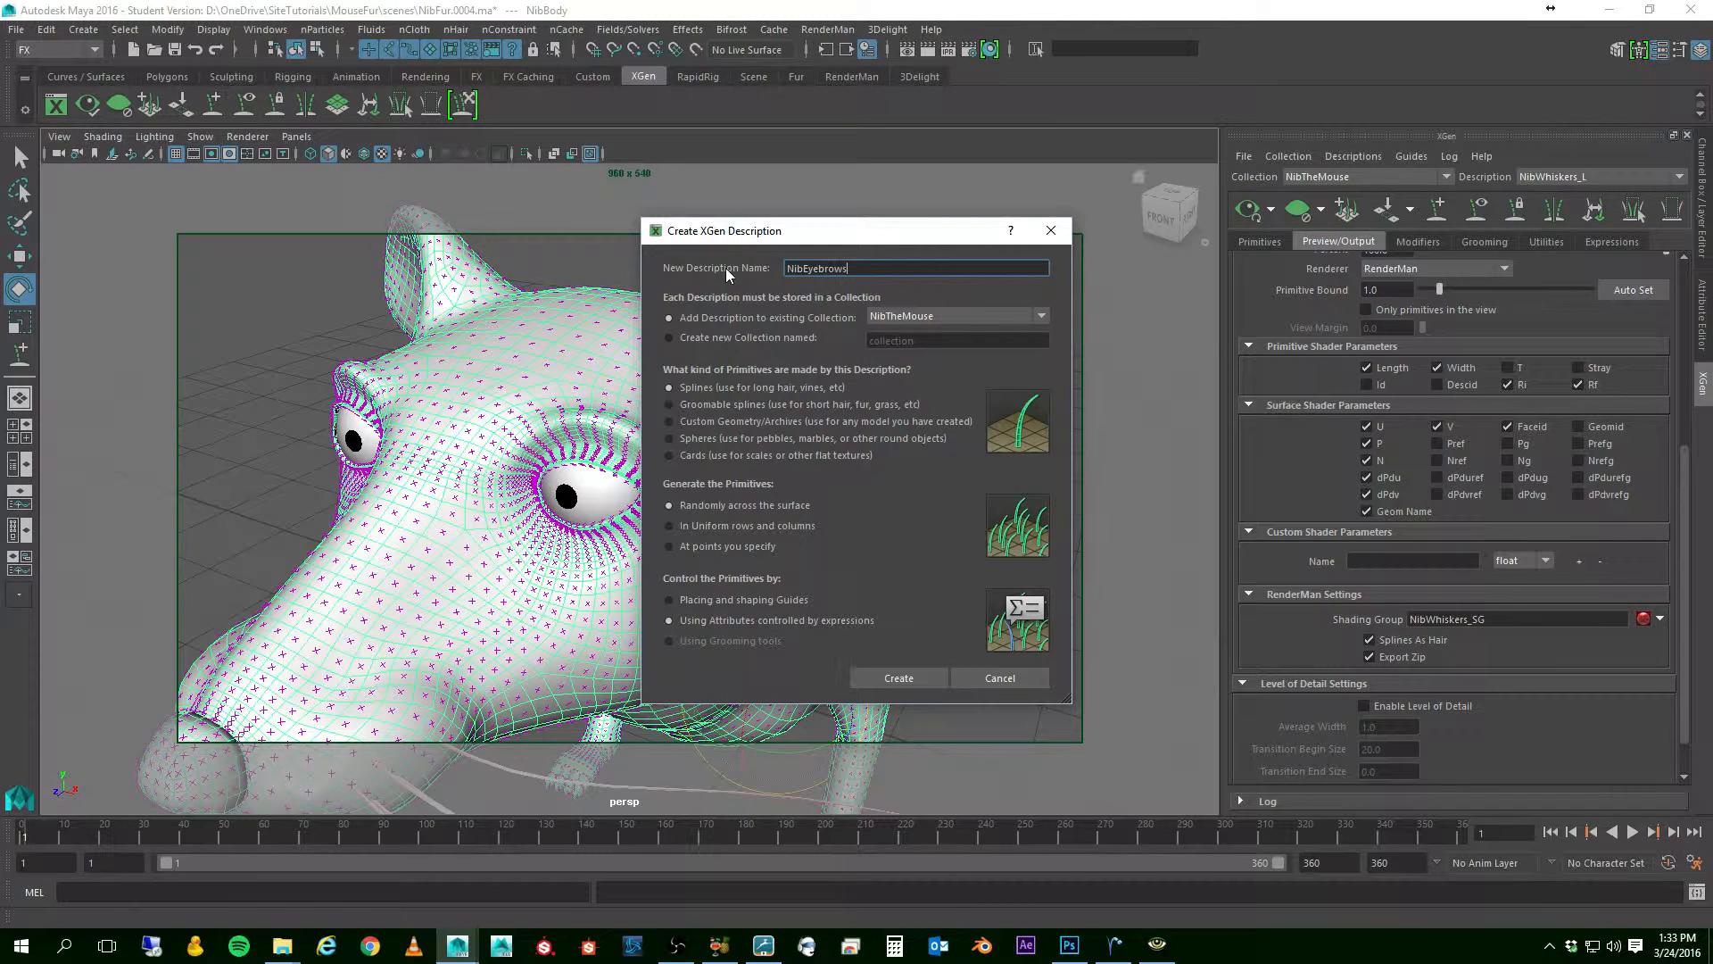
pyautogui.write('_L')
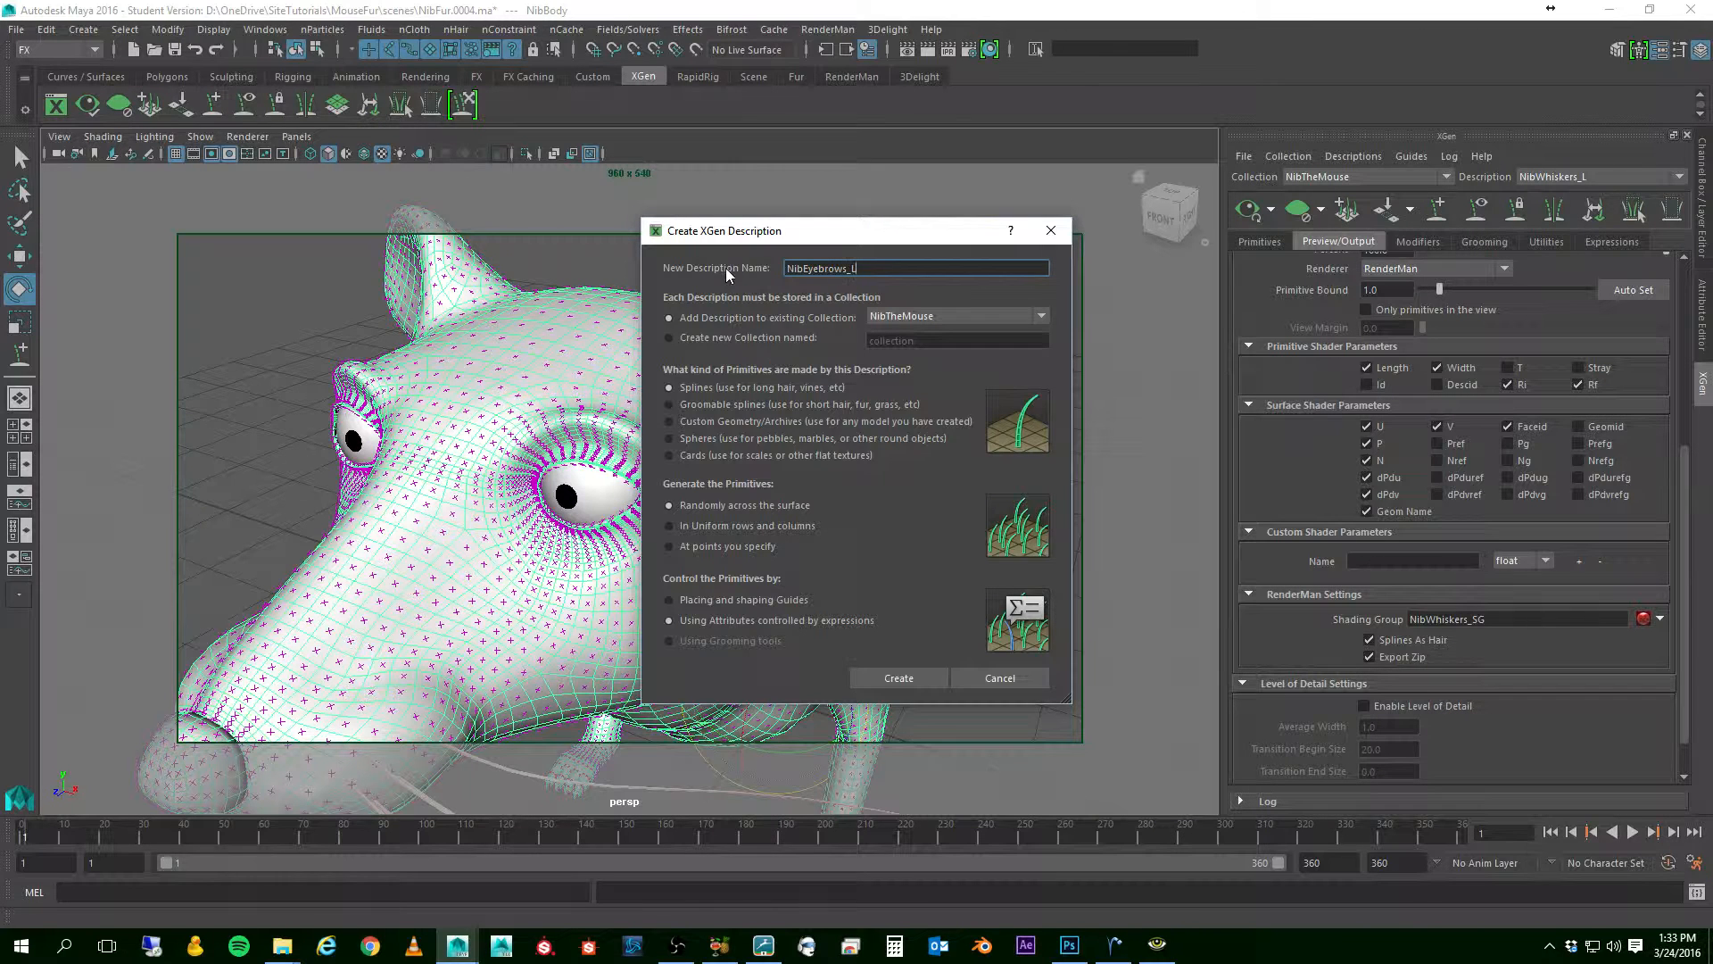
pyautogui.moveTo(669, 503)
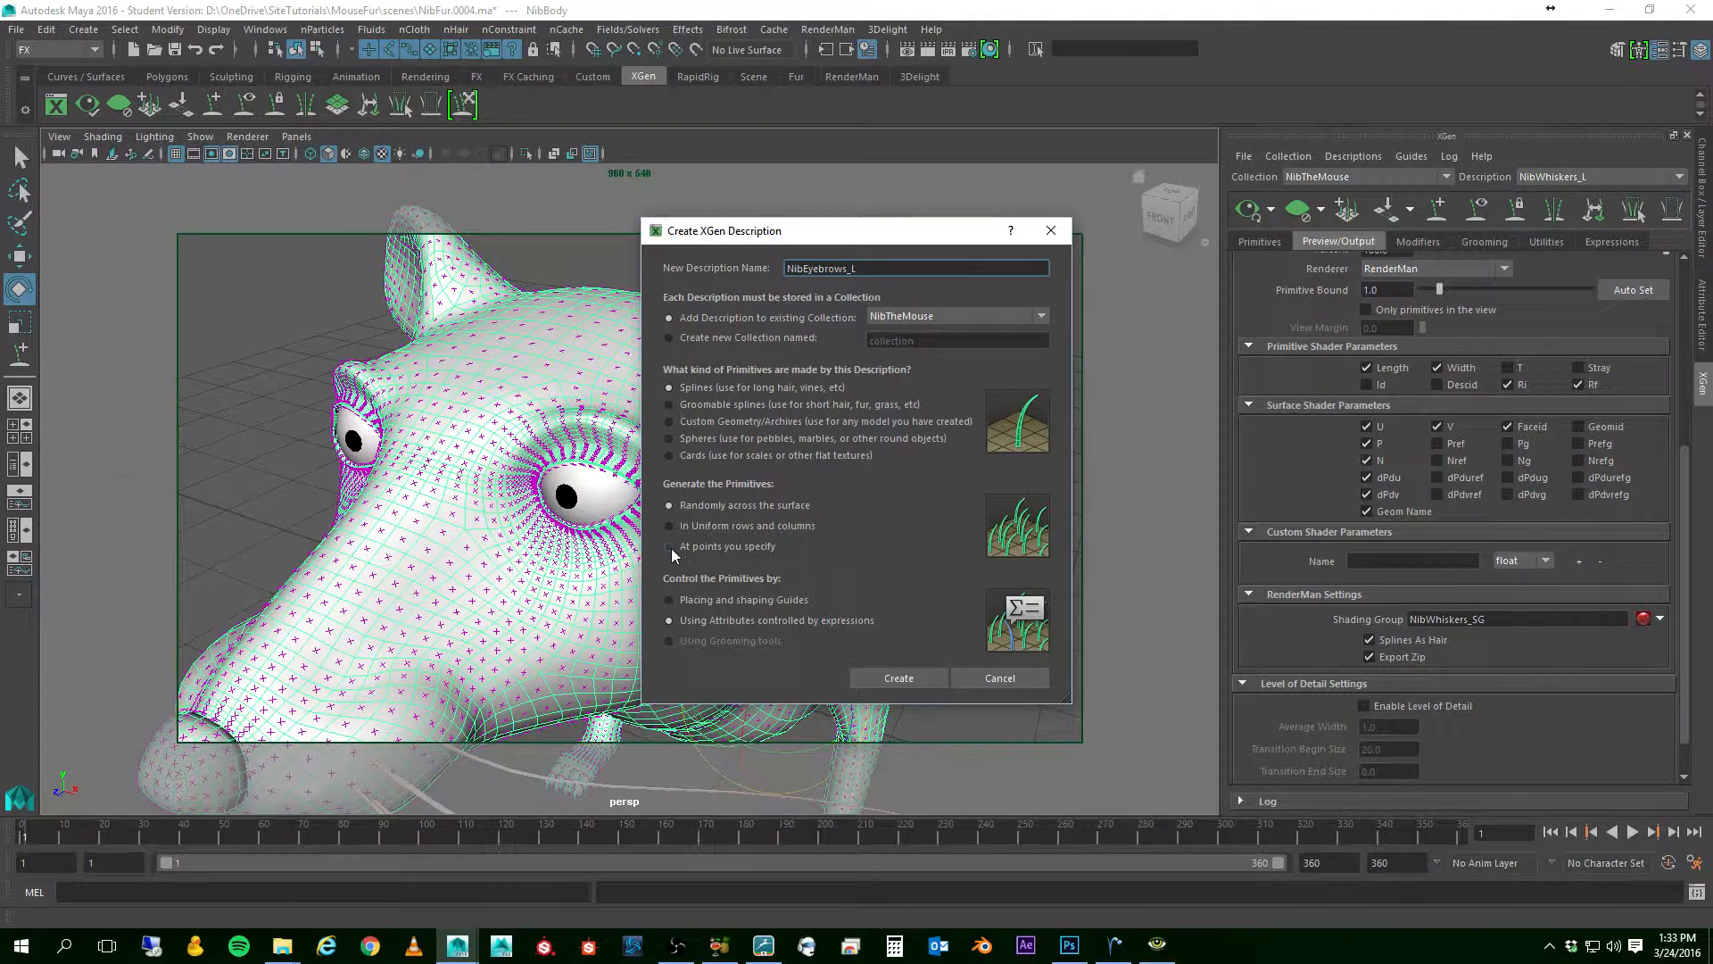
# - Create it as splines generated at points you specify, shaped by guides
pyautogui.click(670, 546)
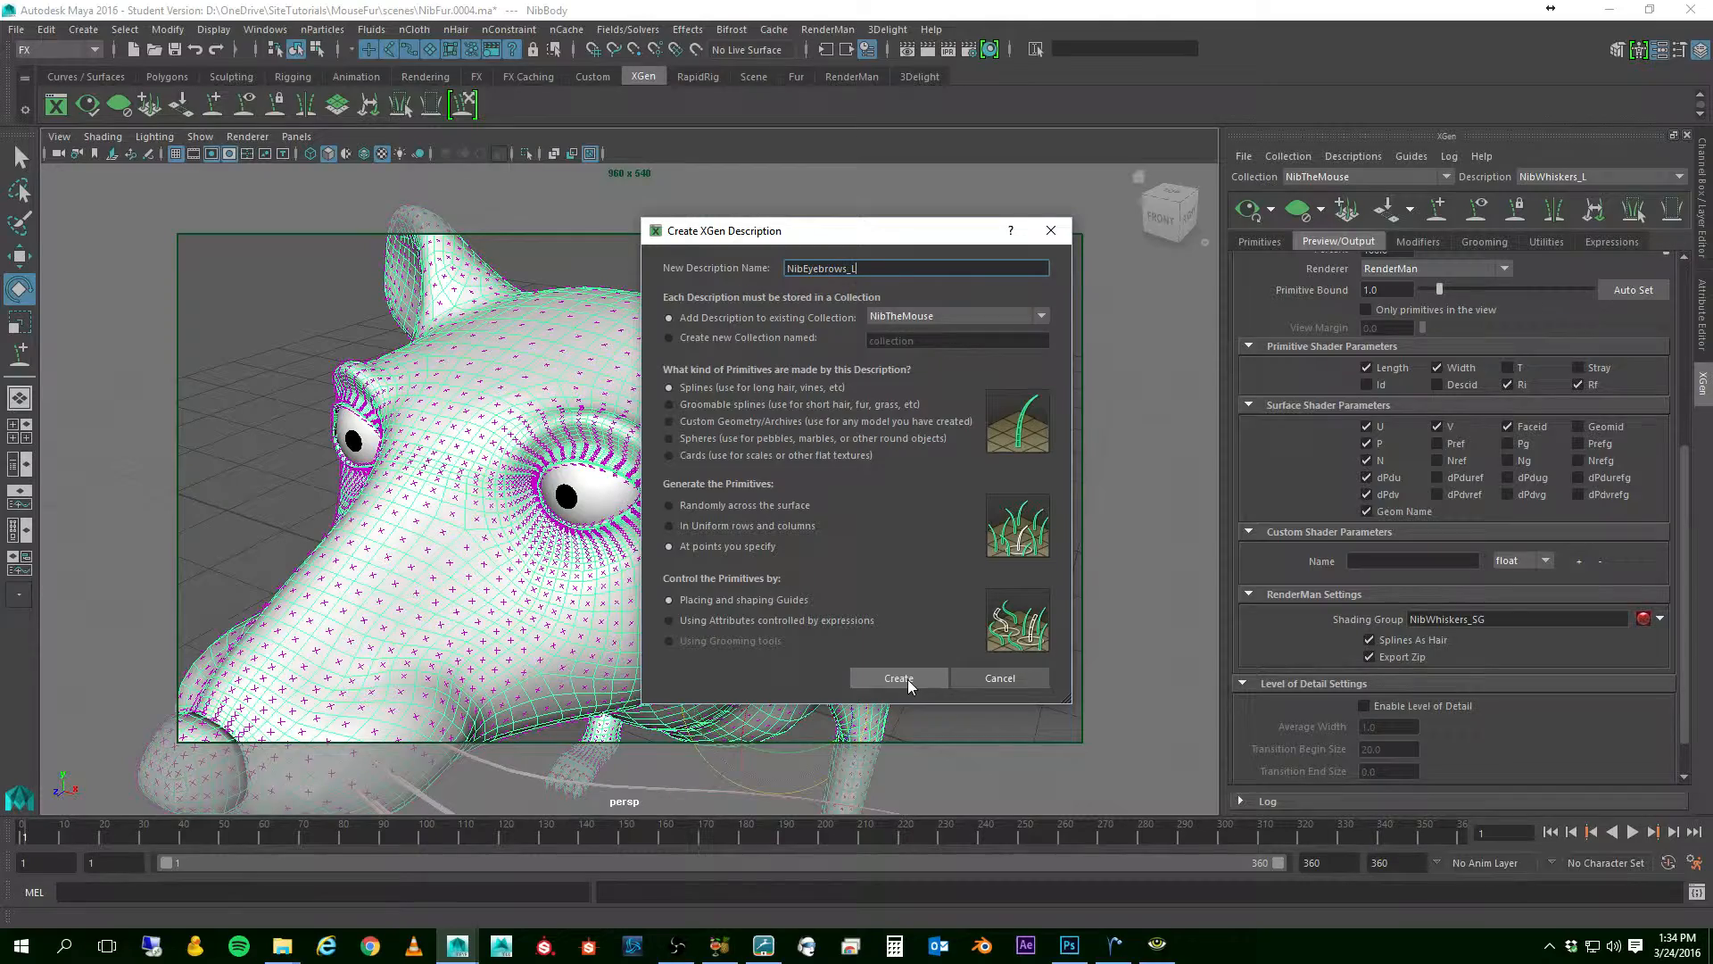
pyautogui.click(898, 678)
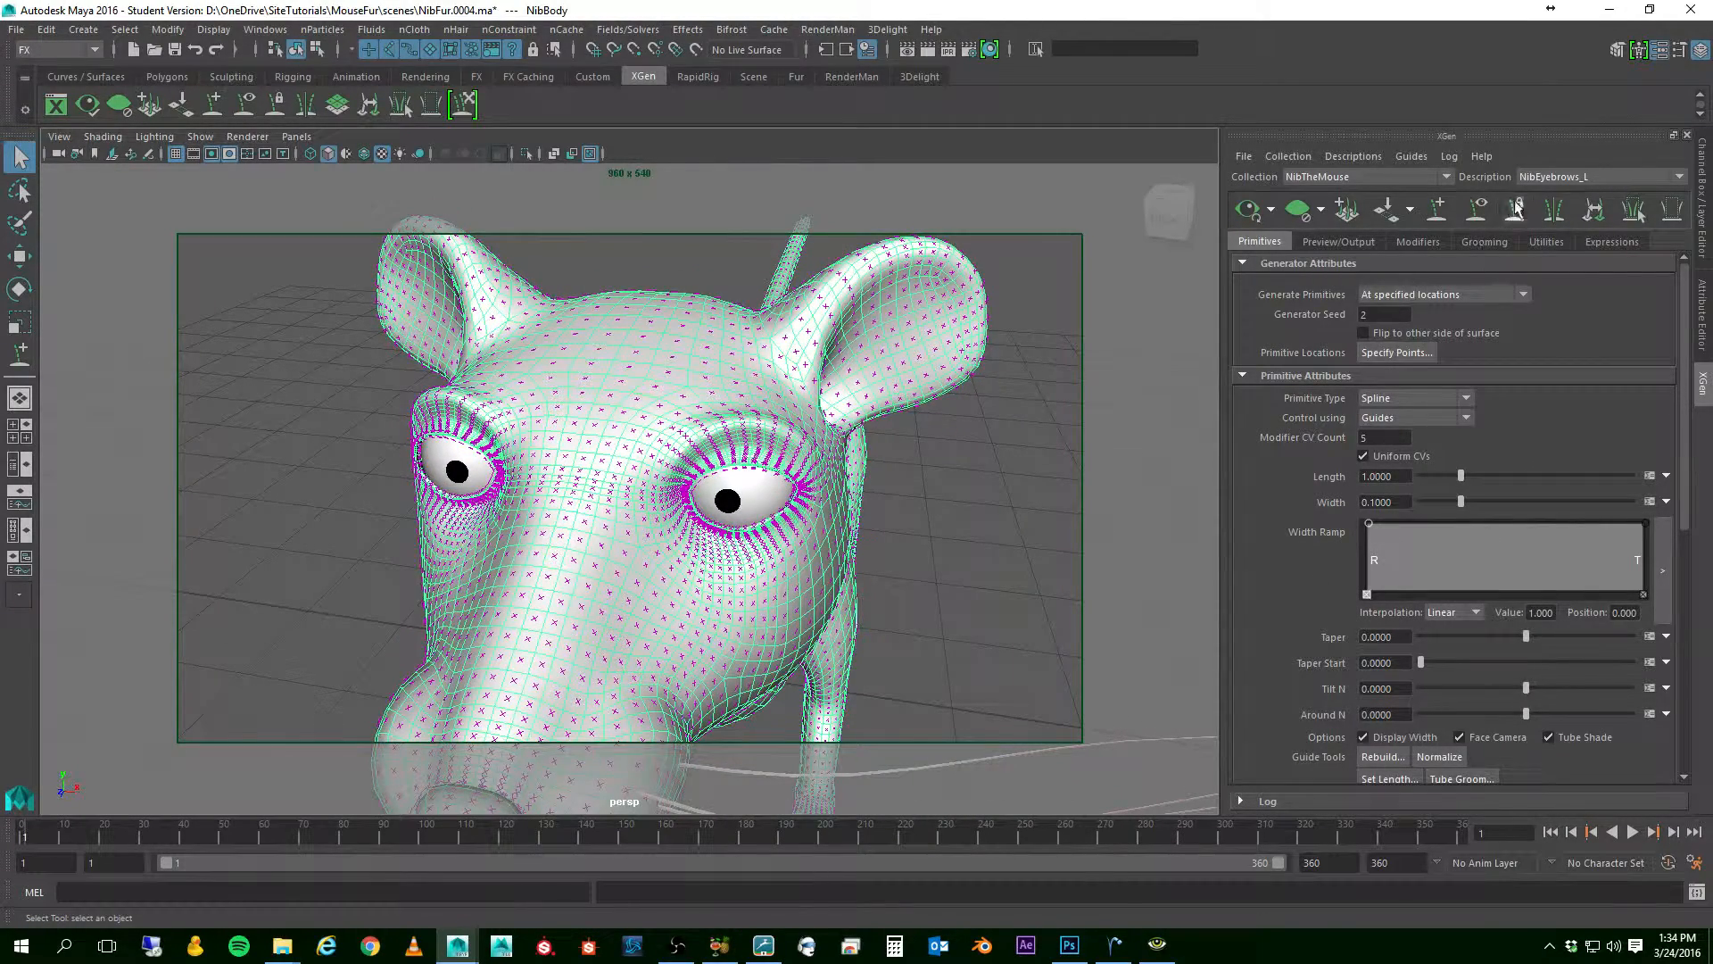
pyautogui.moveTo(1475, 216)
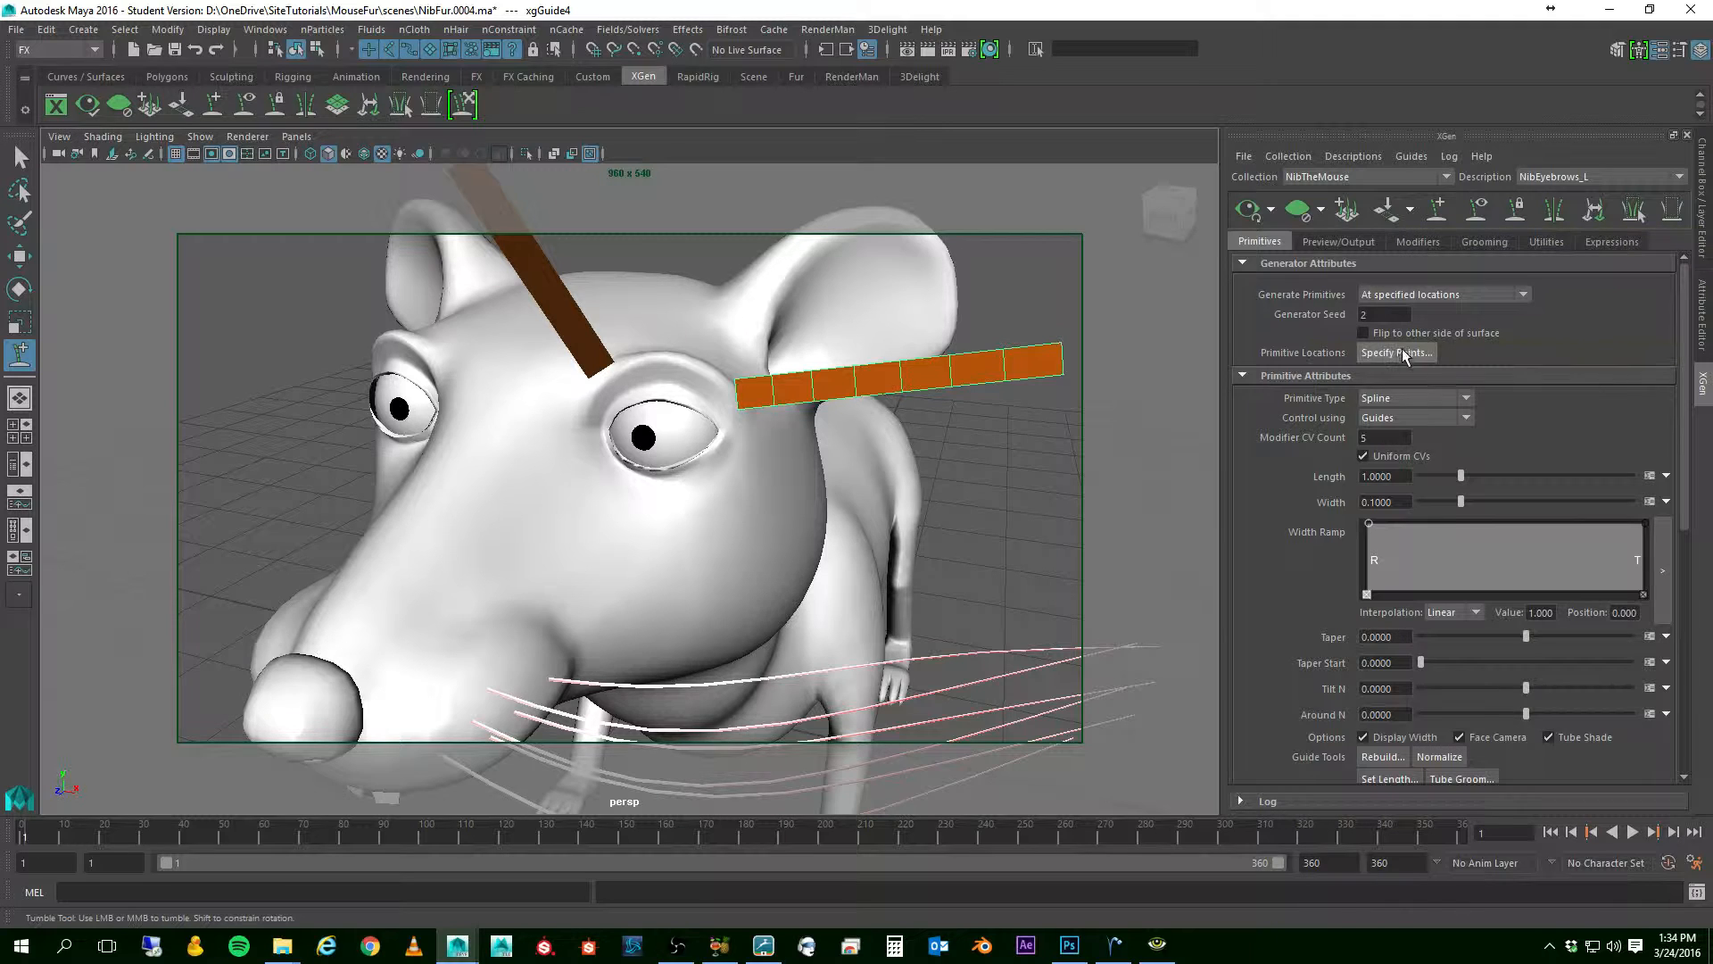
# - Specify eyebrow primitive points along the mouse's brow with Taper raised to 0.955
pyautogui.click(1395, 351)
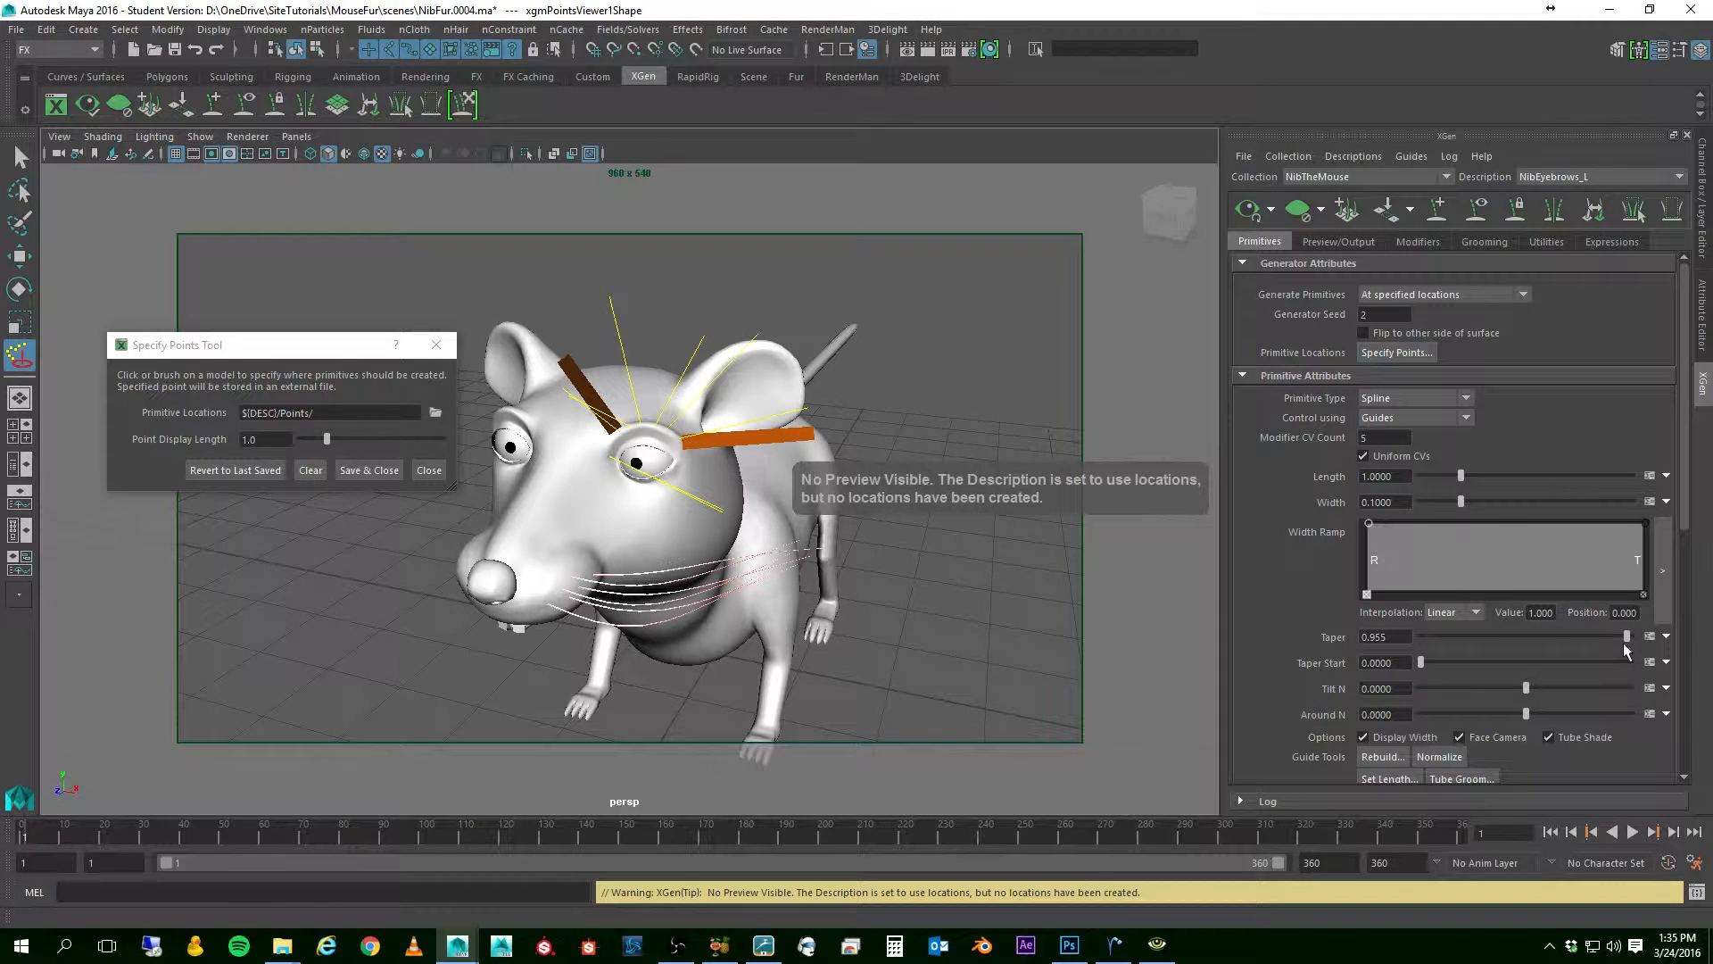
pyautogui.tripleClick(1381, 637)
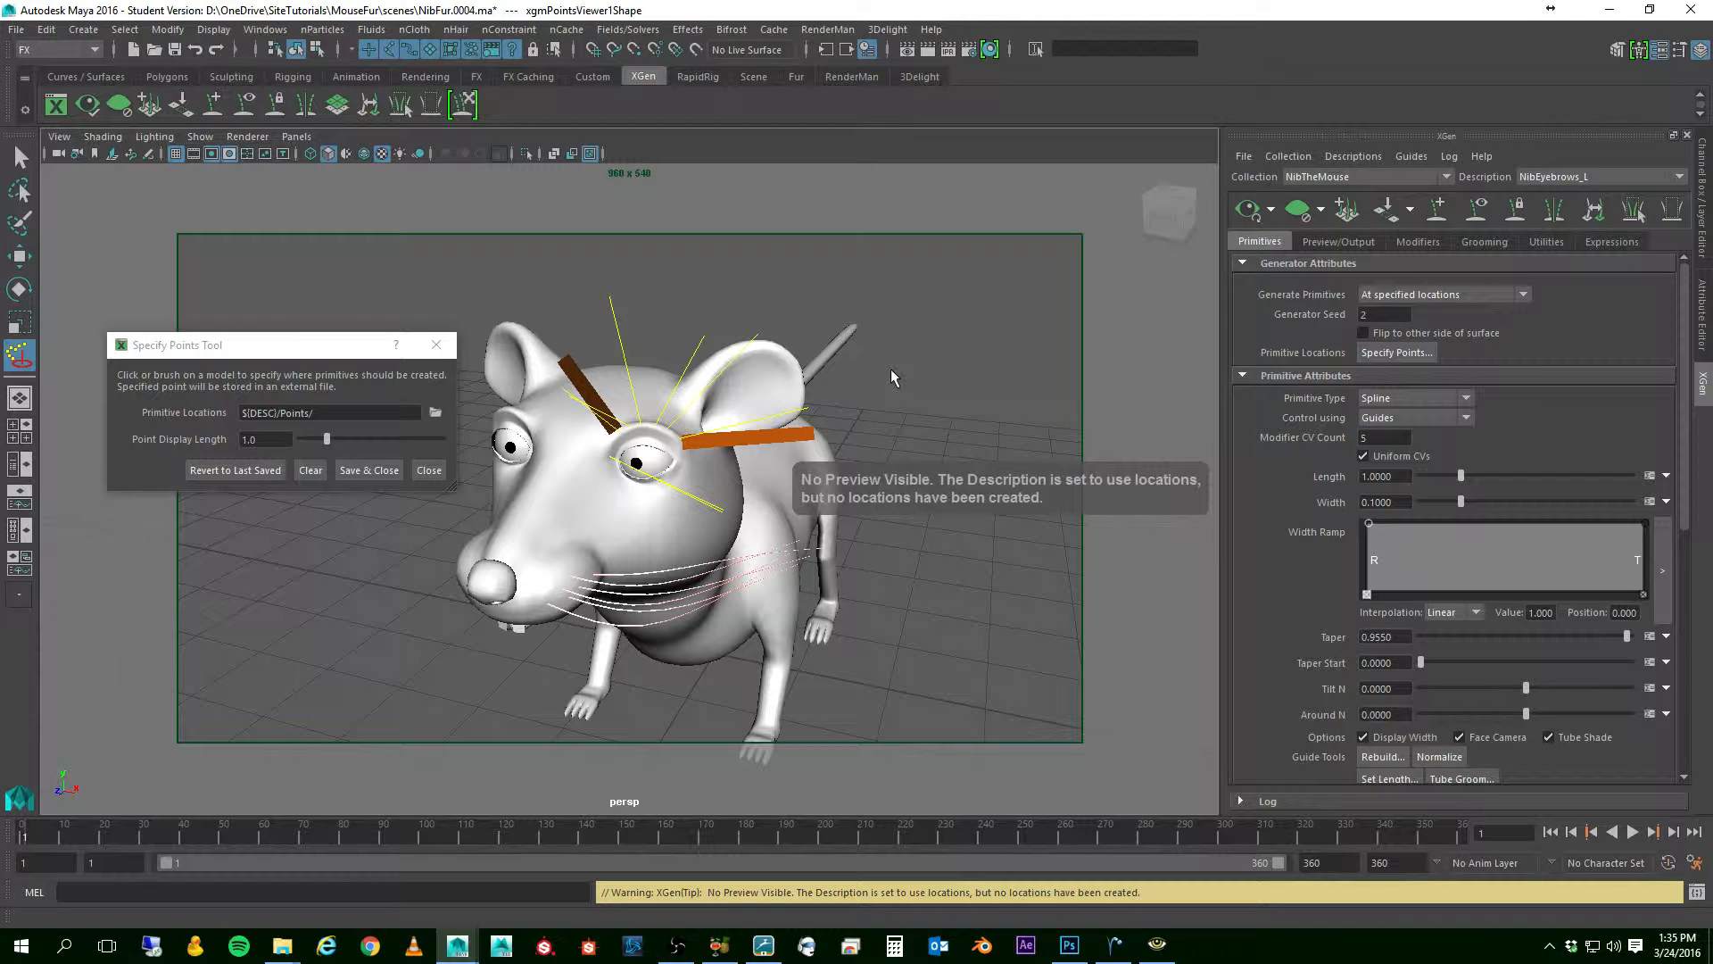
pyautogui.click(309, 469)
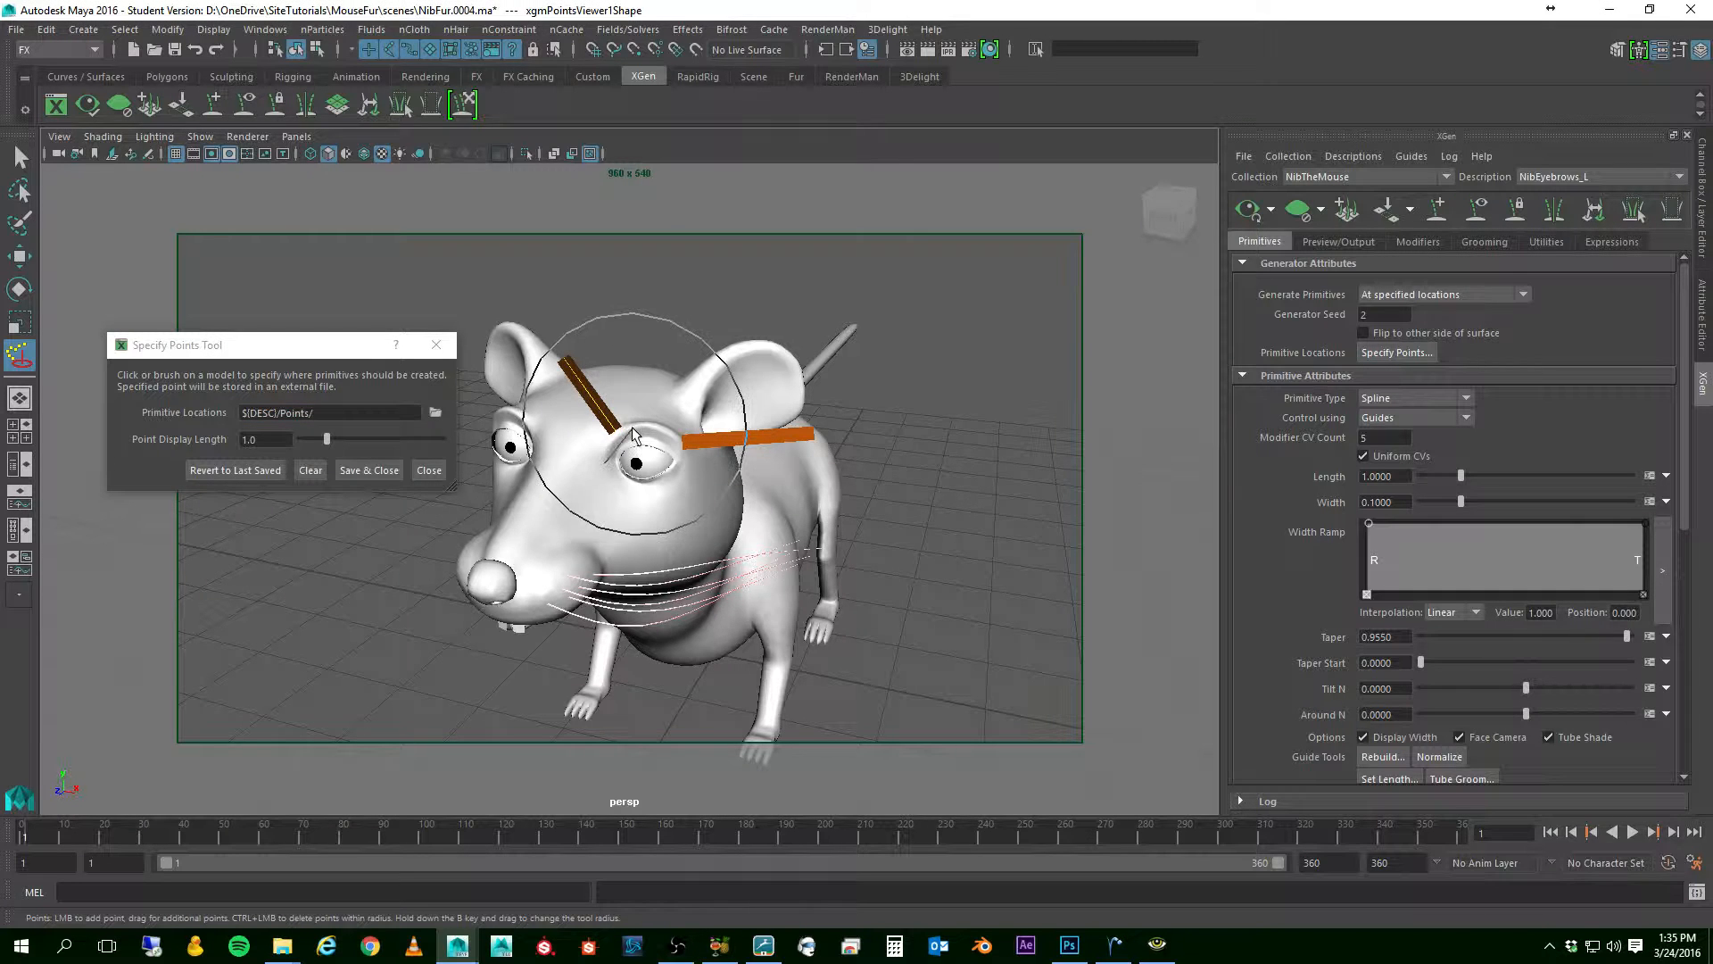
pyautogui.click(639, 432)
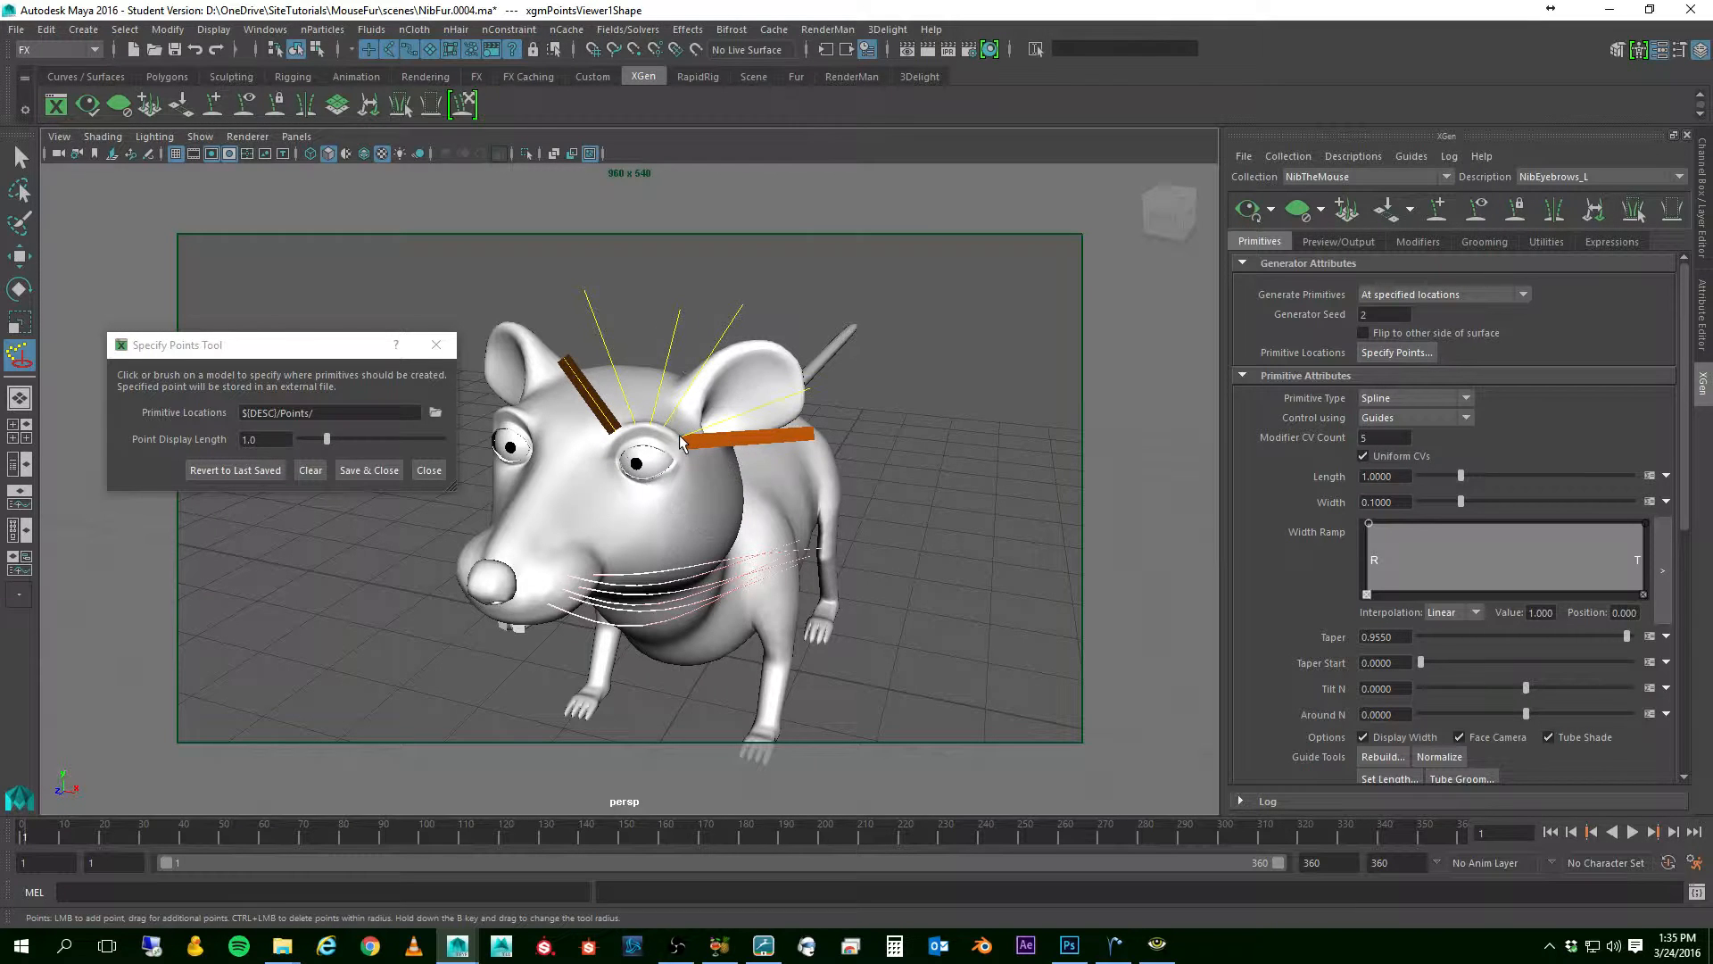
pyautogui.moveTo(990, 543)
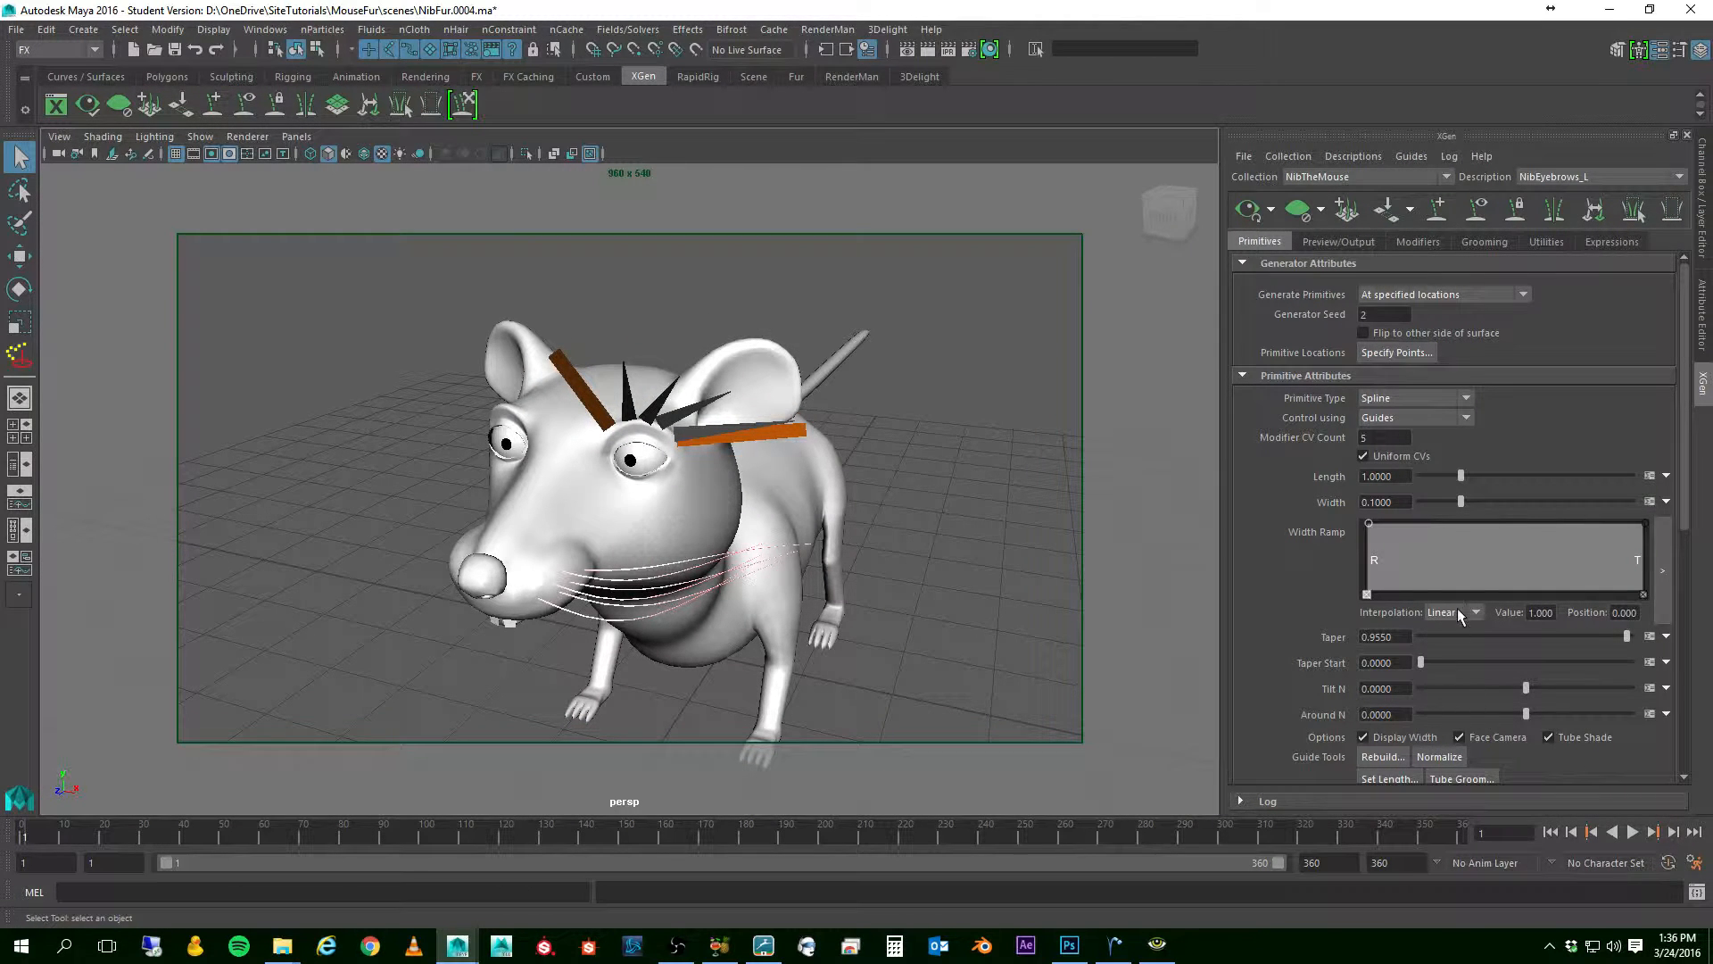
pyautogui.moveTo(1420, 653)
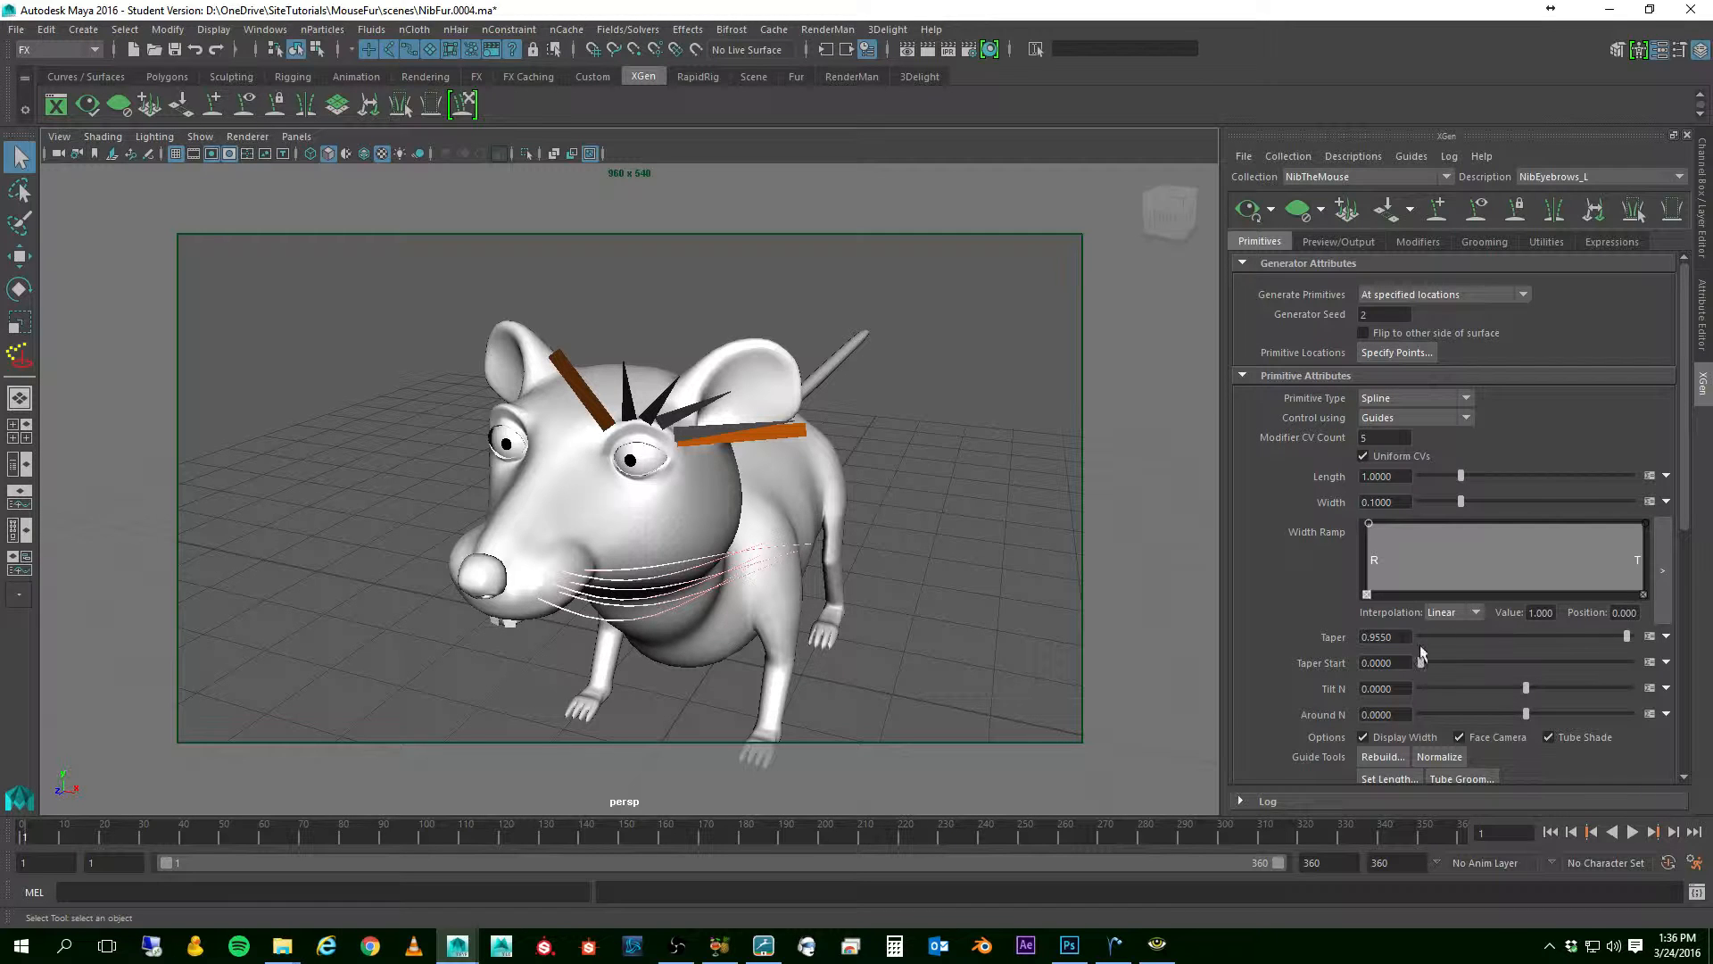
# - Set the eyebrow primitives to Taper 0.8, Length 0.39 and Width 0.01
pyautogui.tripleClick(1385, 635)
pyautogui.write('0.8')
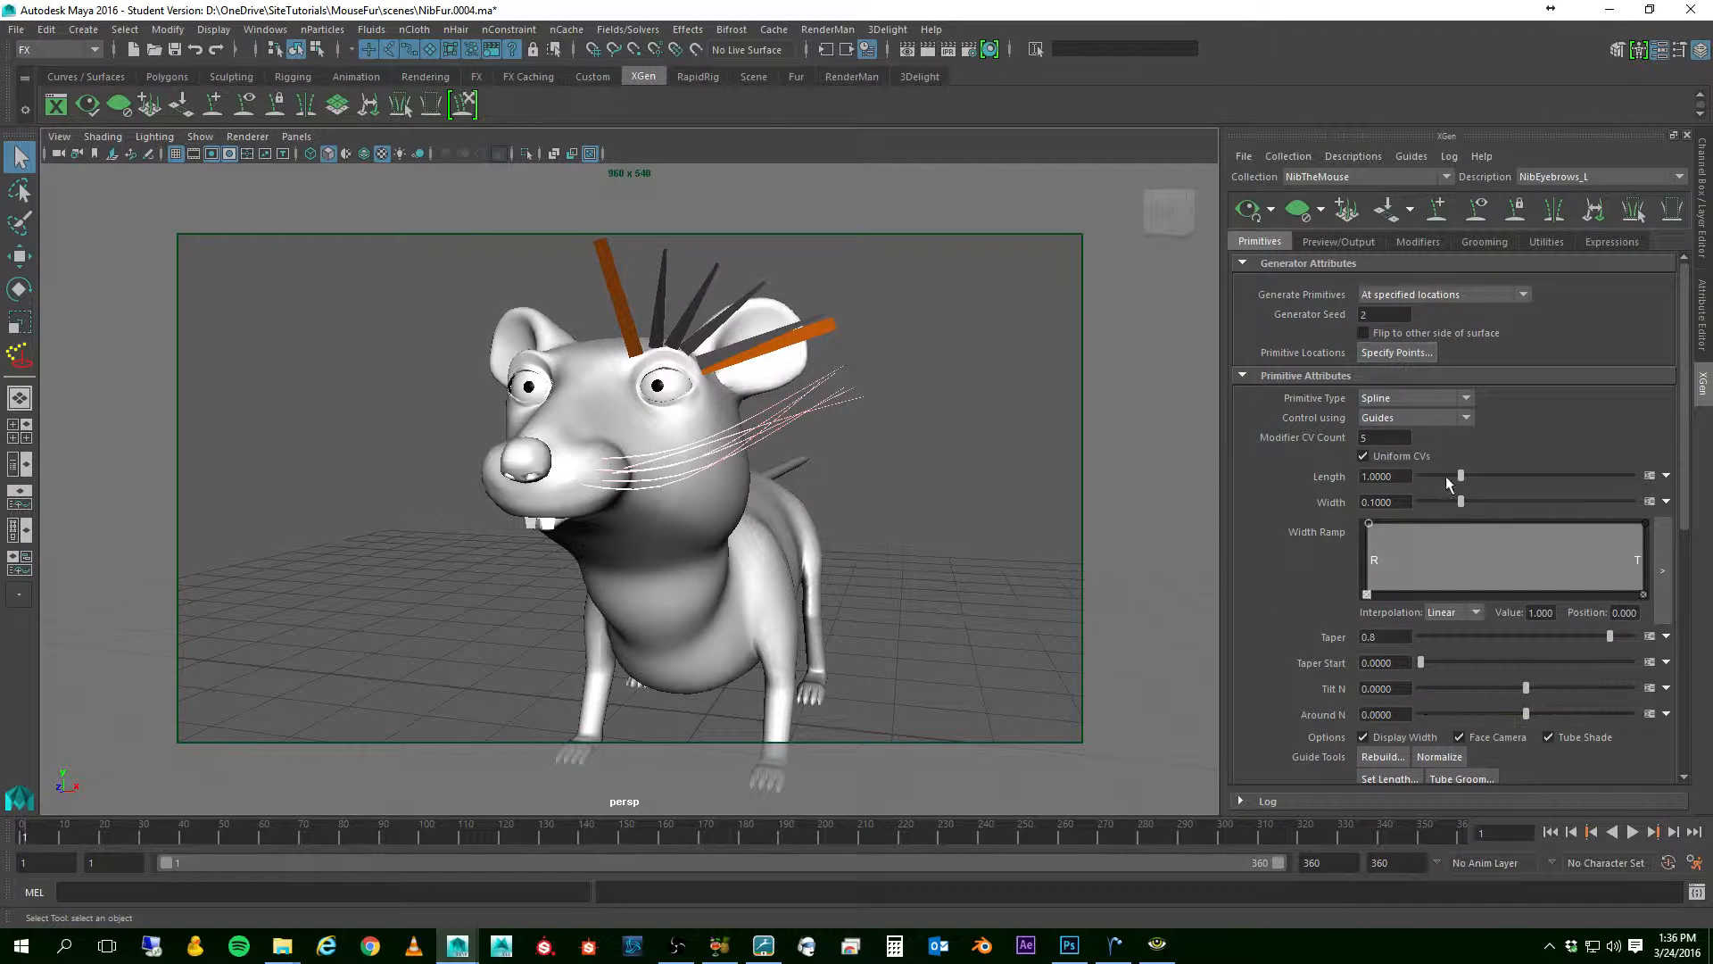
pyautogui.moveTo(1461, 484)
pyautogui.write('0.035')
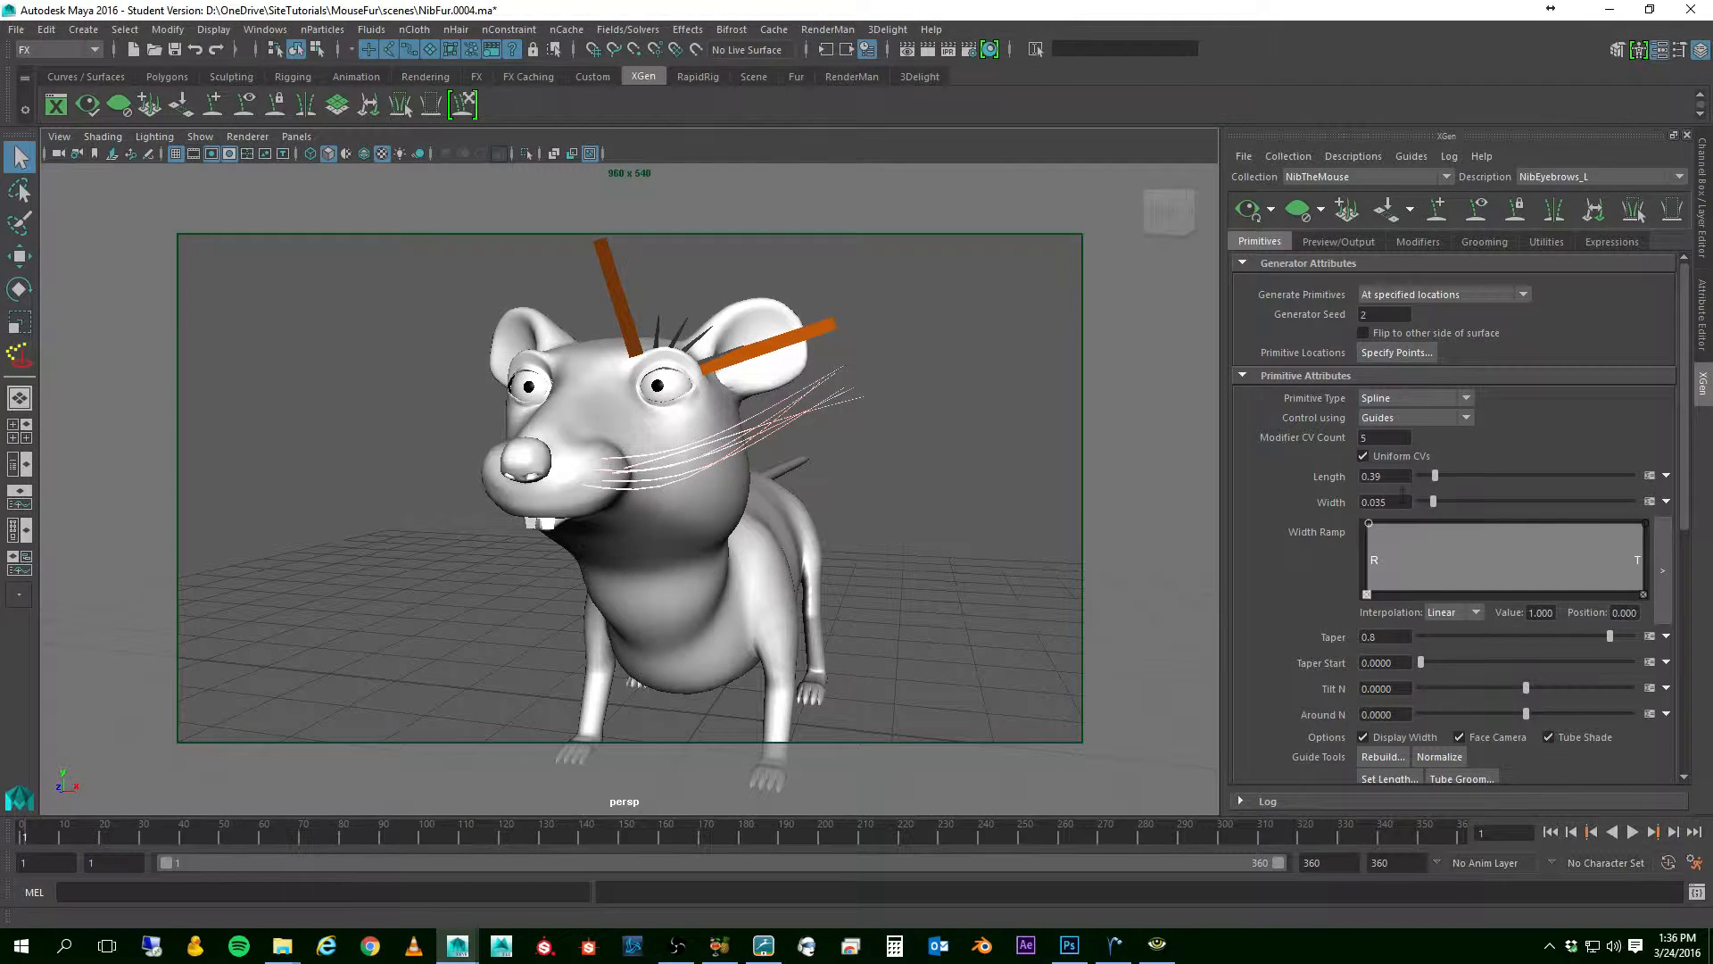
pyautogui.tripleClick(1381, 502)
pyautogui.write('0.1')
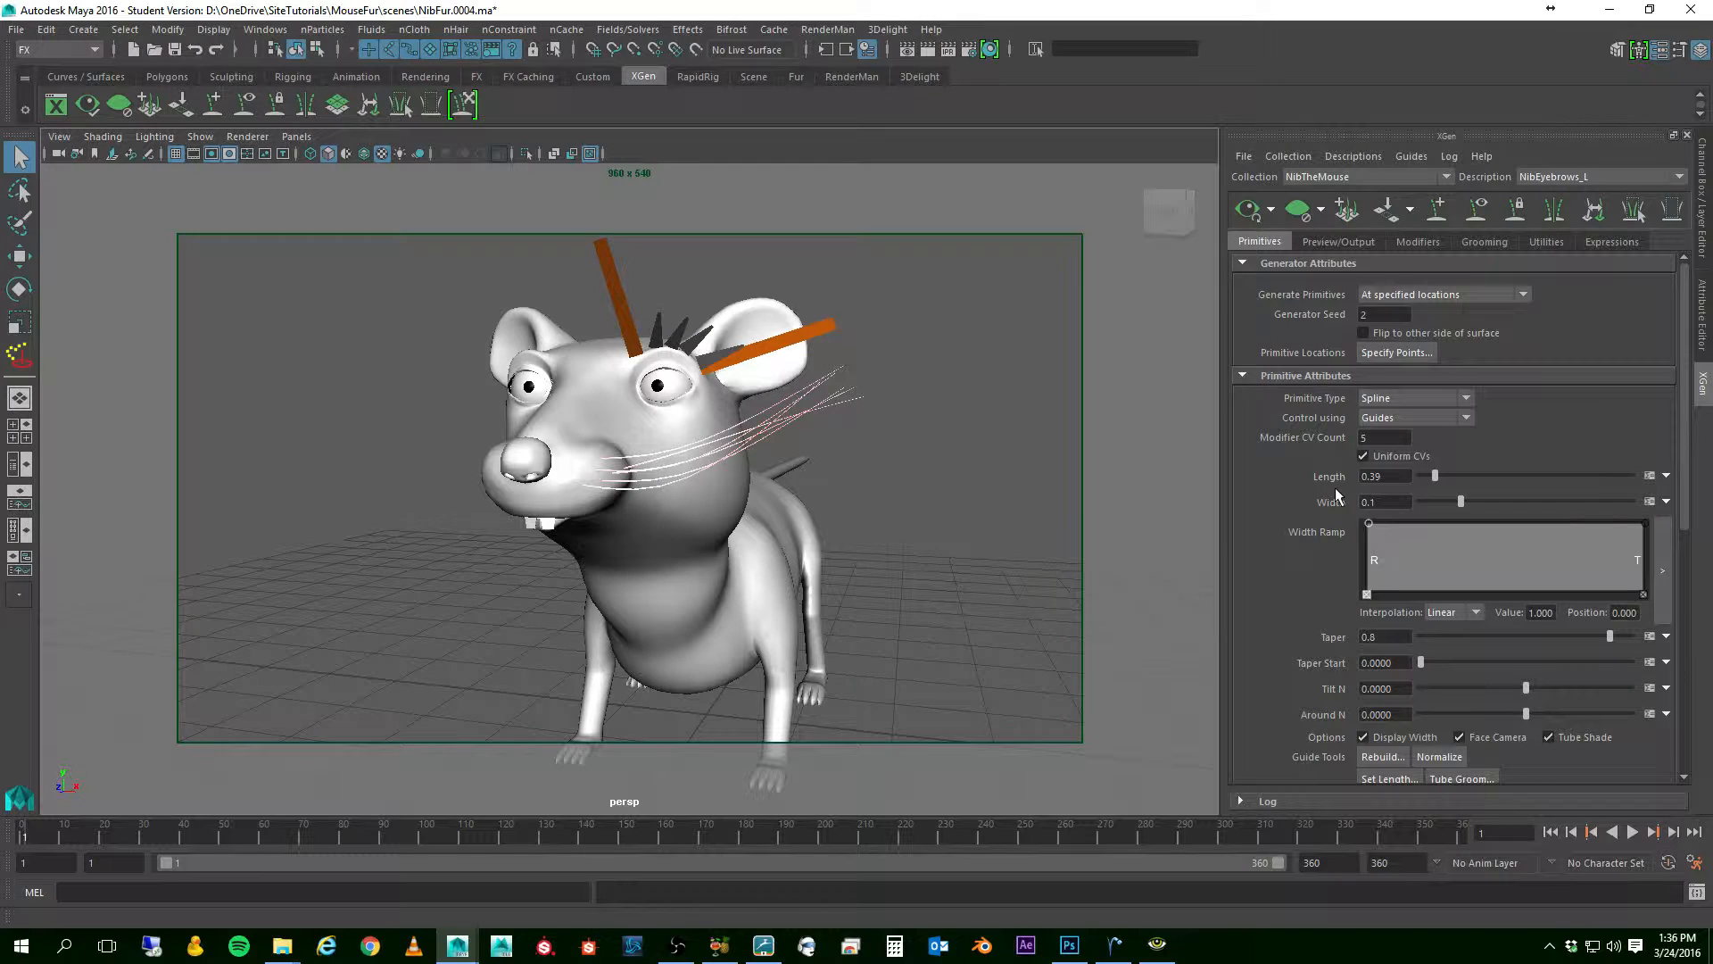
pyautogui.tripleClick(1385, 501)
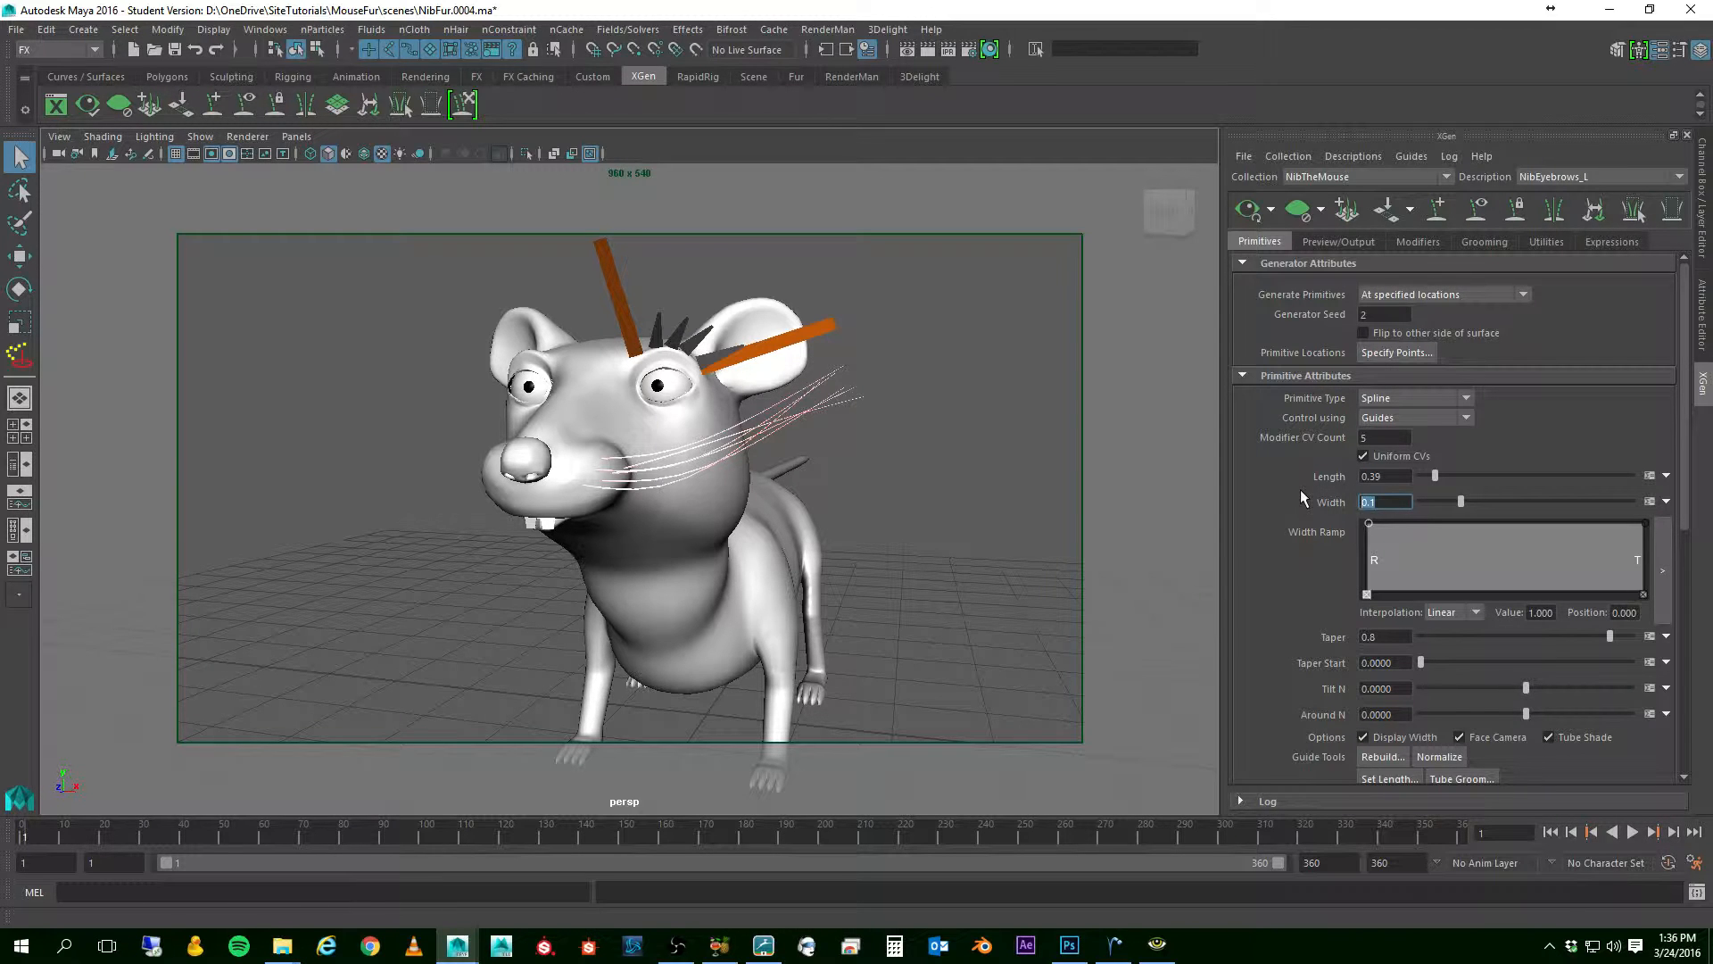
pyautogui.write('0.01')
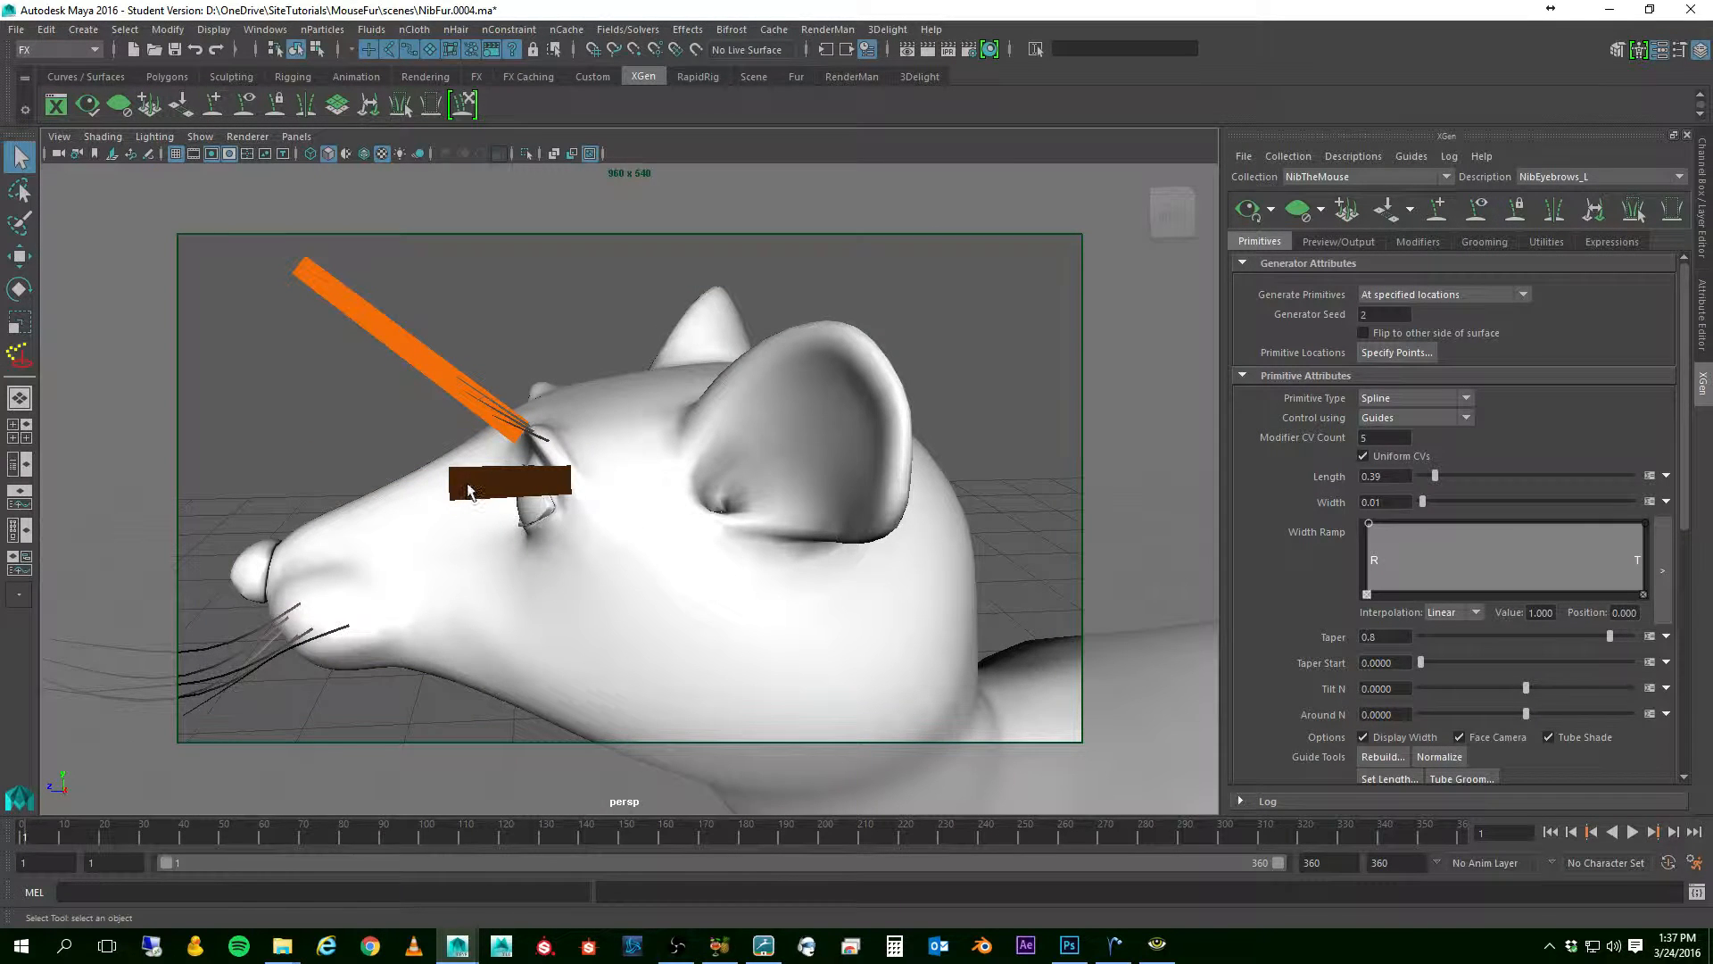
# - Enter CV mode on the eyebrow guide and move its control points along the orange line
pyautogui.rightClick(469, 492)
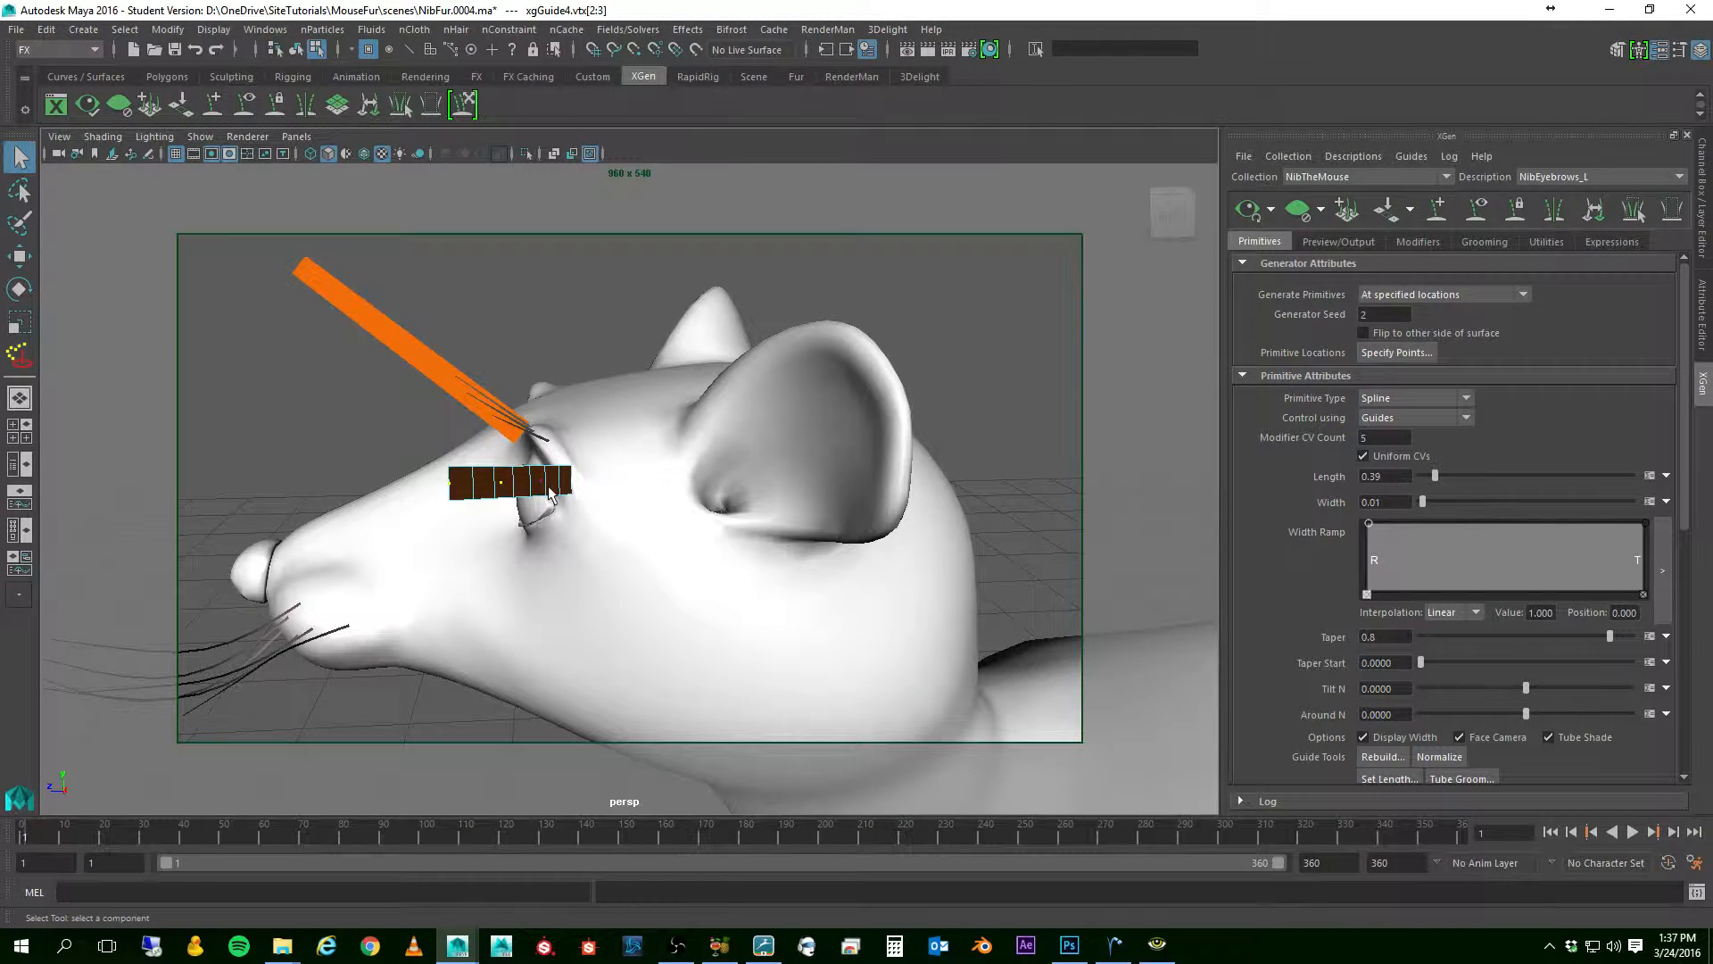
pyautogui.moveTo(475, 480)
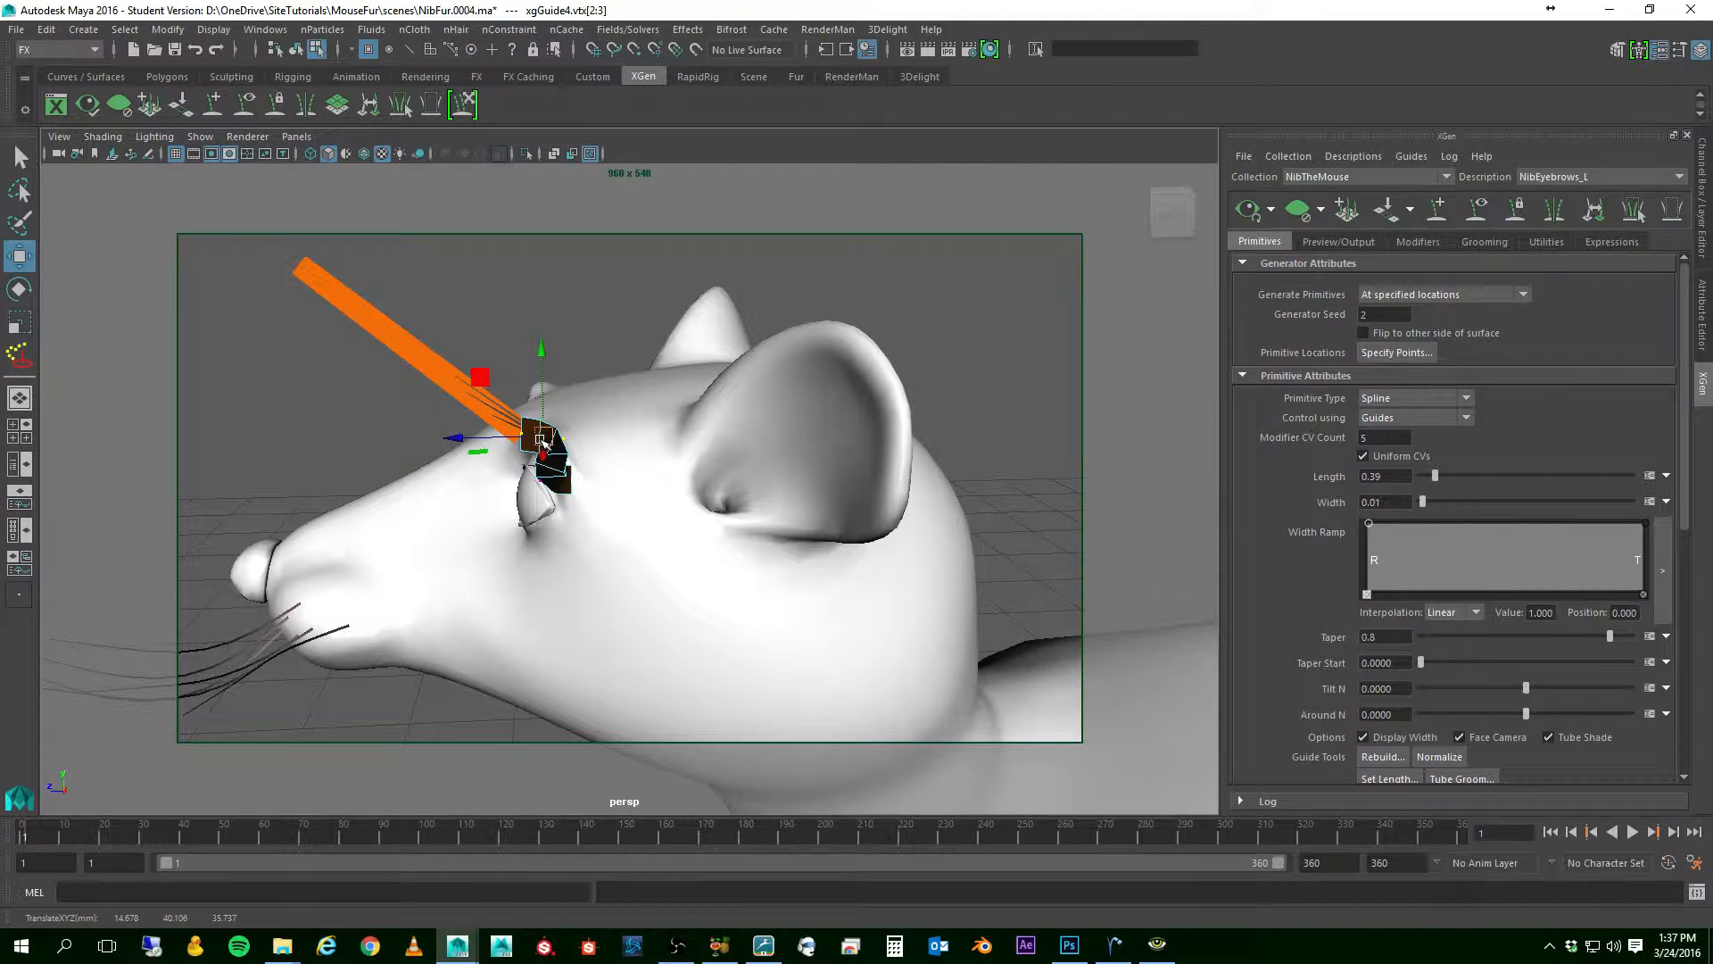
pyautogui.click(20, 293)
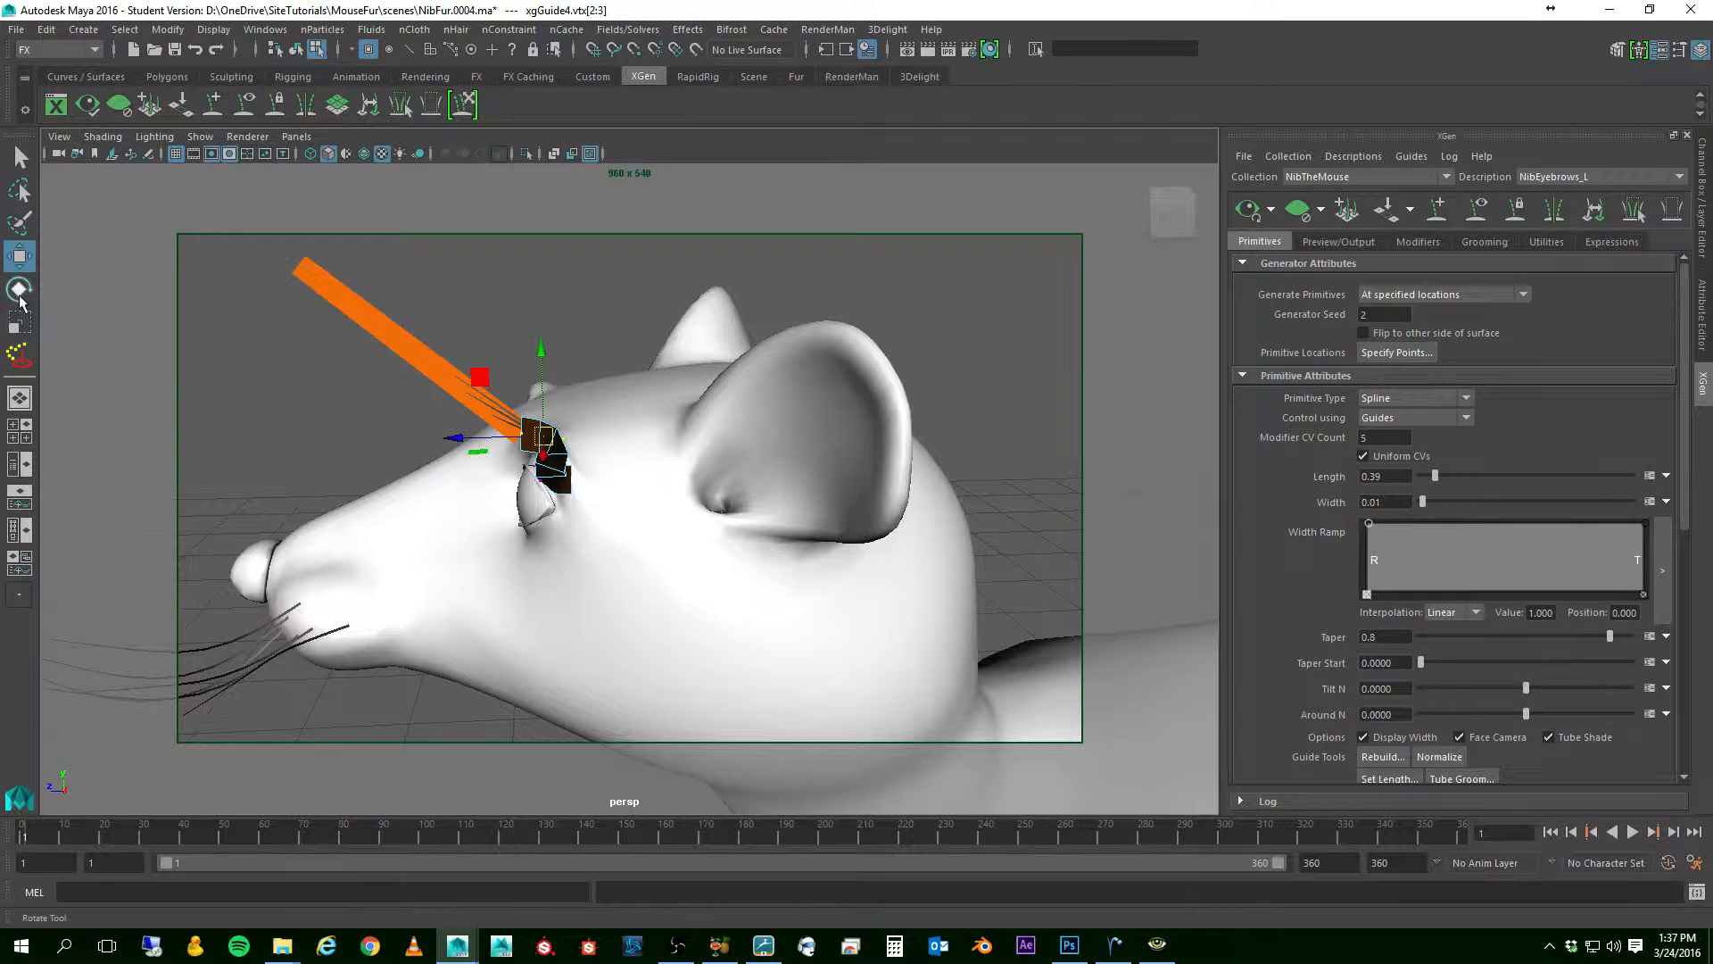
pyautogui.click(20, 289)
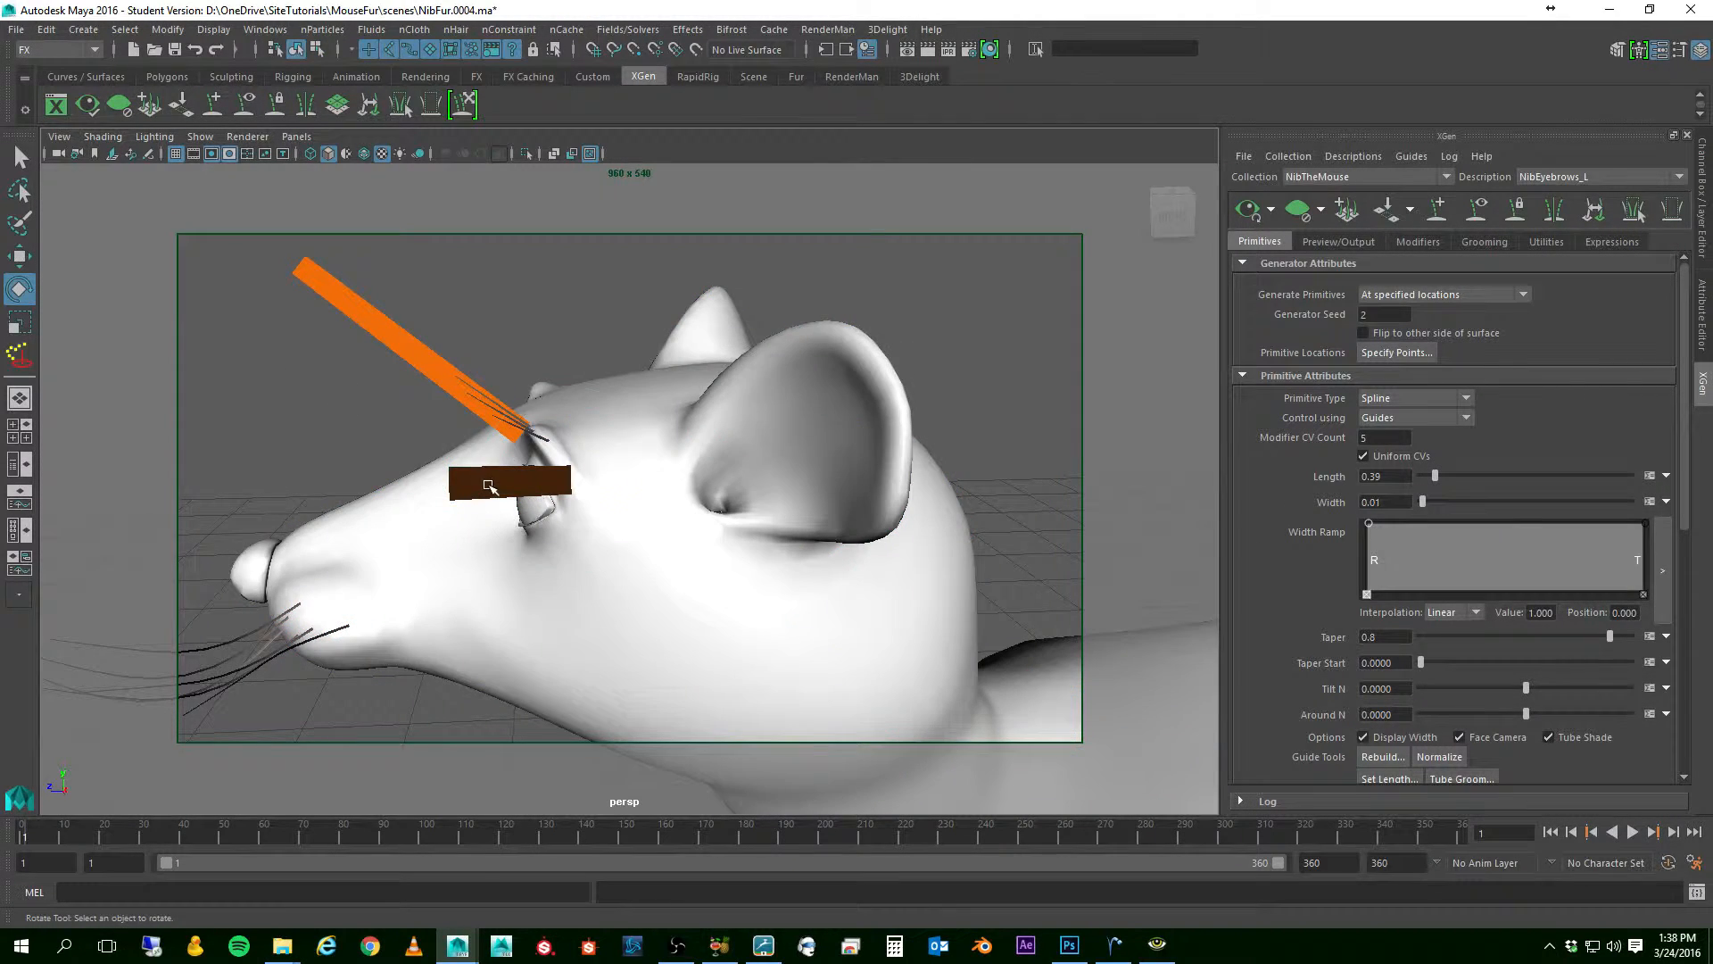
# - Rotate the guide's control points so it angles upward and its tip starts to curve
pyautogui.click(489, 484)
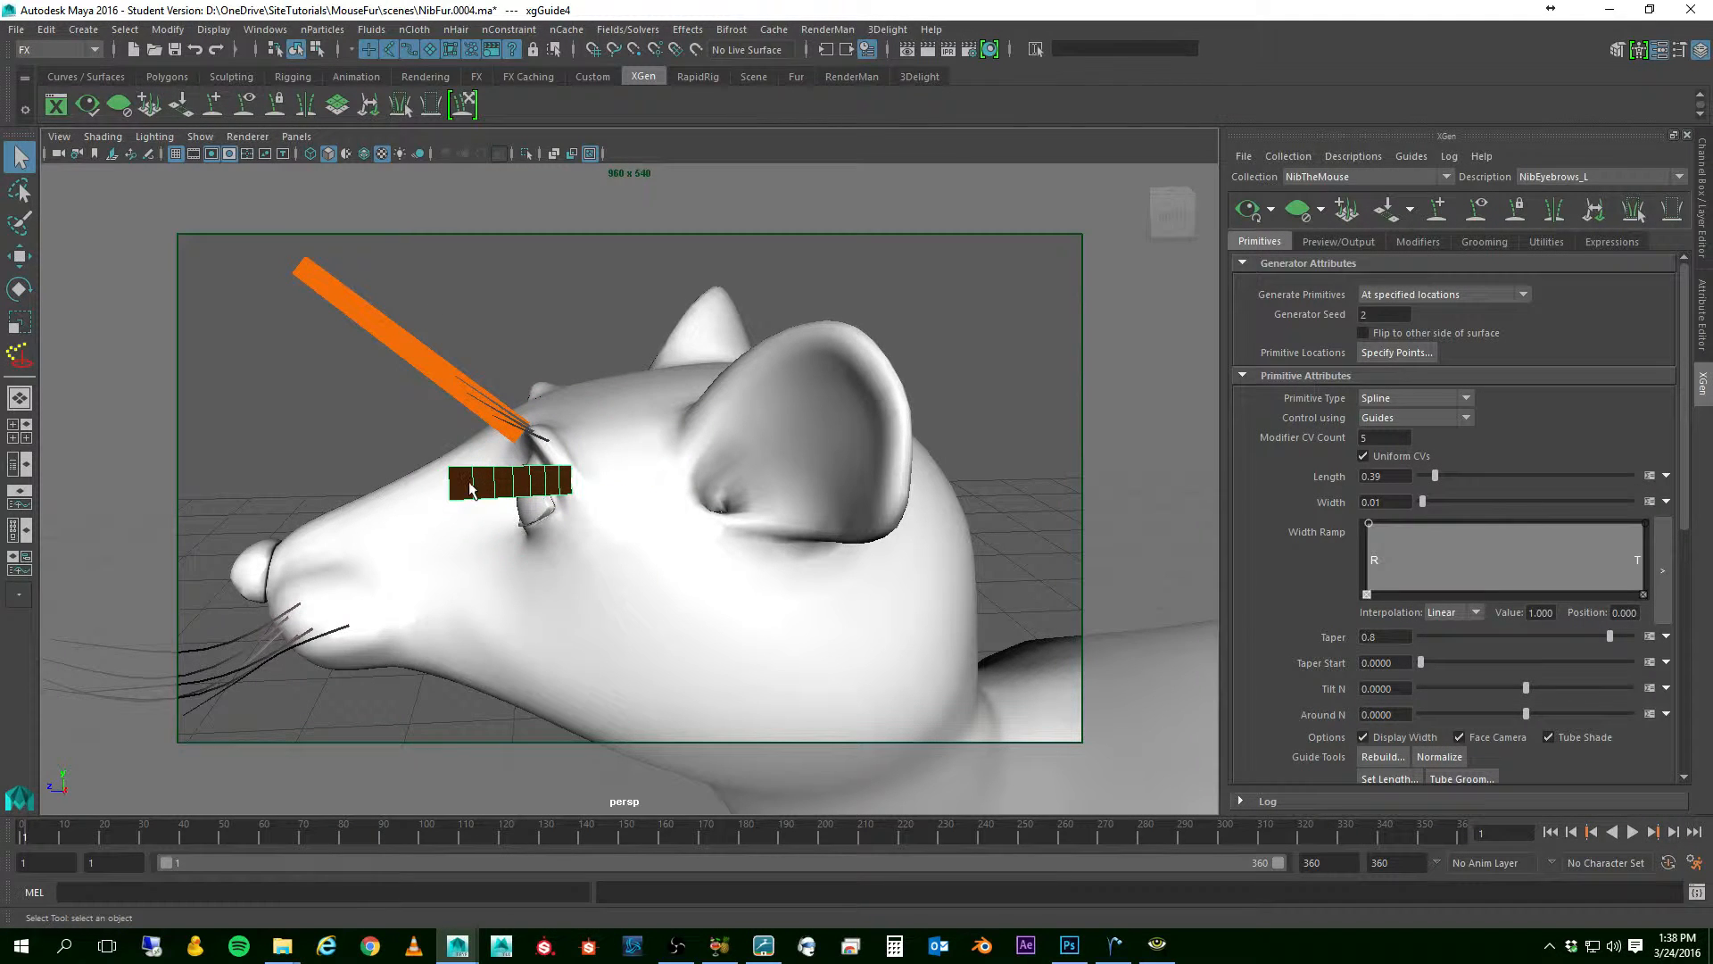
pyautogui.rightClick(470, 480)
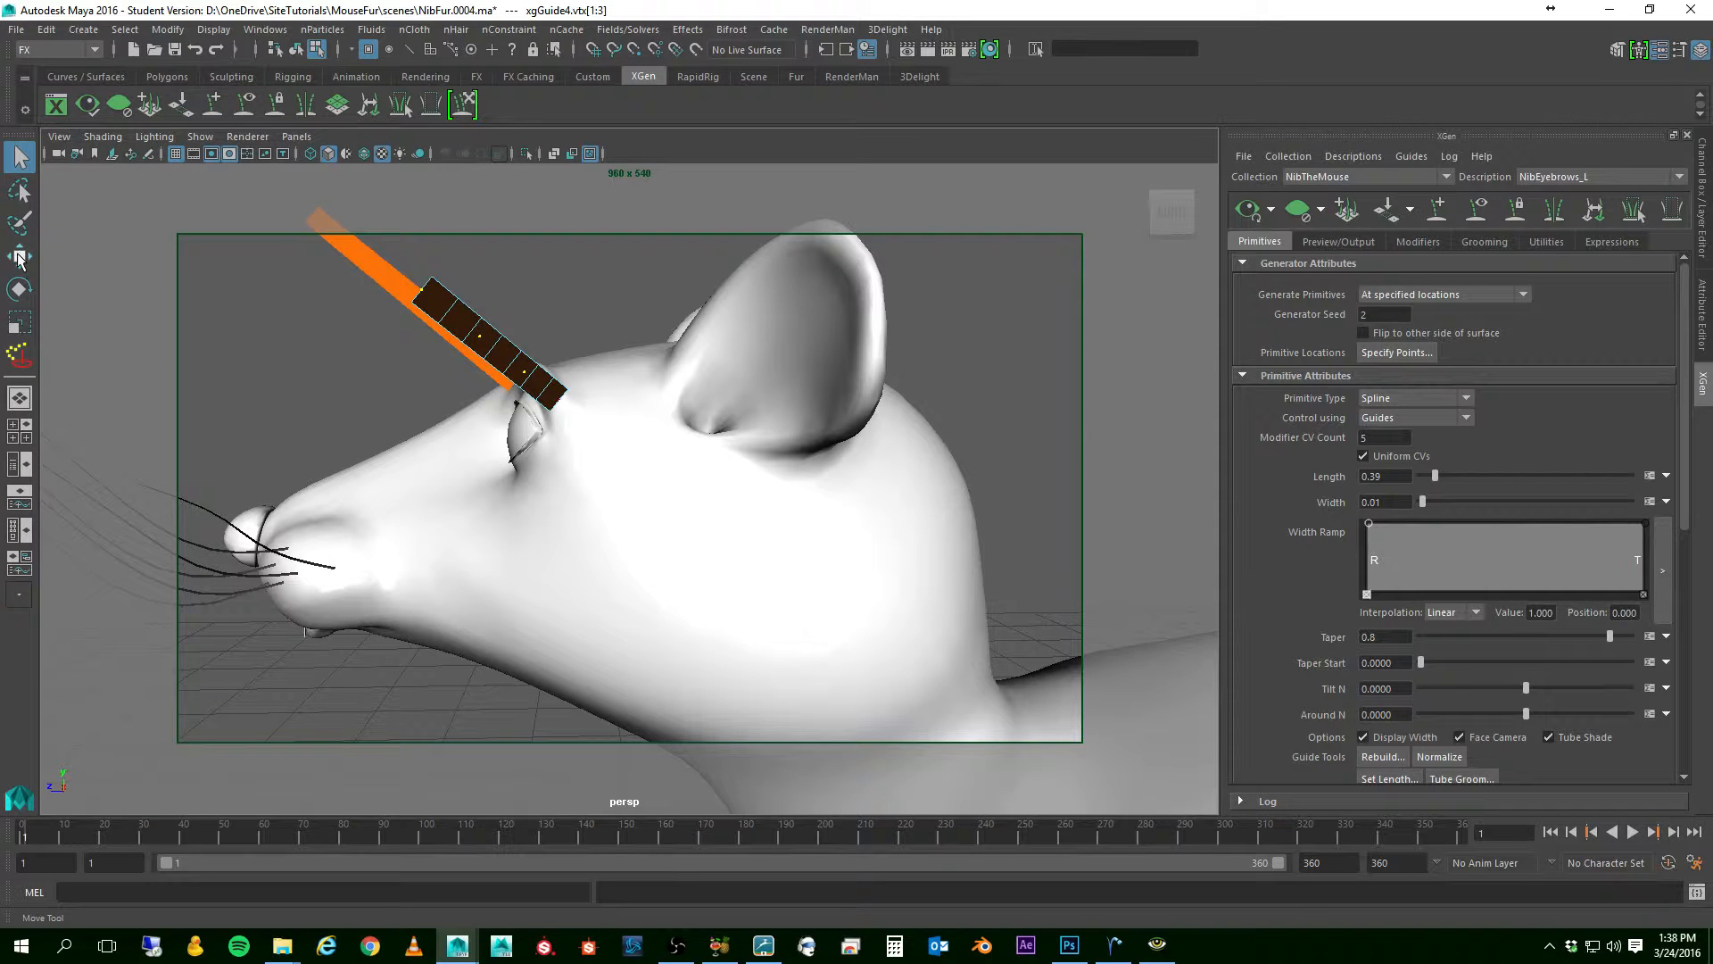
pyautogui.click(18, 289)
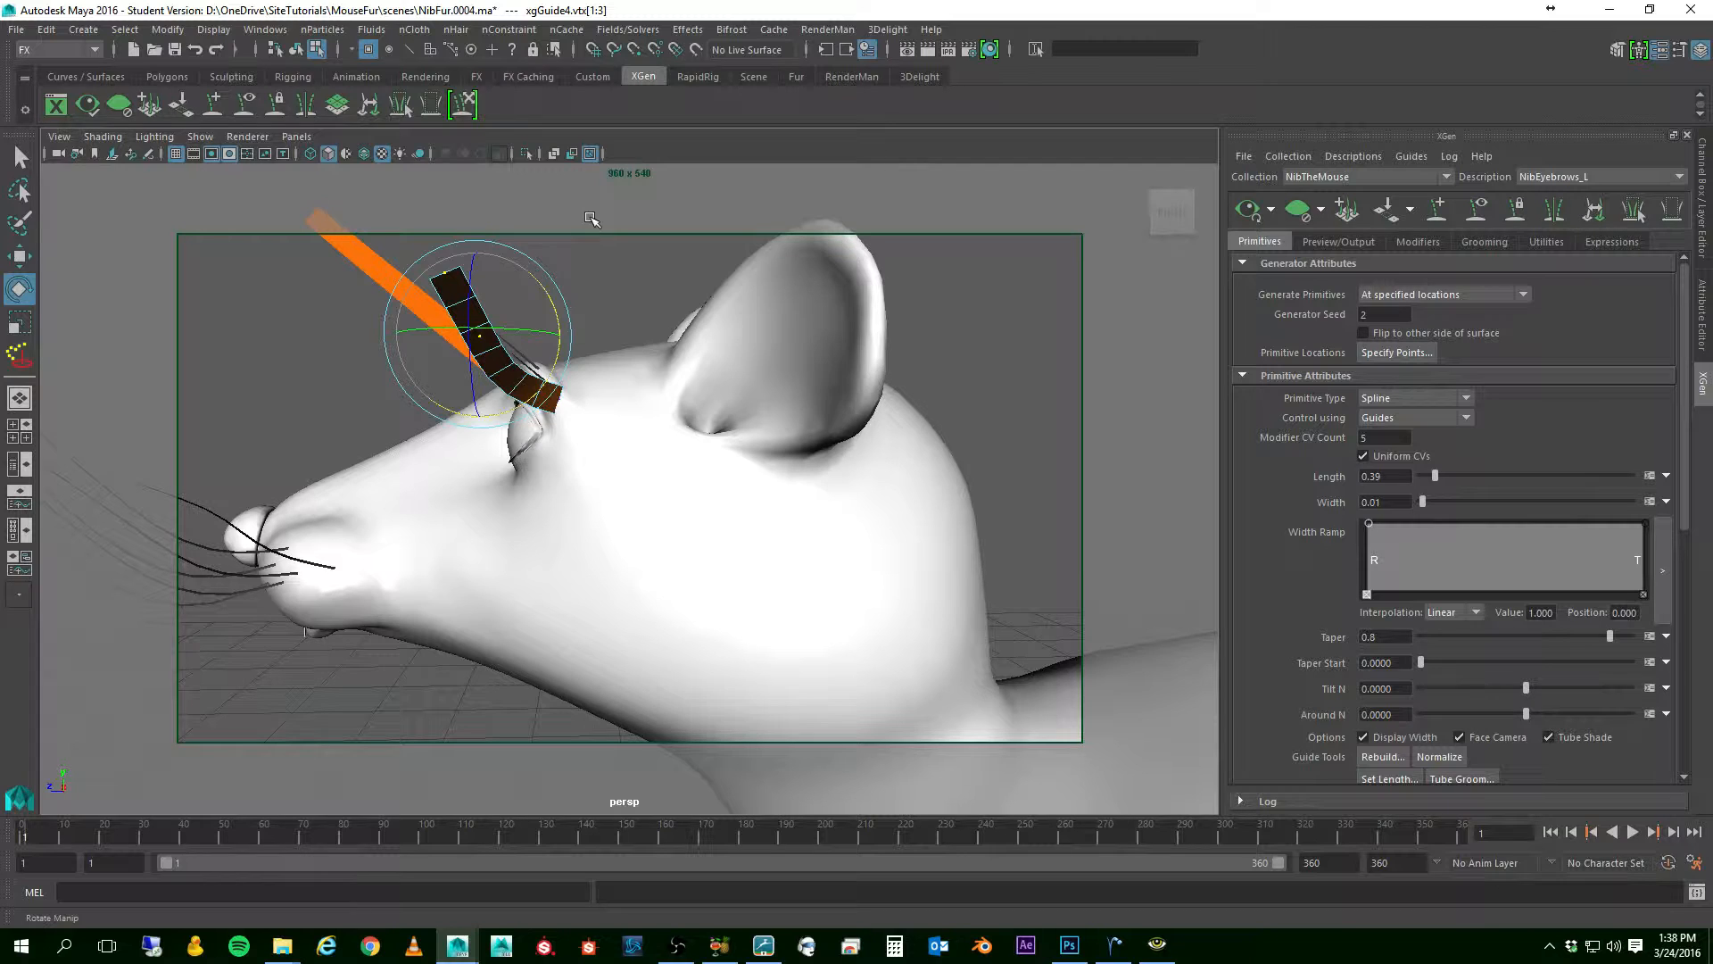
pyautogui.click(18, 159)
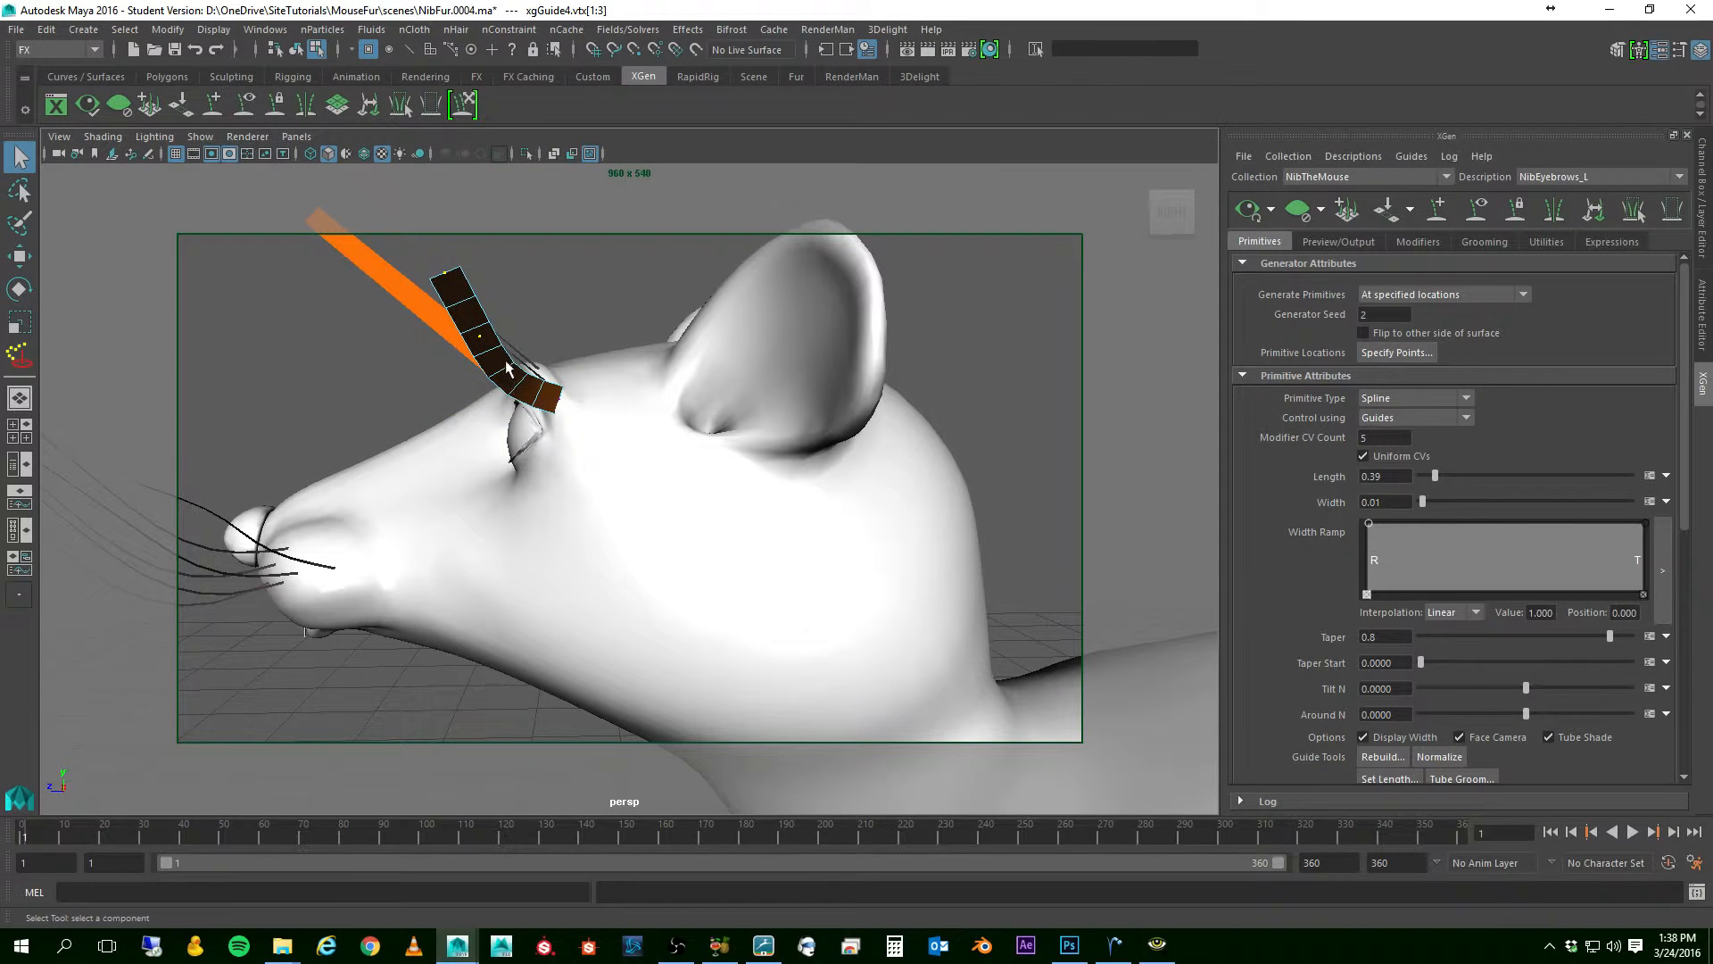
pyautogui.moveTo(478, 345)
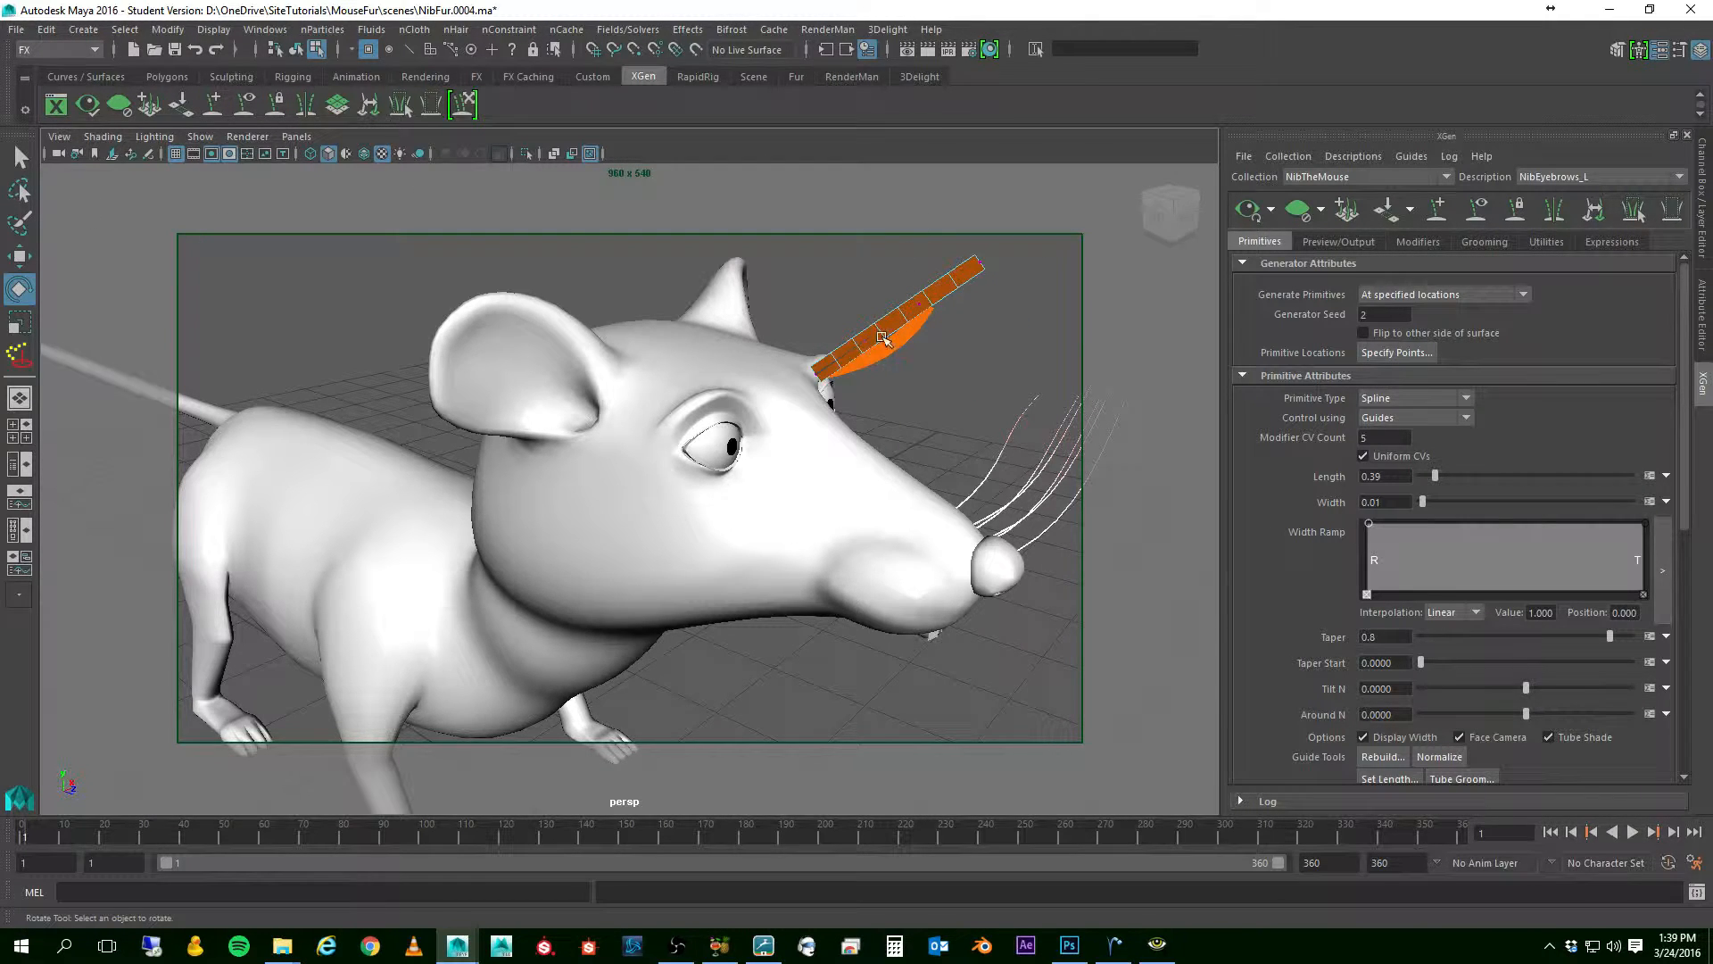
# - Adjust the remaining guide CVs so the eyebrow hairs arch above the left eye
pyautogui.click(864, 339)
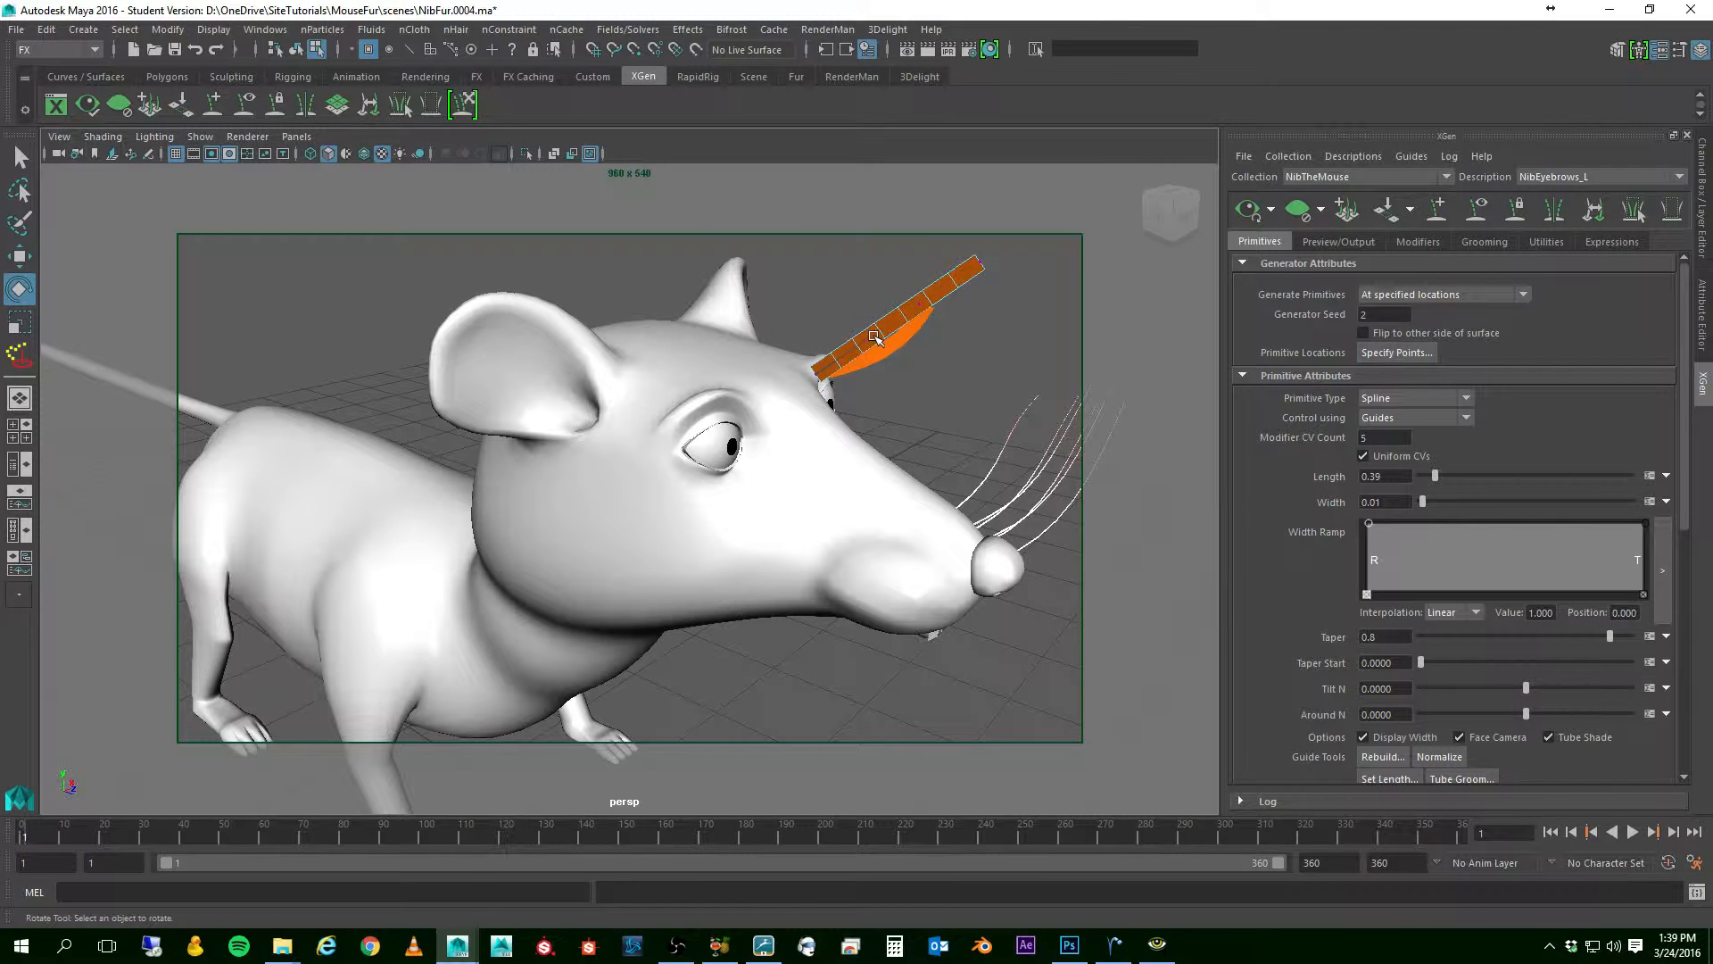
pyautogui.click(20, 157)
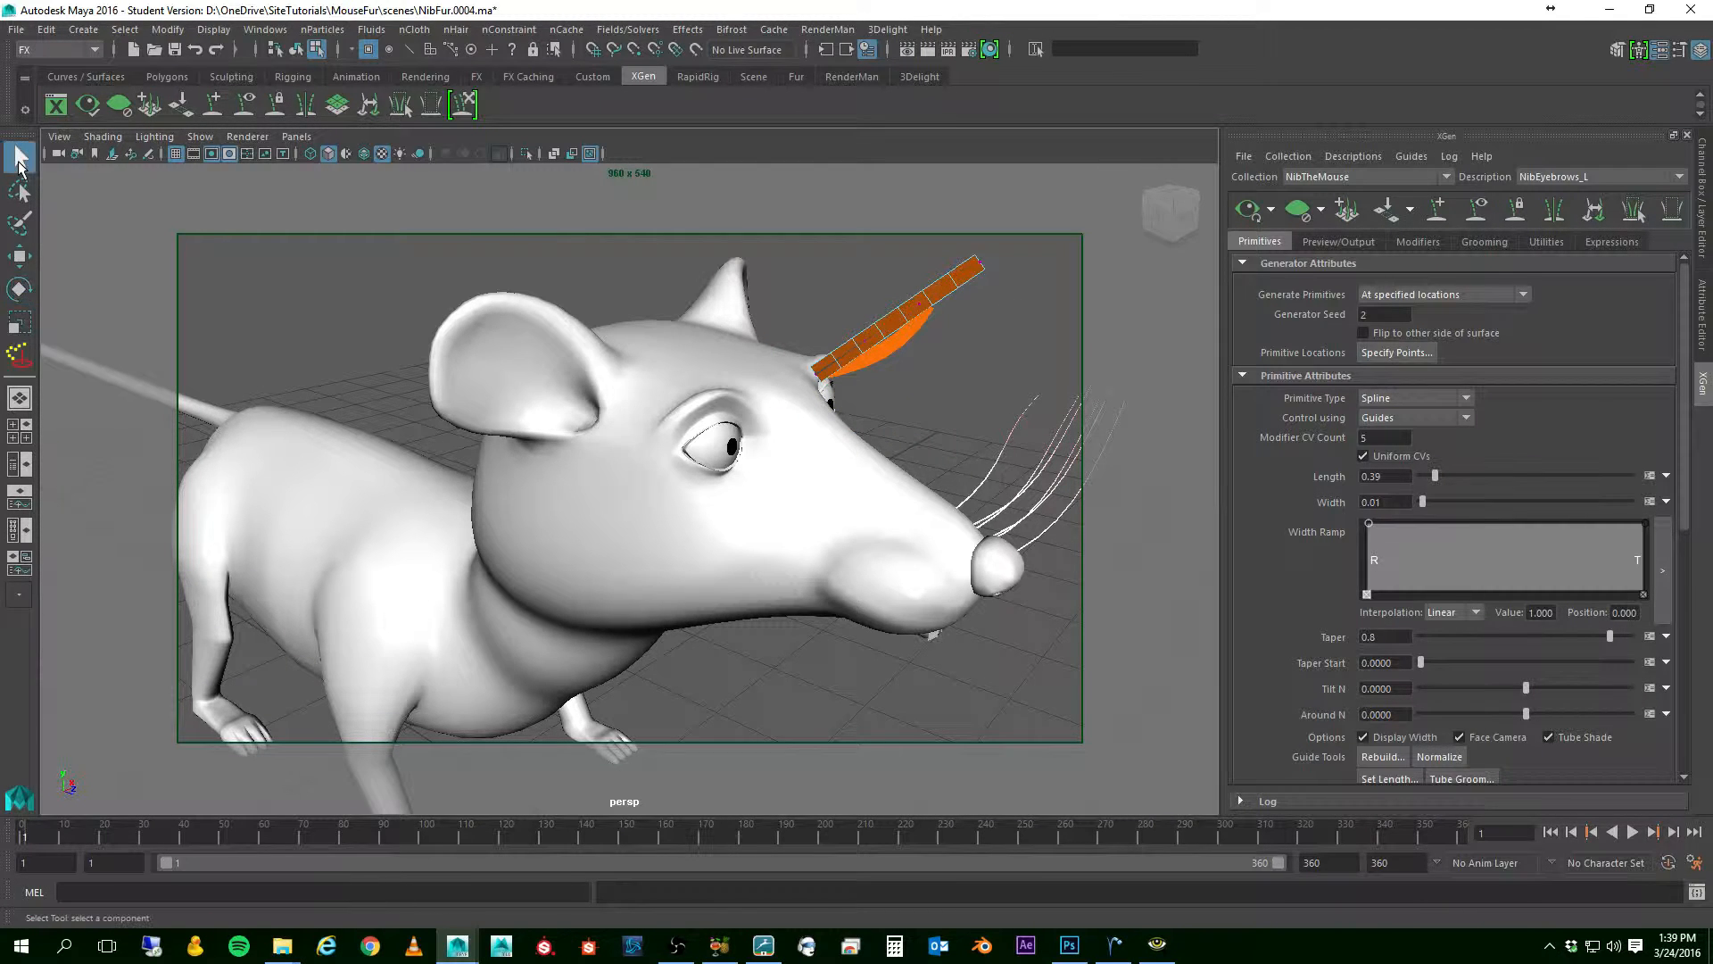
pyautogui.moveTo(864, 350)
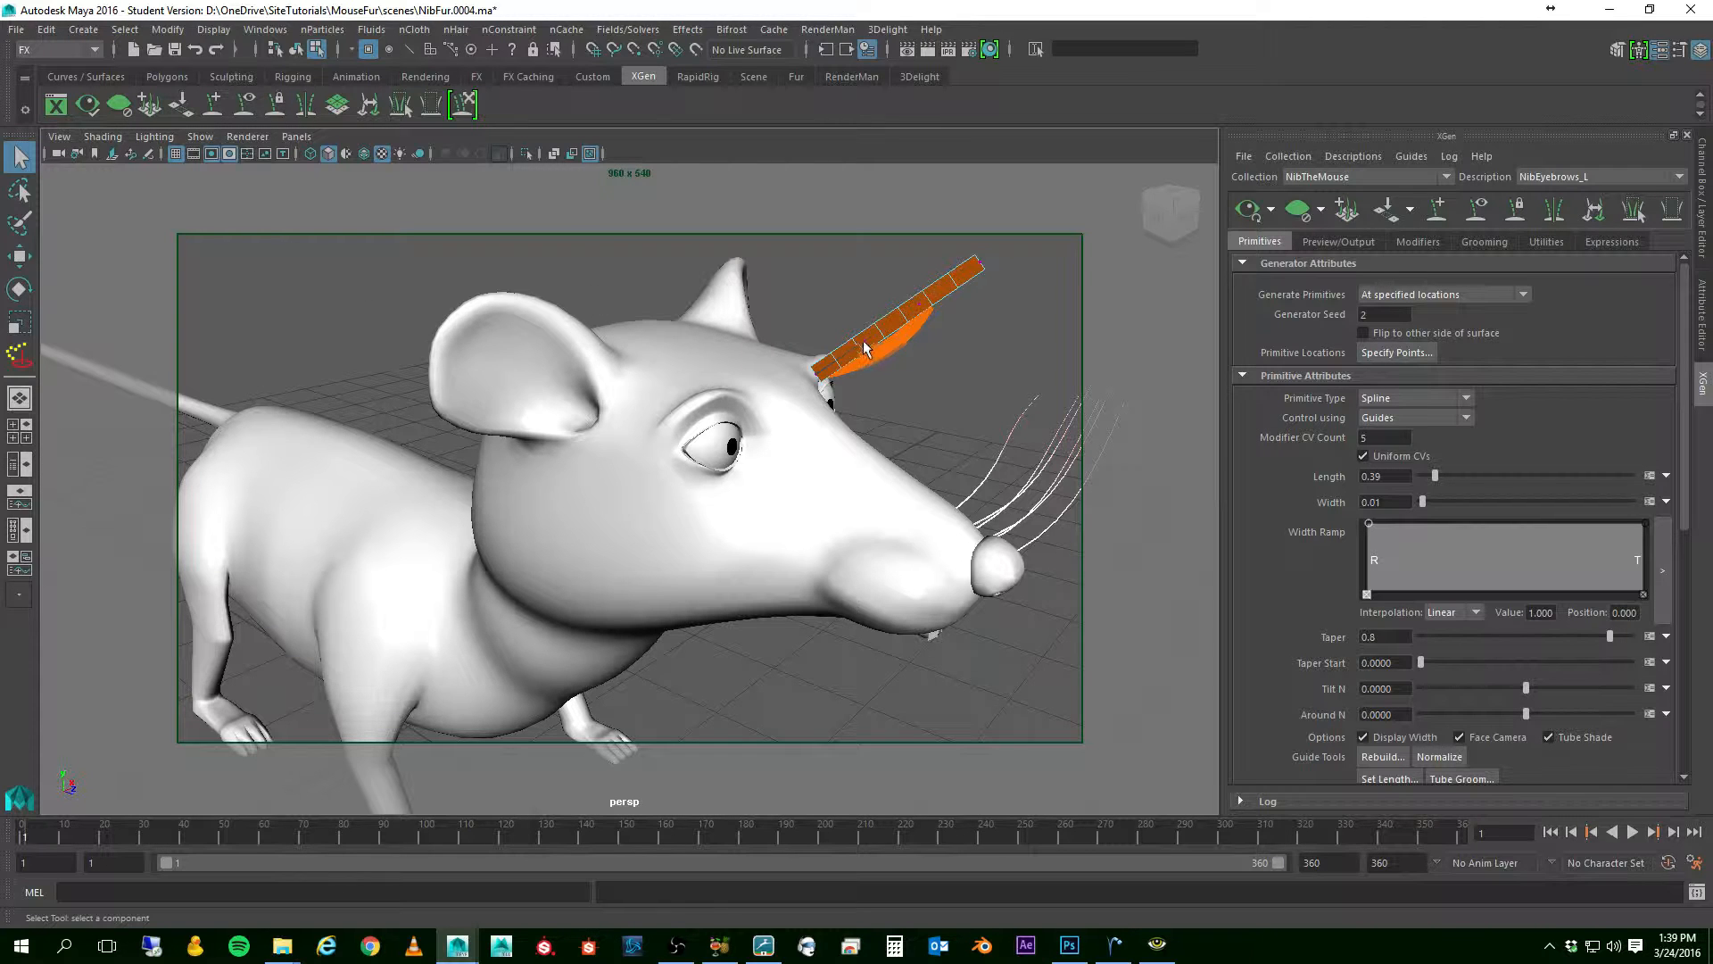
pyautogui.click(922, 305)
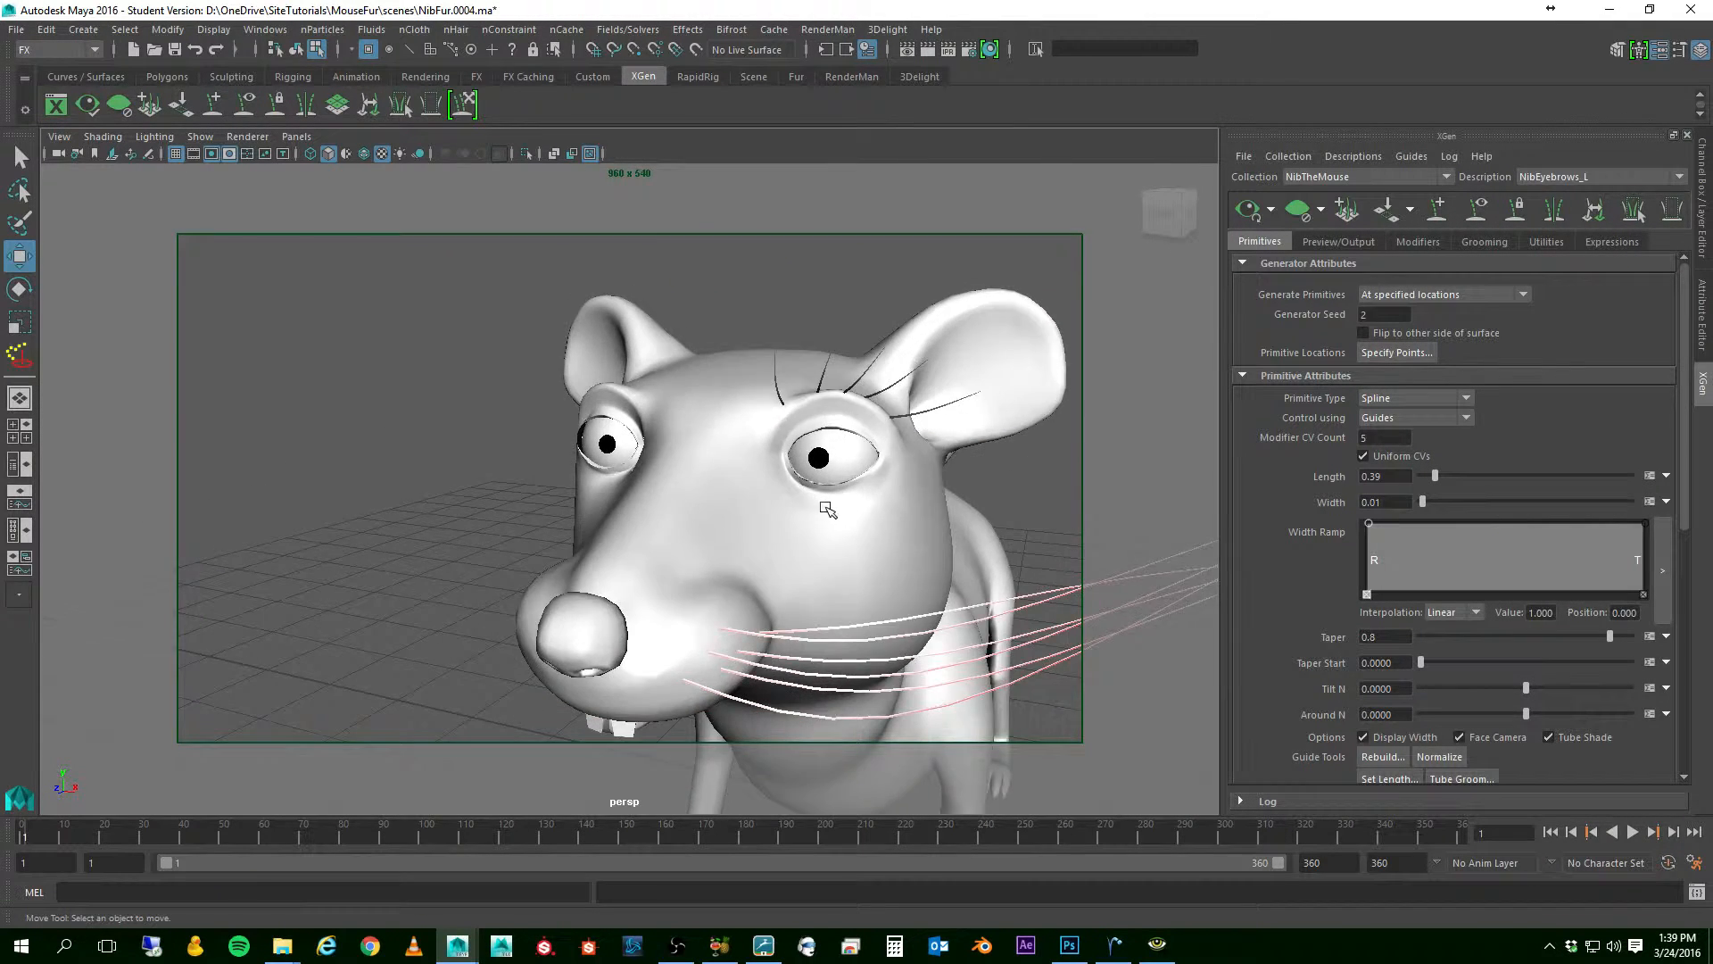
# - Dolly out to the whole mouse, refresh the XGen preview and show NibEyebrows_L's Modifiers tab
pyautogui.moveTo(766, 492); pyautogui.dragTo(678, 469)
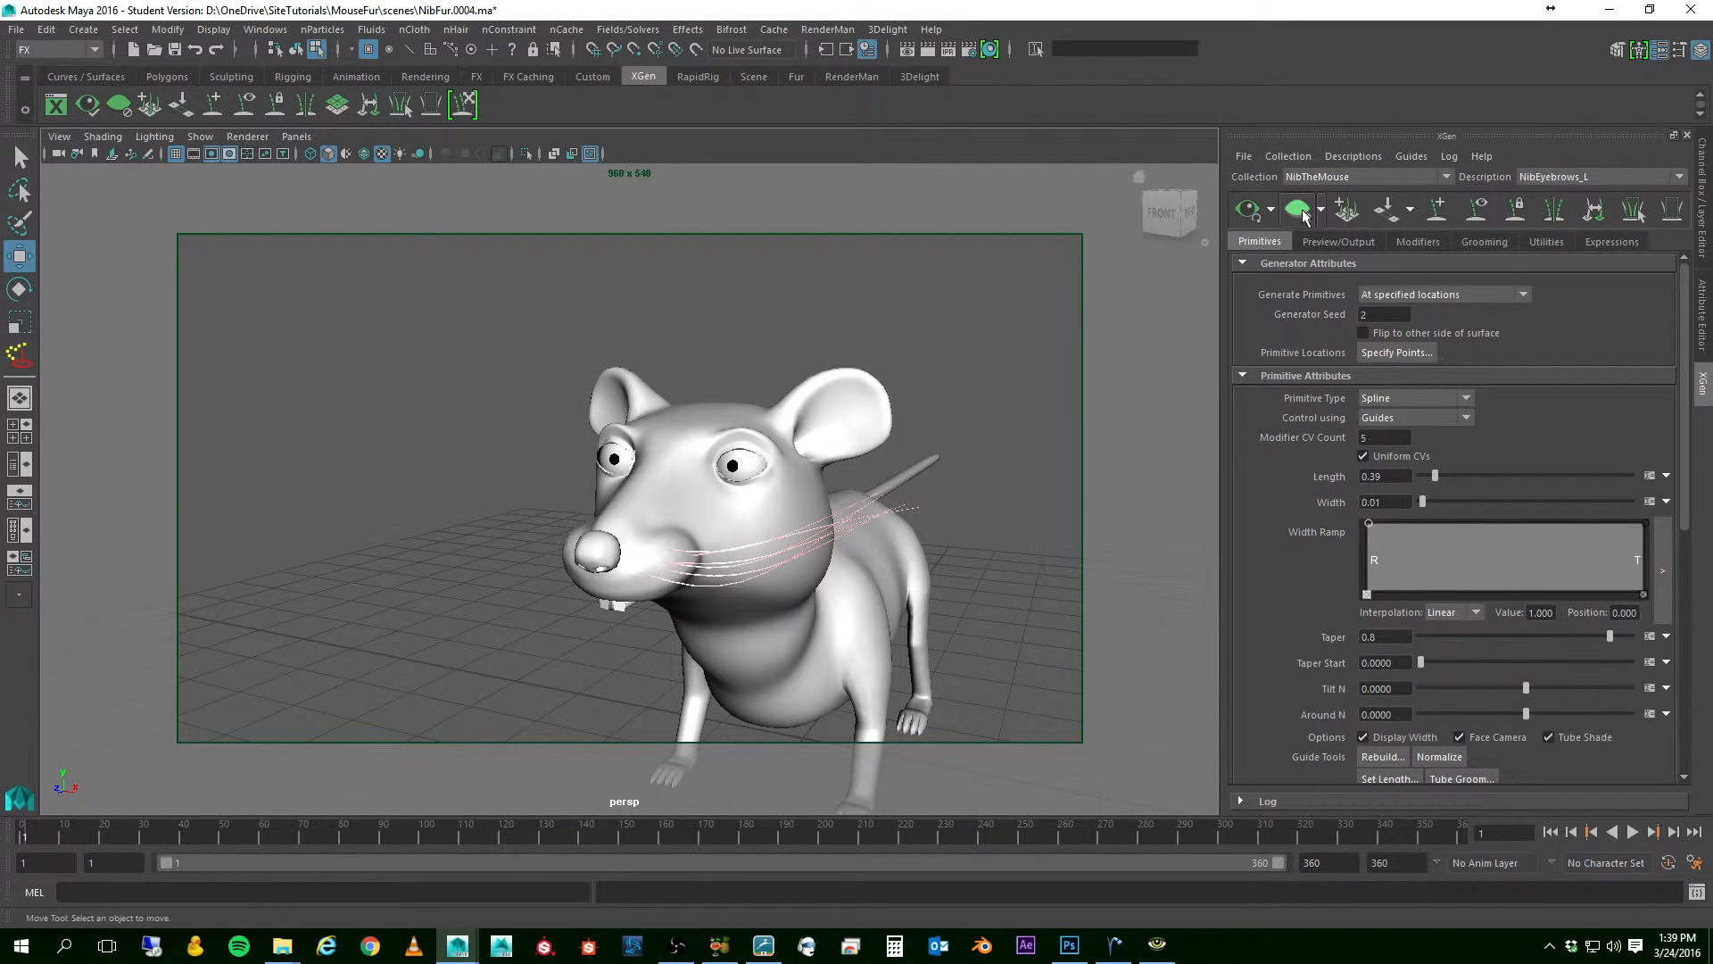
pyautogui.click(1245, 211)
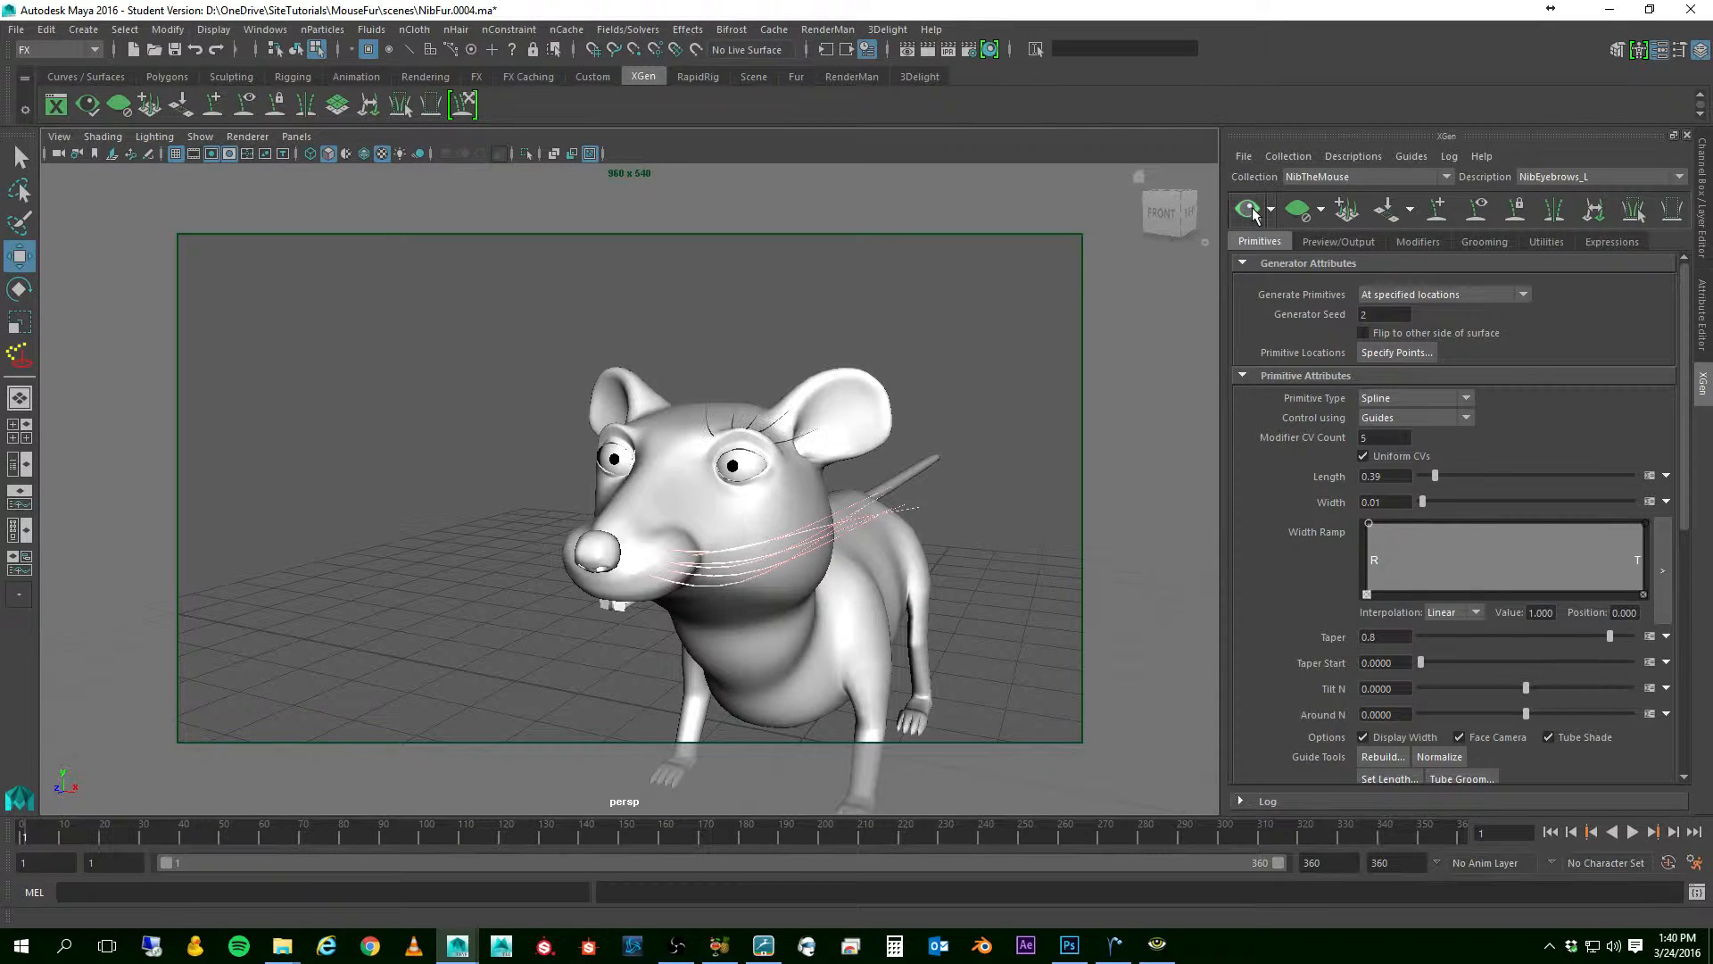
pyautogui.moveTo(1418, 571)
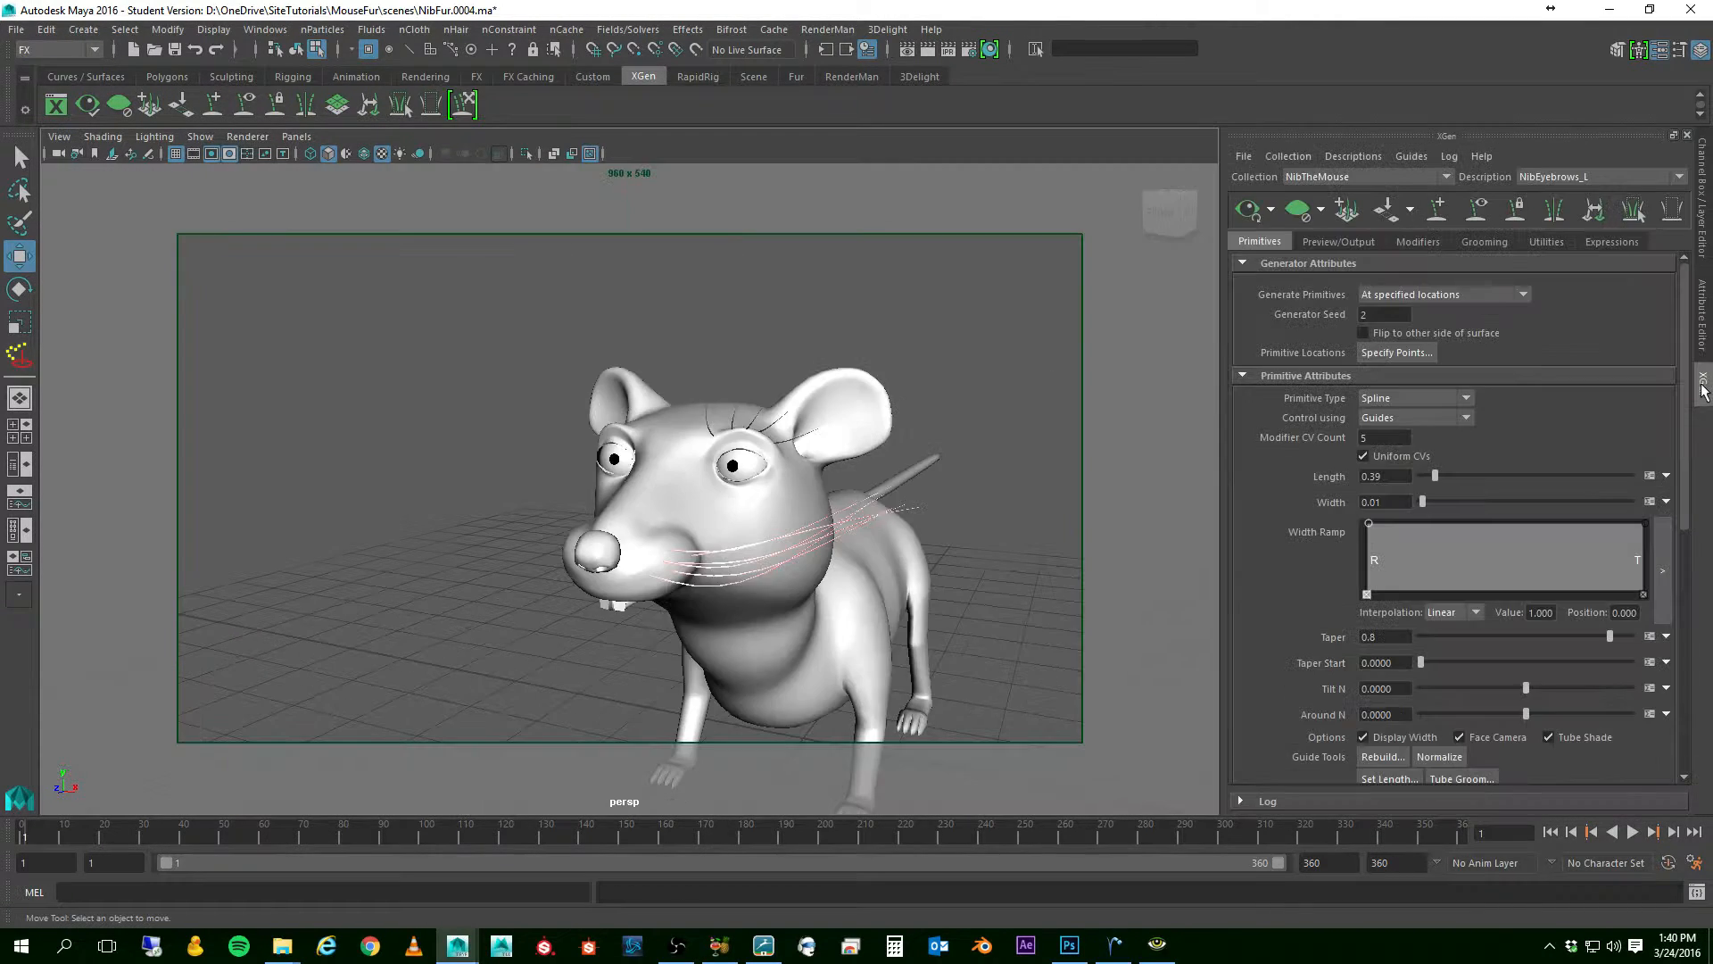
pyautogui.click(1418, 241)
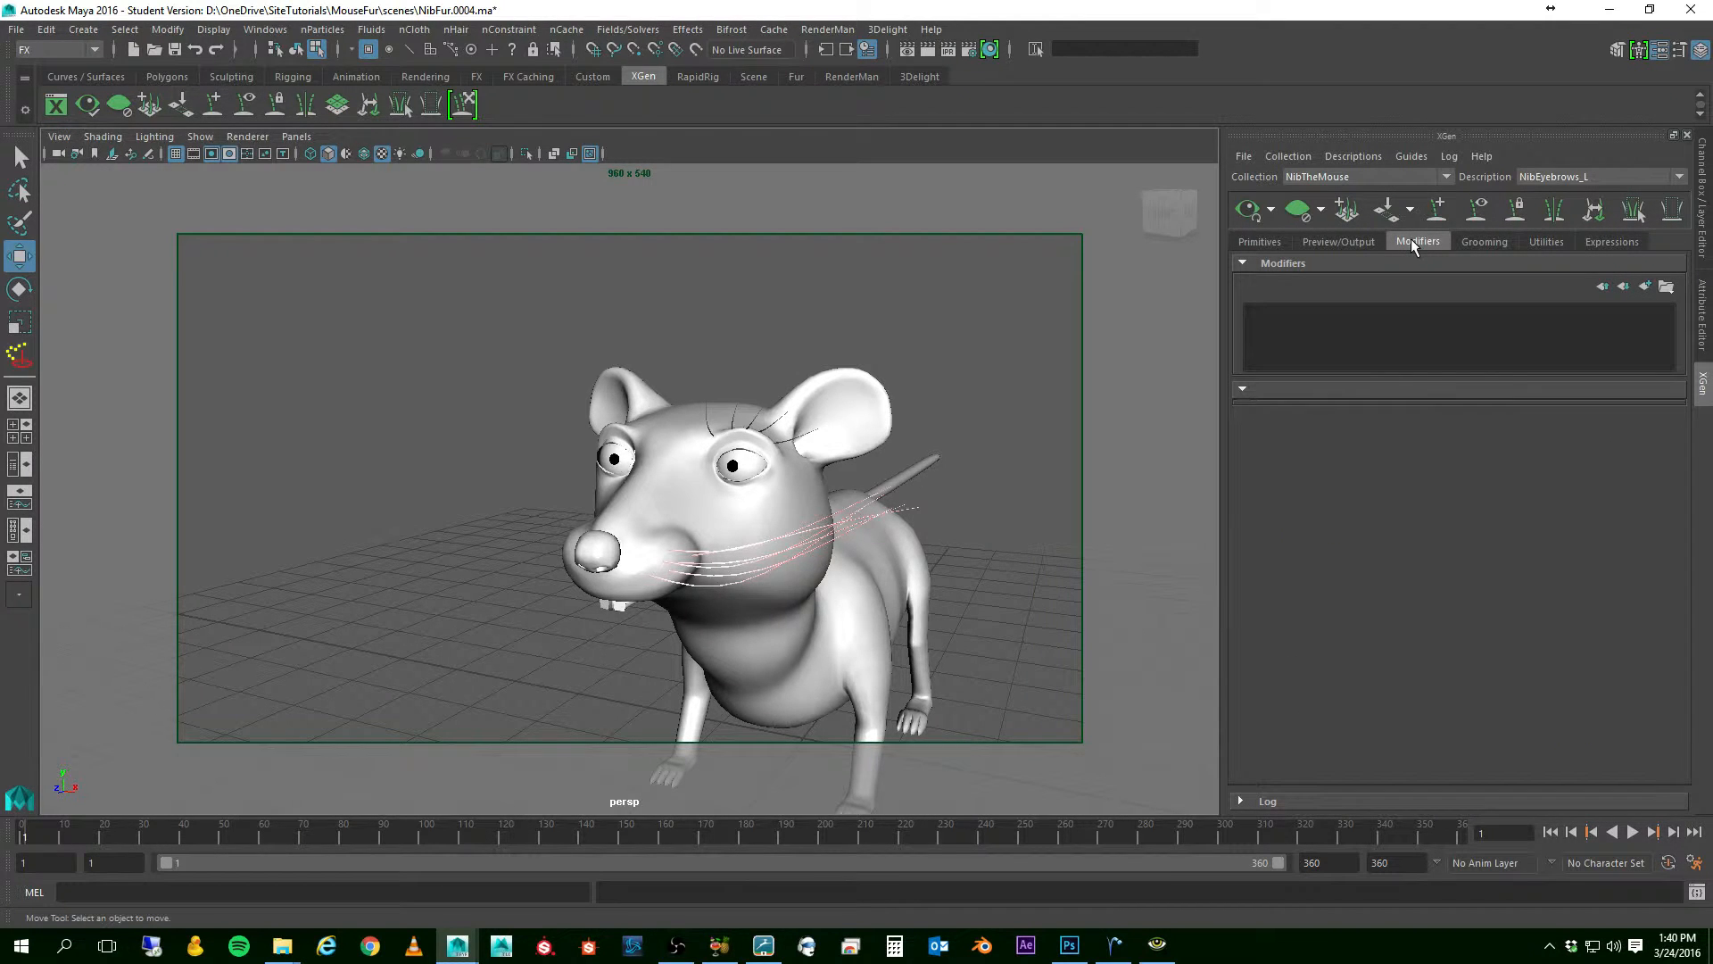
pyautogui.moveTo(1331, 246)
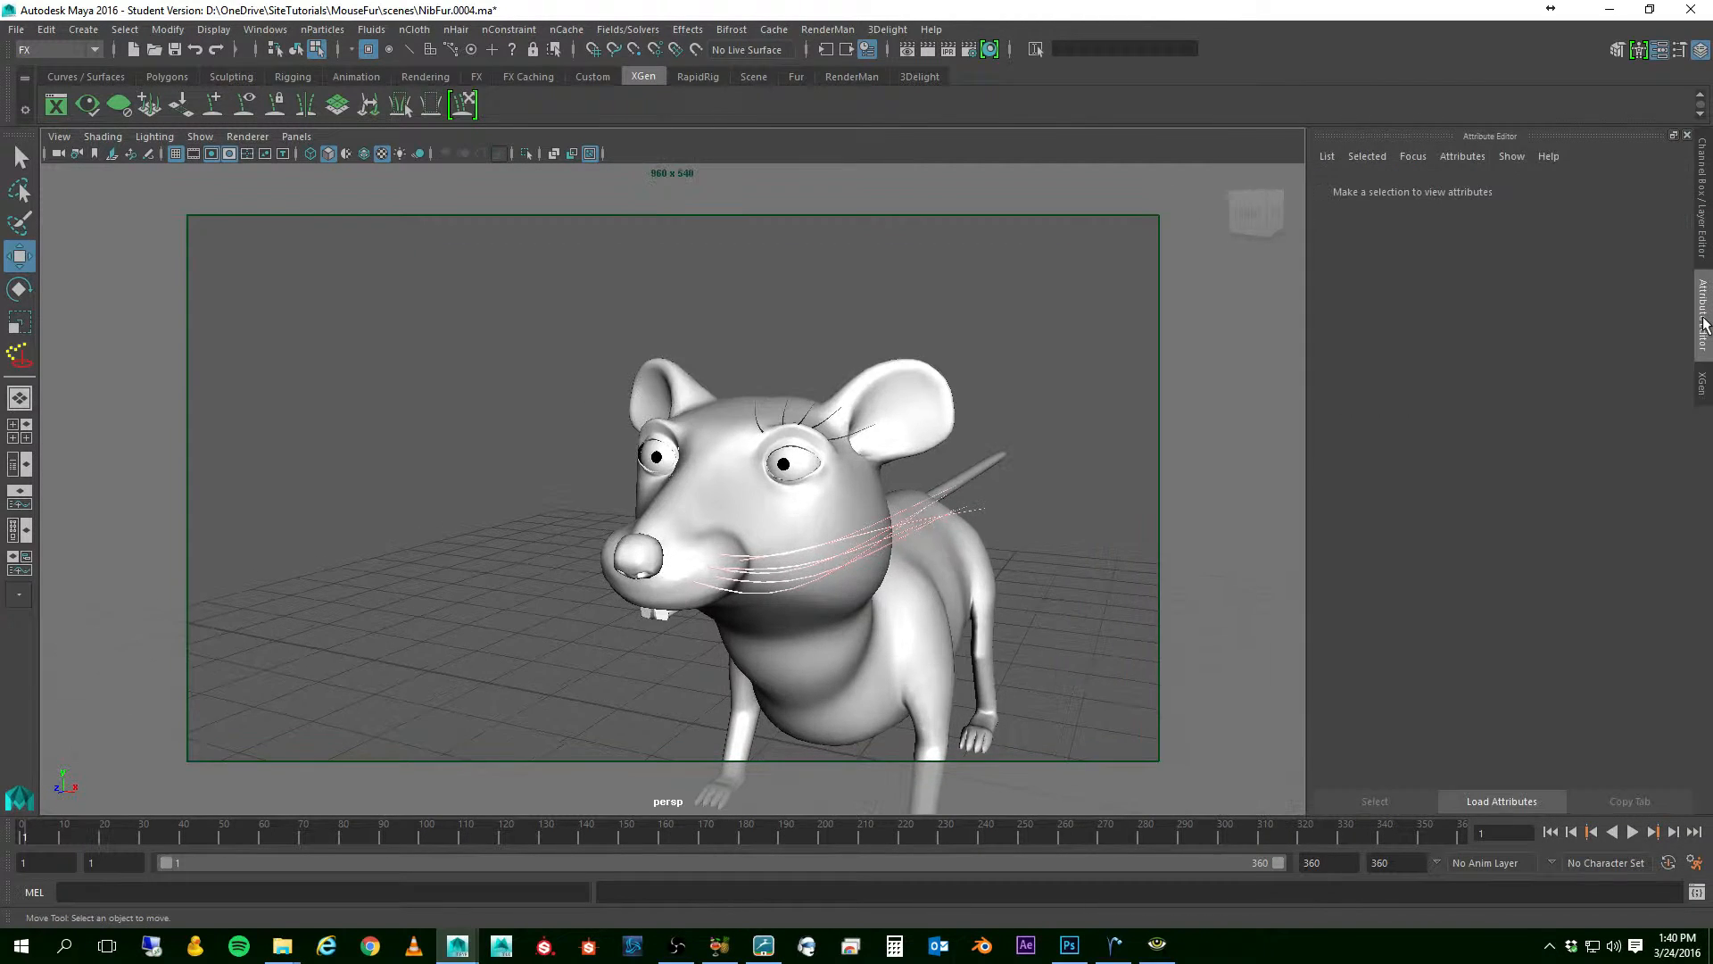
# - In Preview/Output, assign PxrMarschnerHair2SG as the eyebrows' RenderMan Shading Group
pyautogui.click(1701, 371)
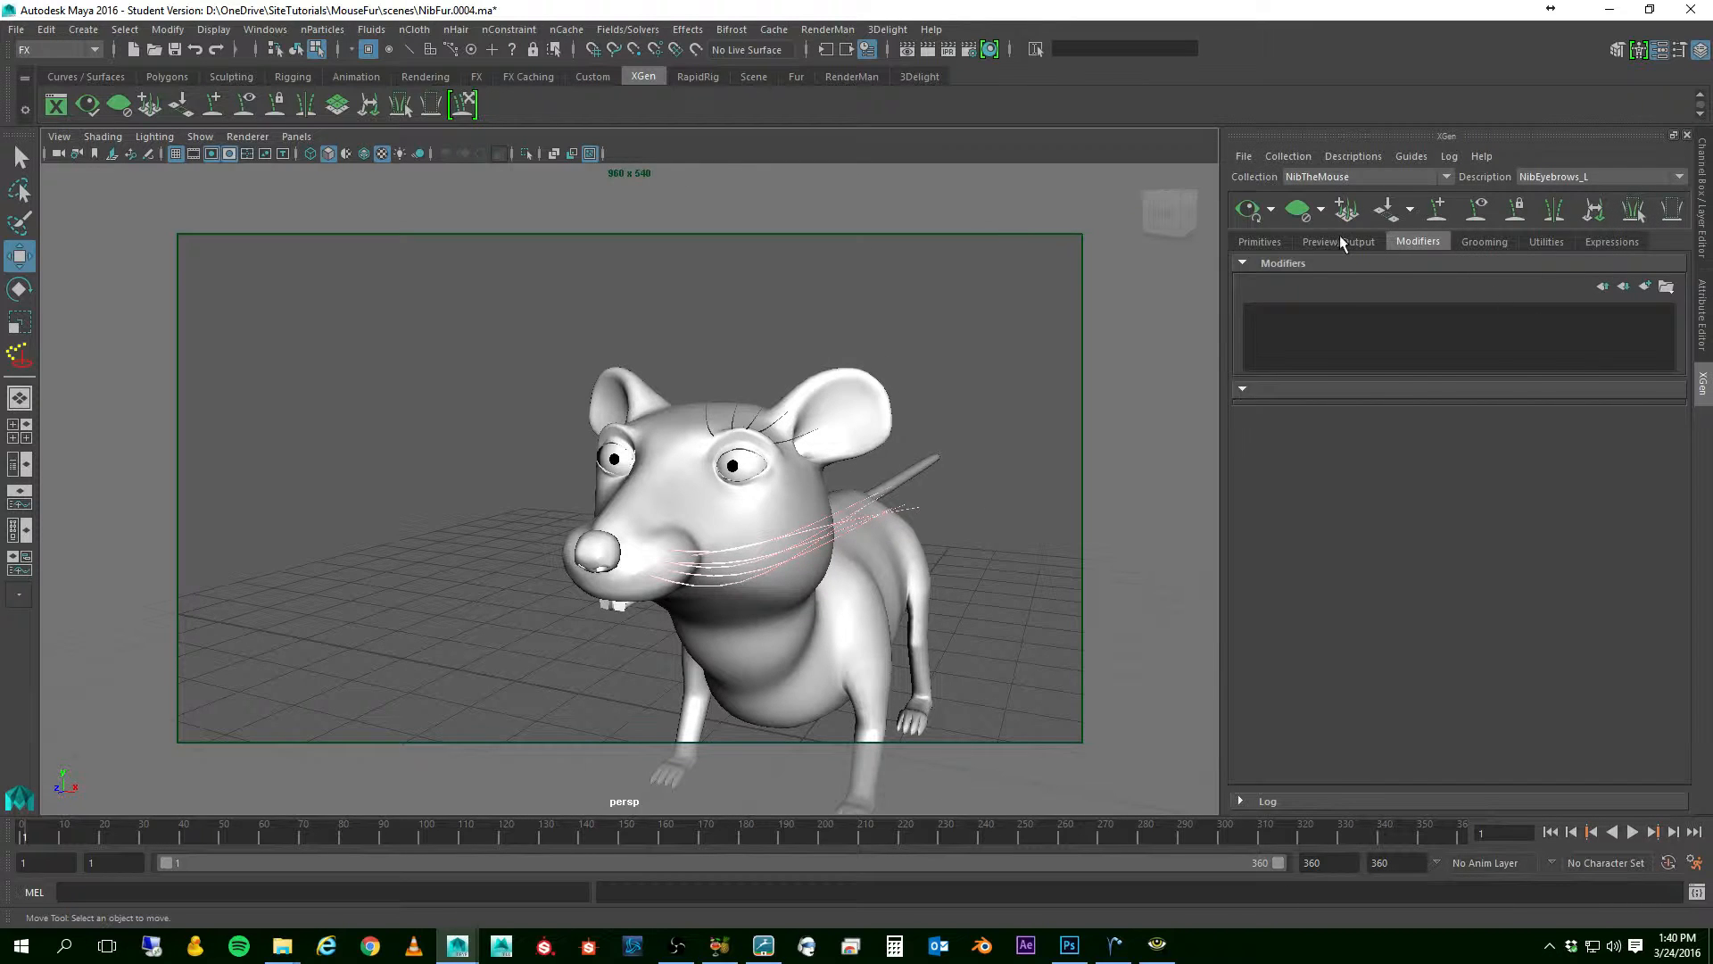
pyautogui.click(1336, 241)
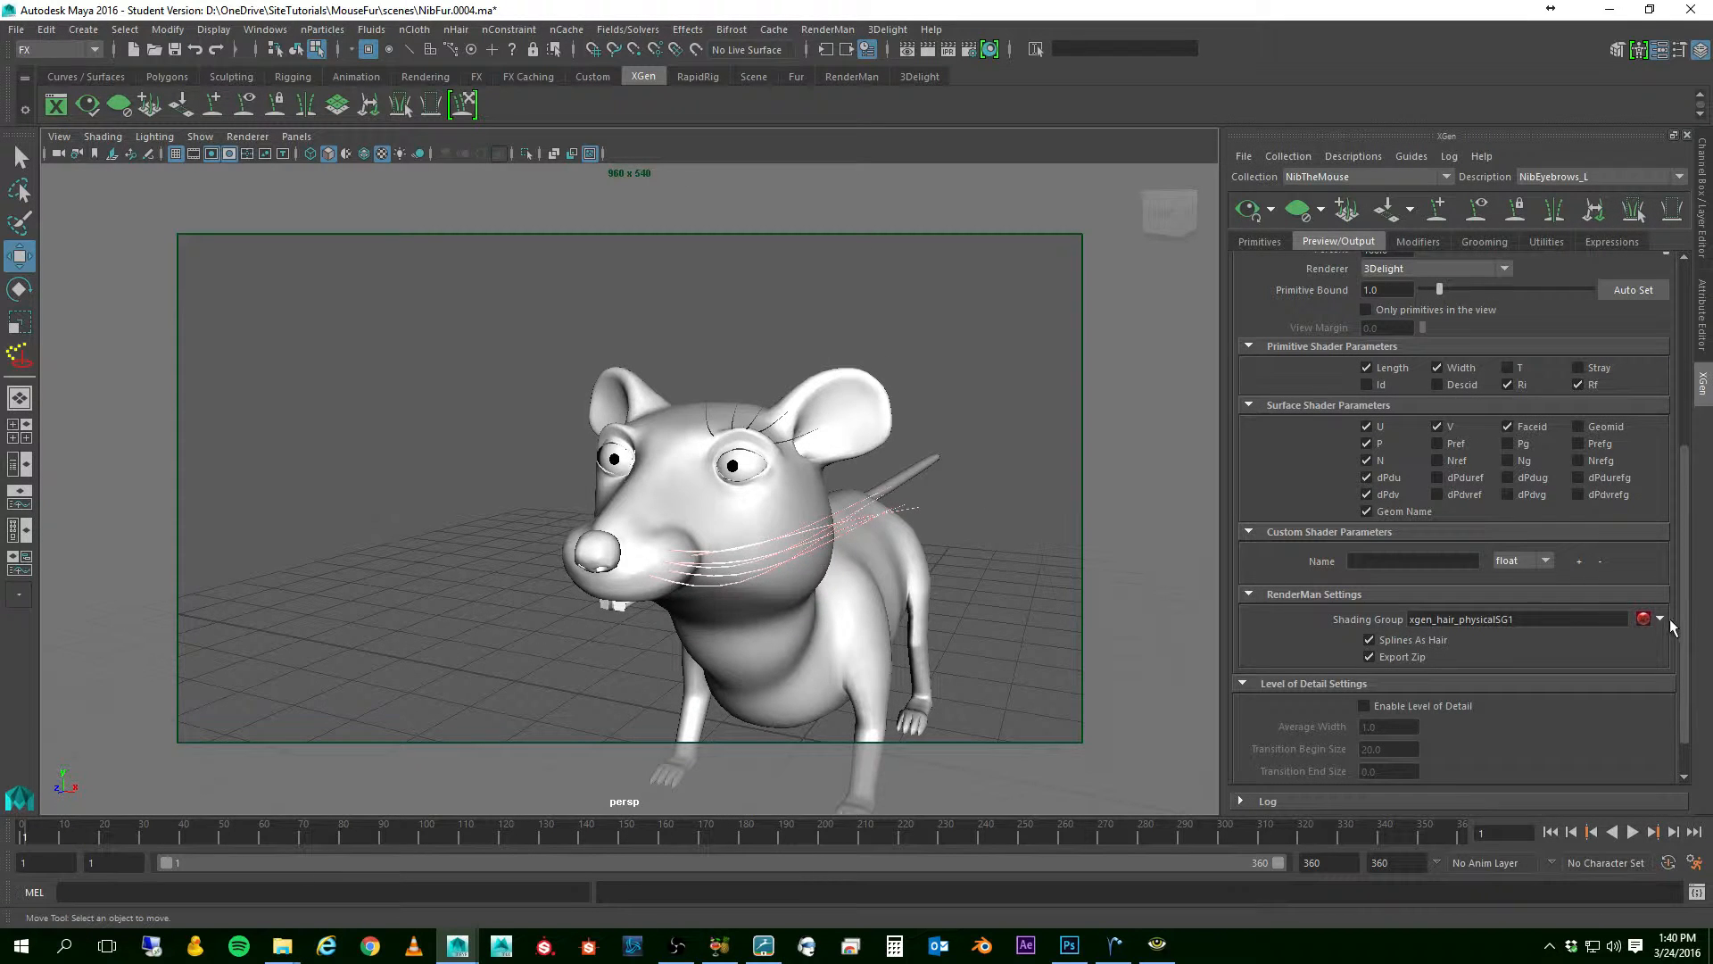
pyautogui.click(1658, 620)
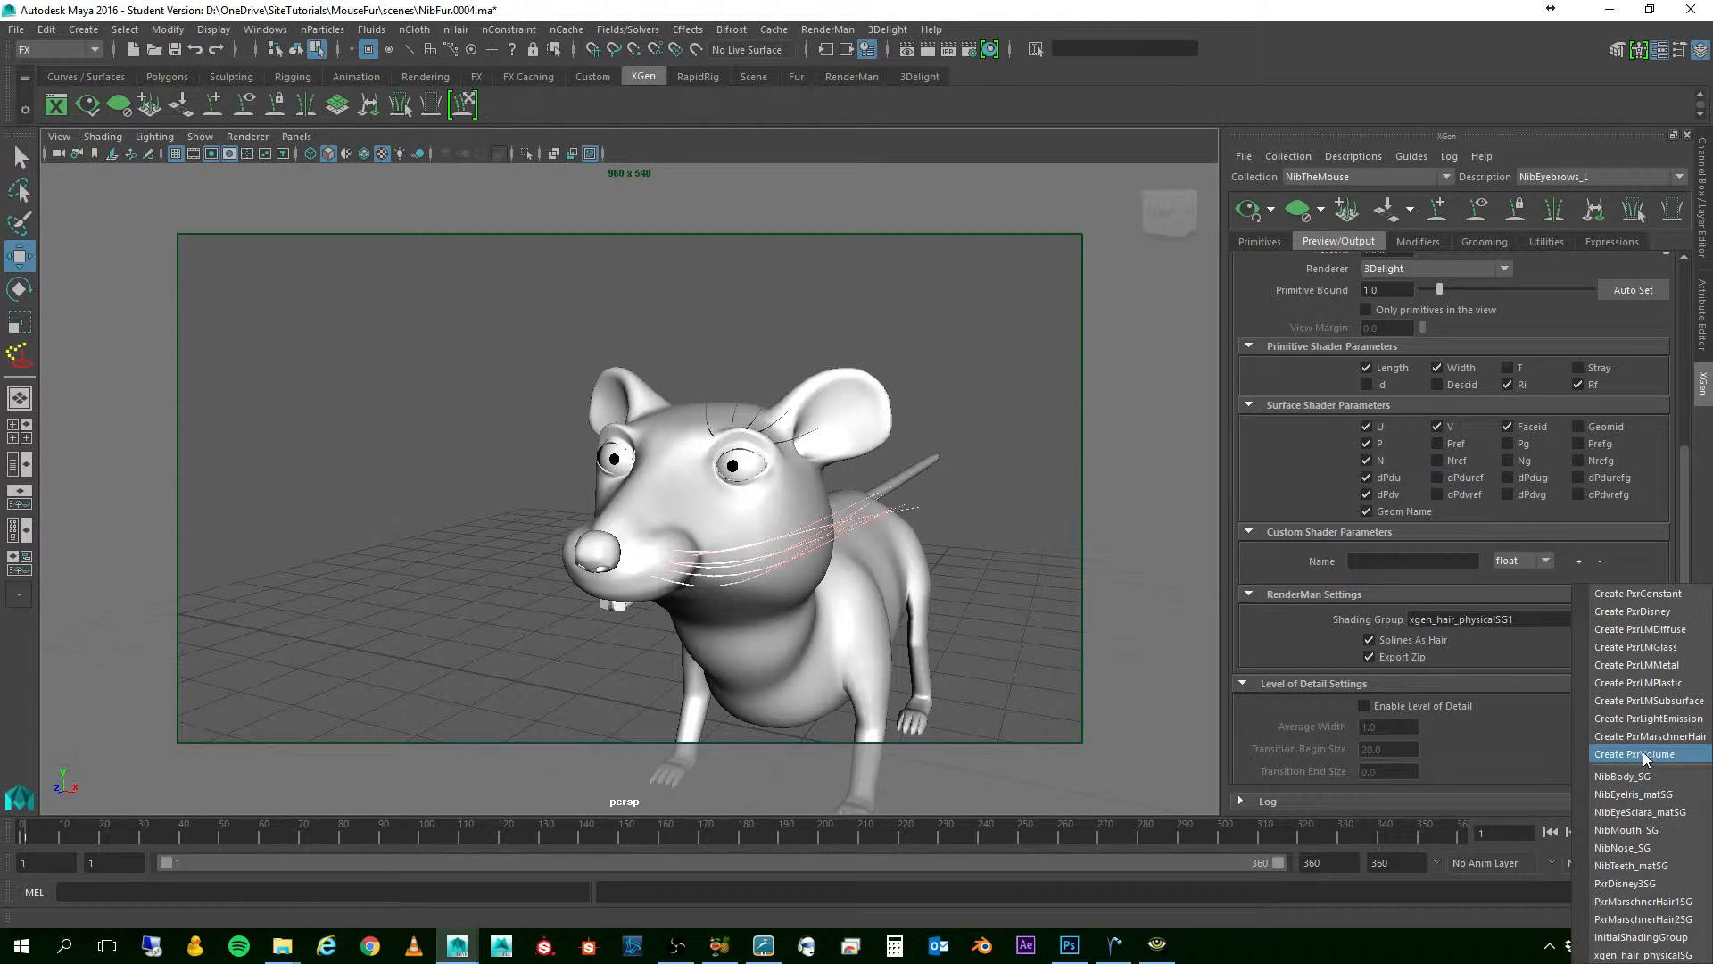
pyautogui.moveTo(1638, 846)
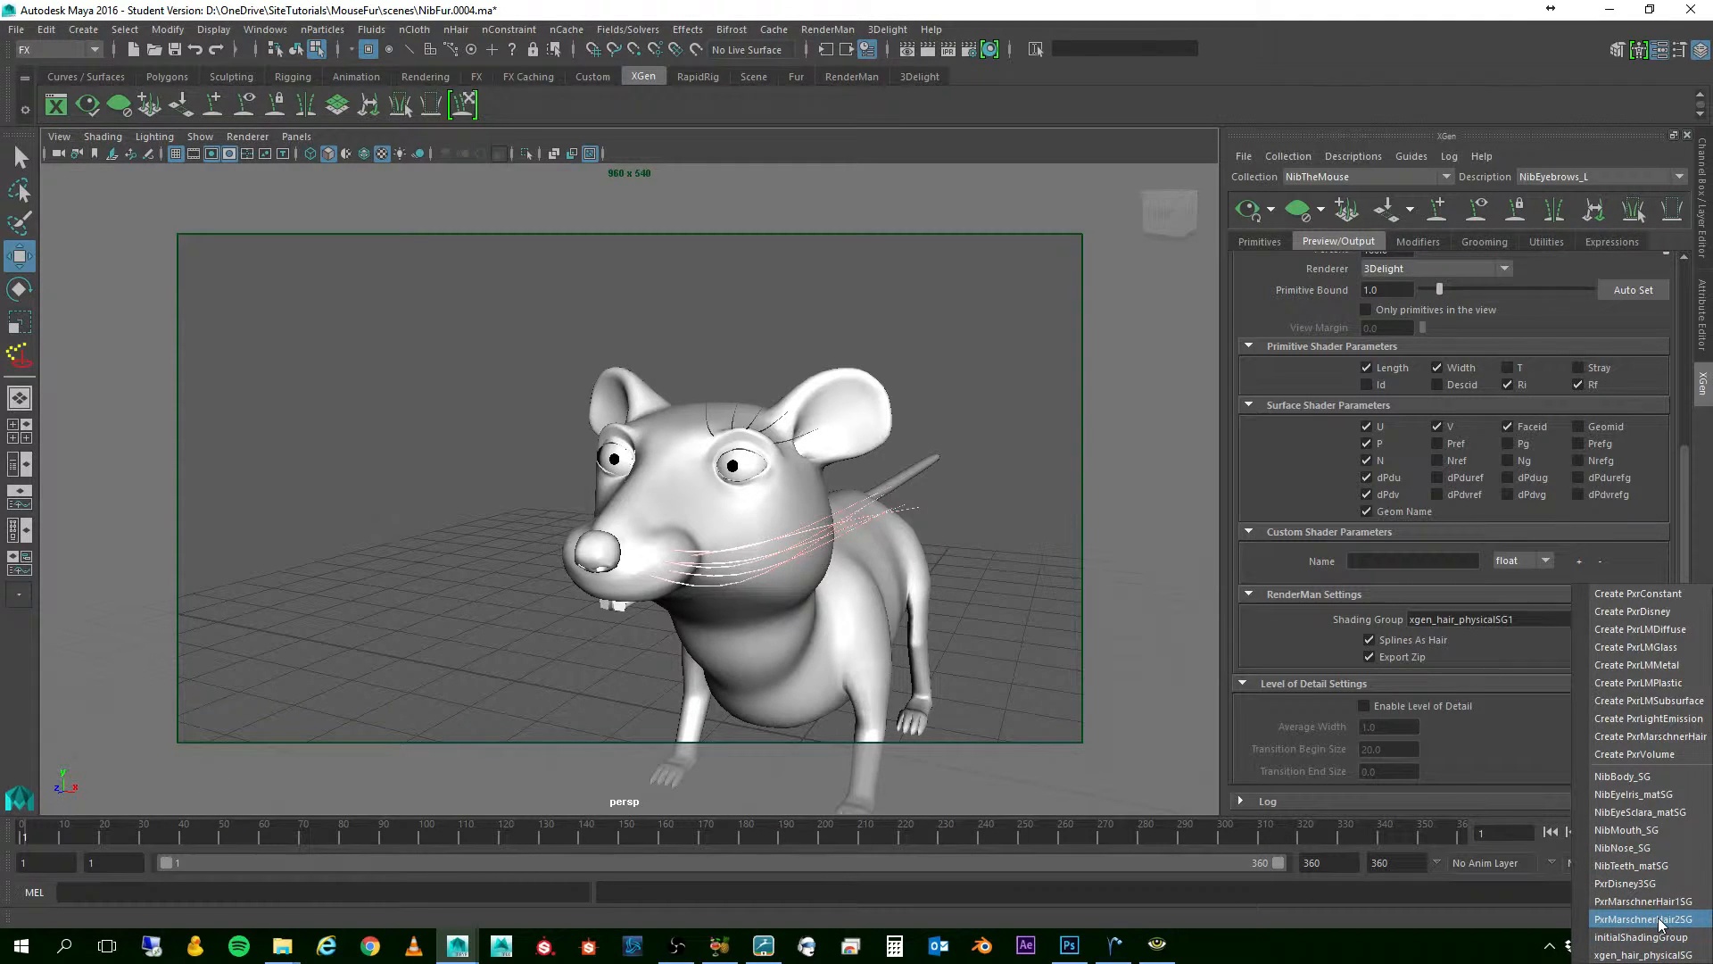
pyautogui.click(1642, 917)
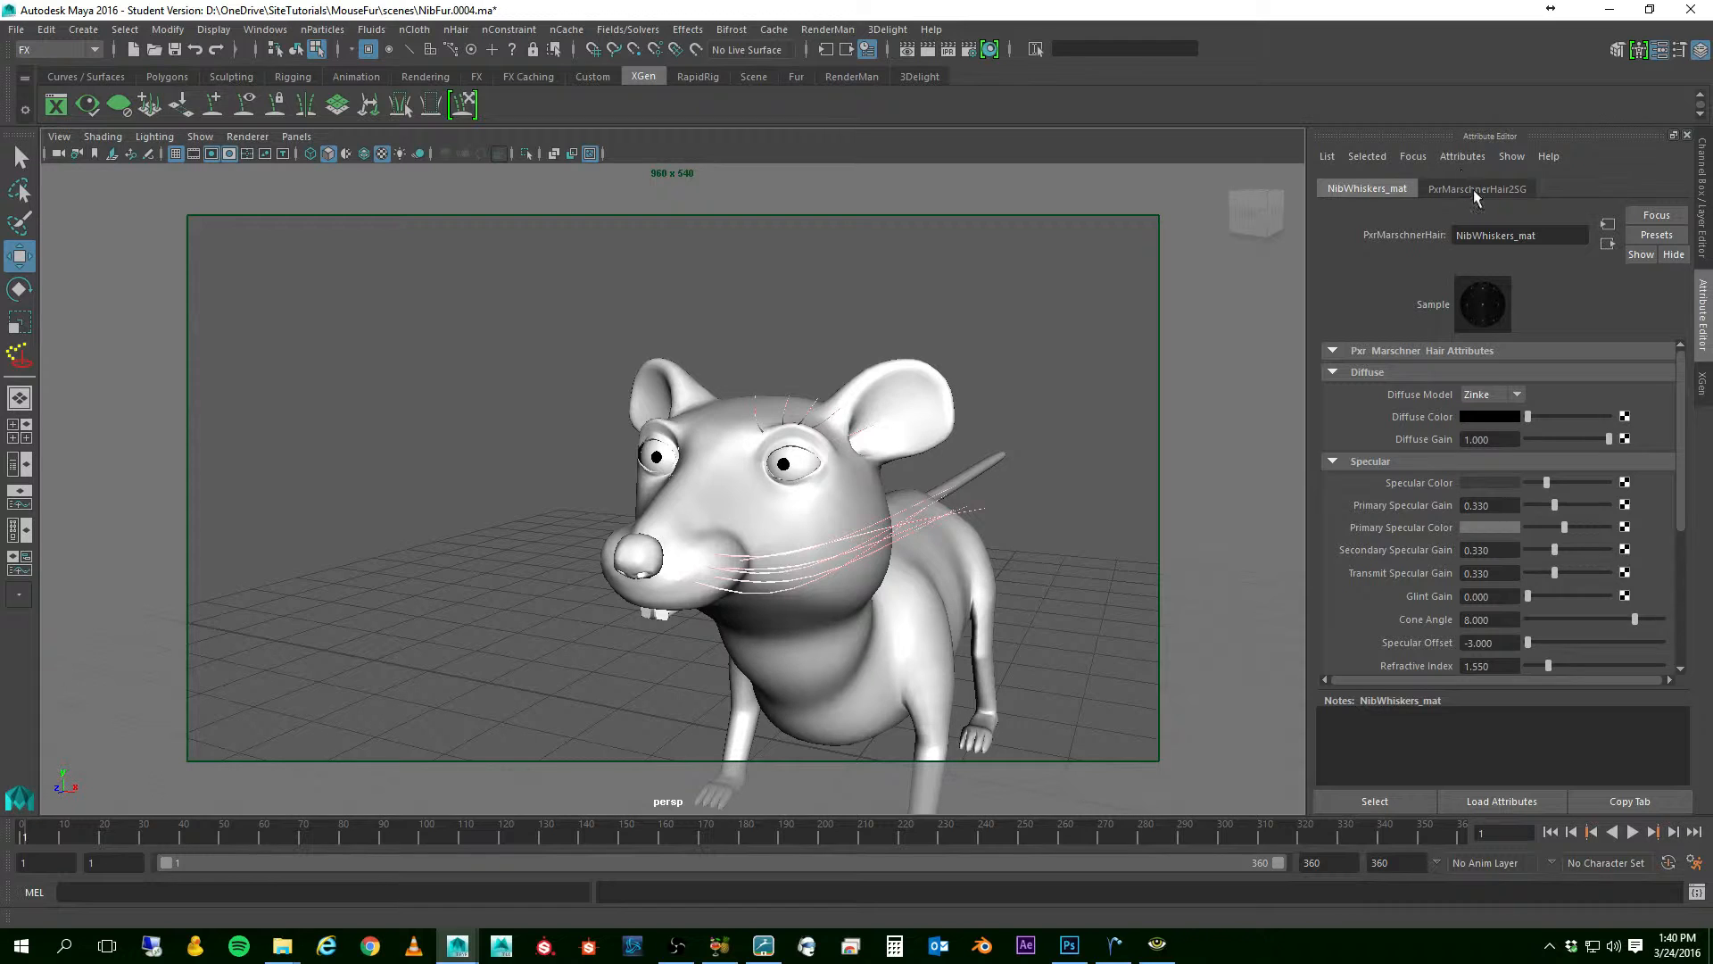
# - Rename the PxrMarschnerHair2SG shading group to NibWhiskers_SG in the Attribute Editor
pyautogui.click(1476, 188)
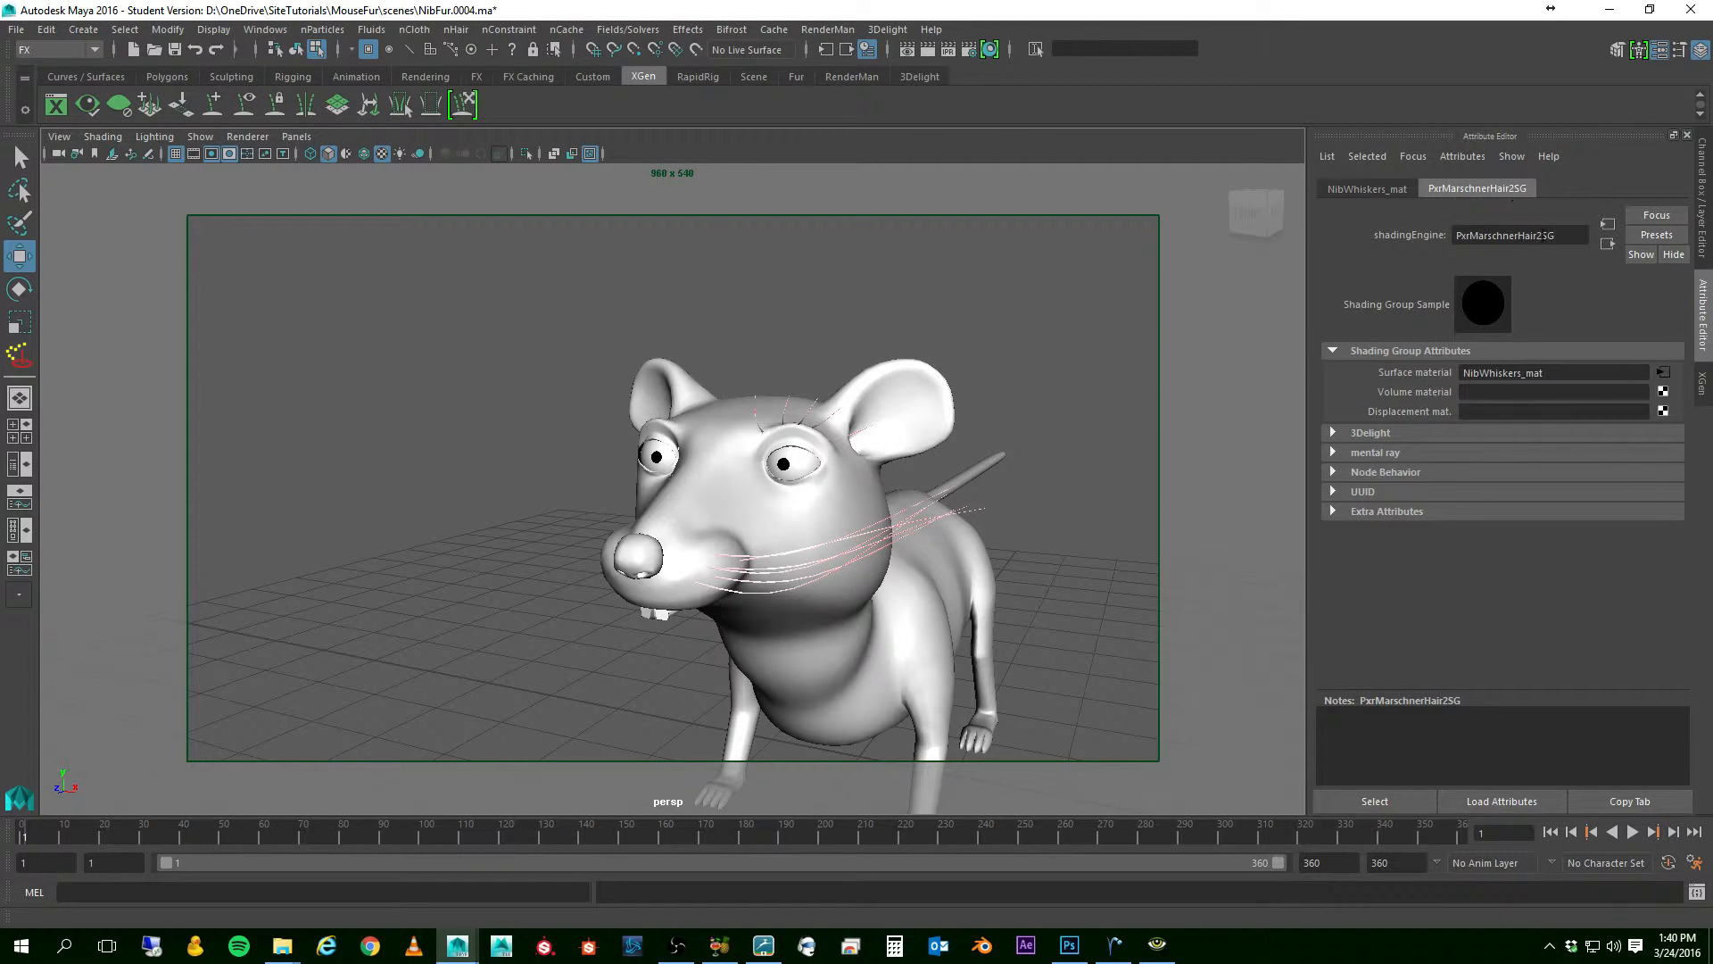
pyautogui.tripleClick(1519, 235)
pyautogui.write('NibWhiske')
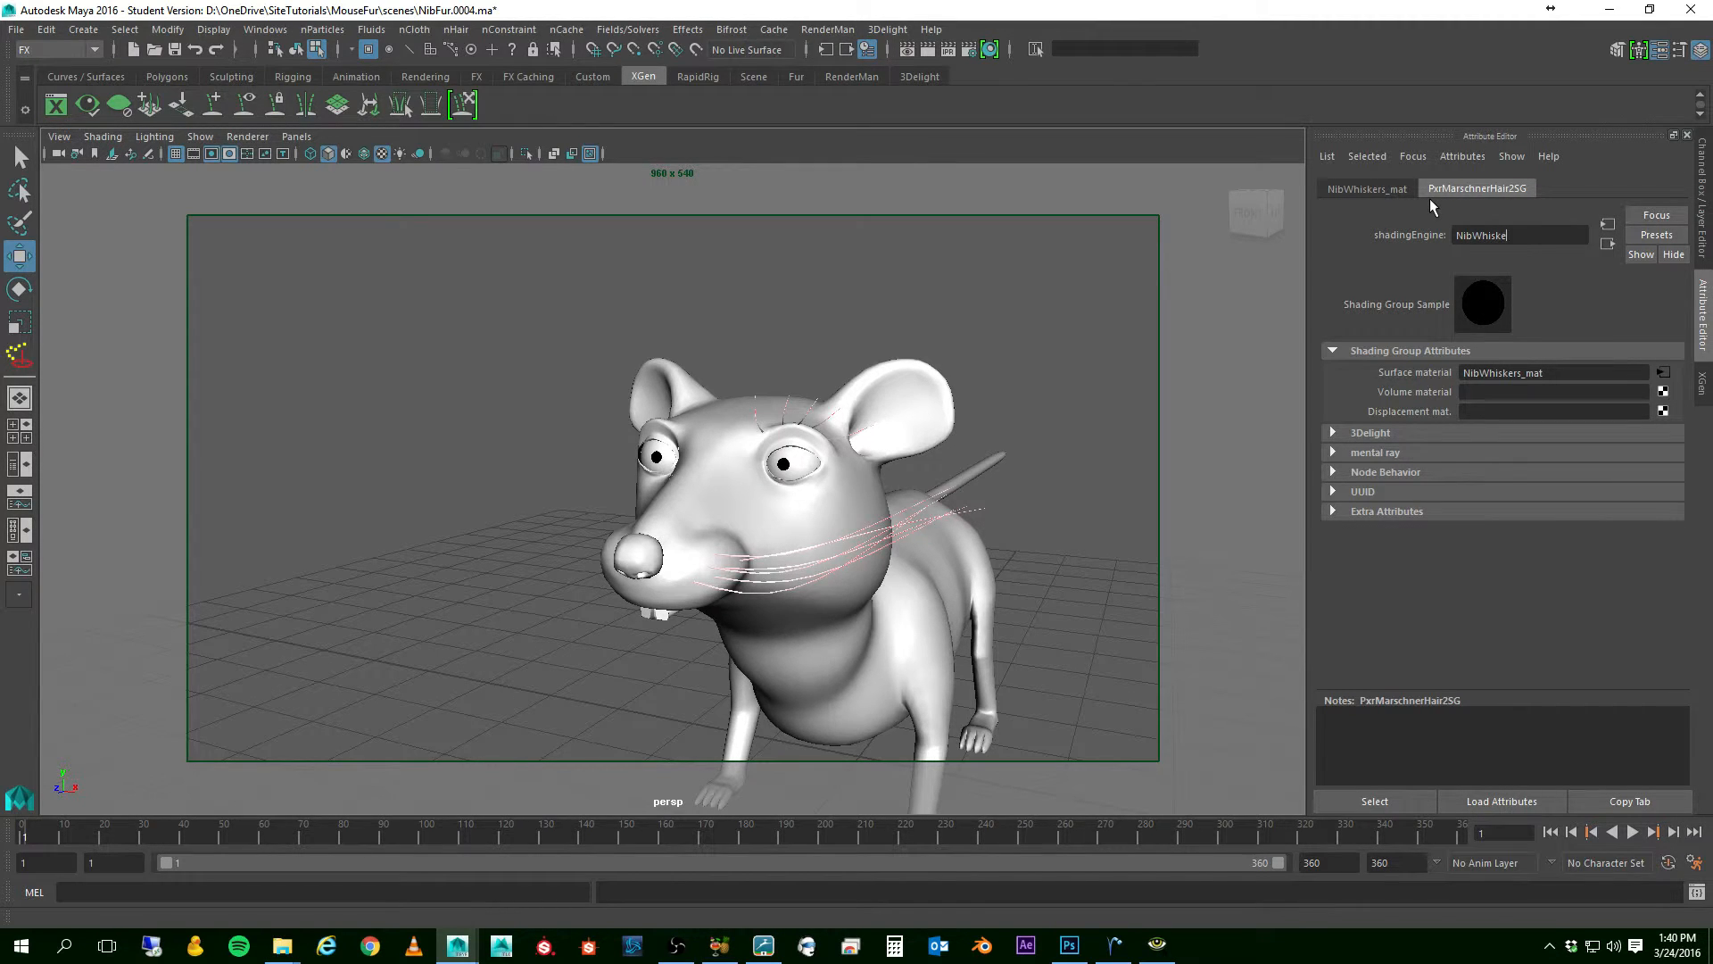
pyautogui.write('rs_SG')
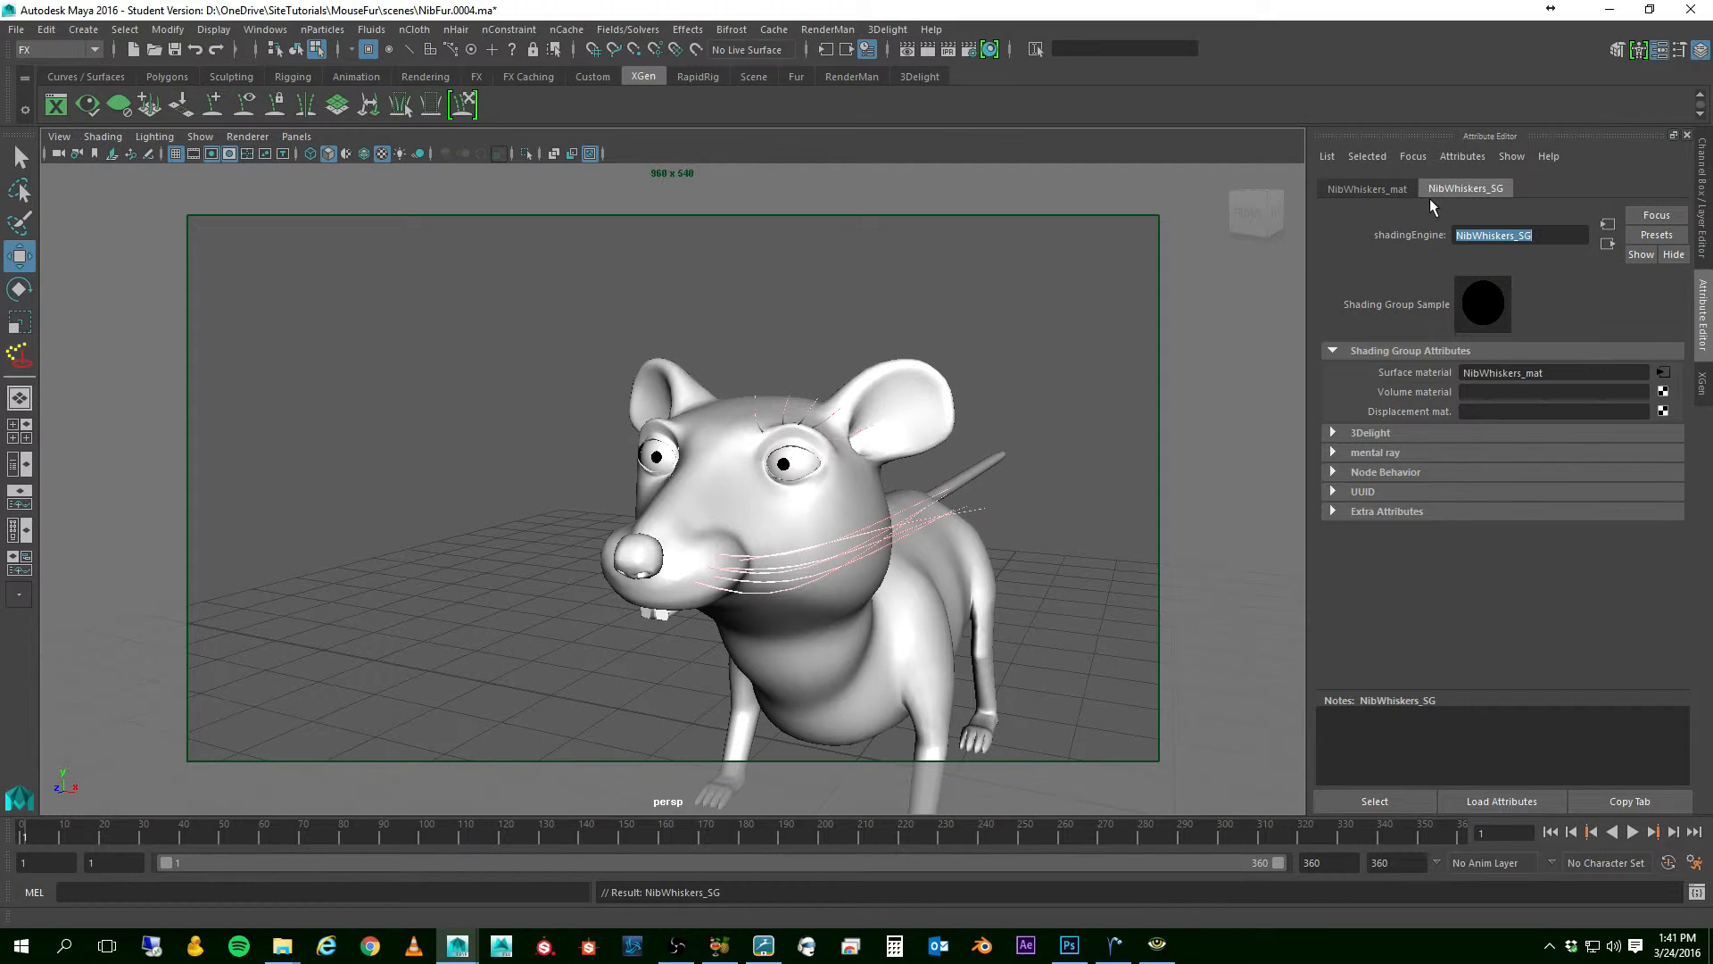
pyautogui.moveTo(1700, 396)
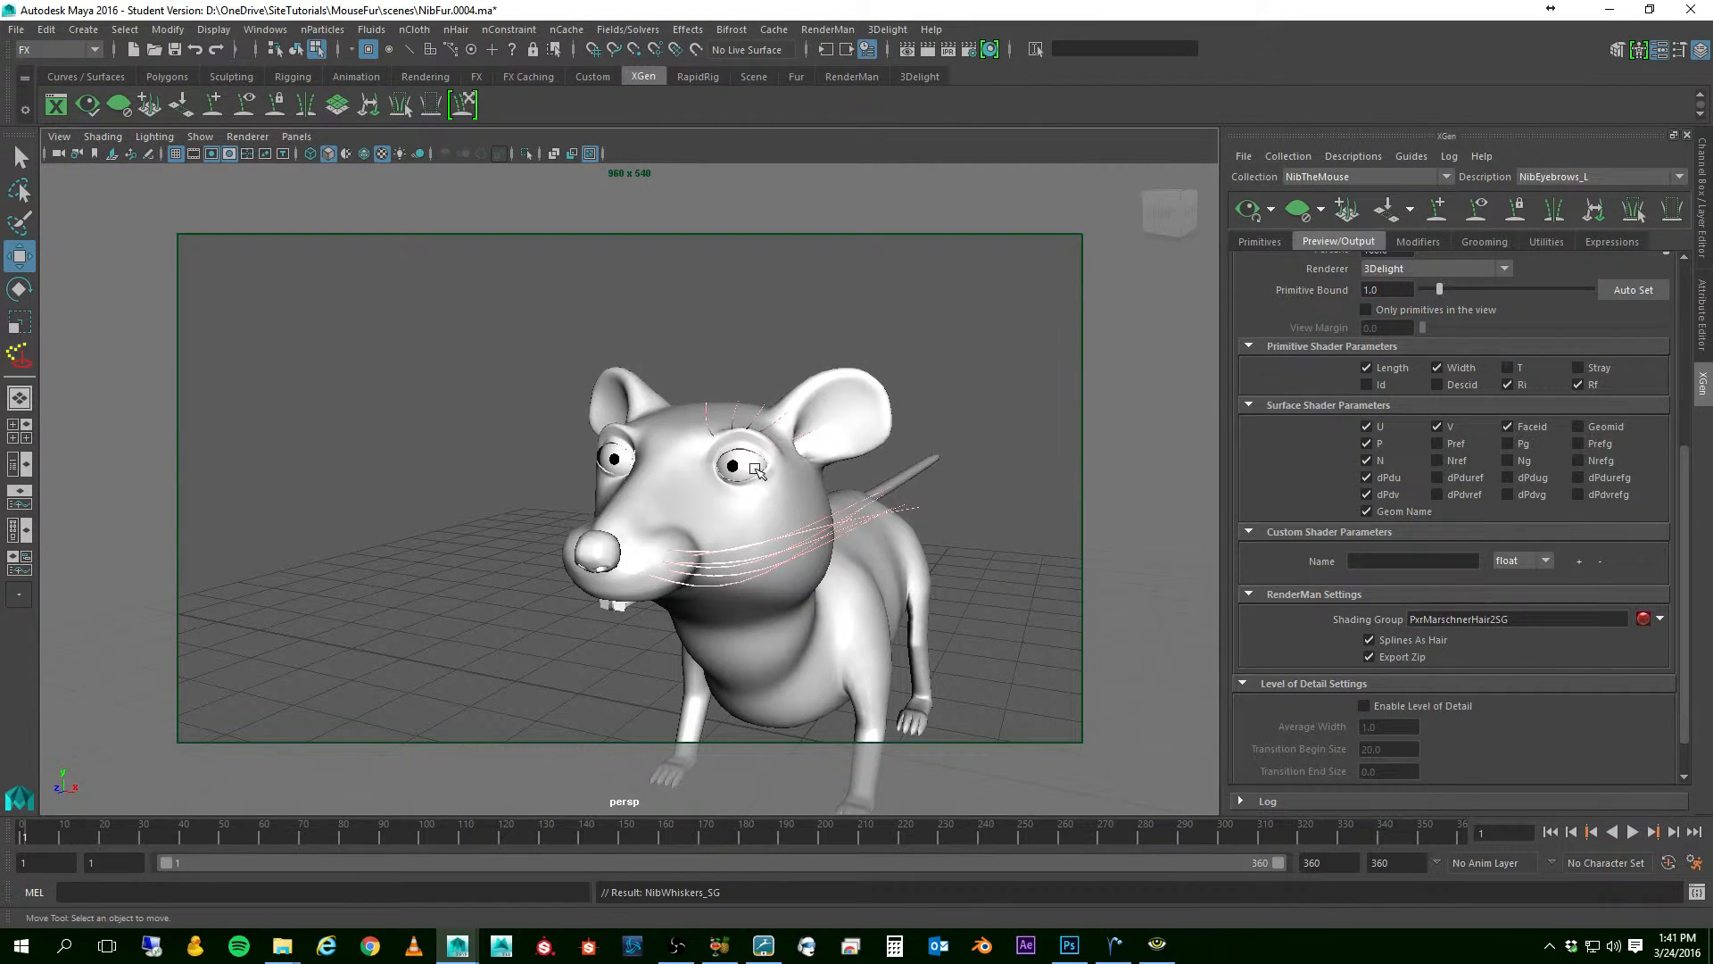
pyautogui.moveTo(734, 398)
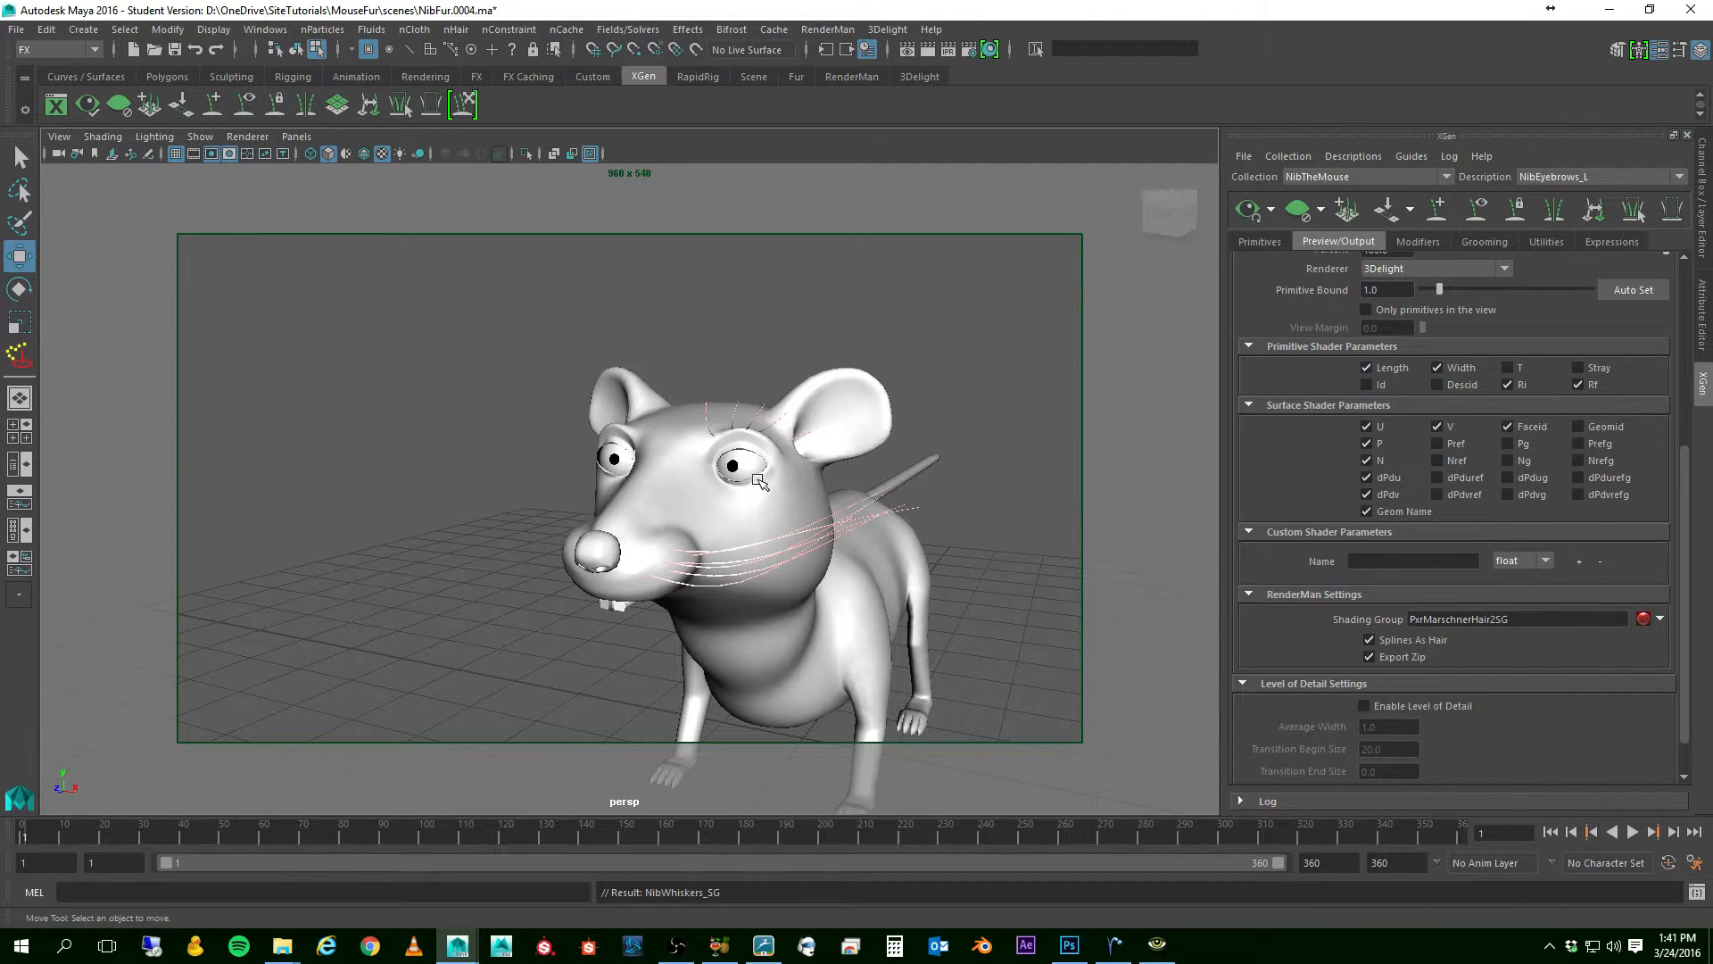
pyautogui.moveTo(627, 474)
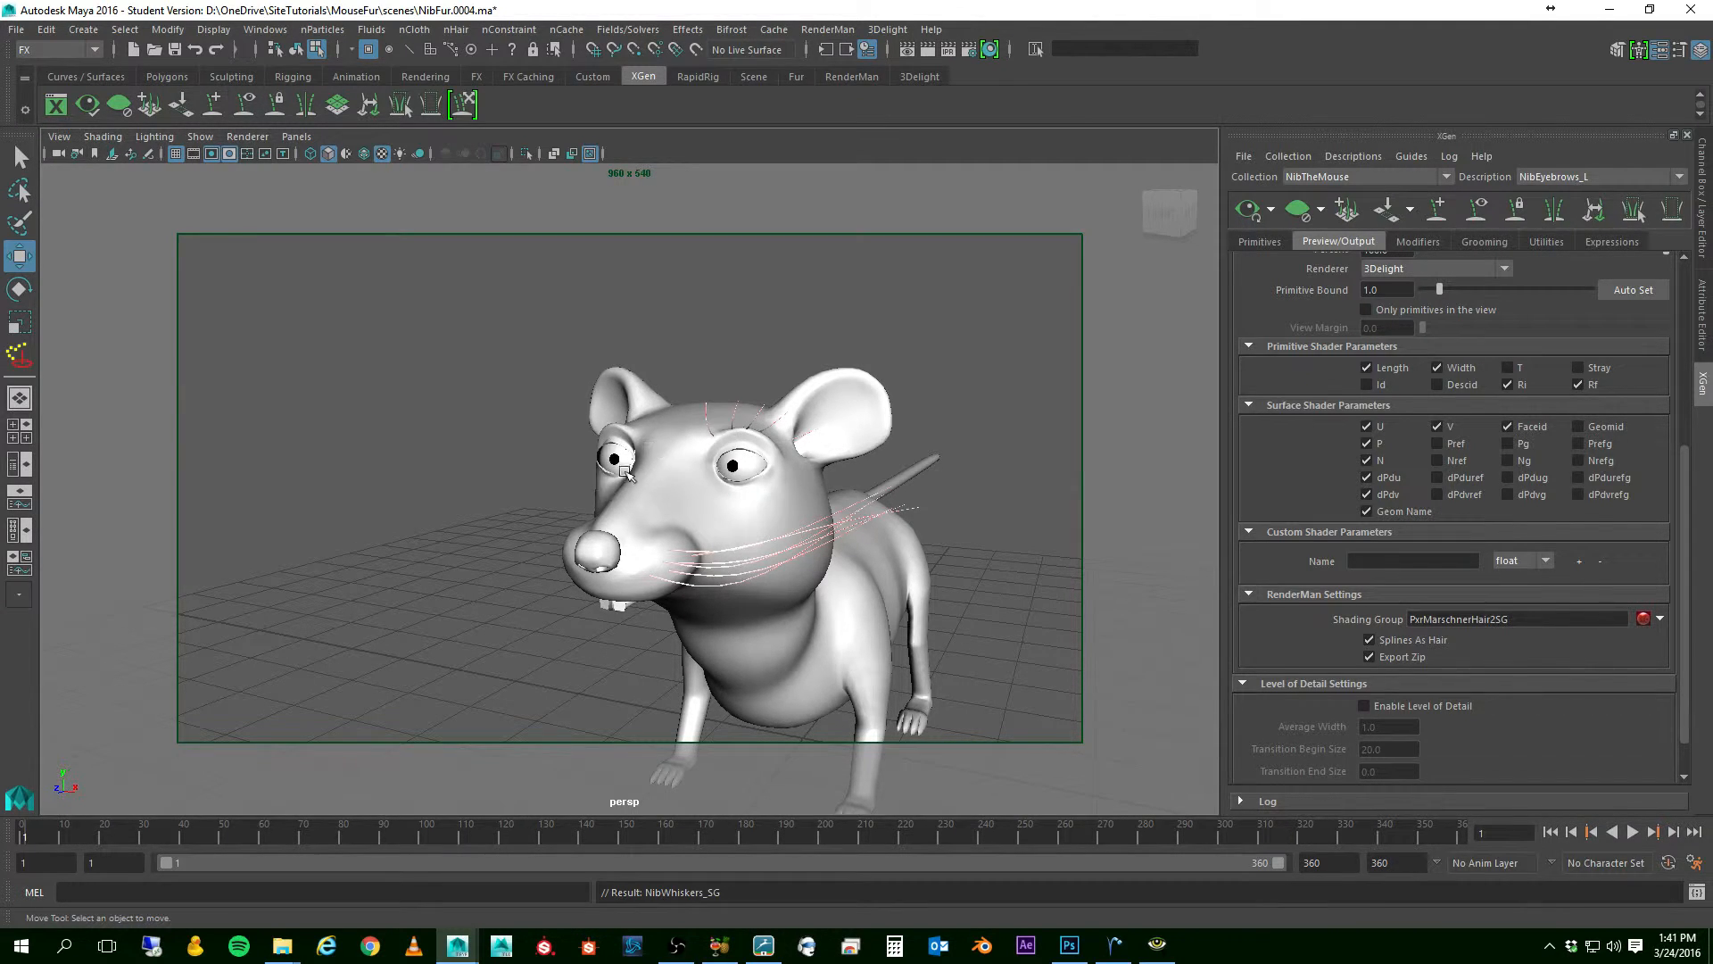
pyautogui.moveTo(705, 458)
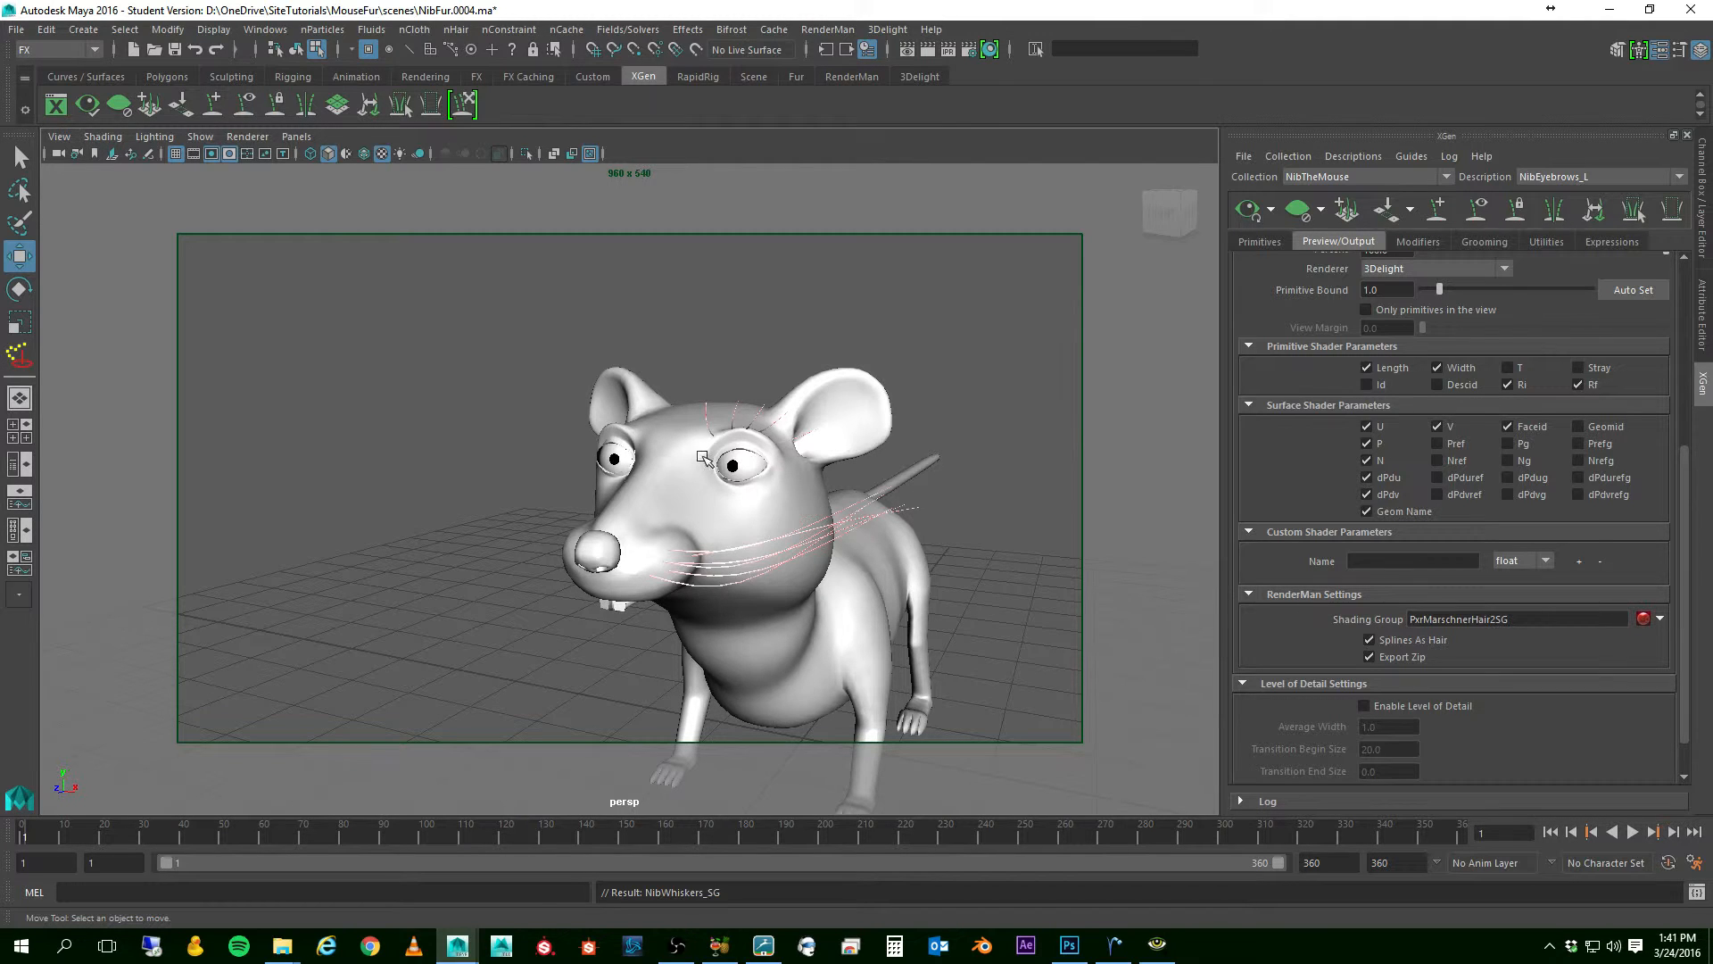
pyautogui.moveTo(747, 448)
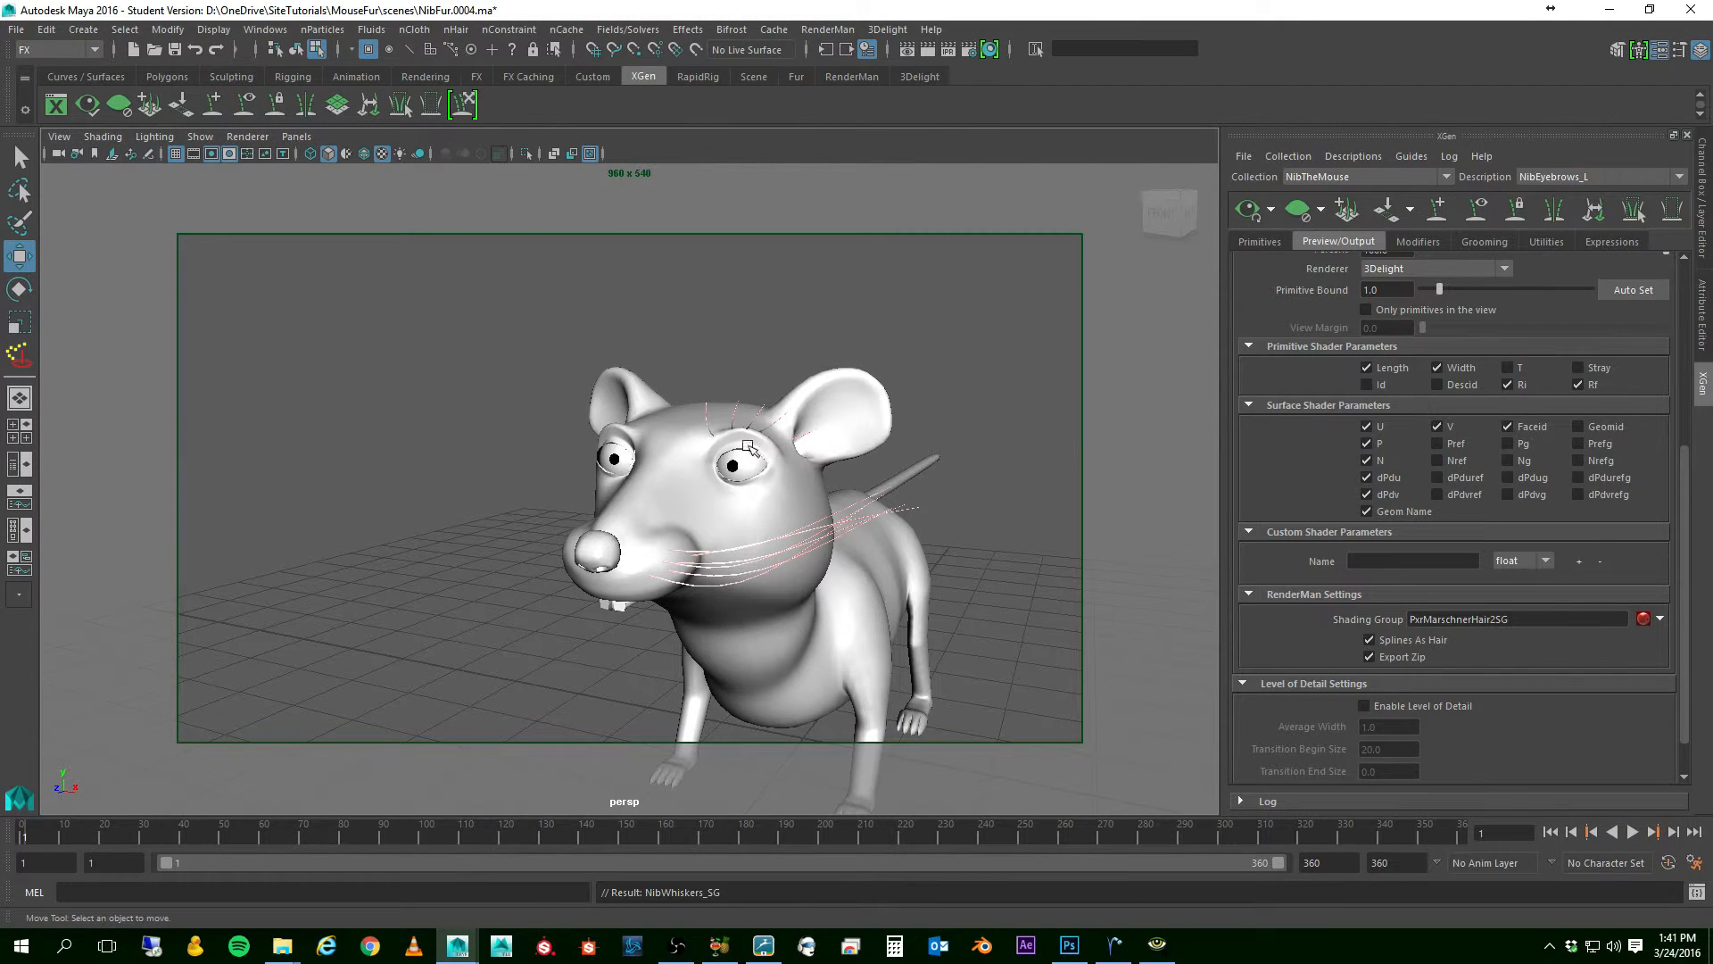
pyautogui.moveTo(794, 471)
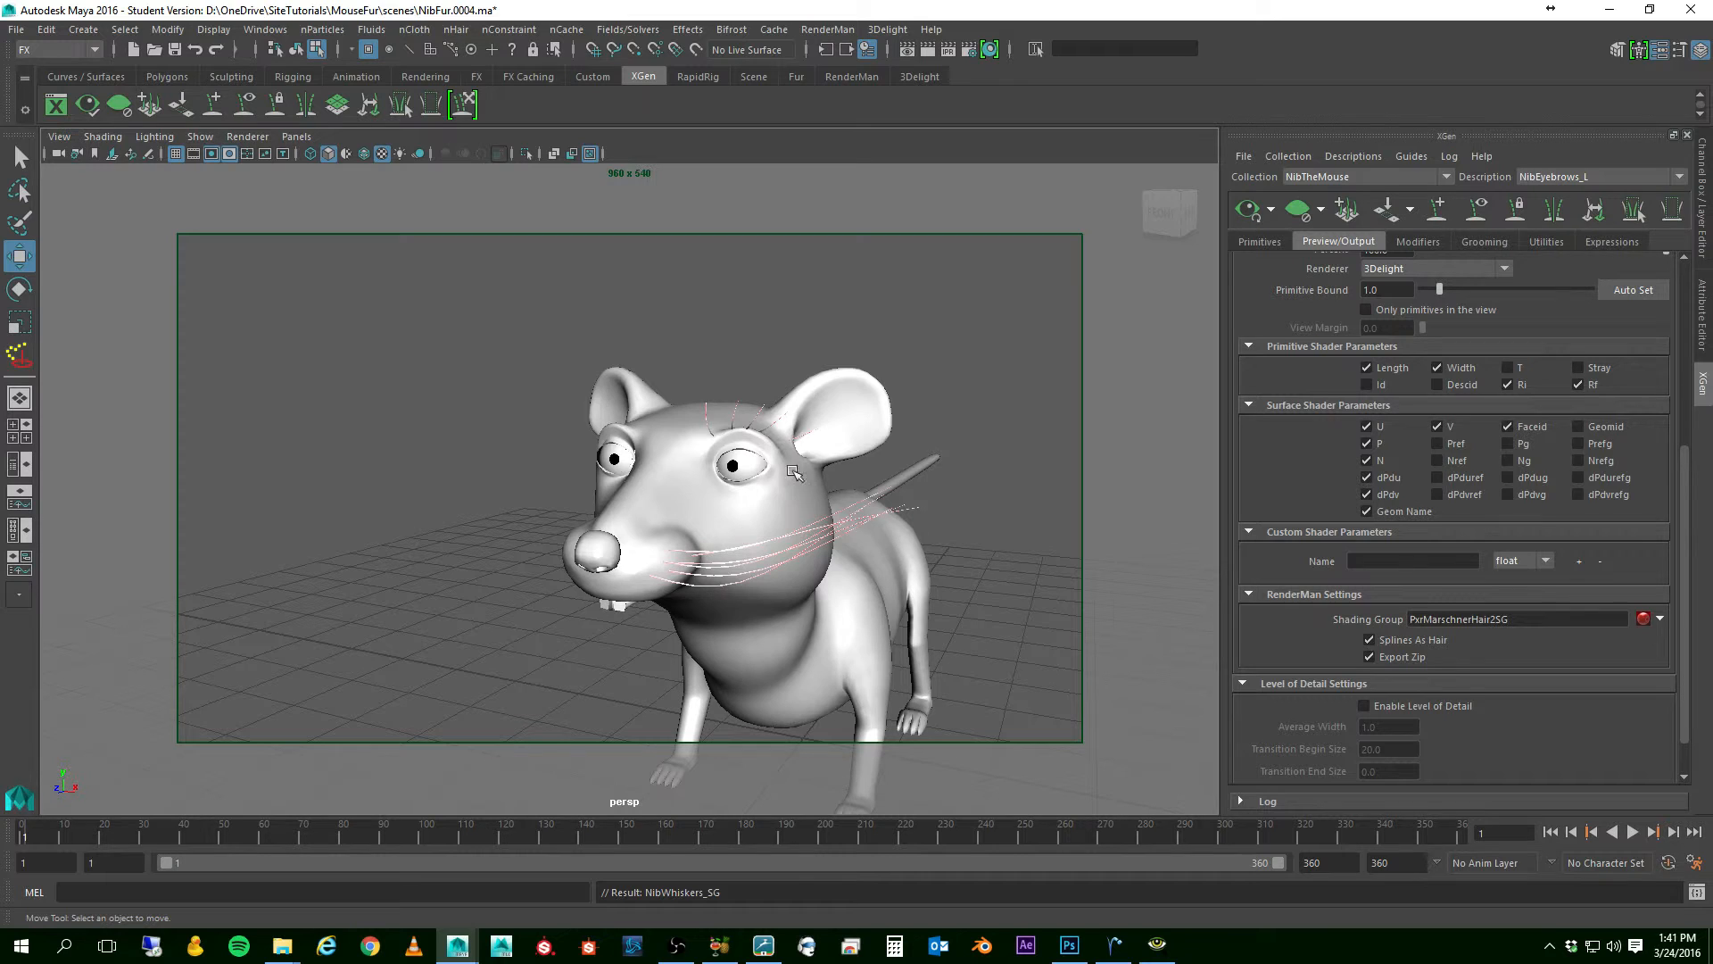
pyautogui.moveTo(898, 289)
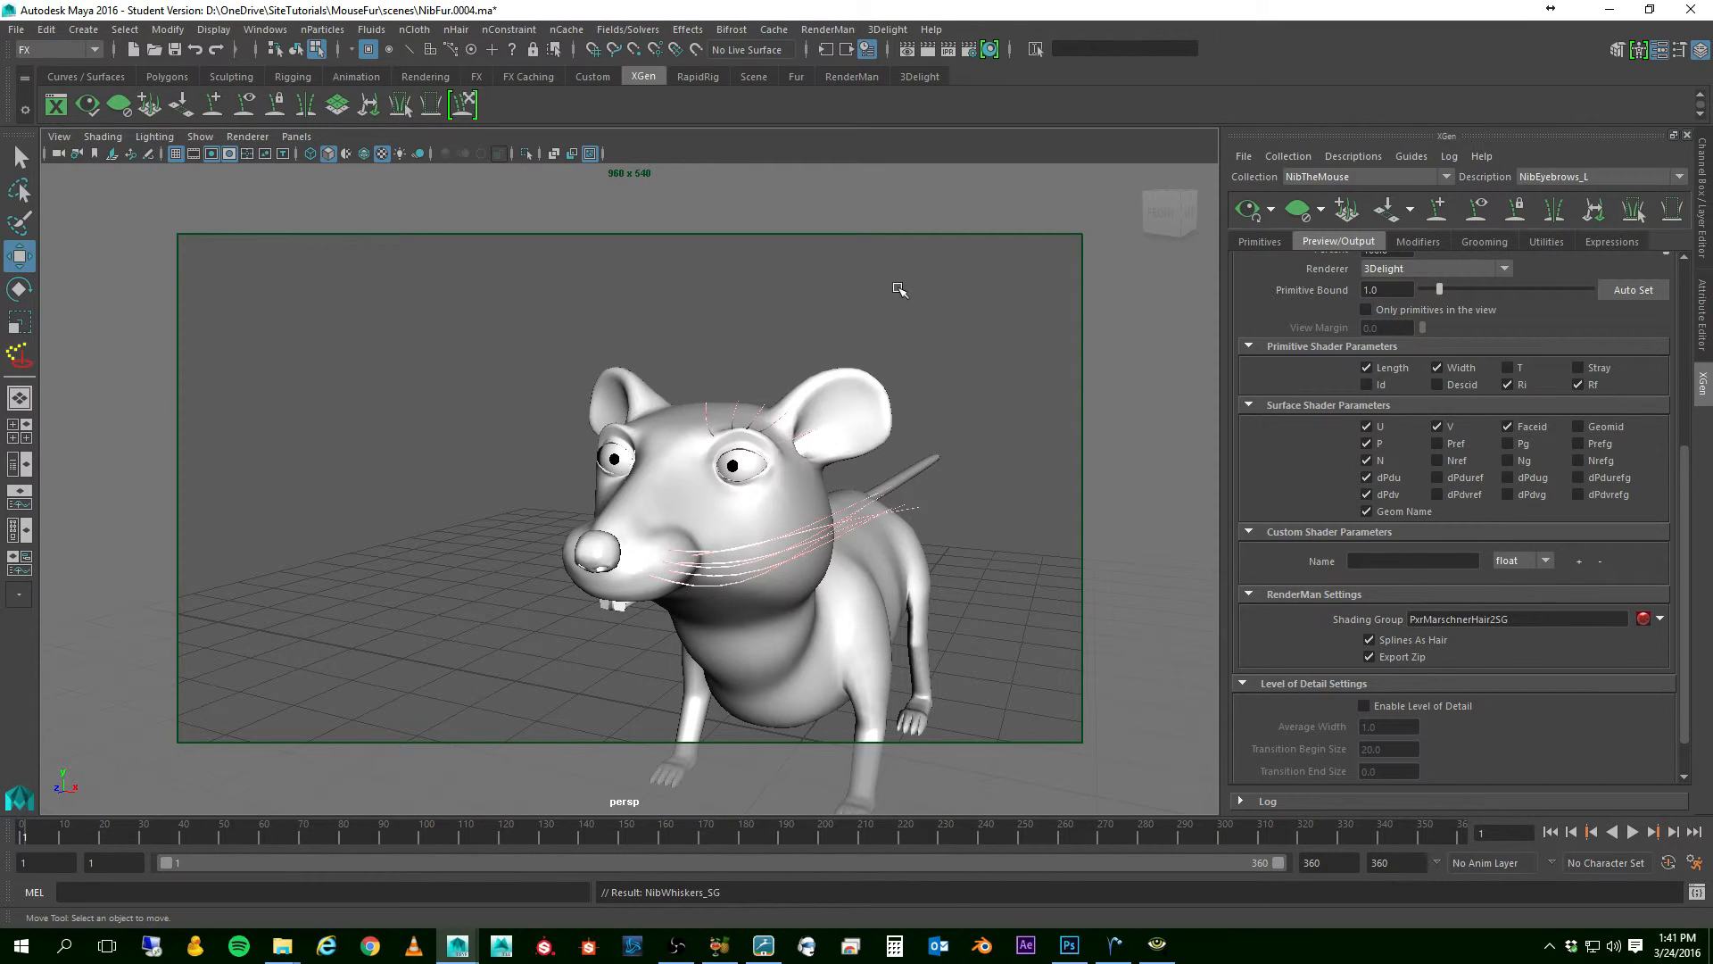
pyautogui.moveTo(885, 278)
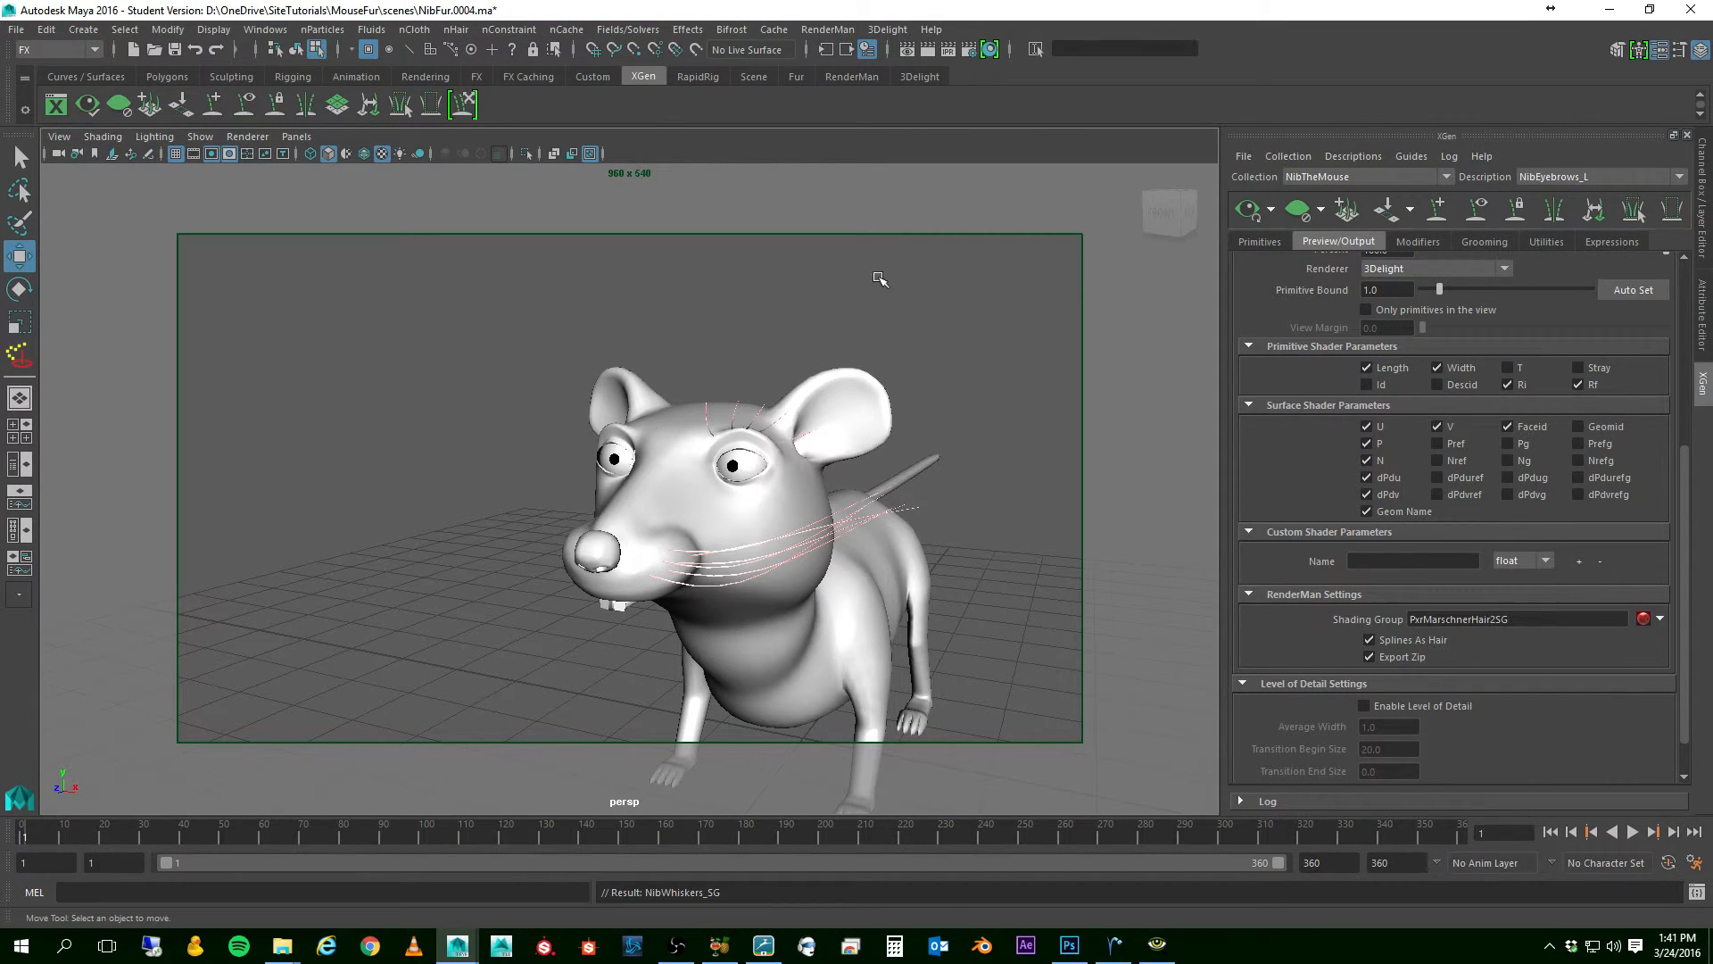